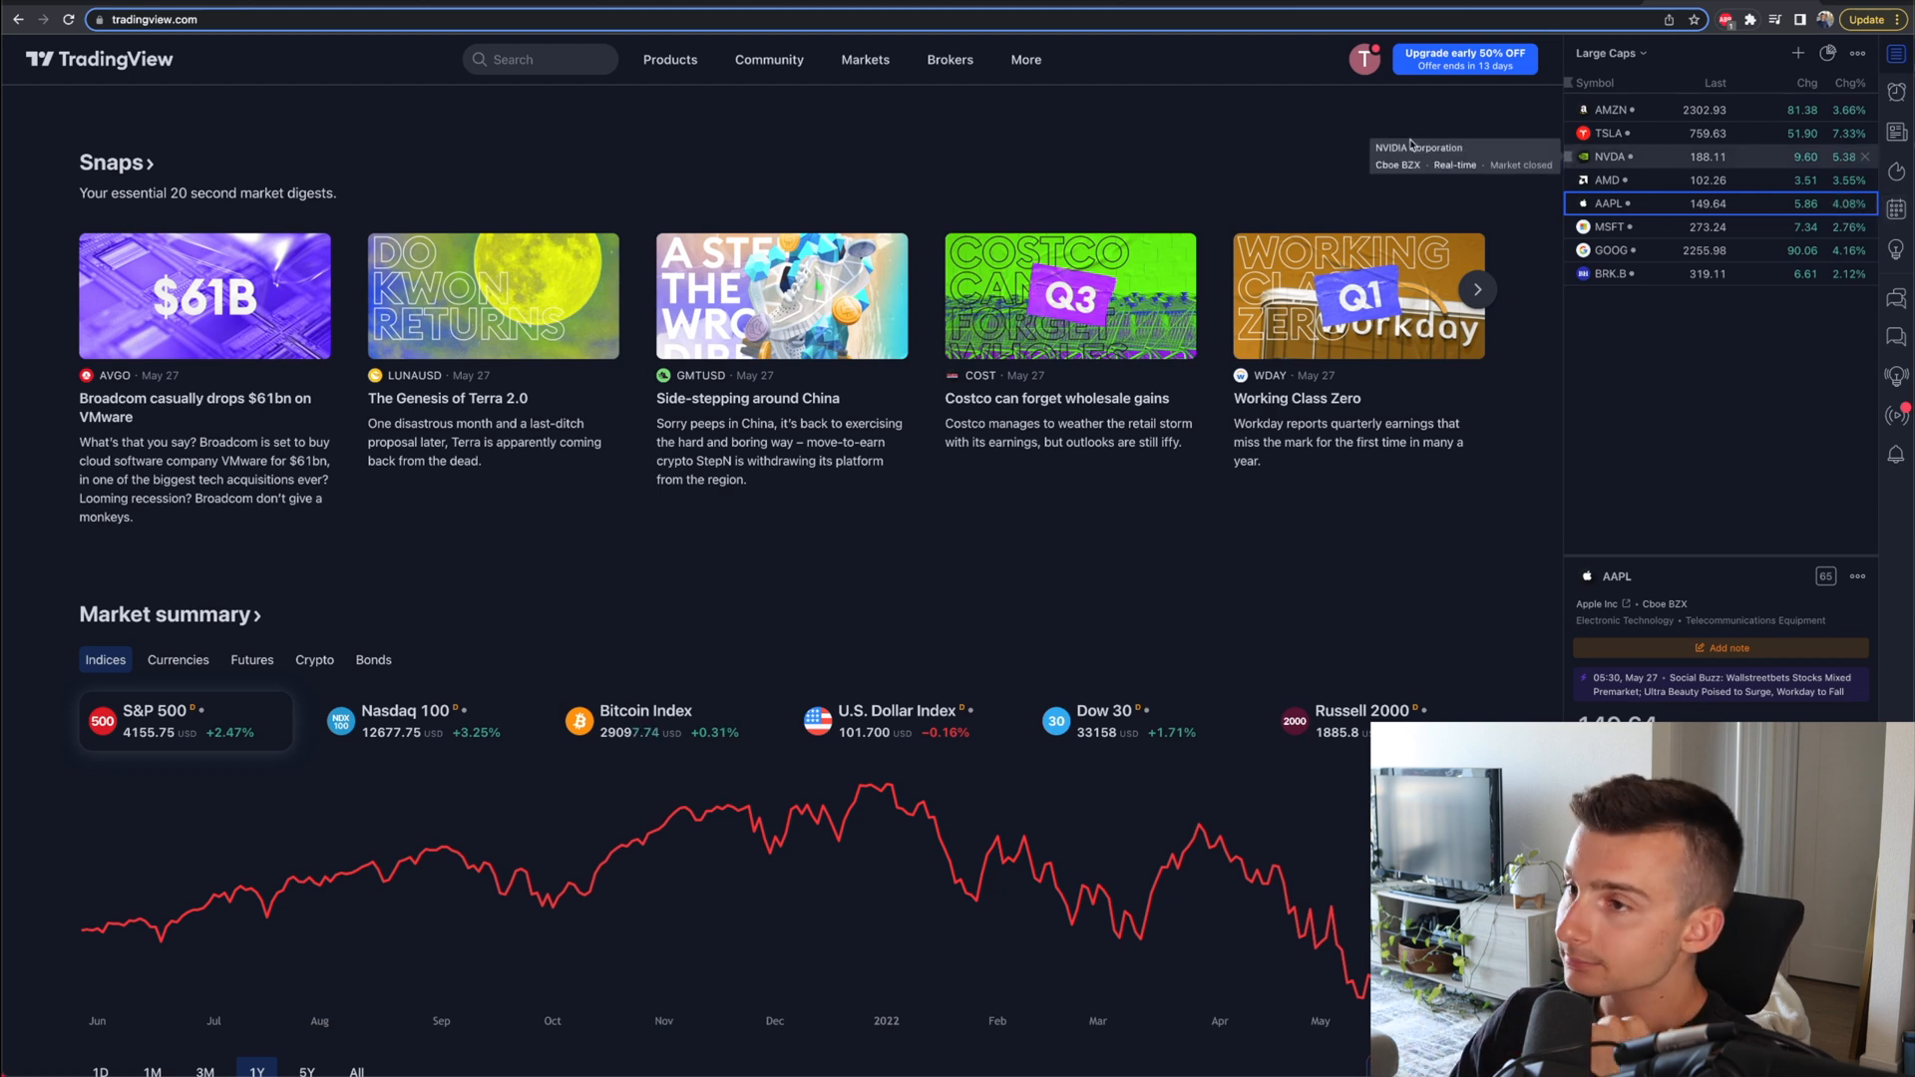
# Step: Reveal the Products menu listing Chart, Screeners and Heatmaps on the TradingView home page
pyautogui.click(669, 60)
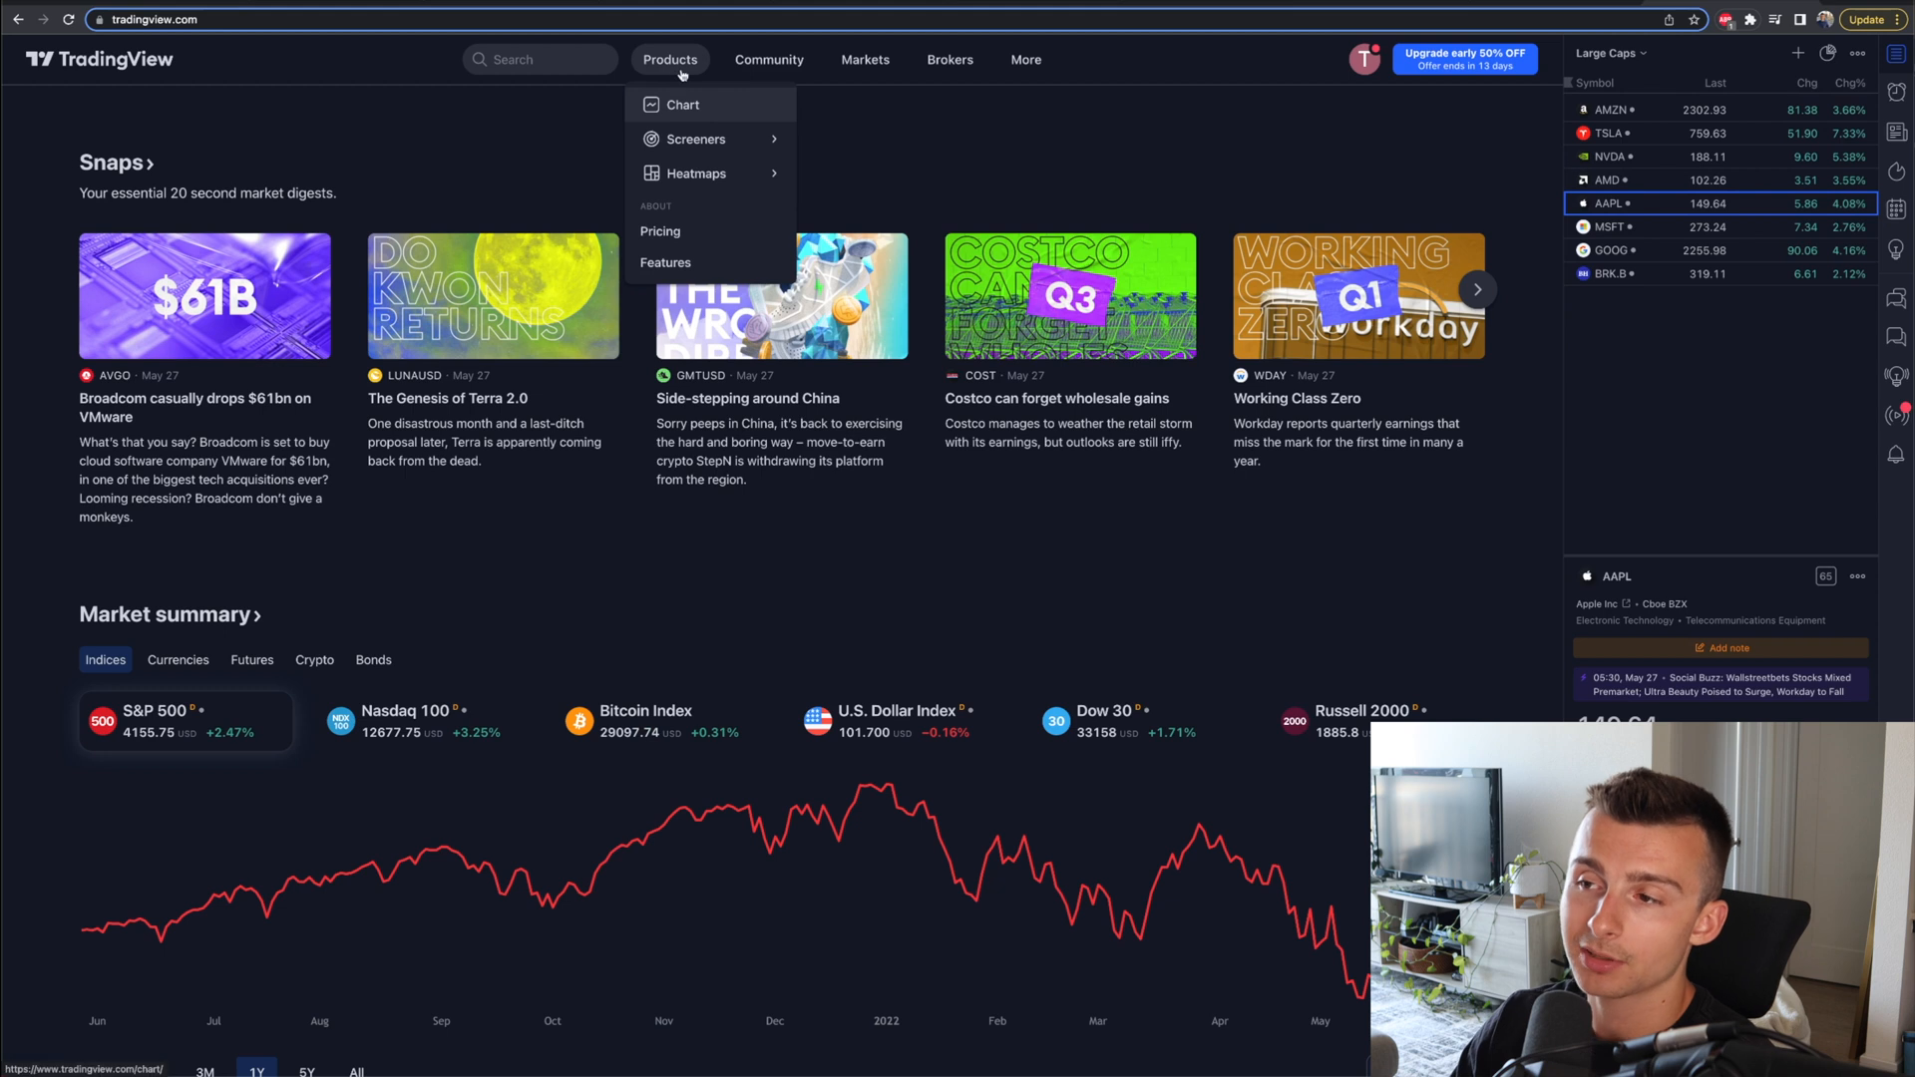
pyautogui.moveTo(696, 173)
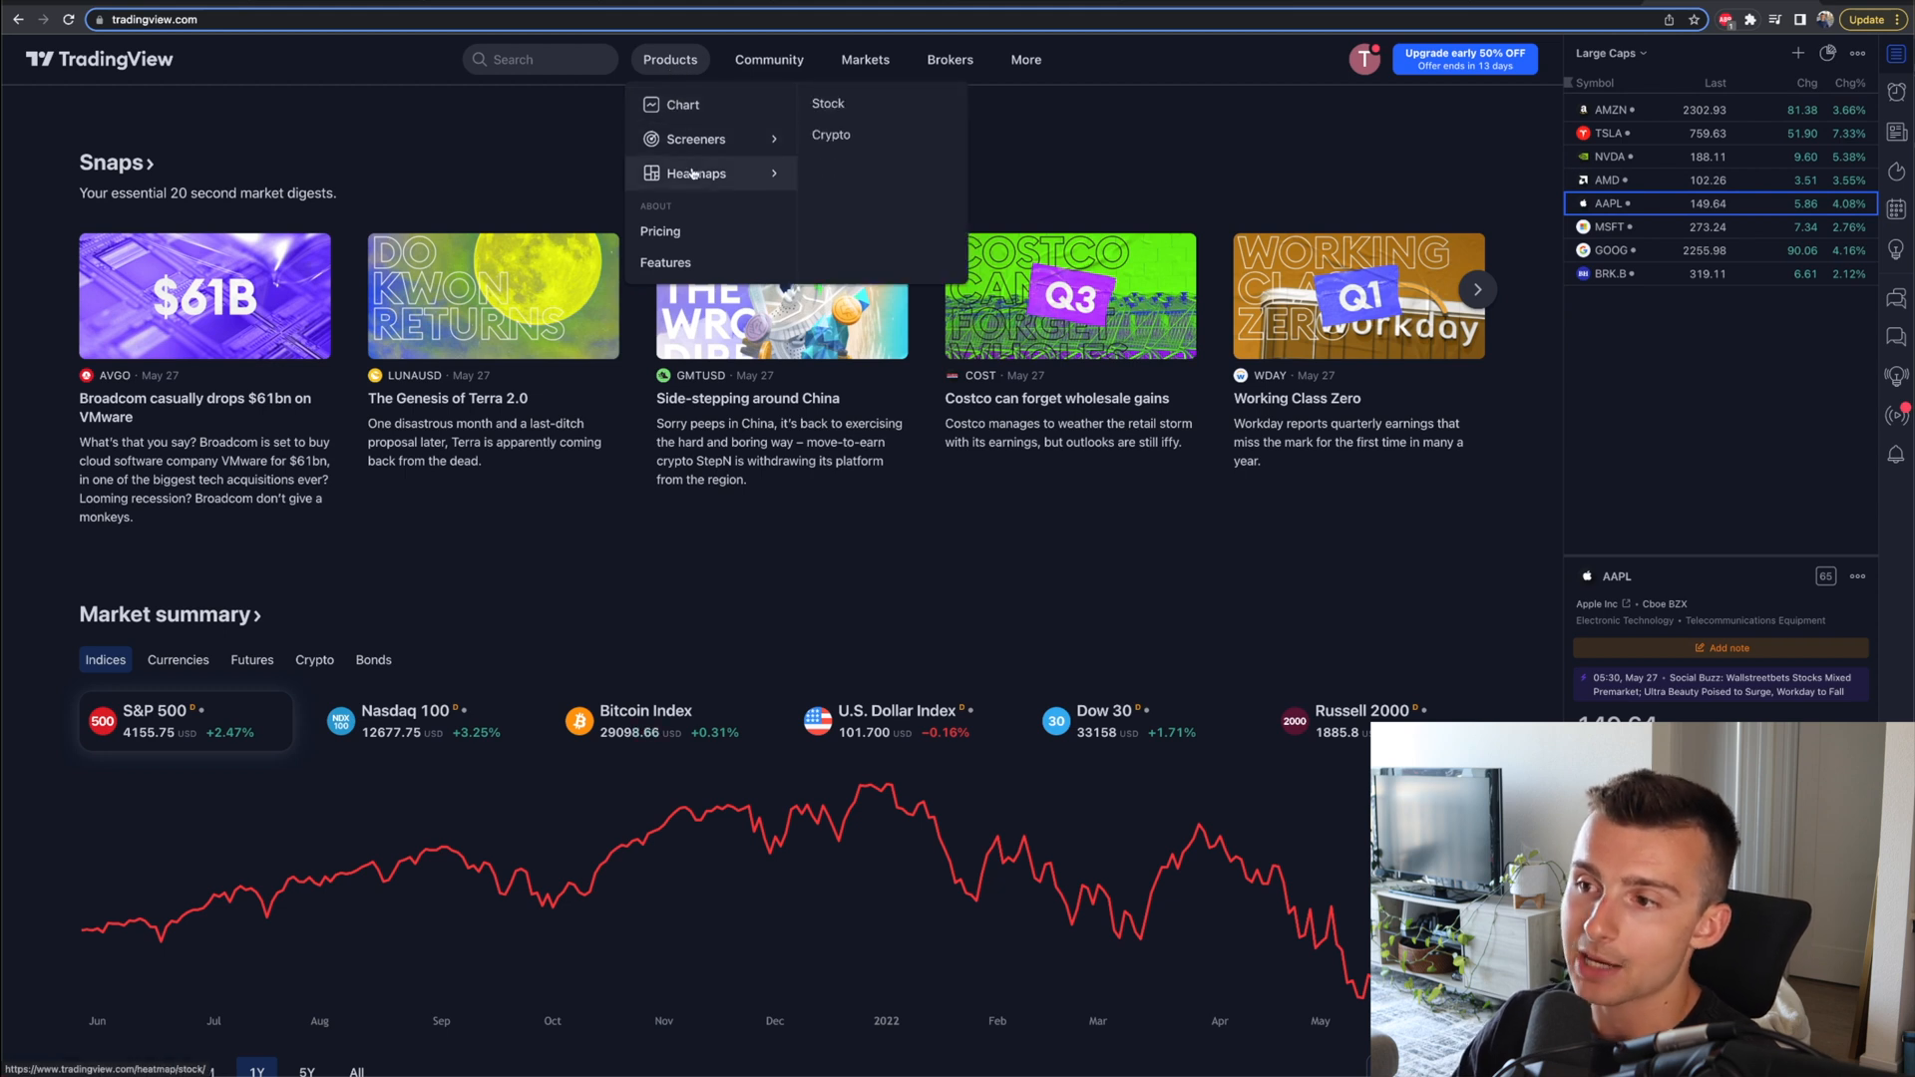
pyautogui.moveTo(676, 88)
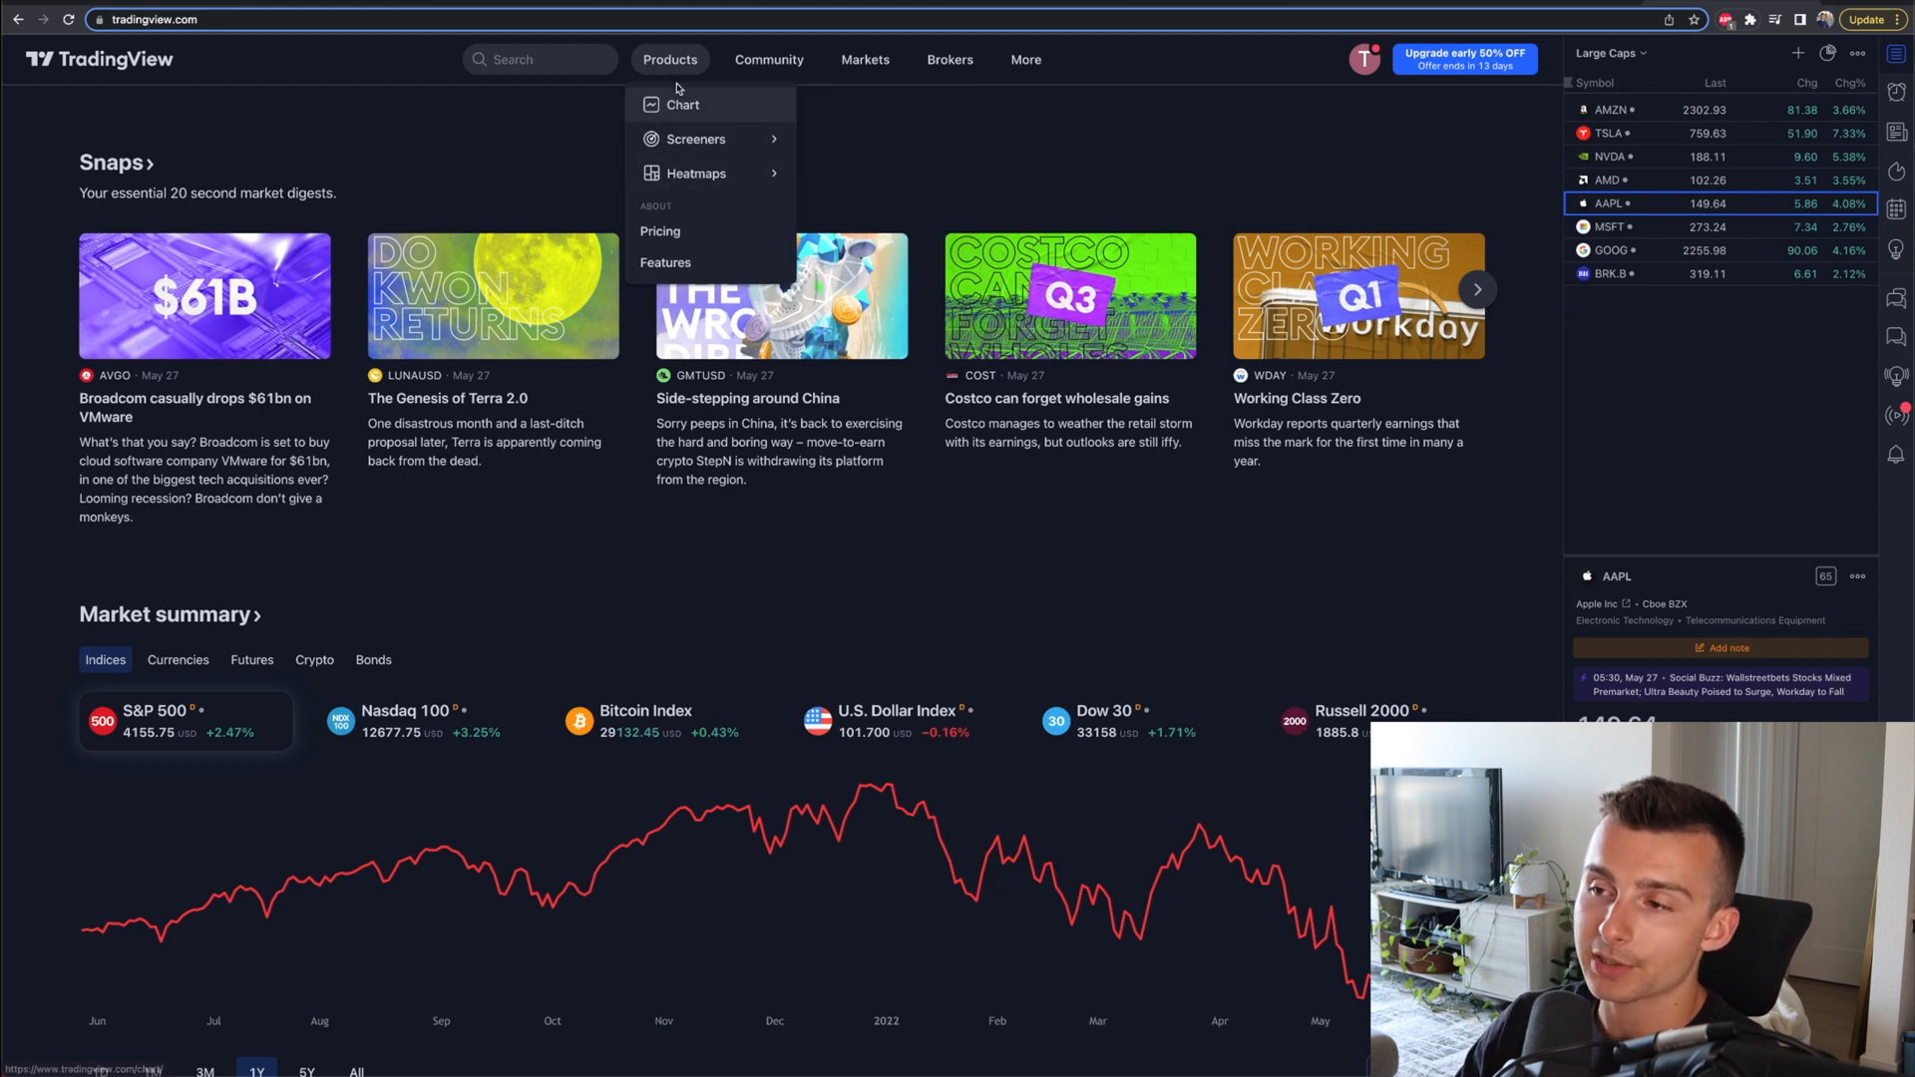
pyautogui.moveTo(696, 174)
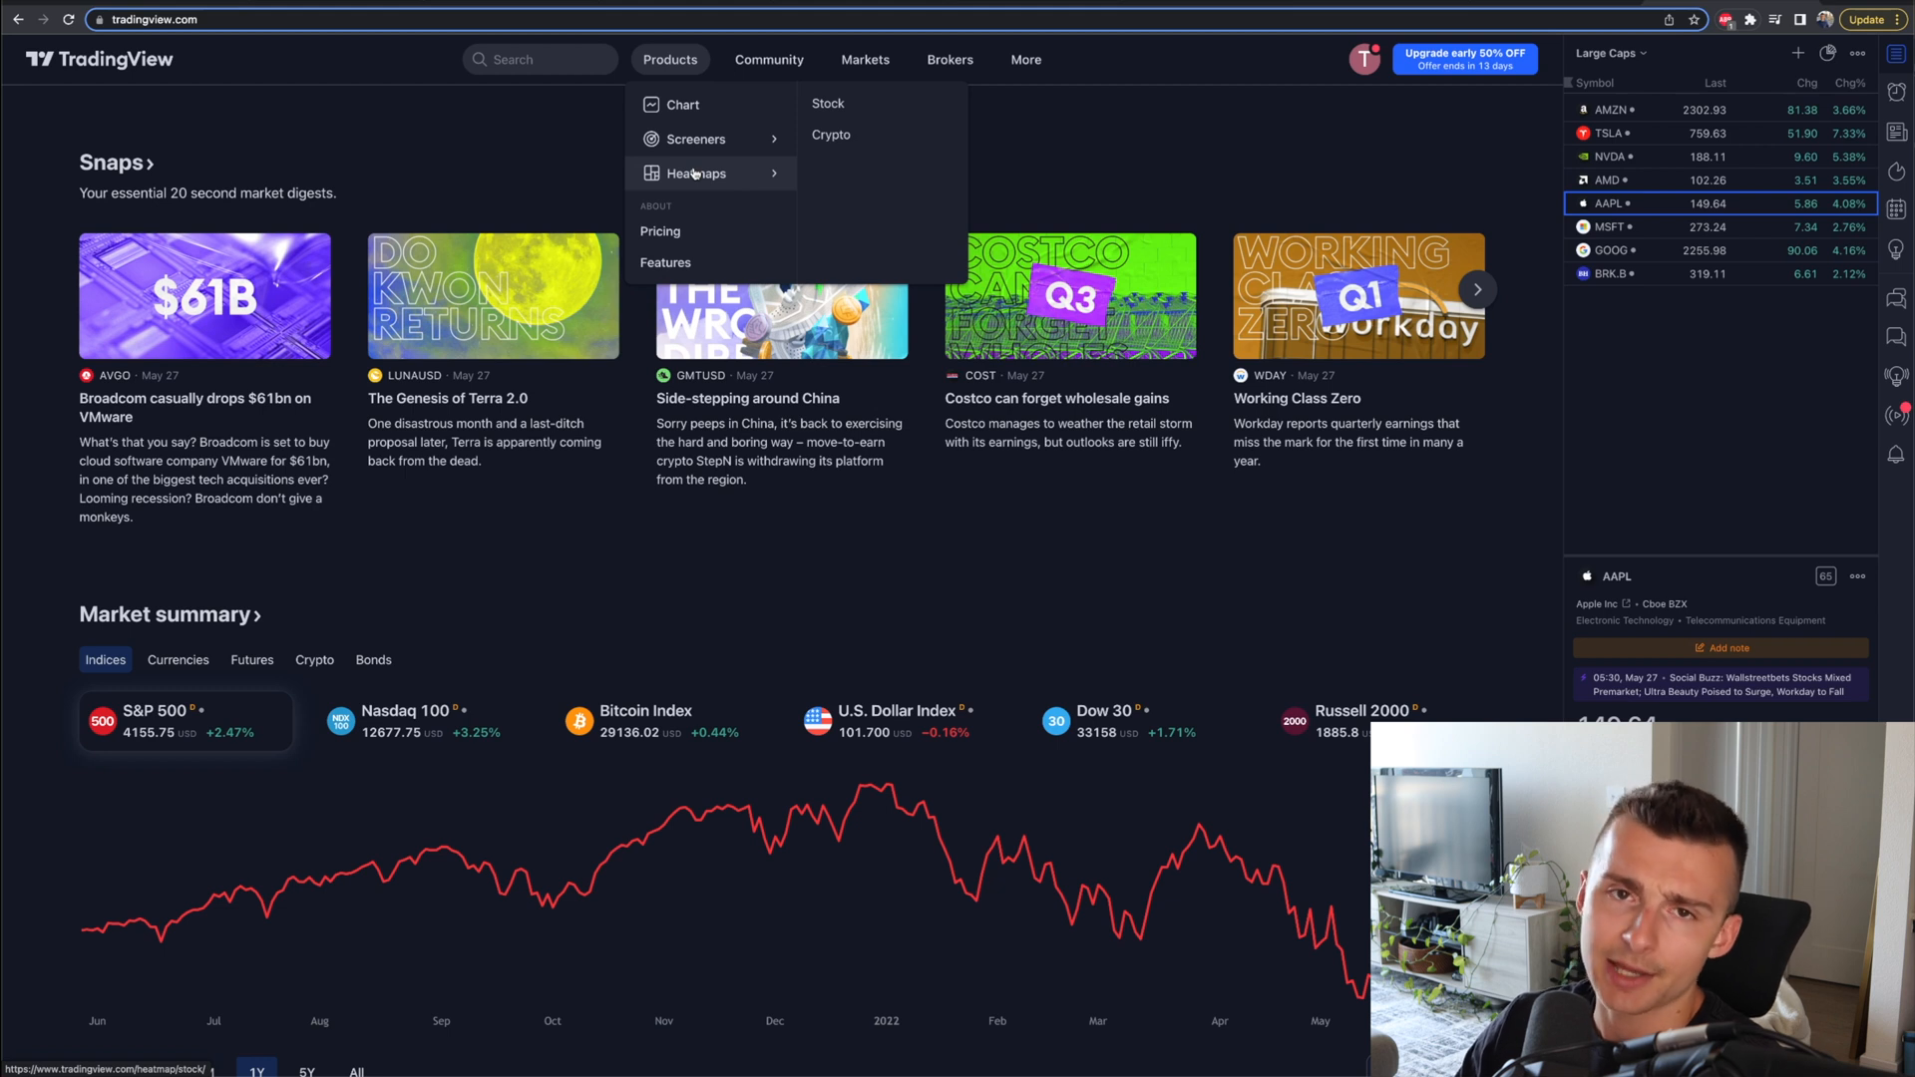
pyautogui.moveTo(701, 139)
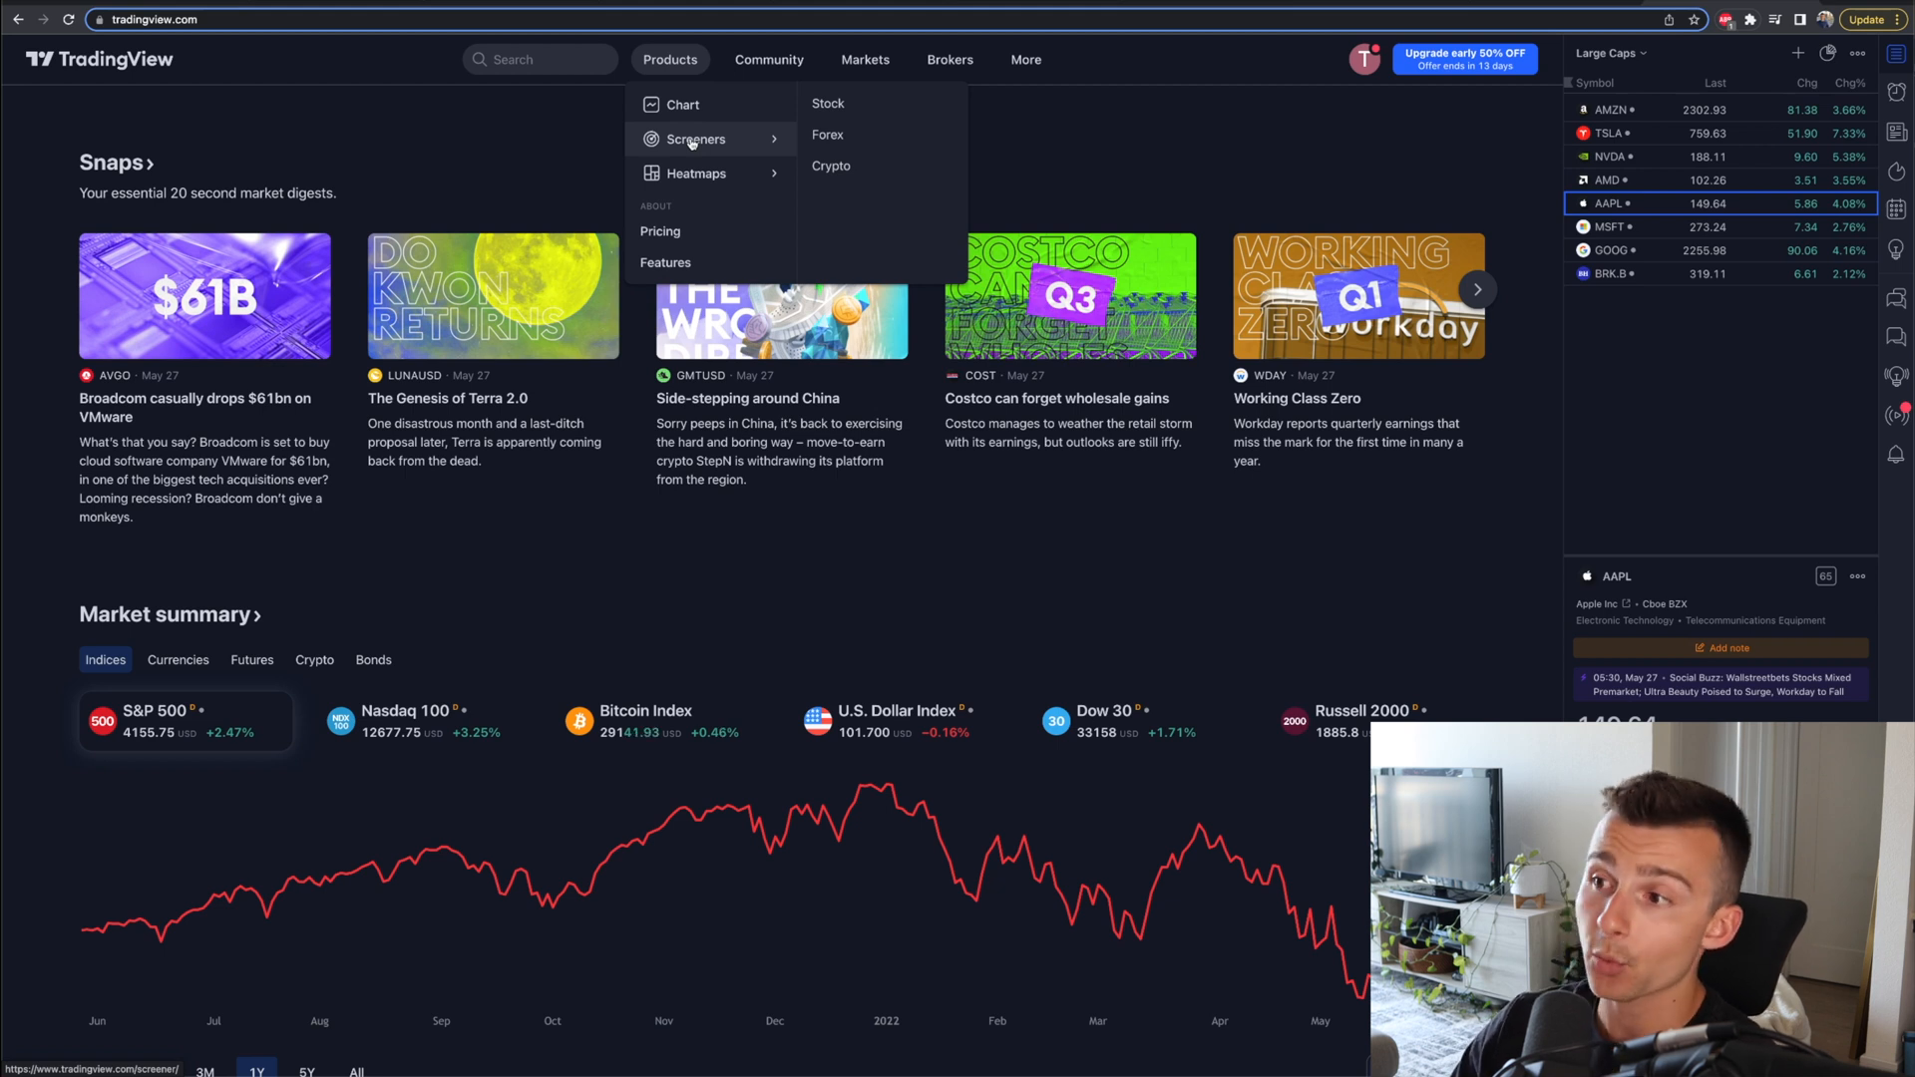
pyautogui.moveTo(843, 115)
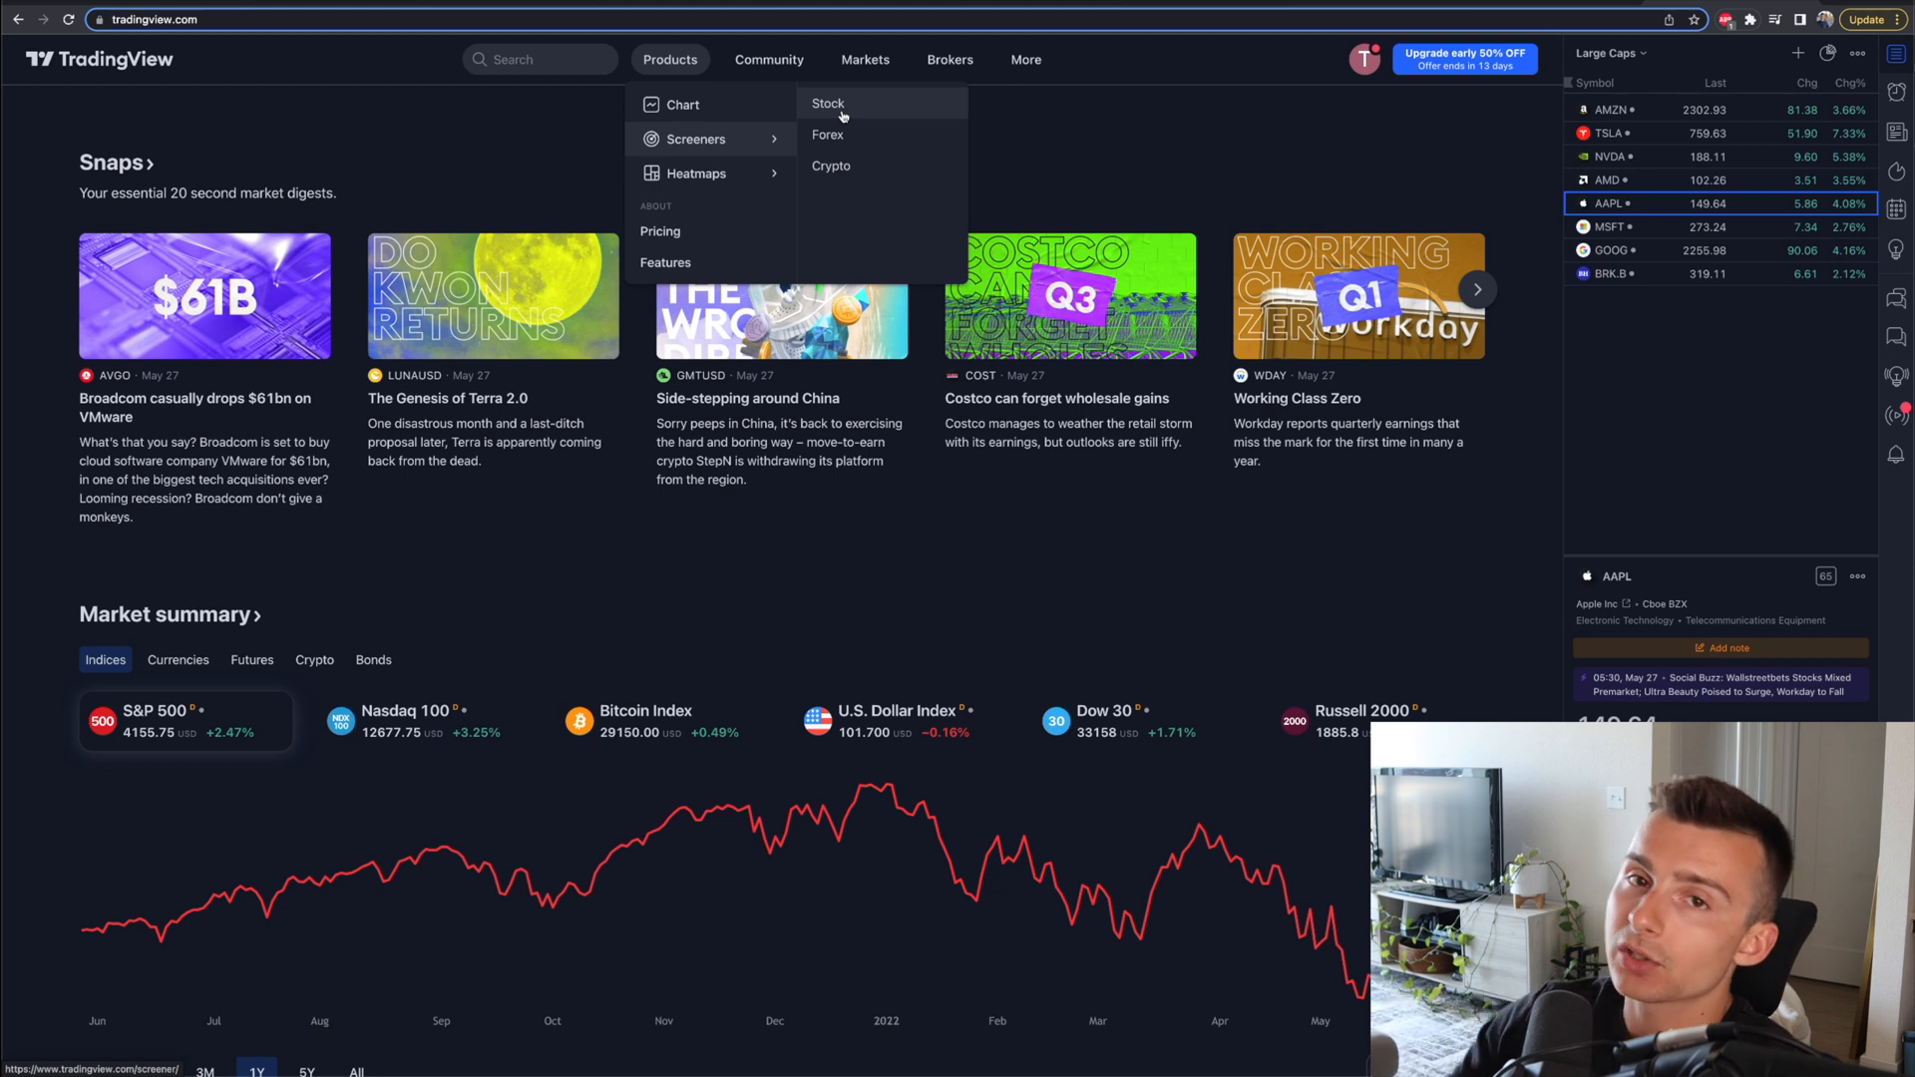
# Step: Open the Stock screener, sort by volume, then rank stocks by market cap with Apple first
pyautogui.click(826, 103)
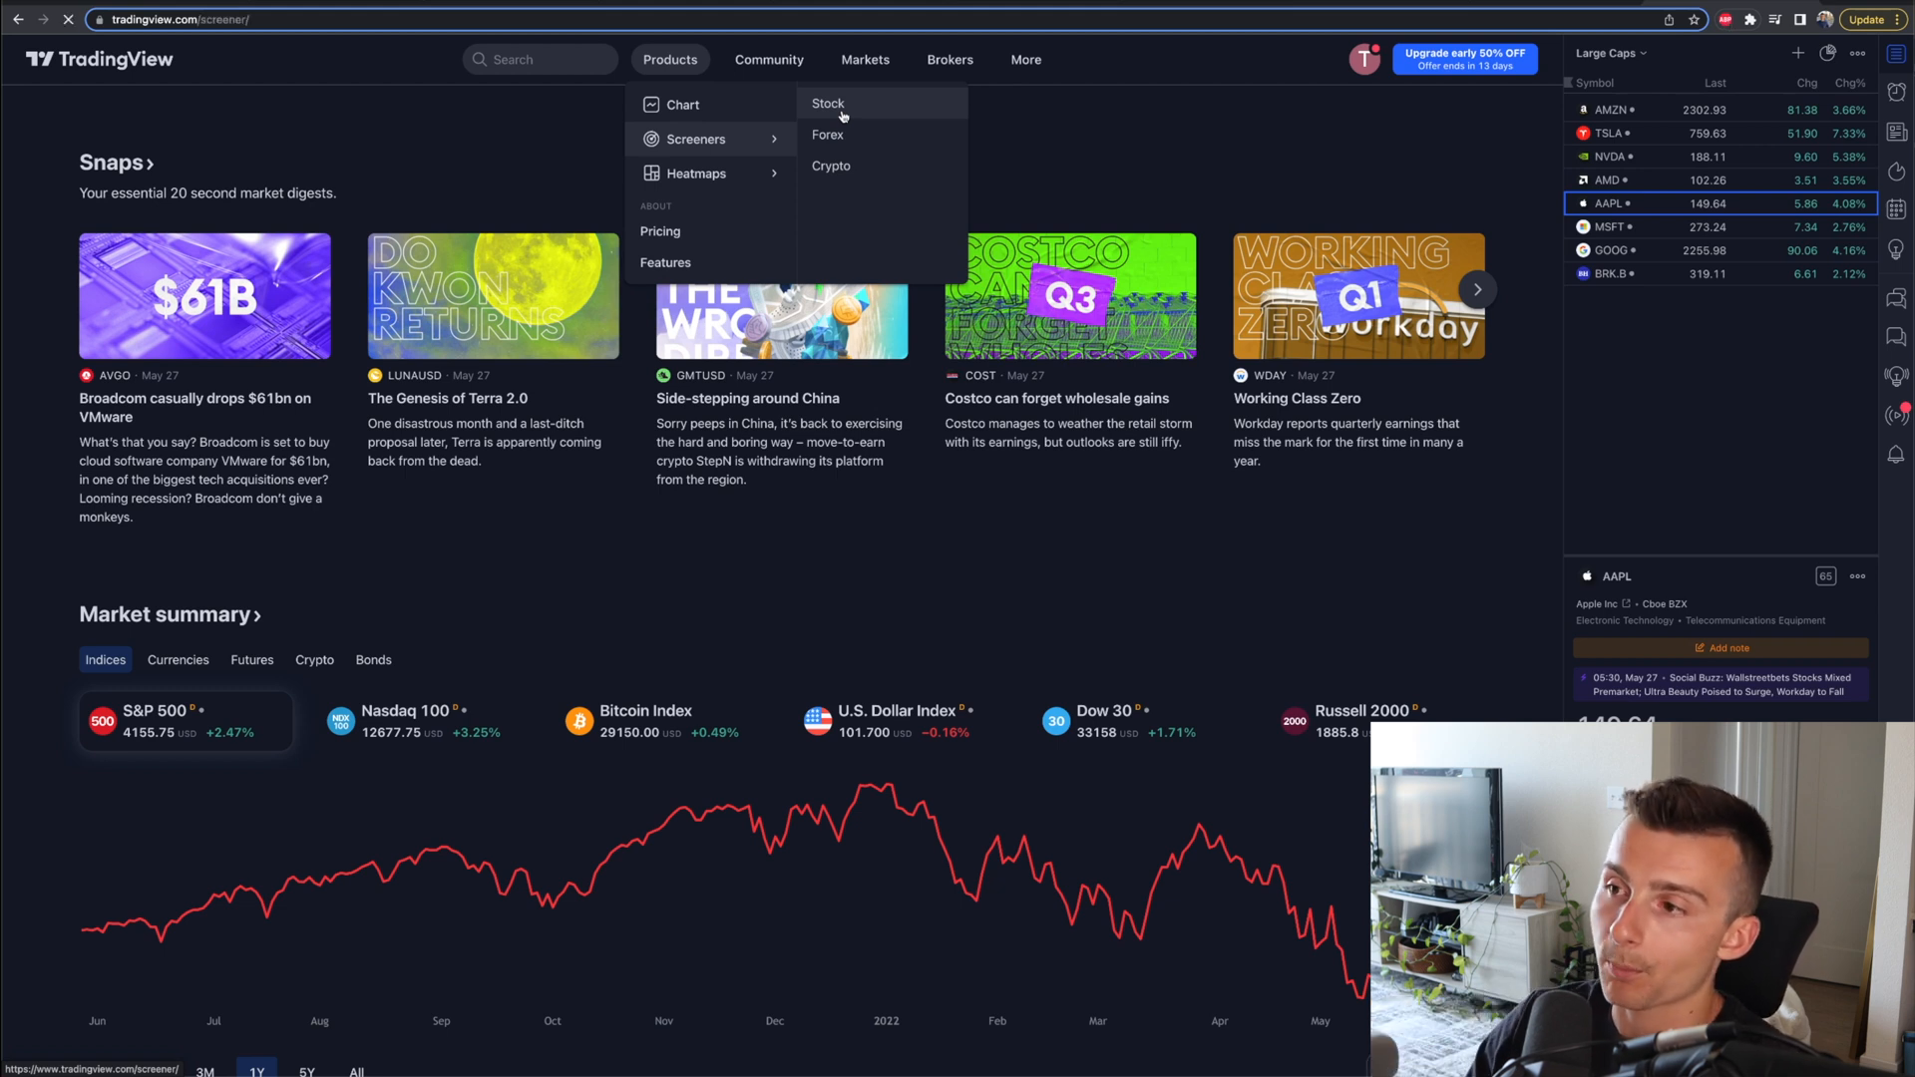
pyautogui.click(828, 102)
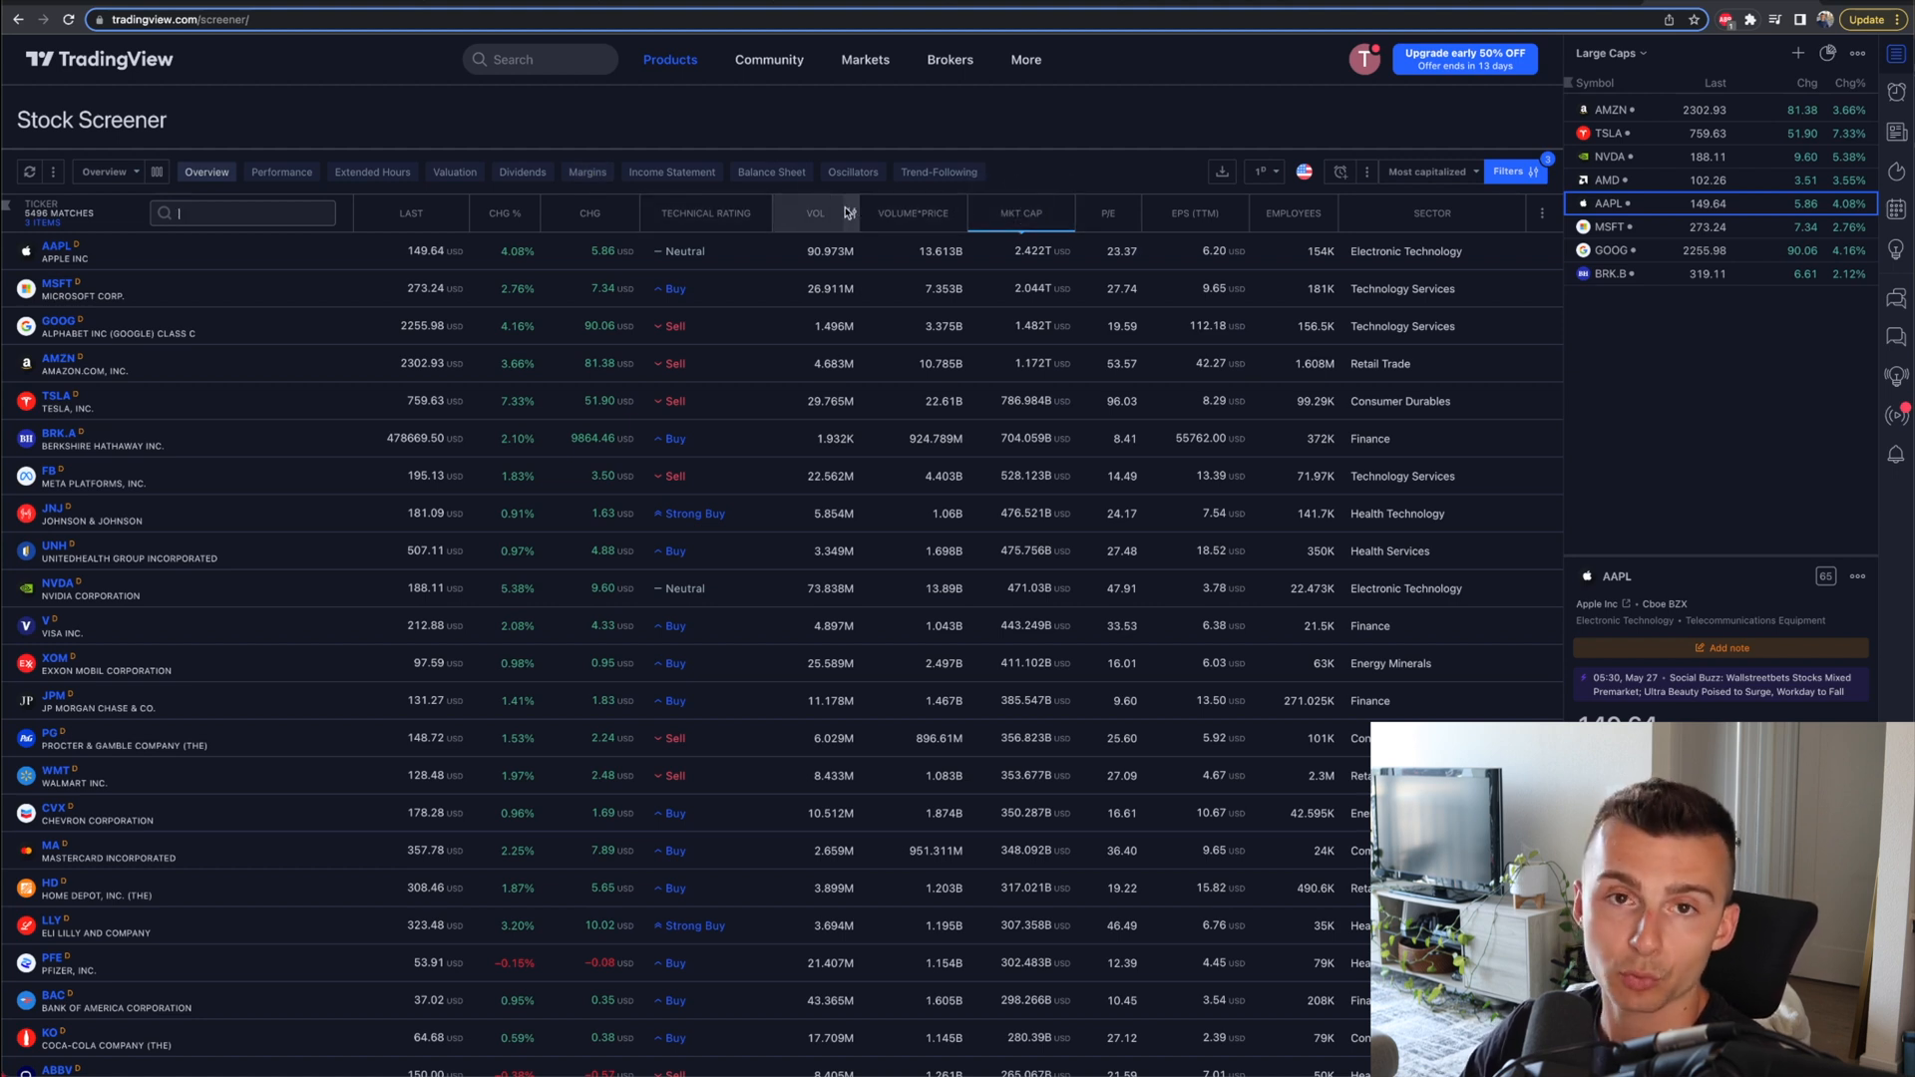
pyautogui.moveTo(1021, 213)
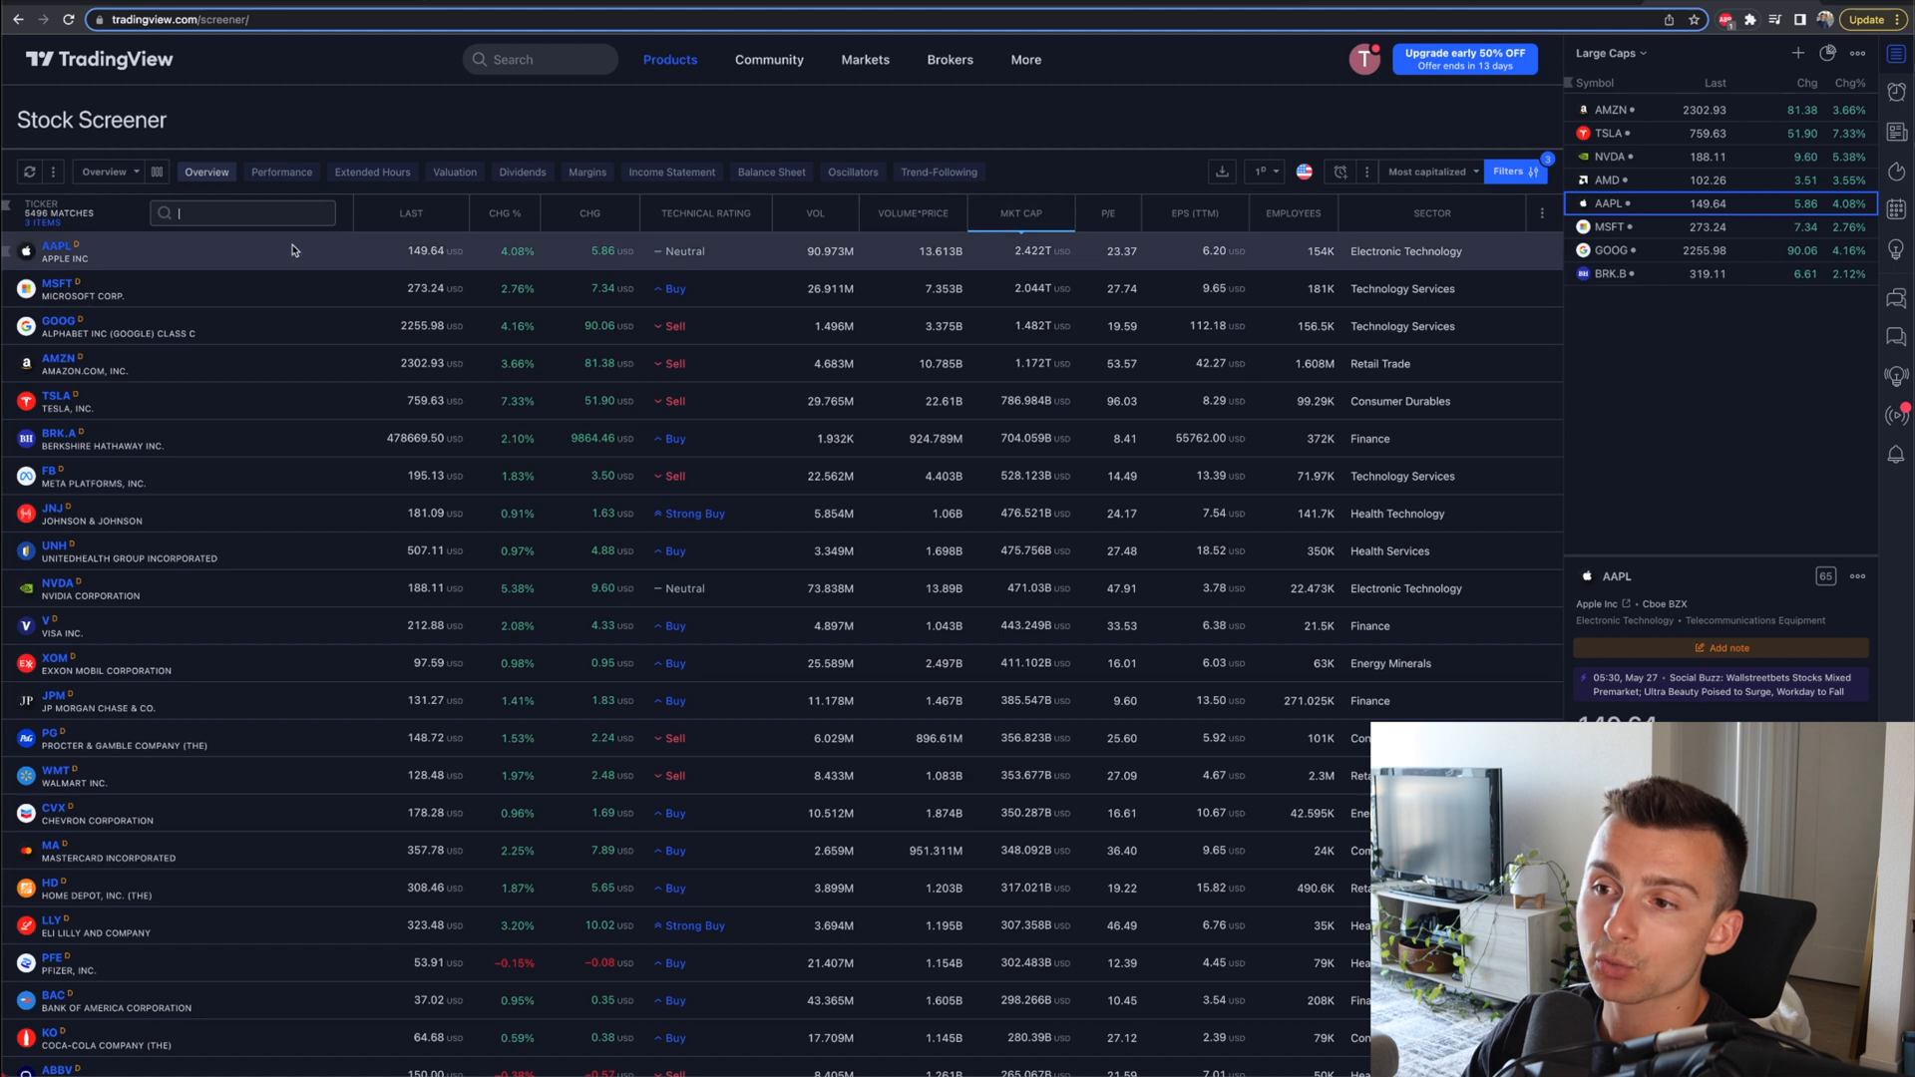
pyautogui.moveTo(815, 221)
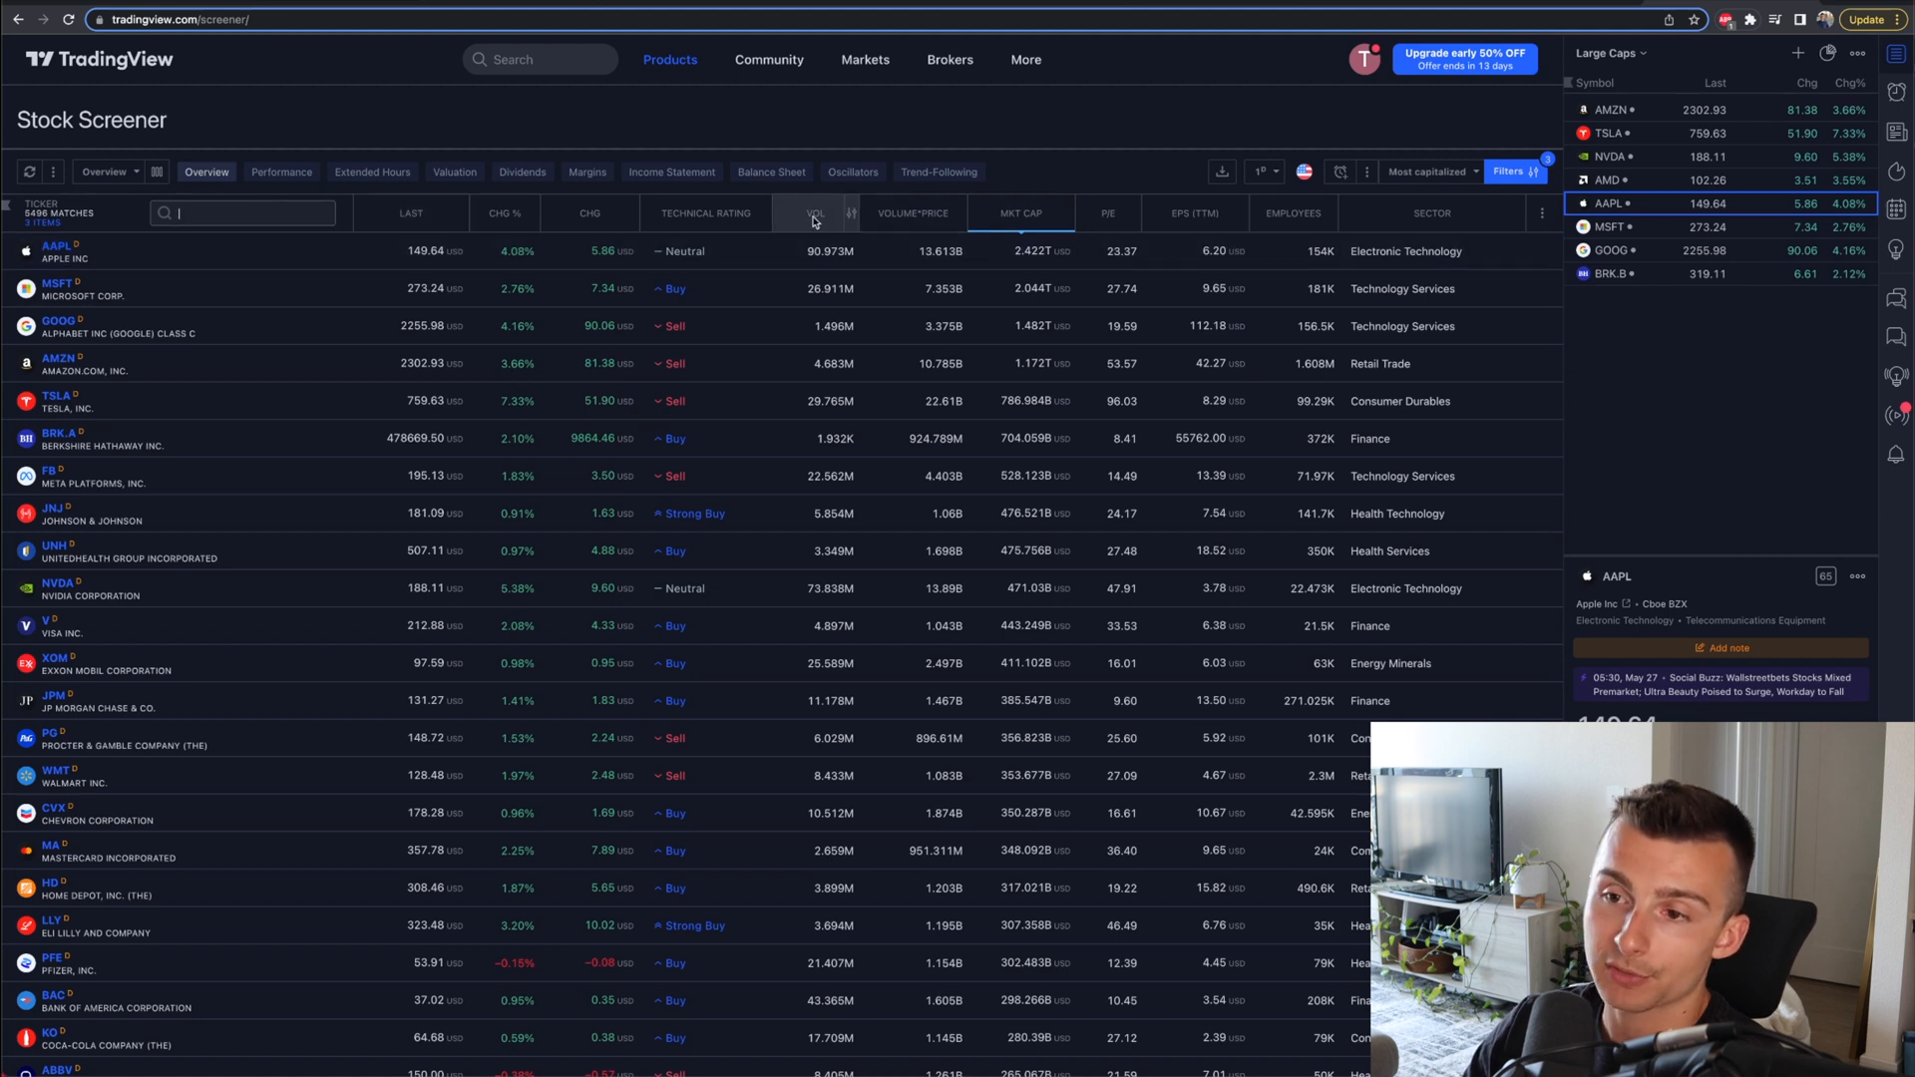
pyautogui.click(815, 213)
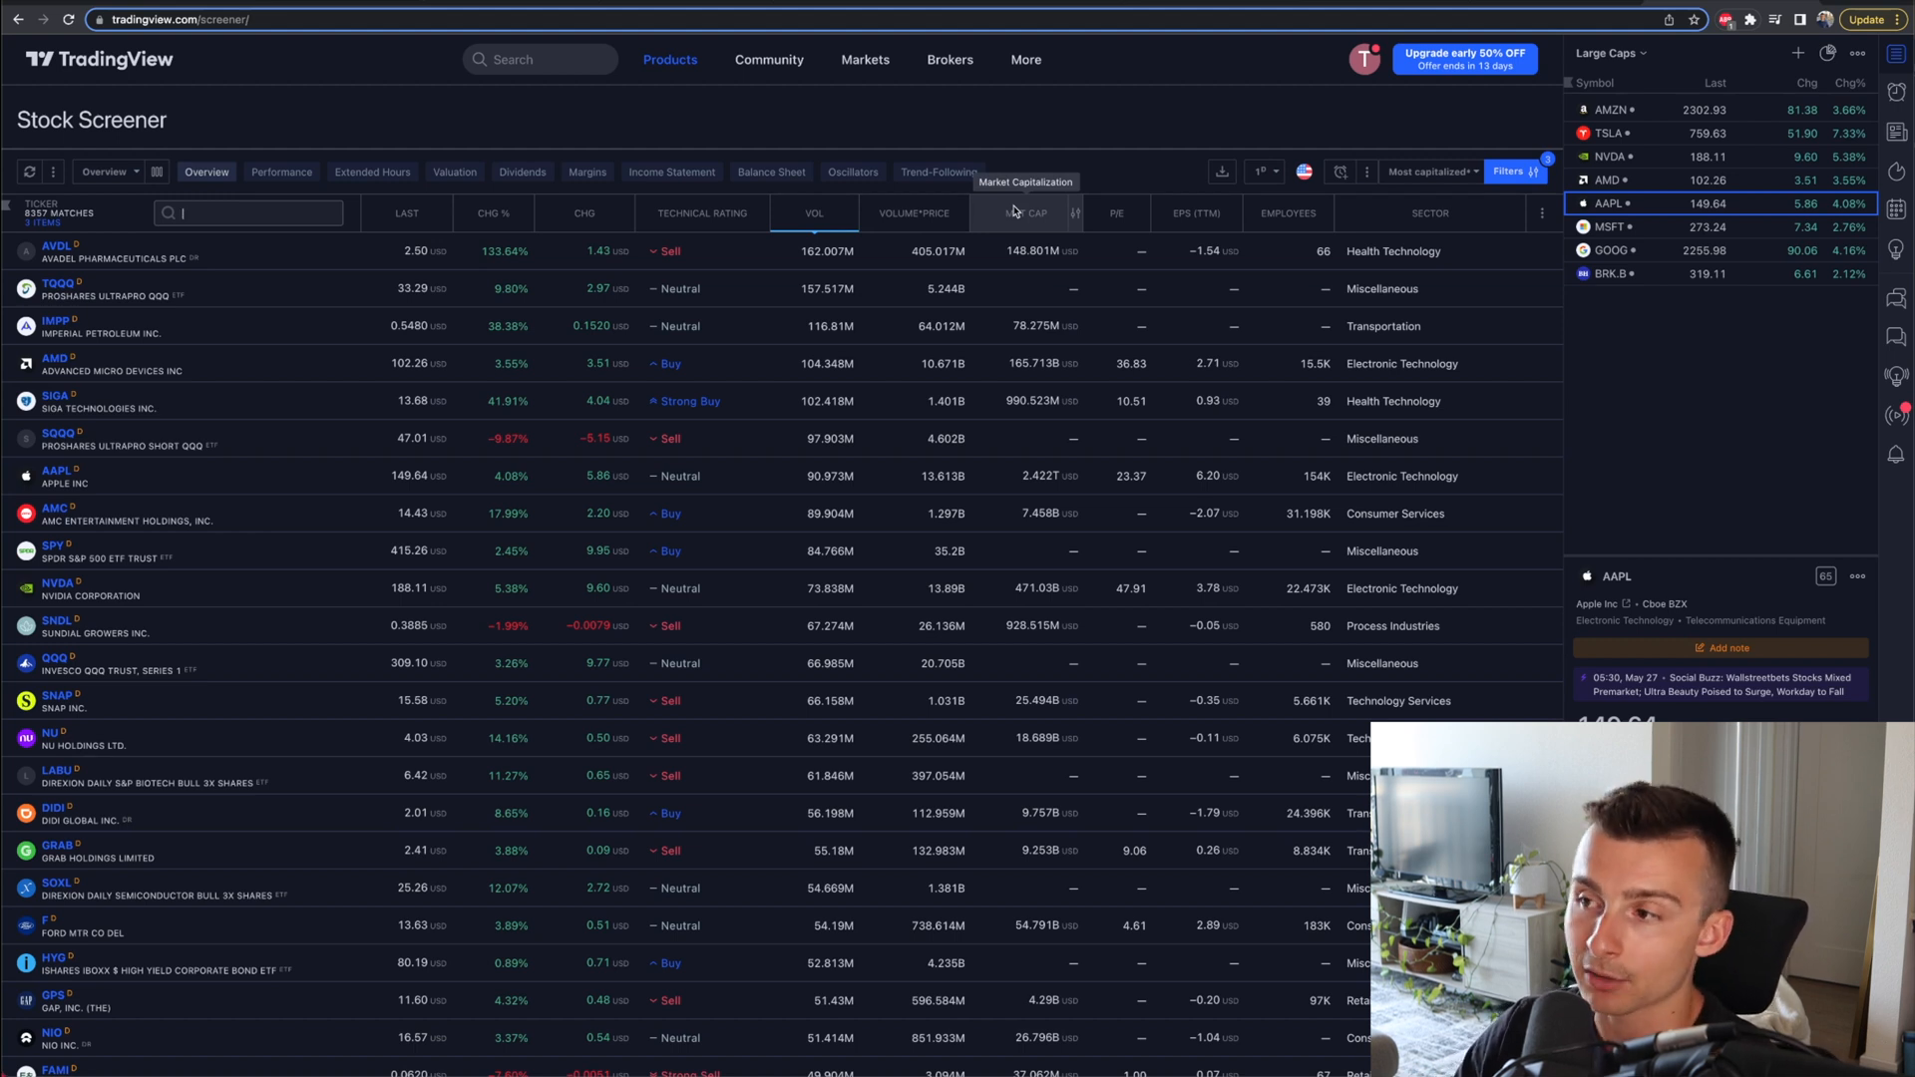
pyautogui.click(1022, 212)
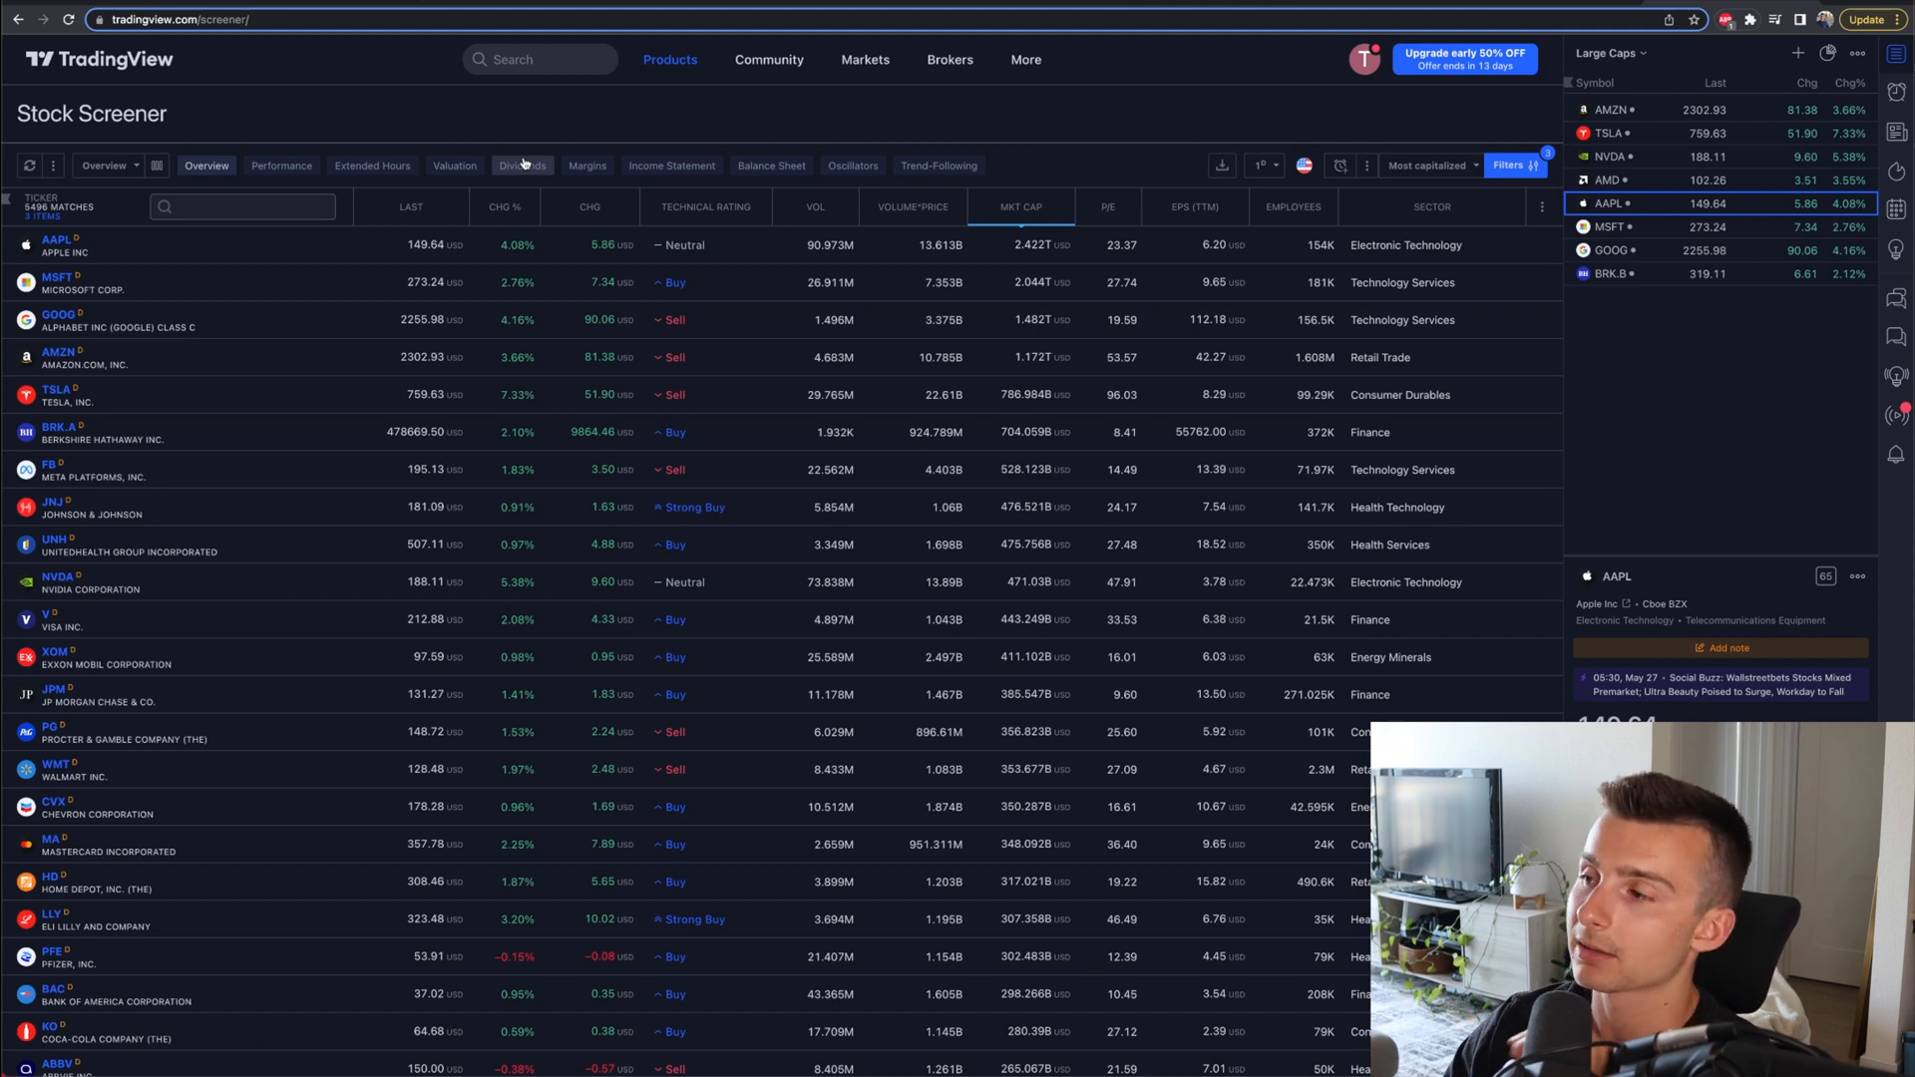
pyautogui.moveTo(1437, 114)
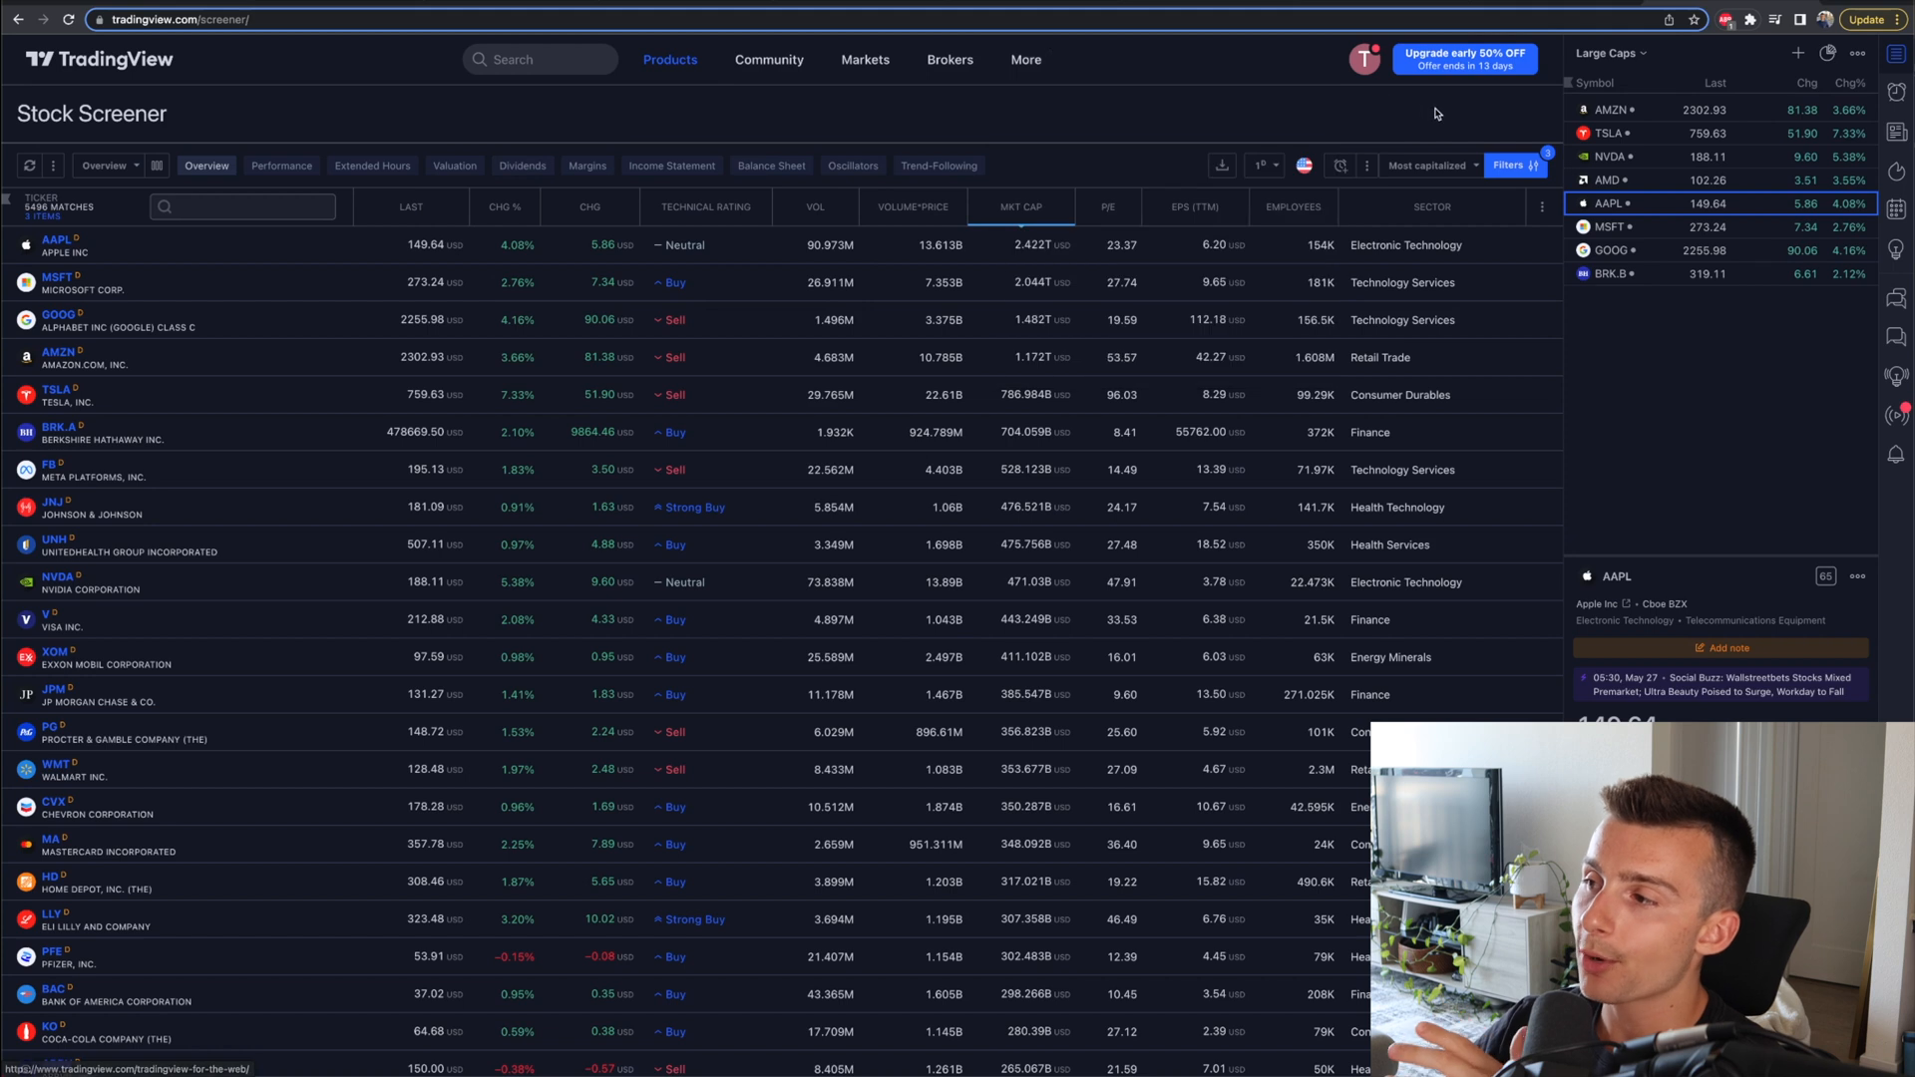
pyautogui.moveTo(1512, 166)
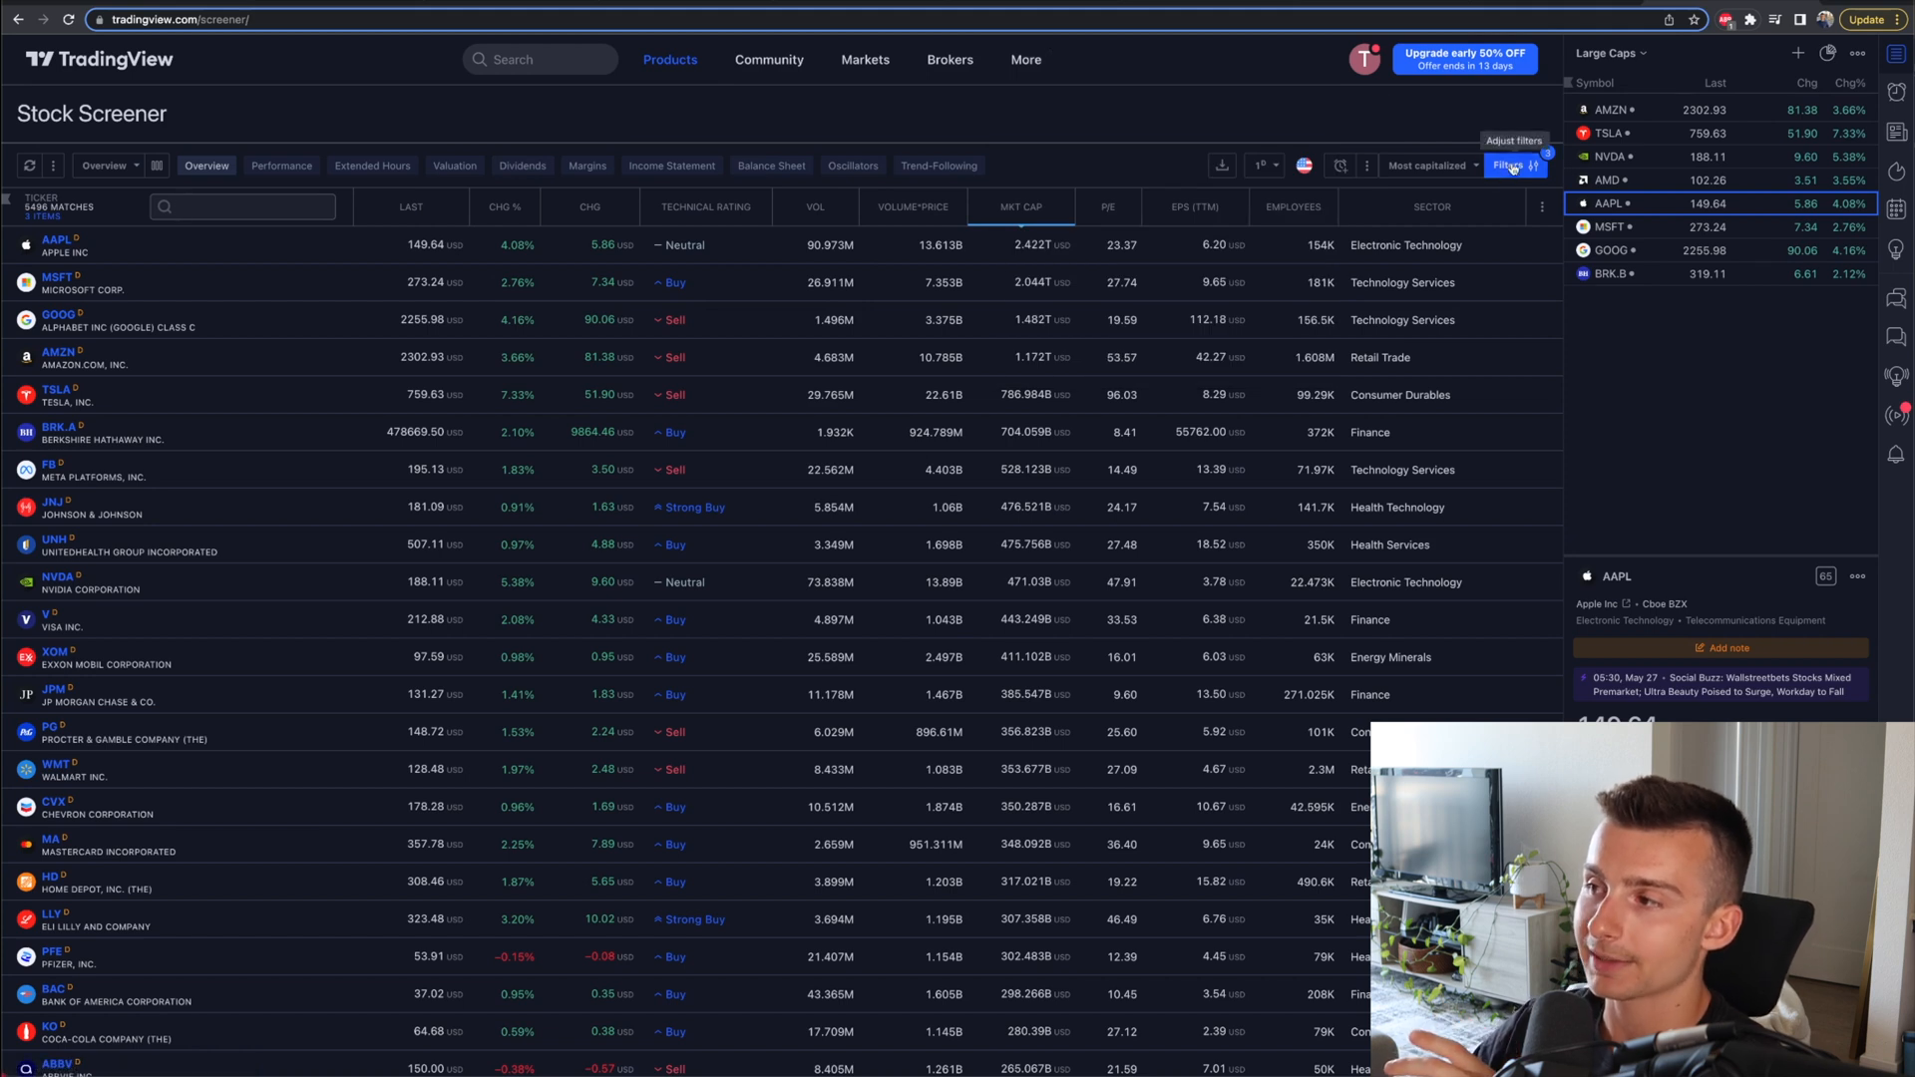
# Step: Open all filters, confirming symbol type Any and exchanges NYSE ARCA, NASDAQ and NYSE
pyautogui.click(1508, 164)
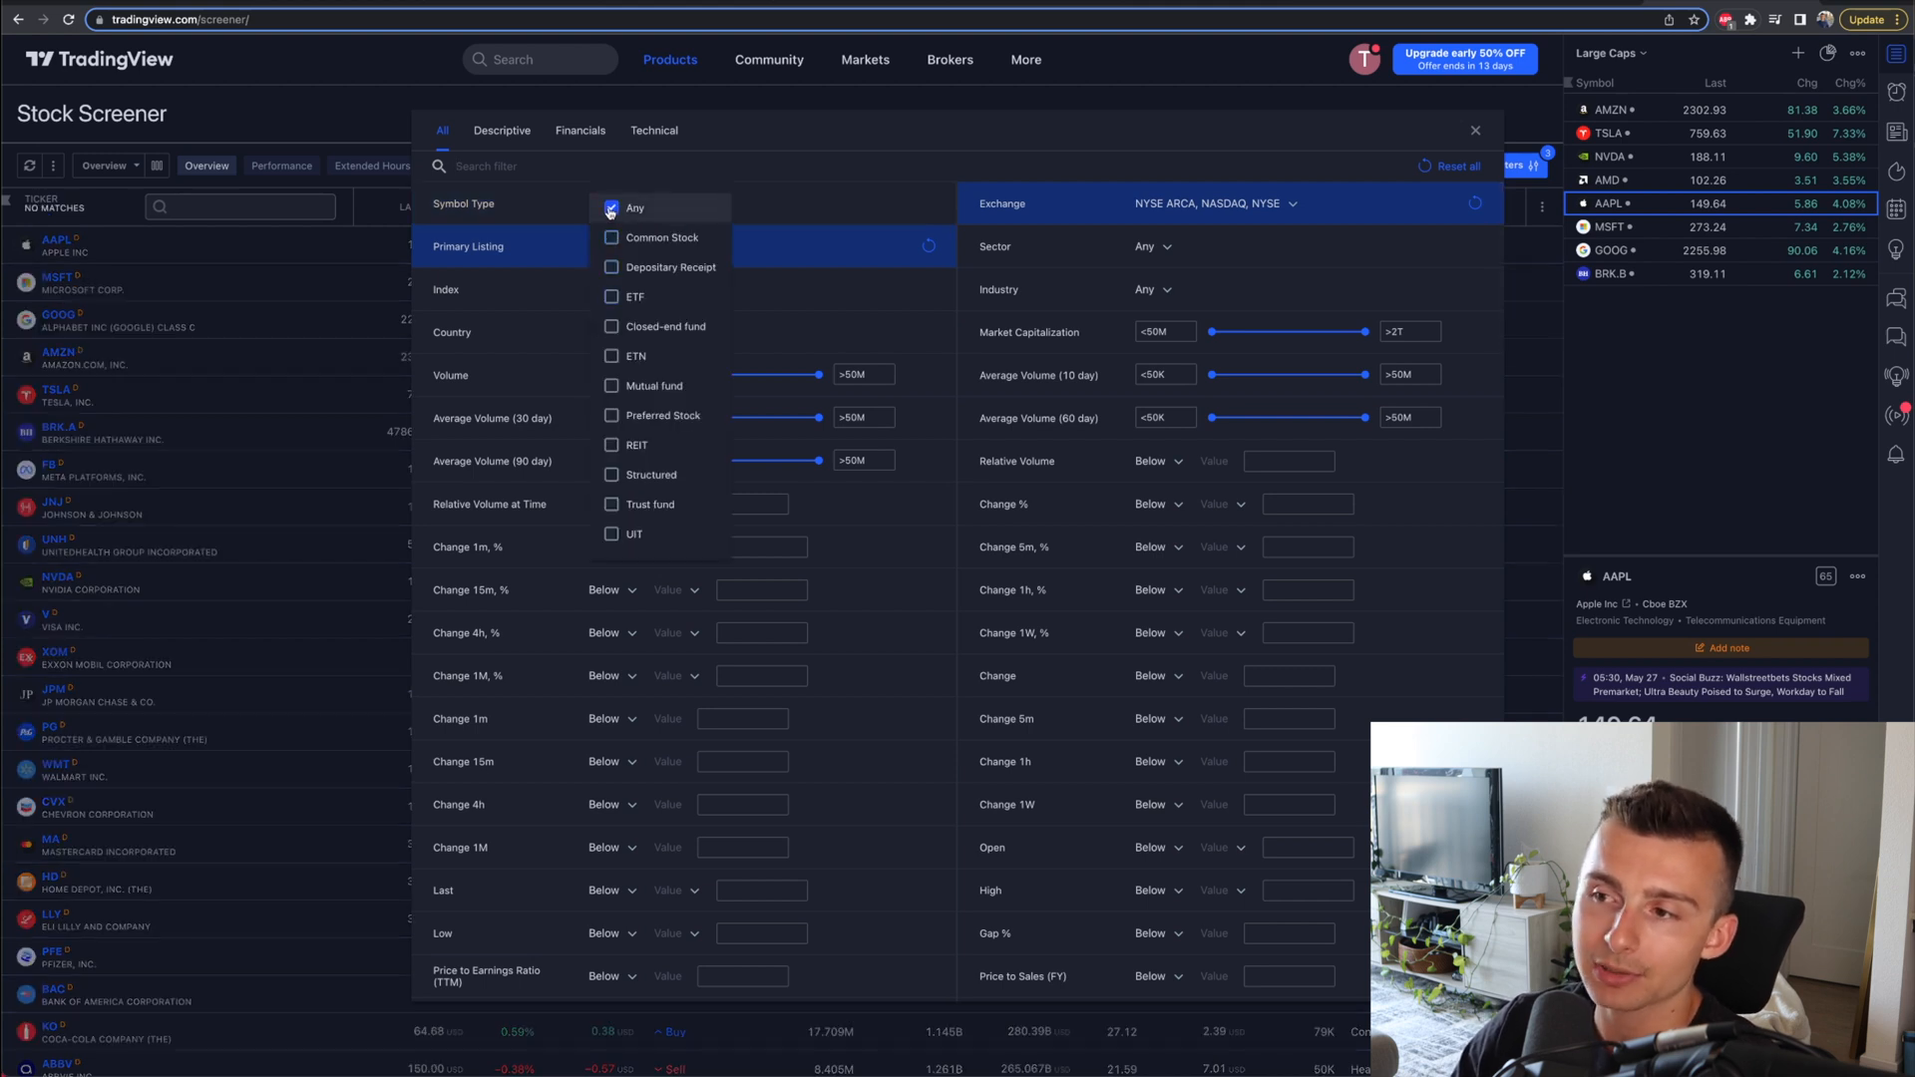
pyautogui.click(610, 208)
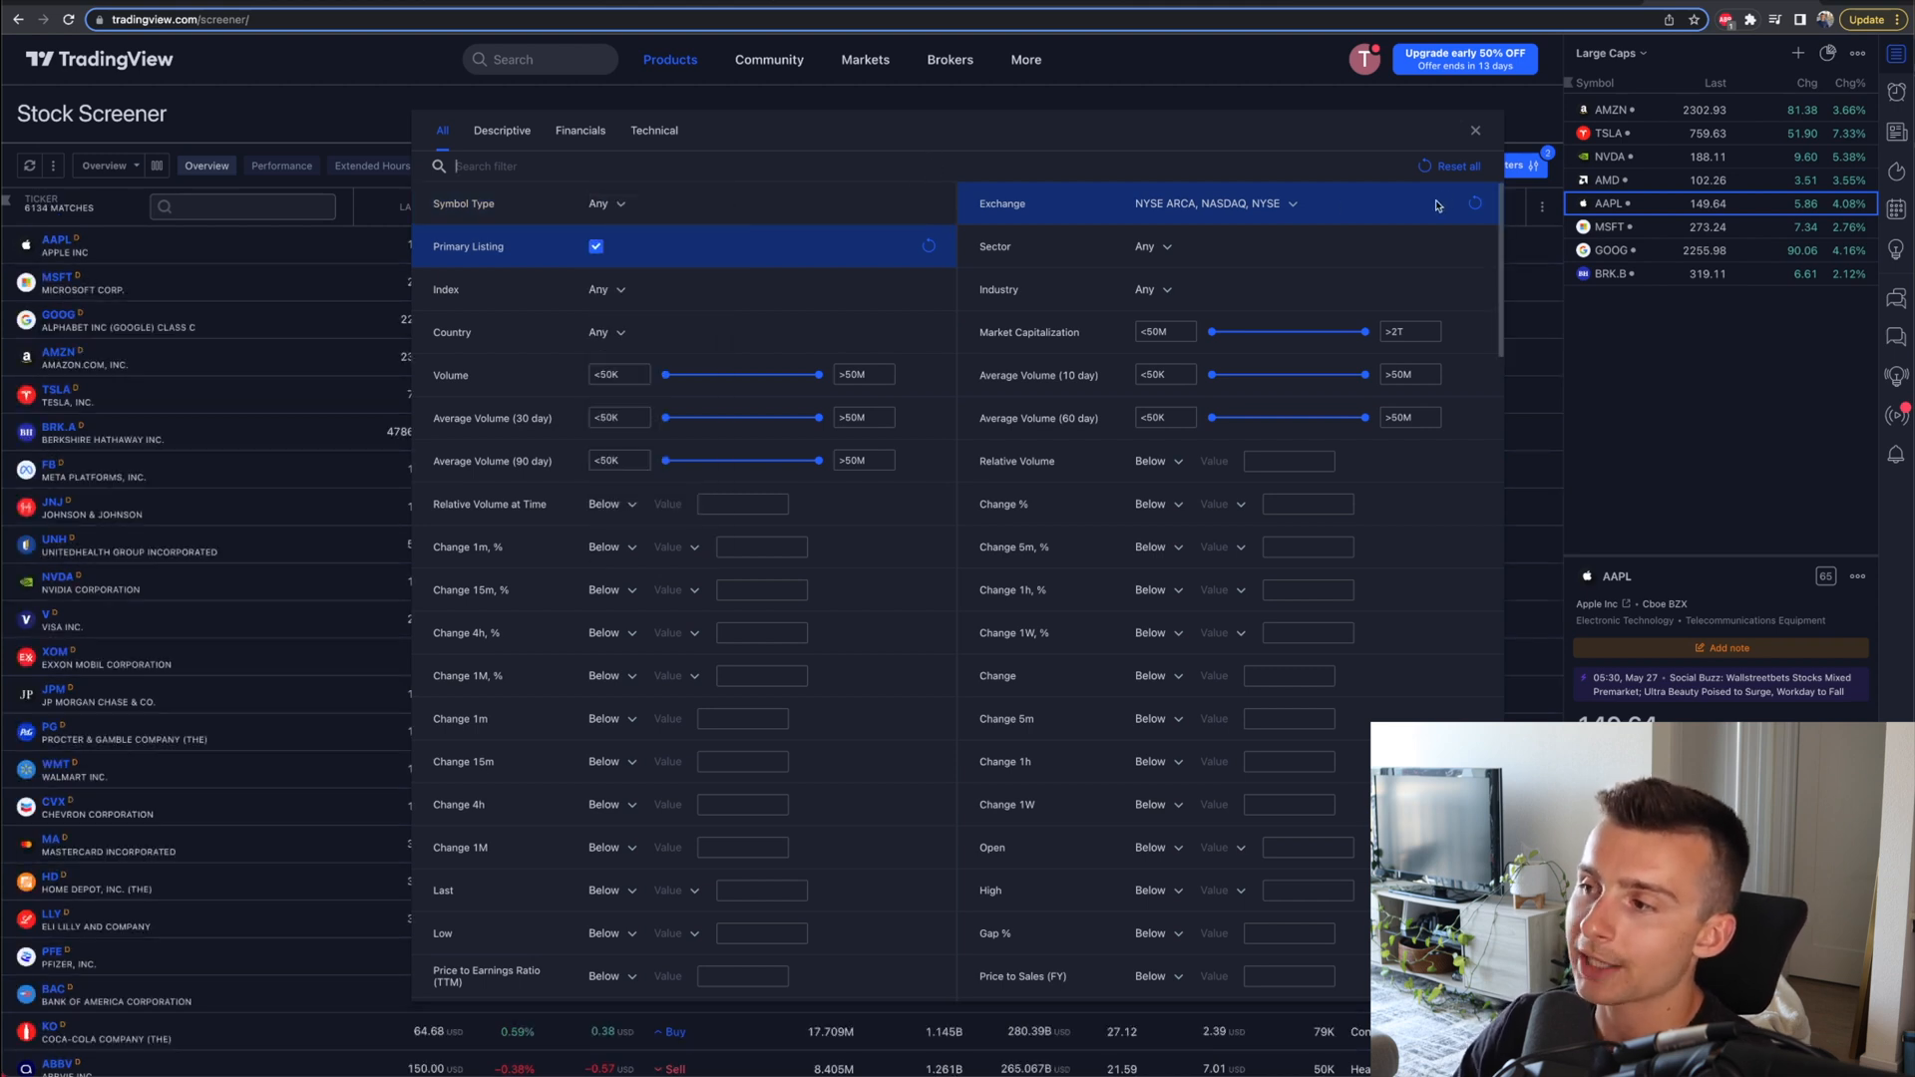
pyautogui.click(1216, 204)
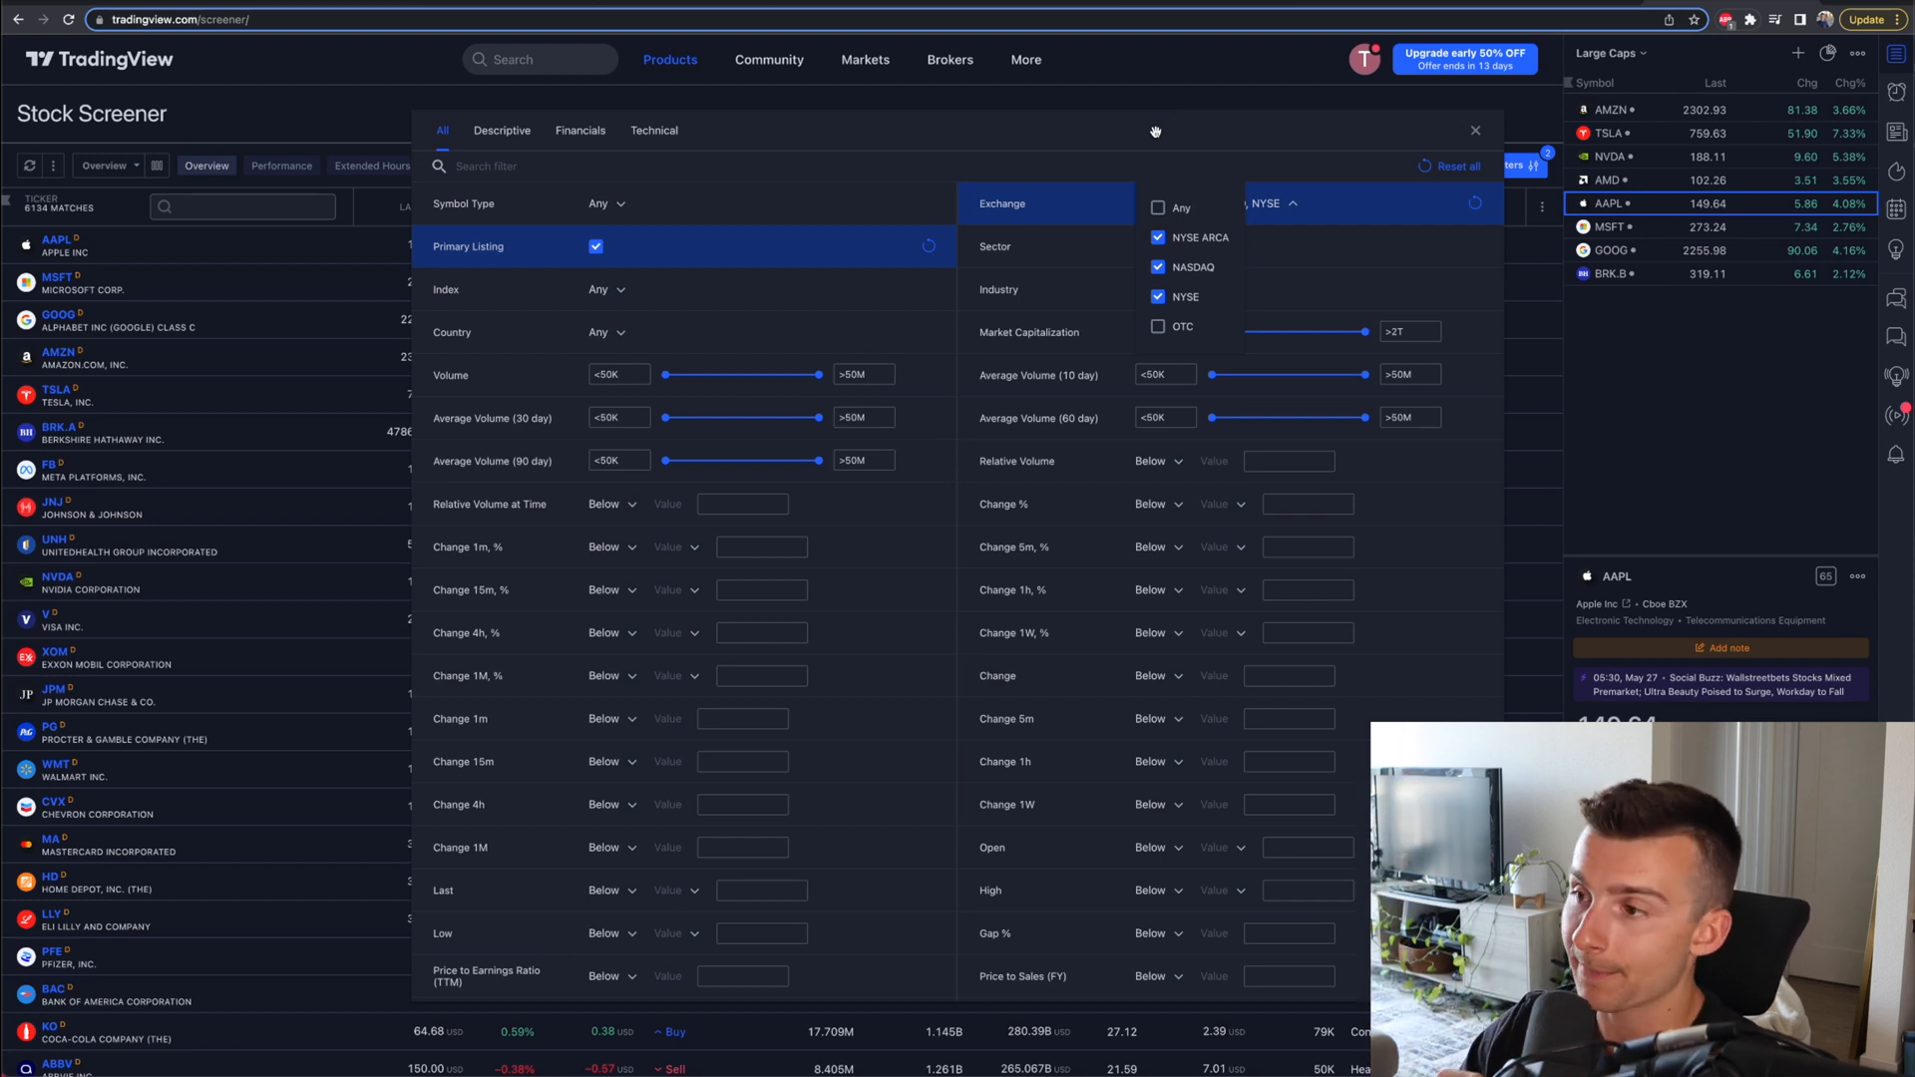
pyautogui.moveTo(883, 156)
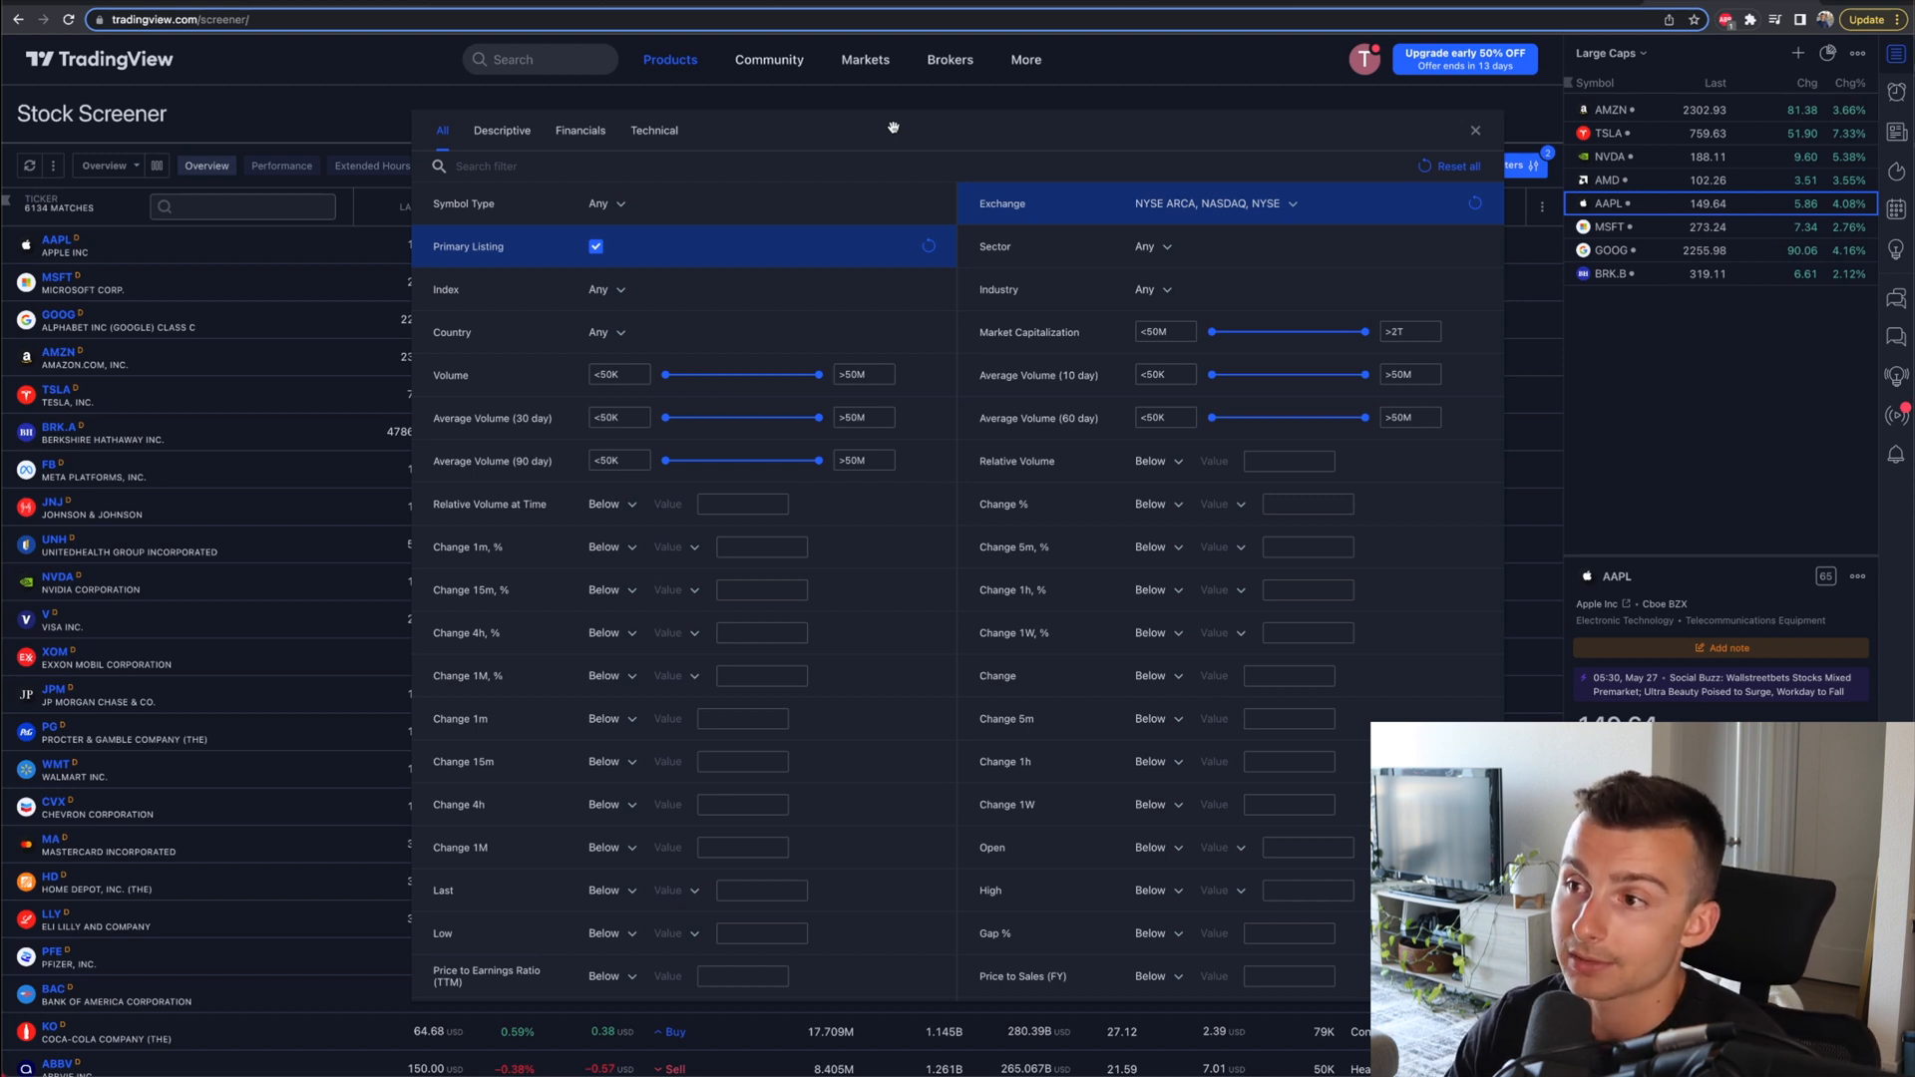
pyautogui.moveTo(657, 226)
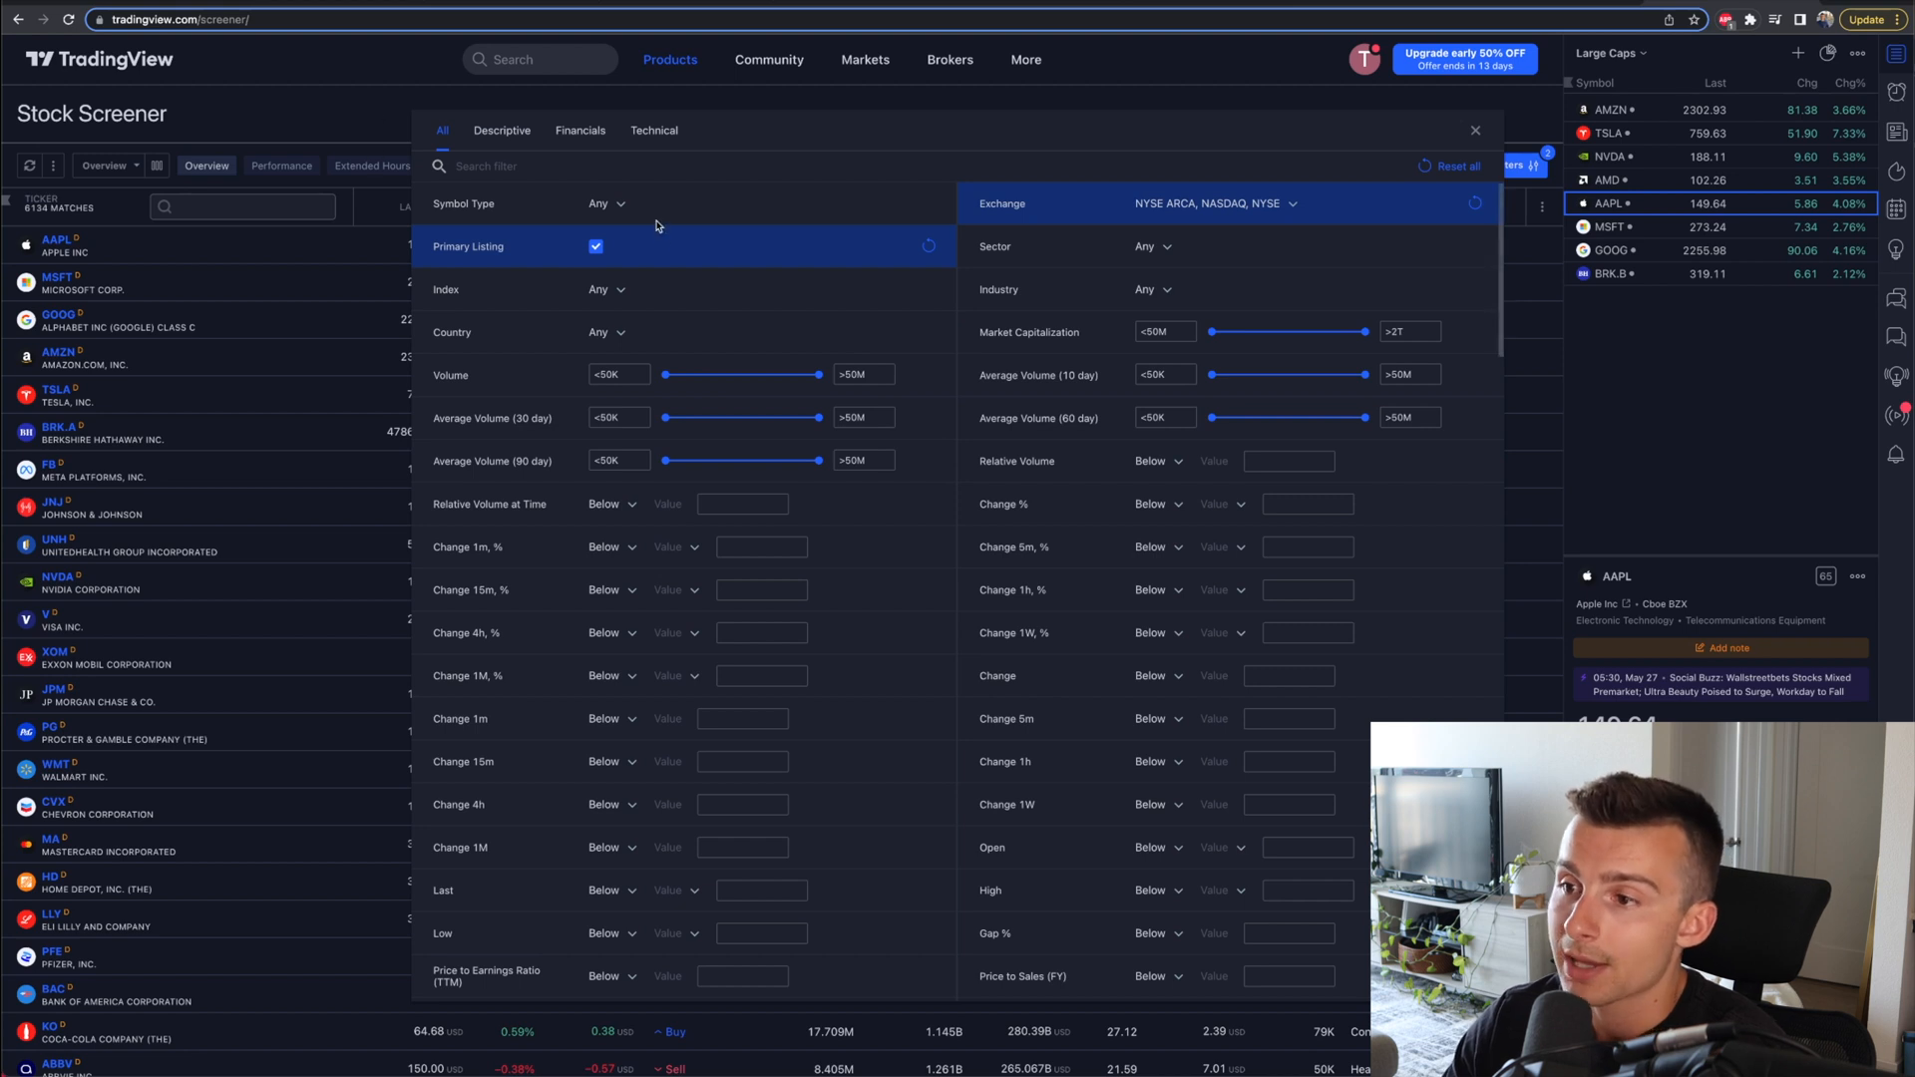
pyautogui.scroll(-3)
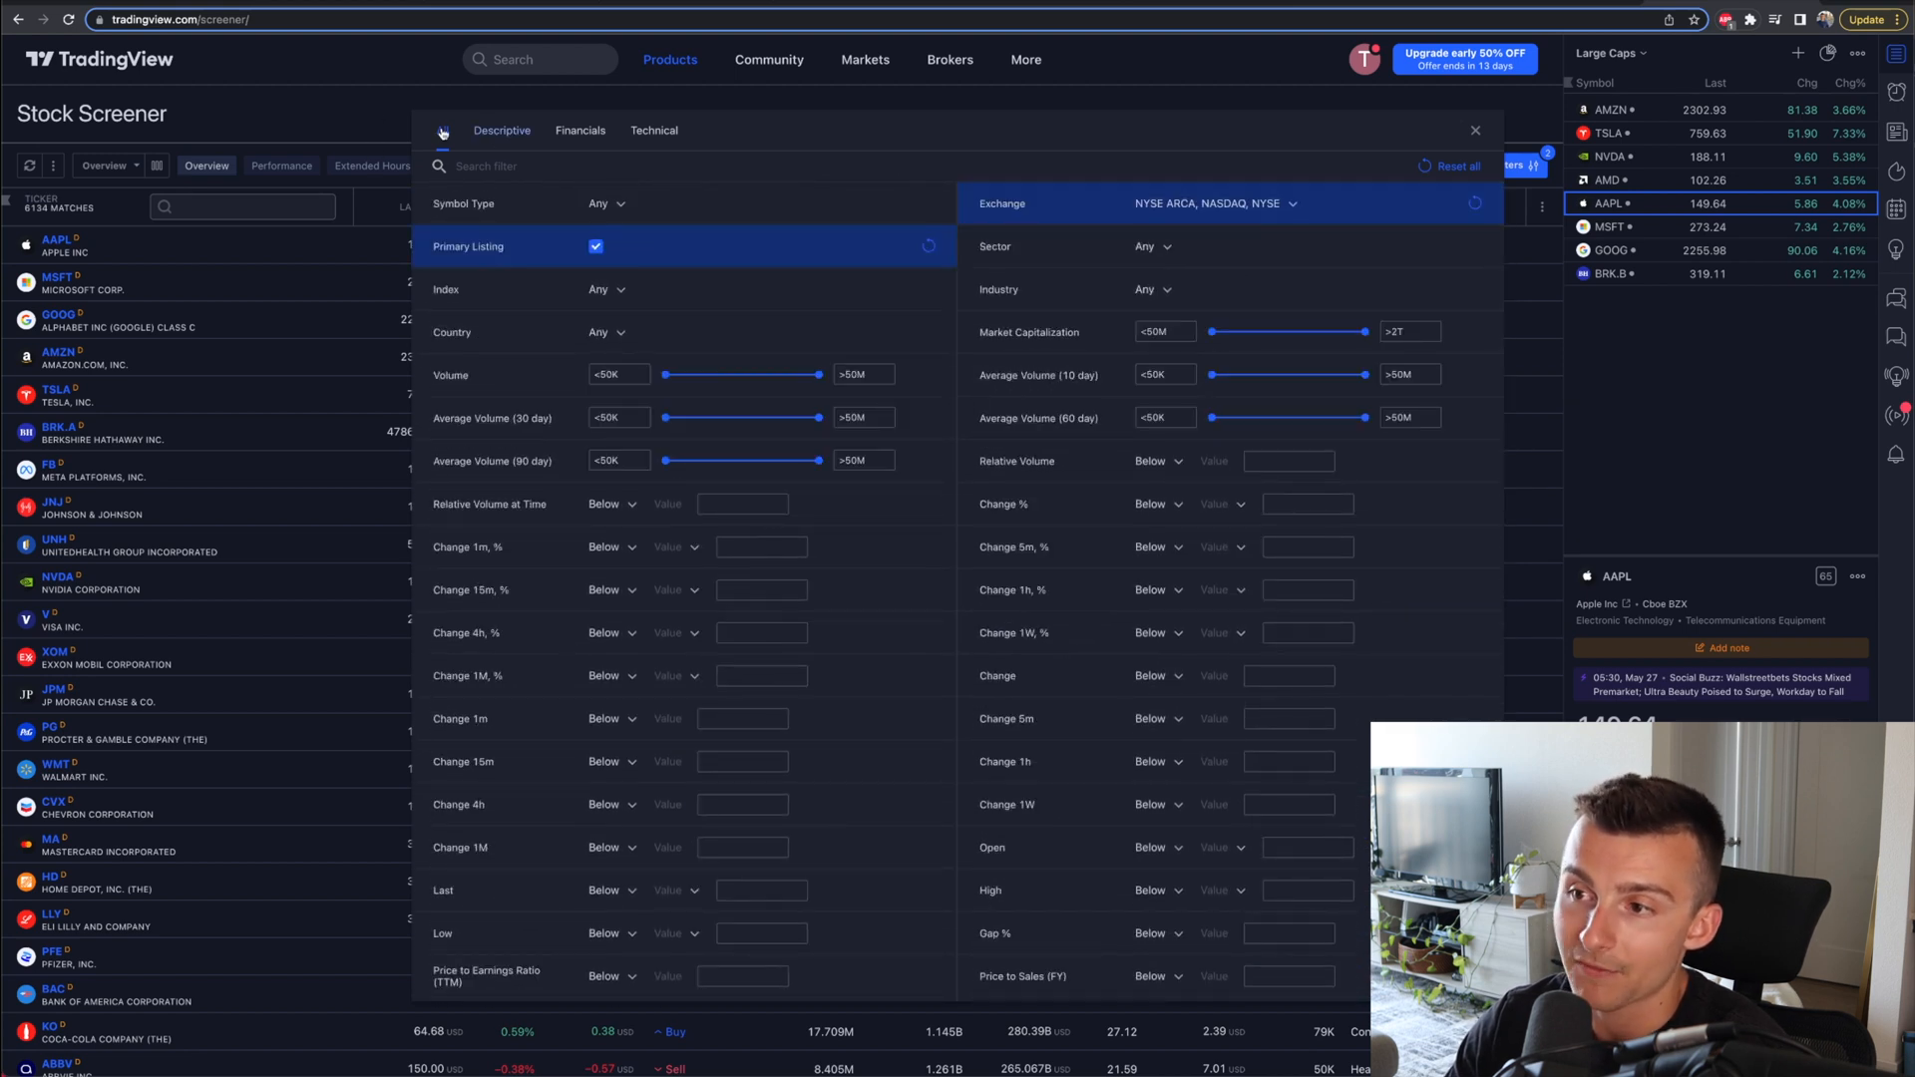
pyautogui.click(502, 131)
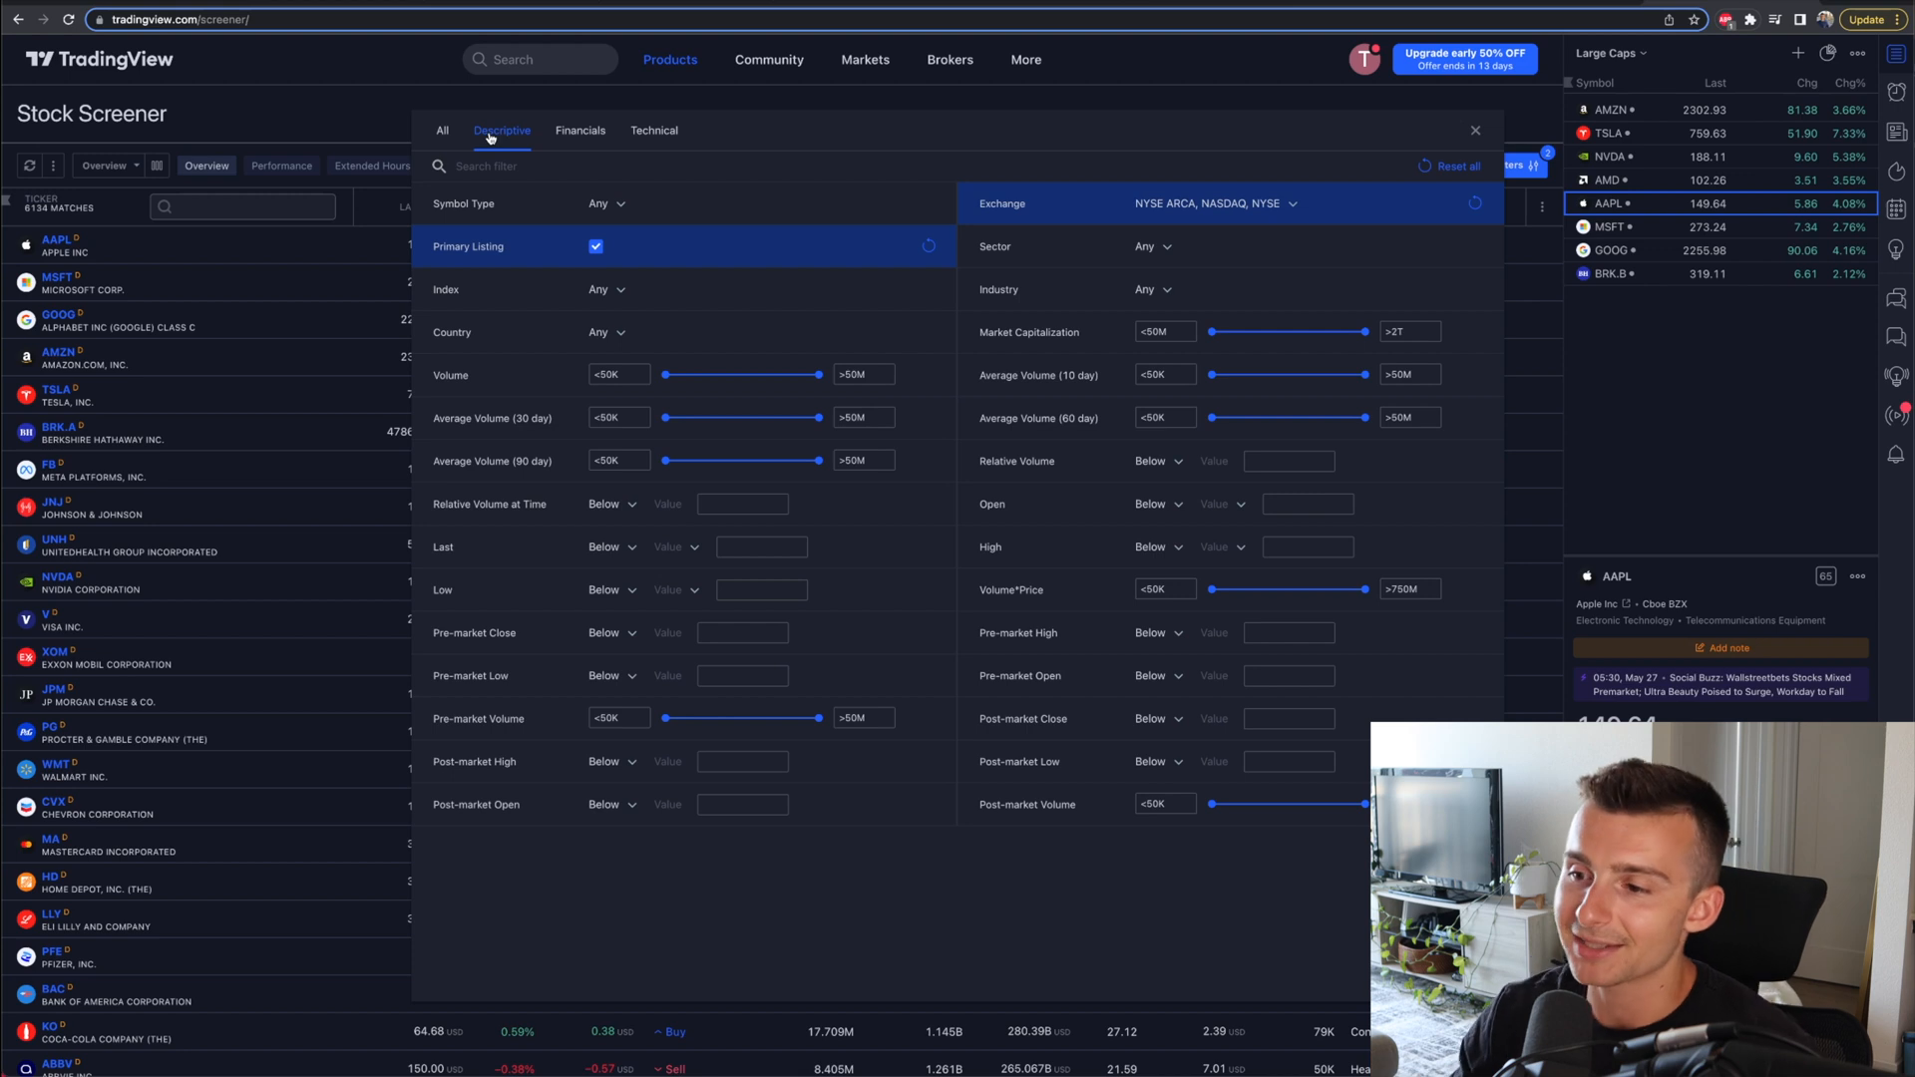
pyautogui.moveTo(482, 312)
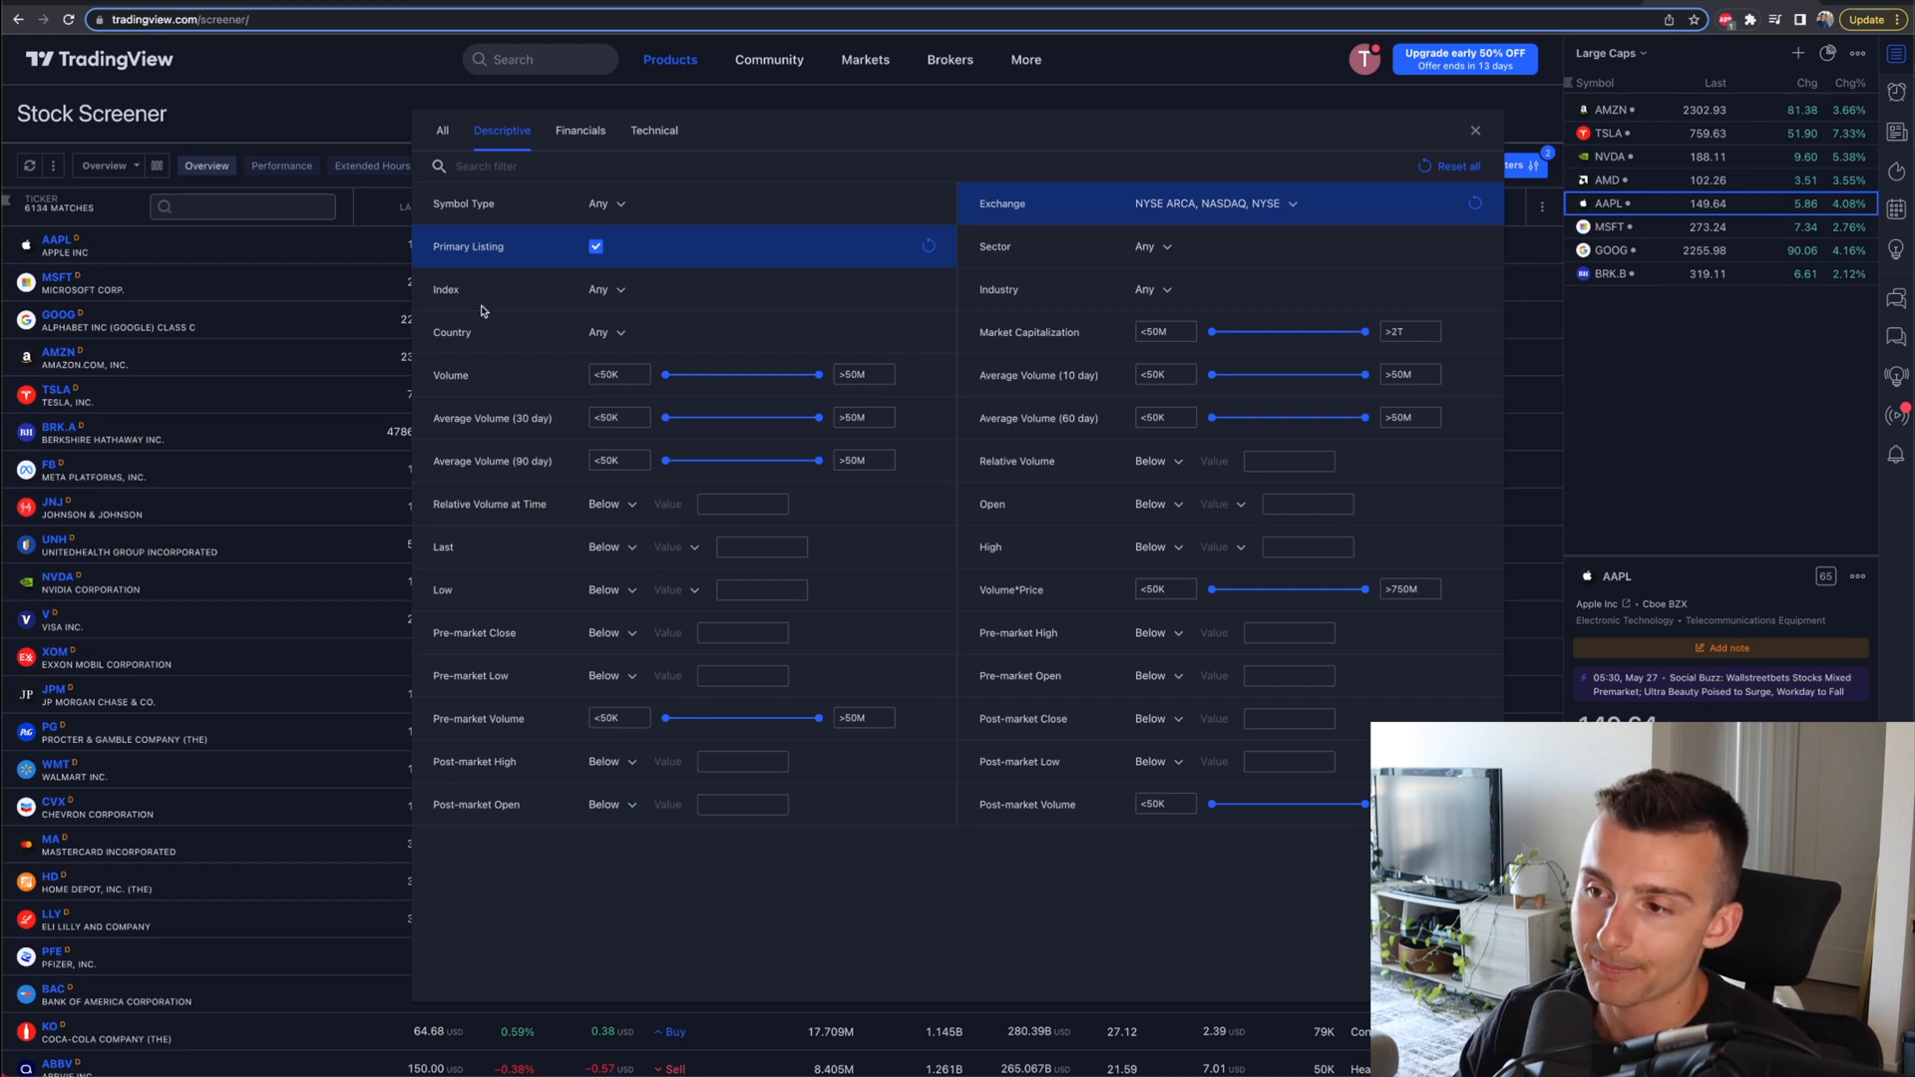
pyautogui.moveTo(618, 298)
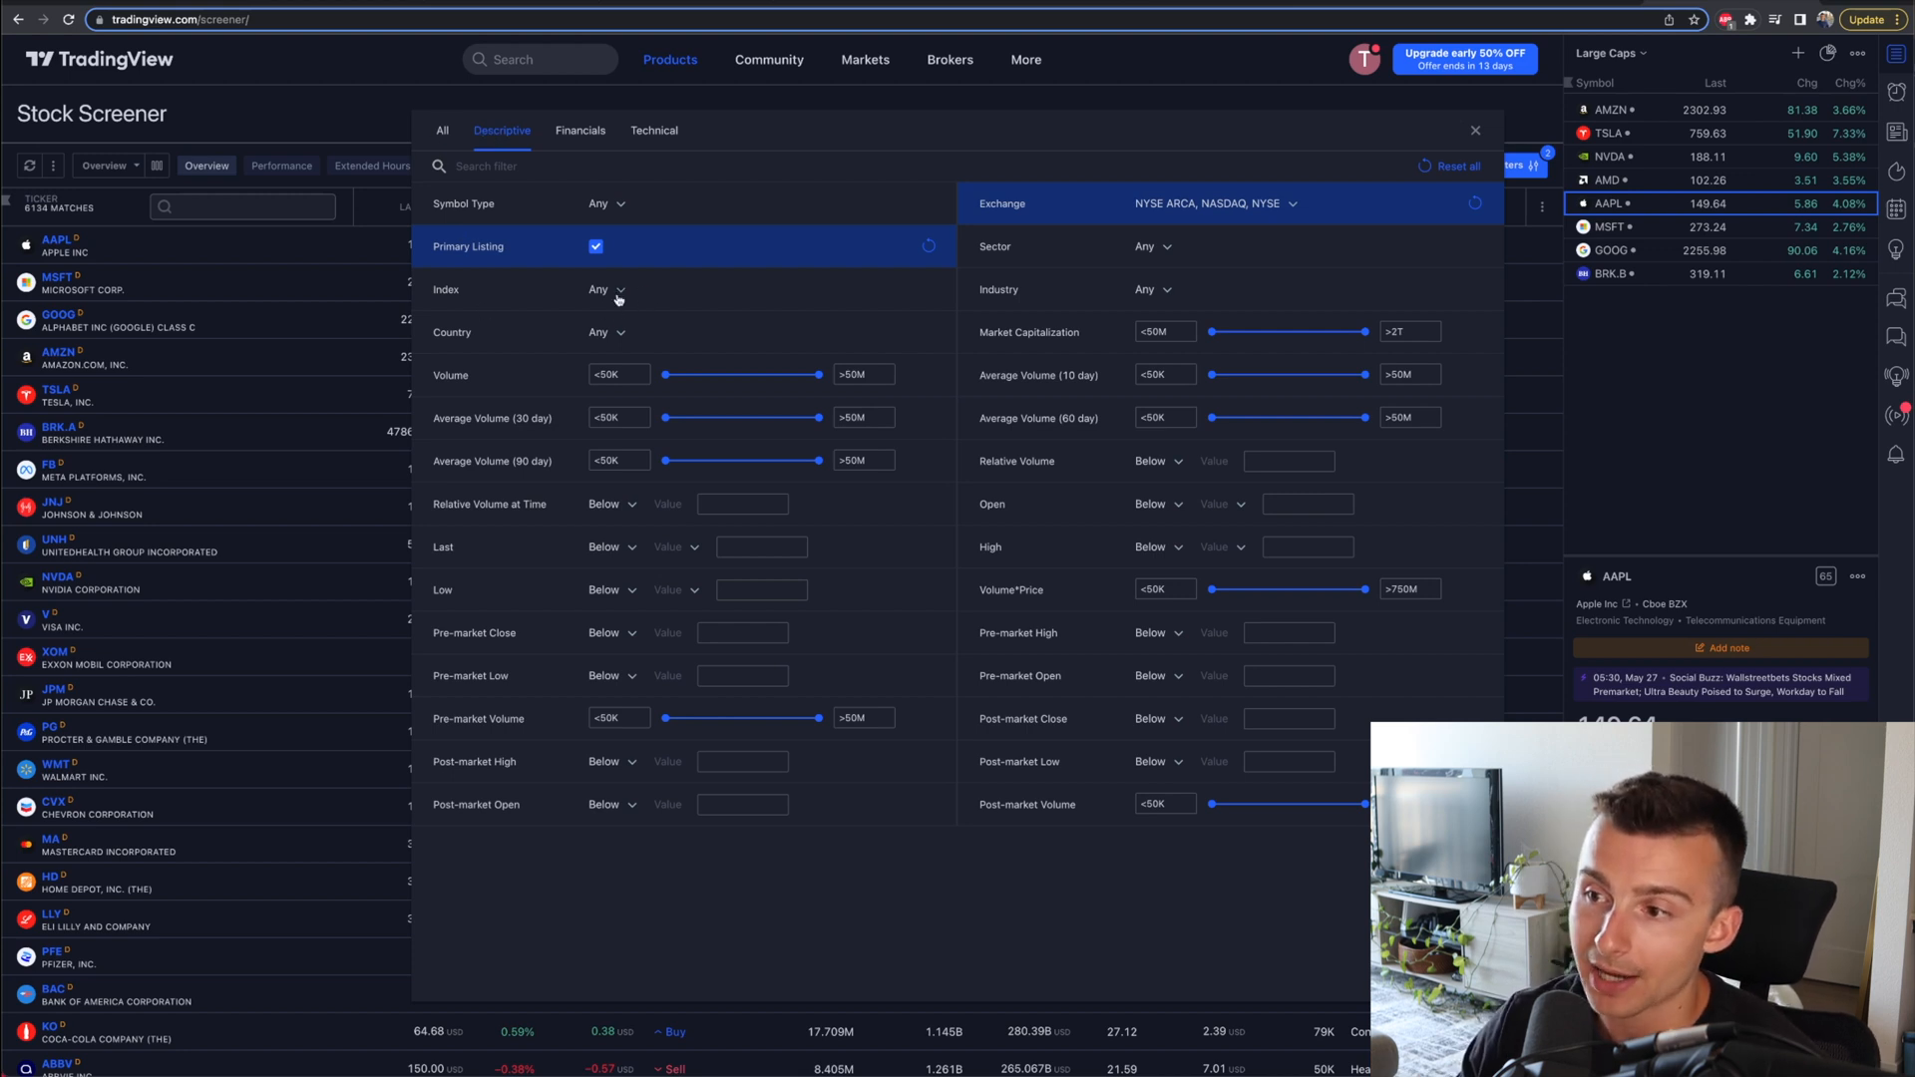
pyautogui.click(605, 290)
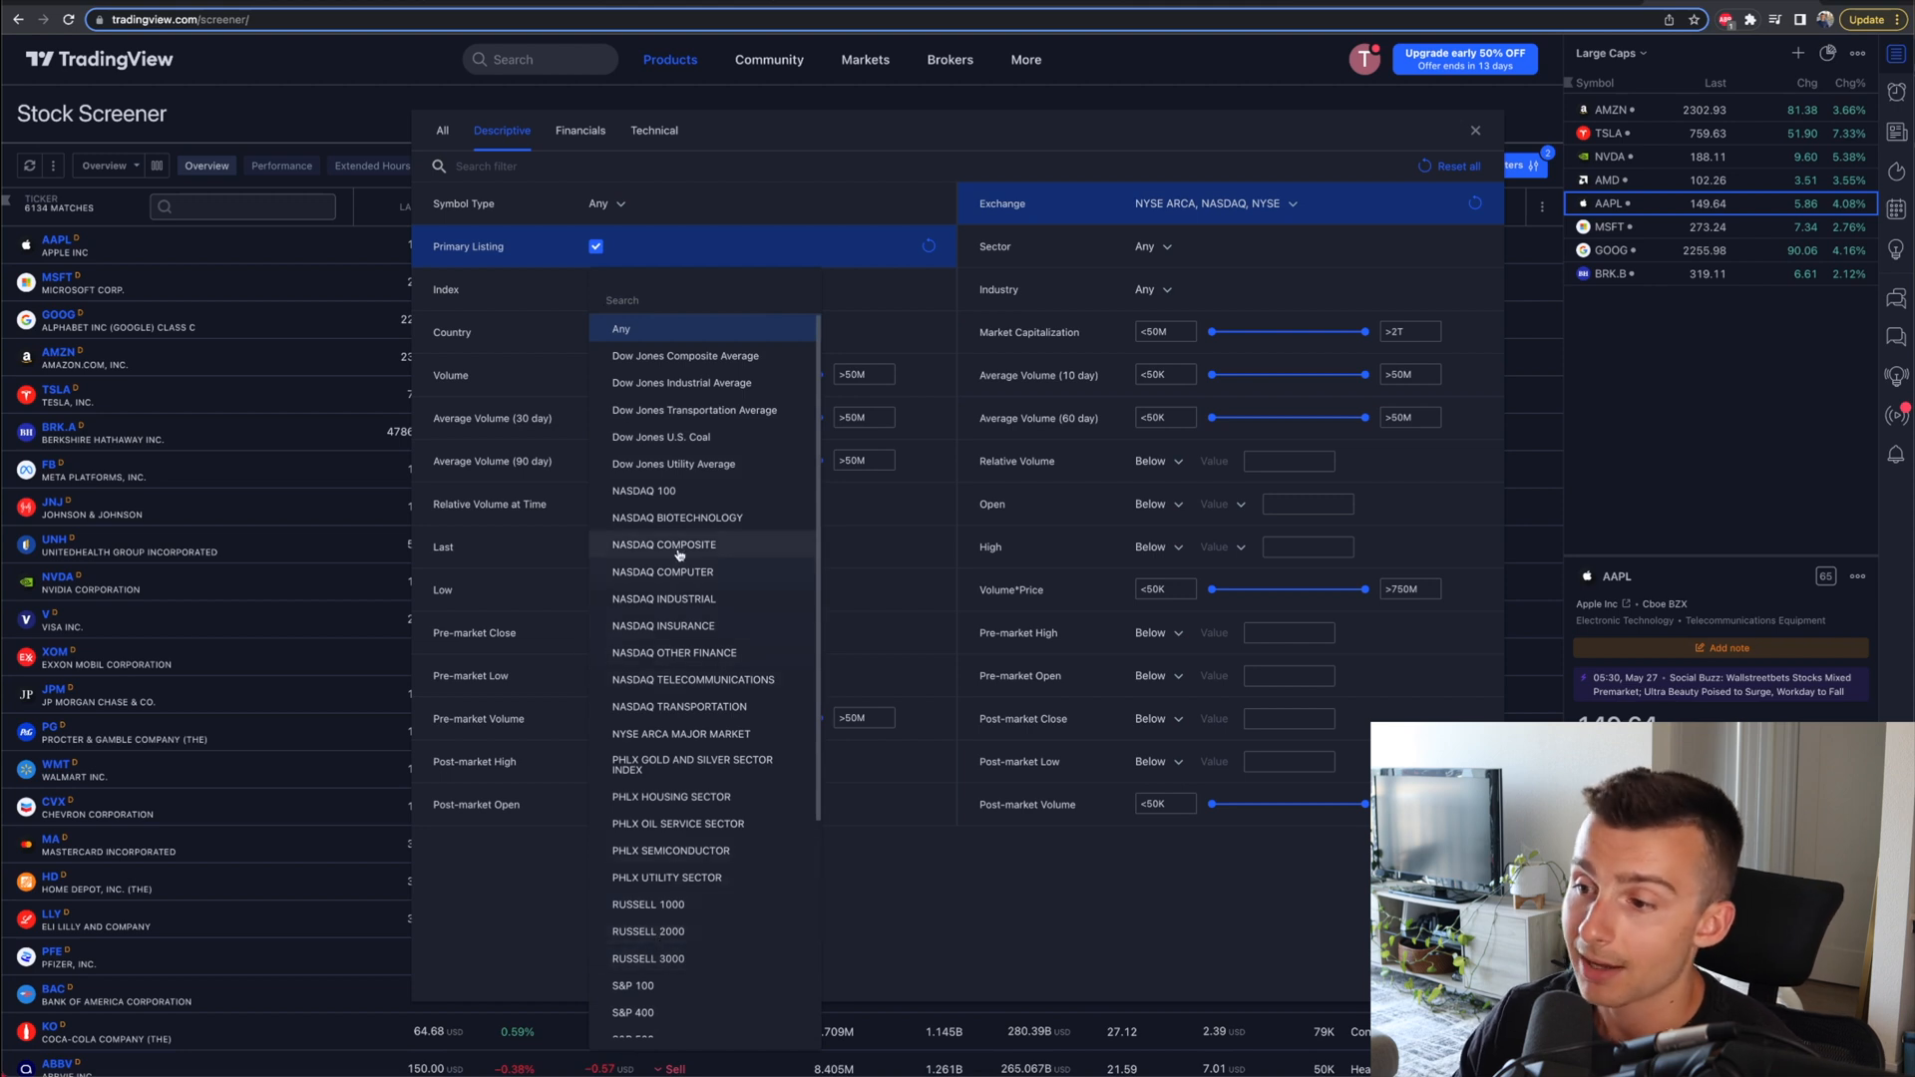
pyautogui.moveTo(681, 529)
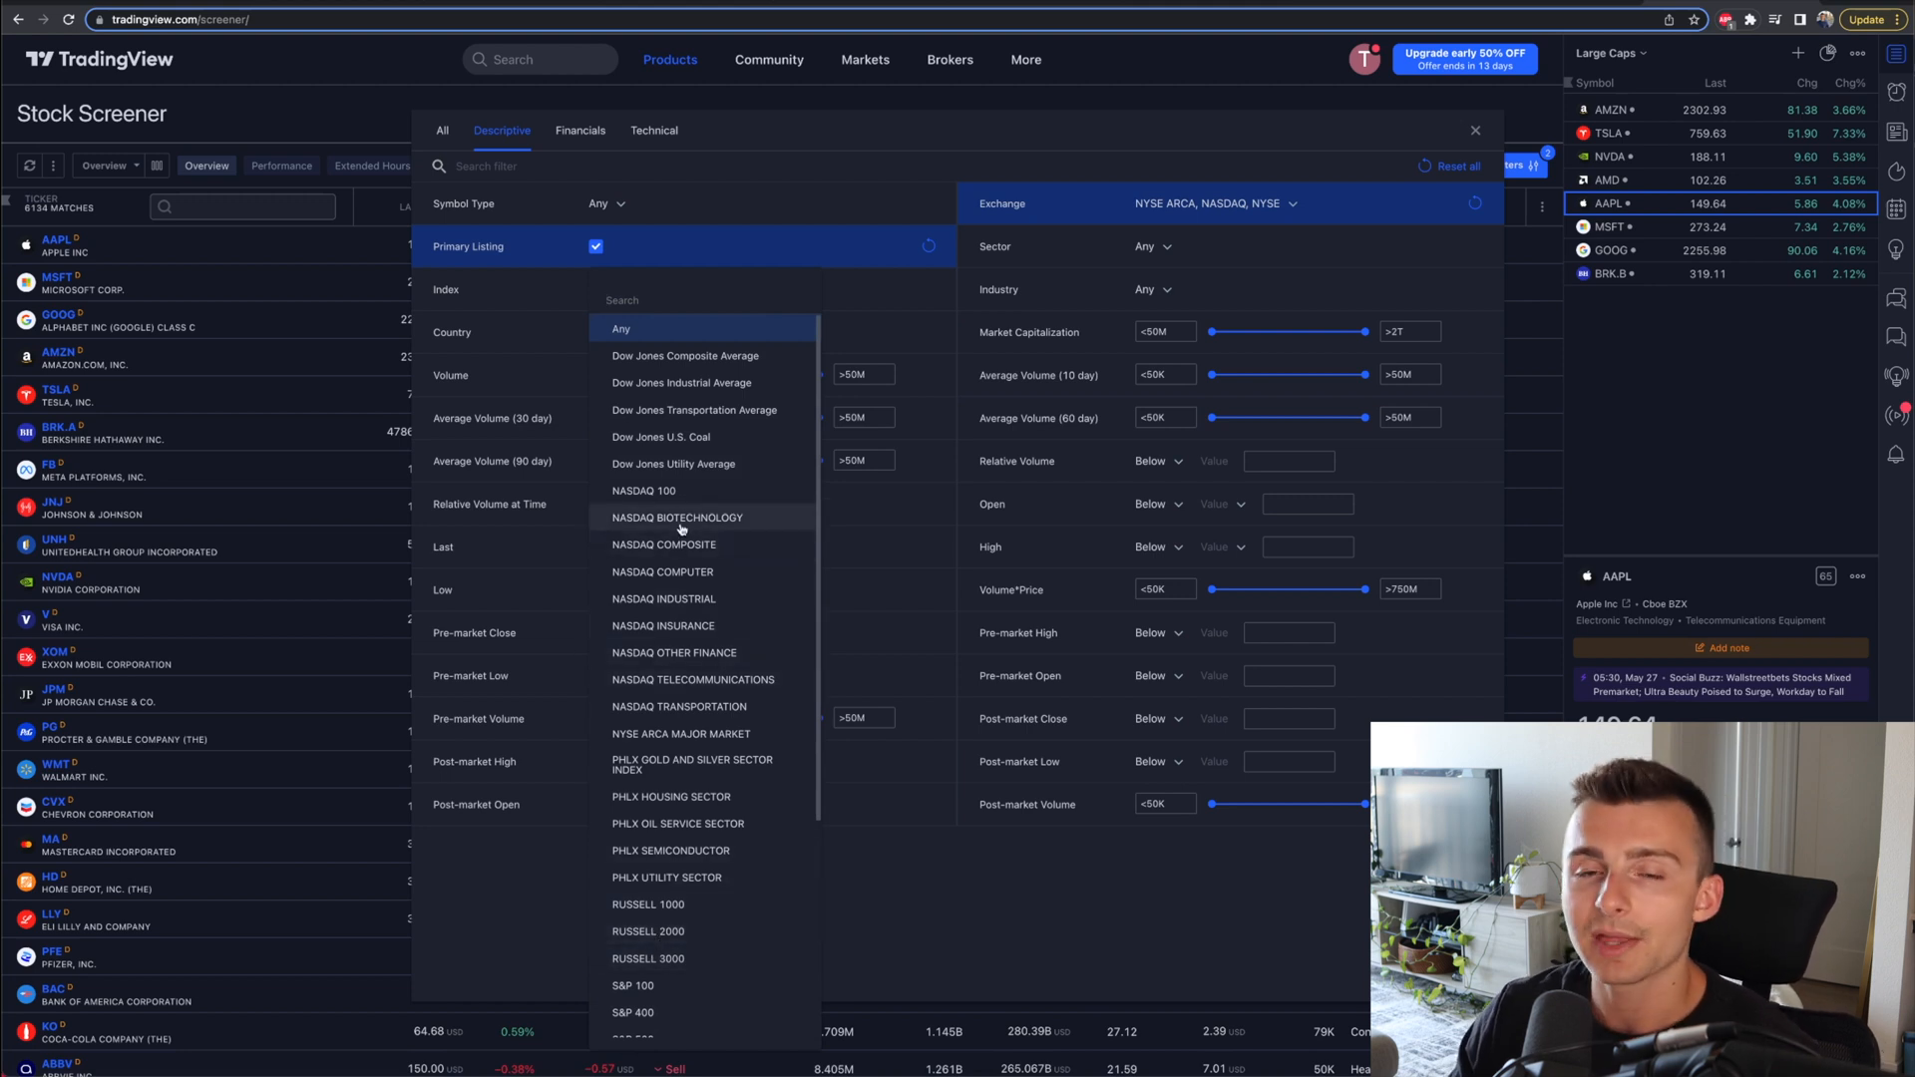
pyautogui.click(713, 209)
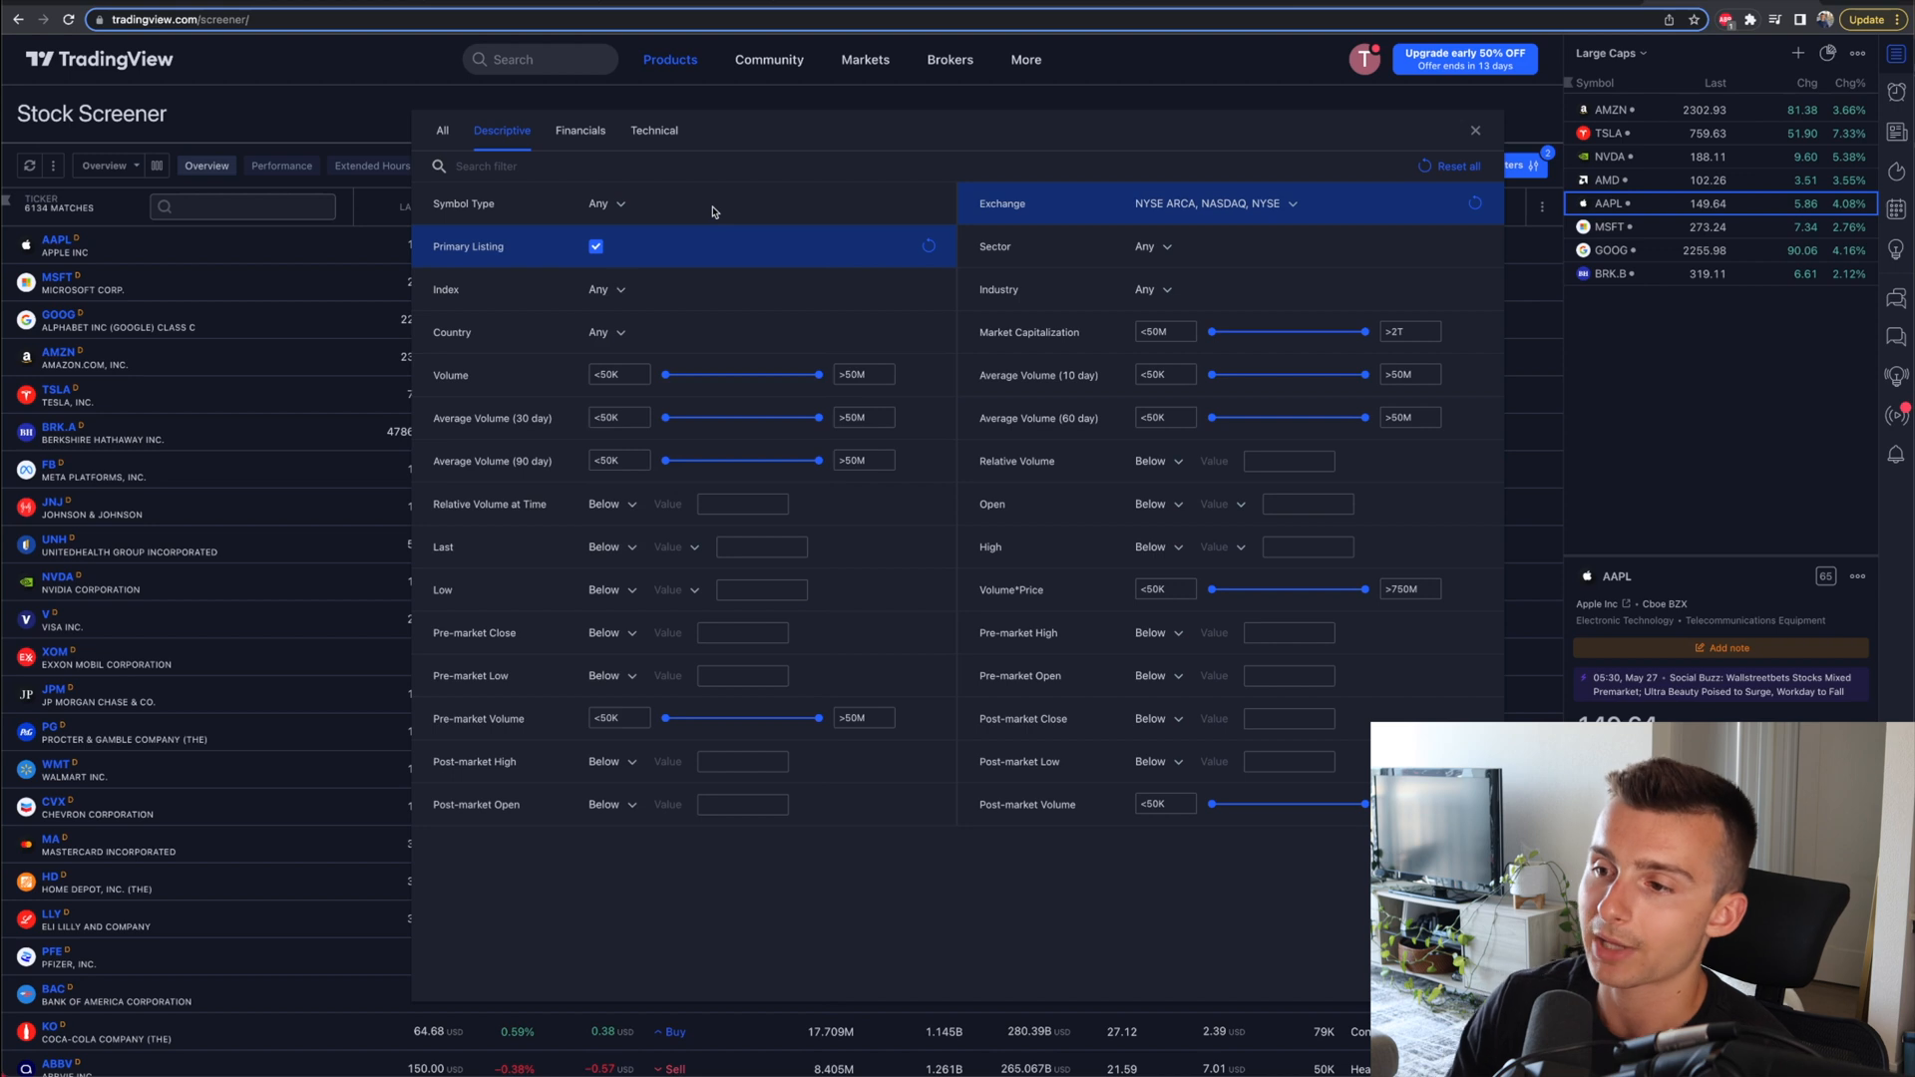
pyautogui.moveTo(622, 290)
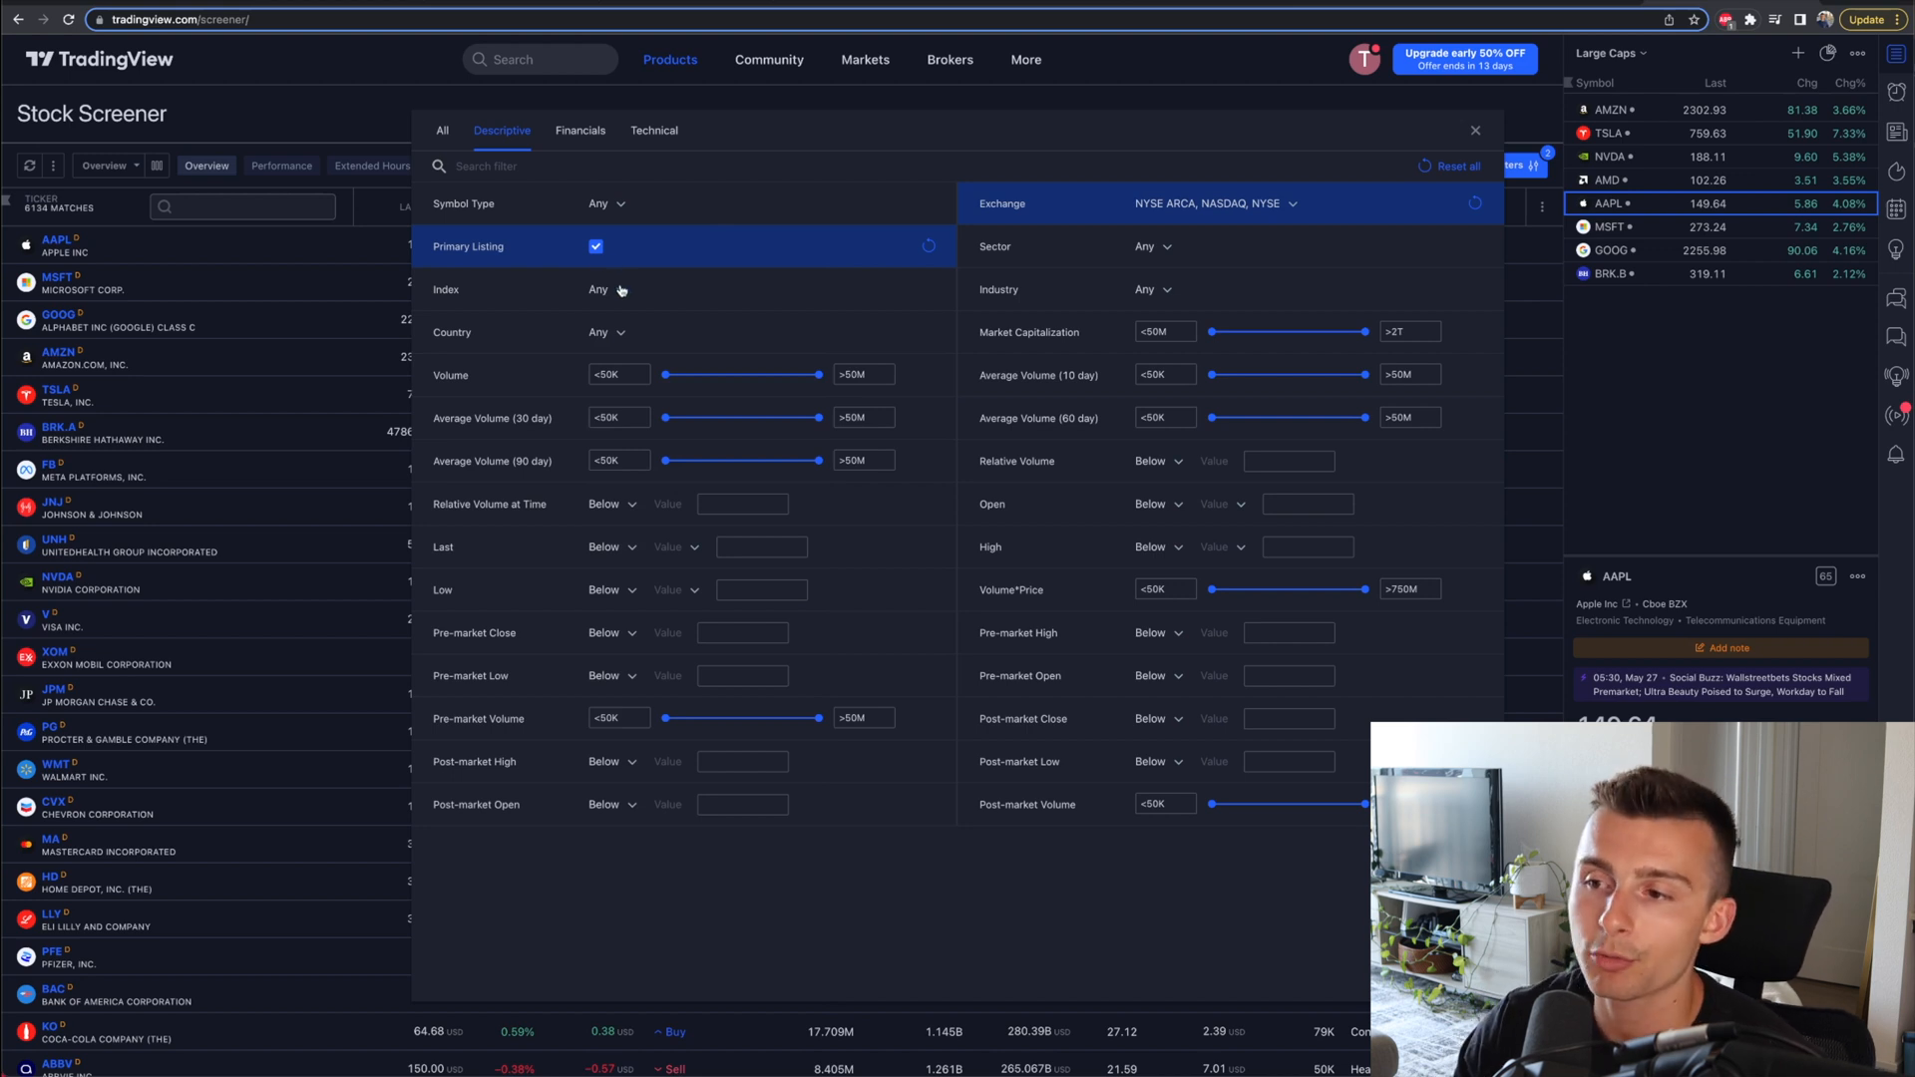
pyautogui.moveTo(621, 338)
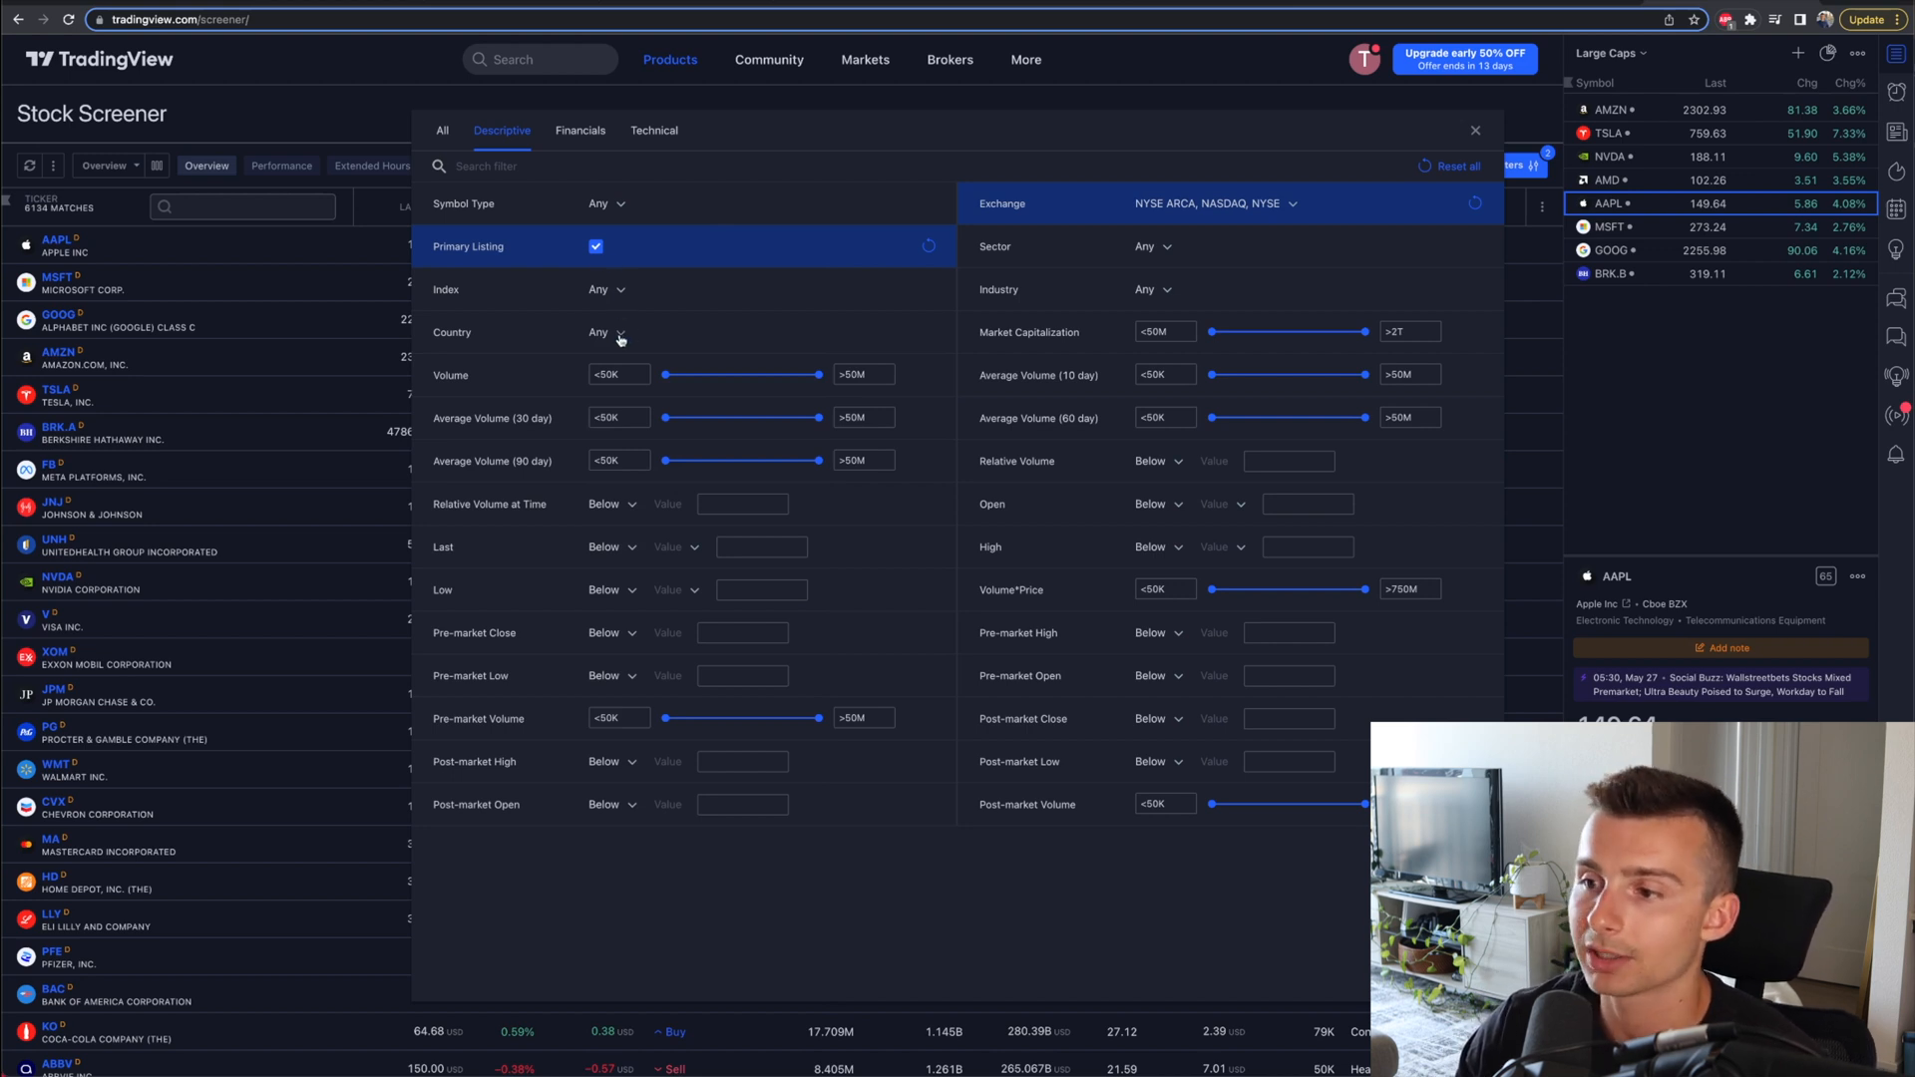
pyautogui.click(607, 332)
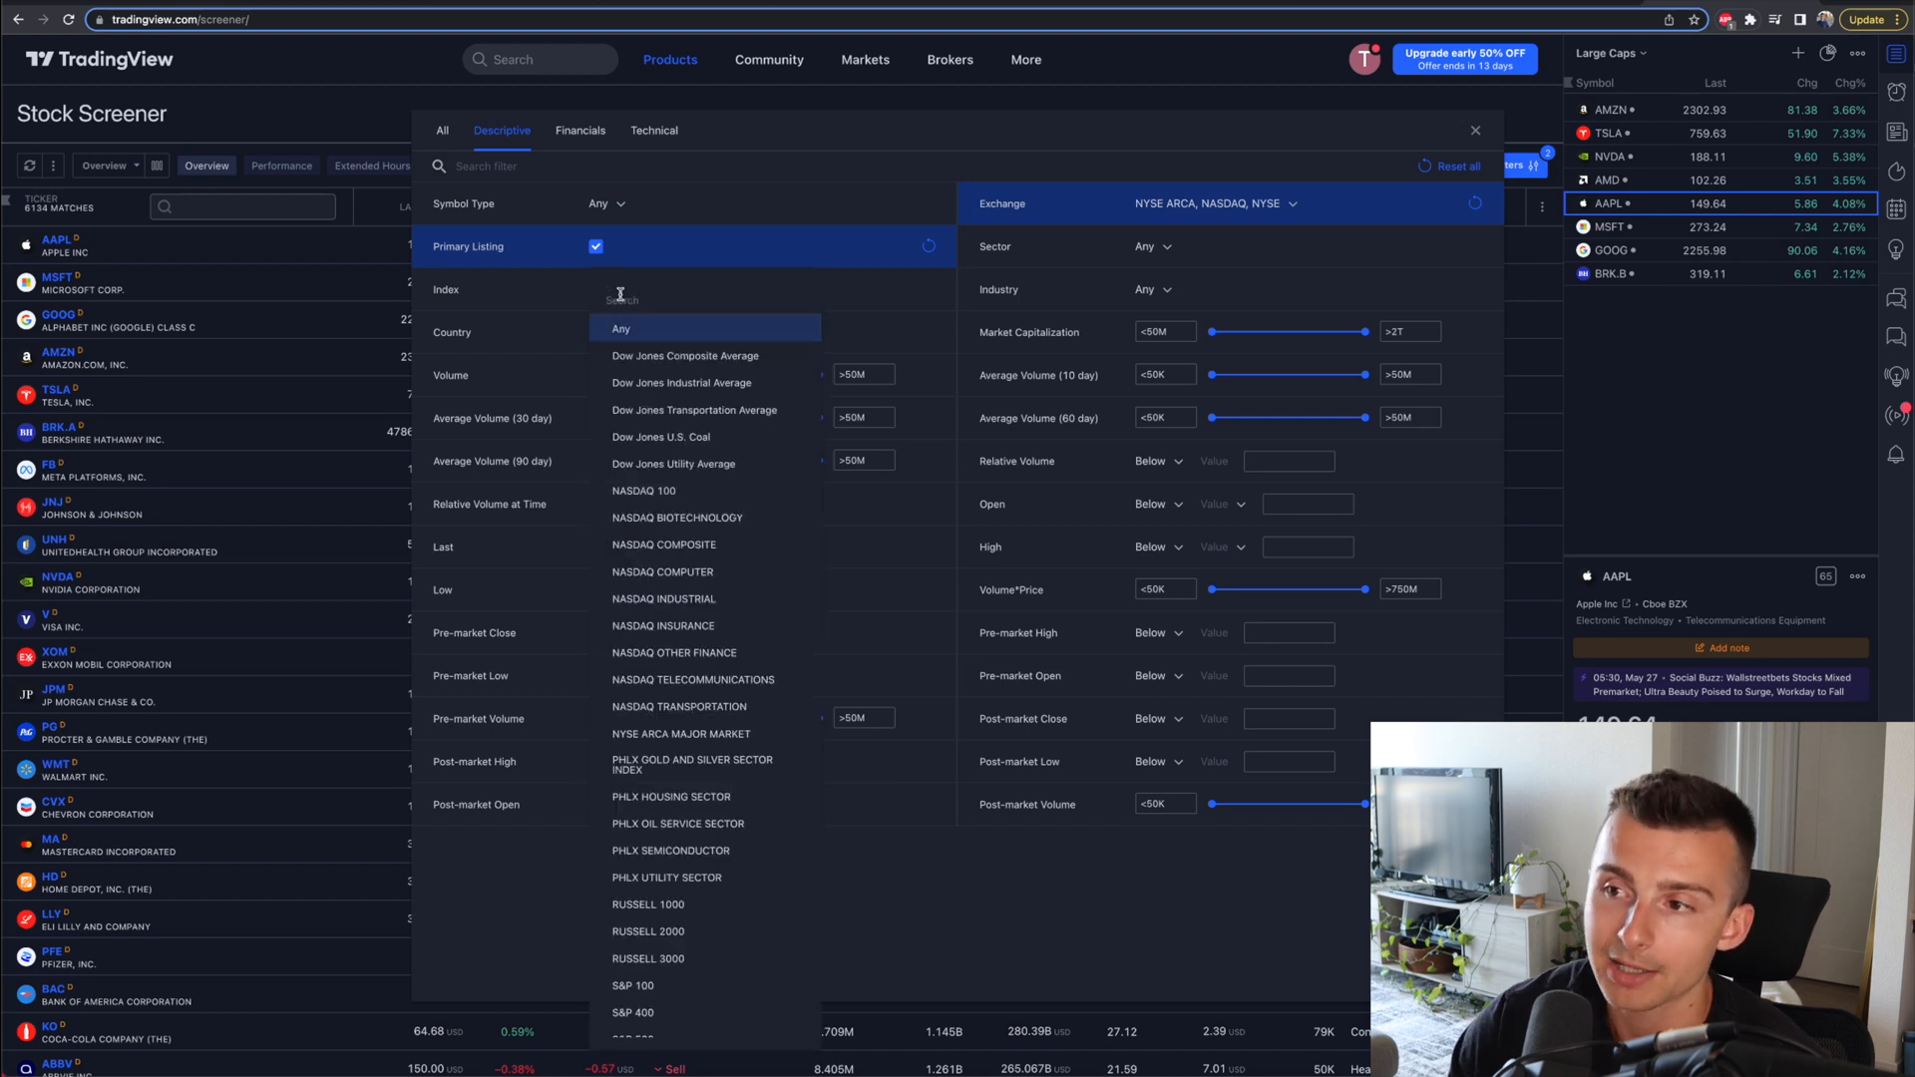
pyautogui.moveTo(1065, 564)
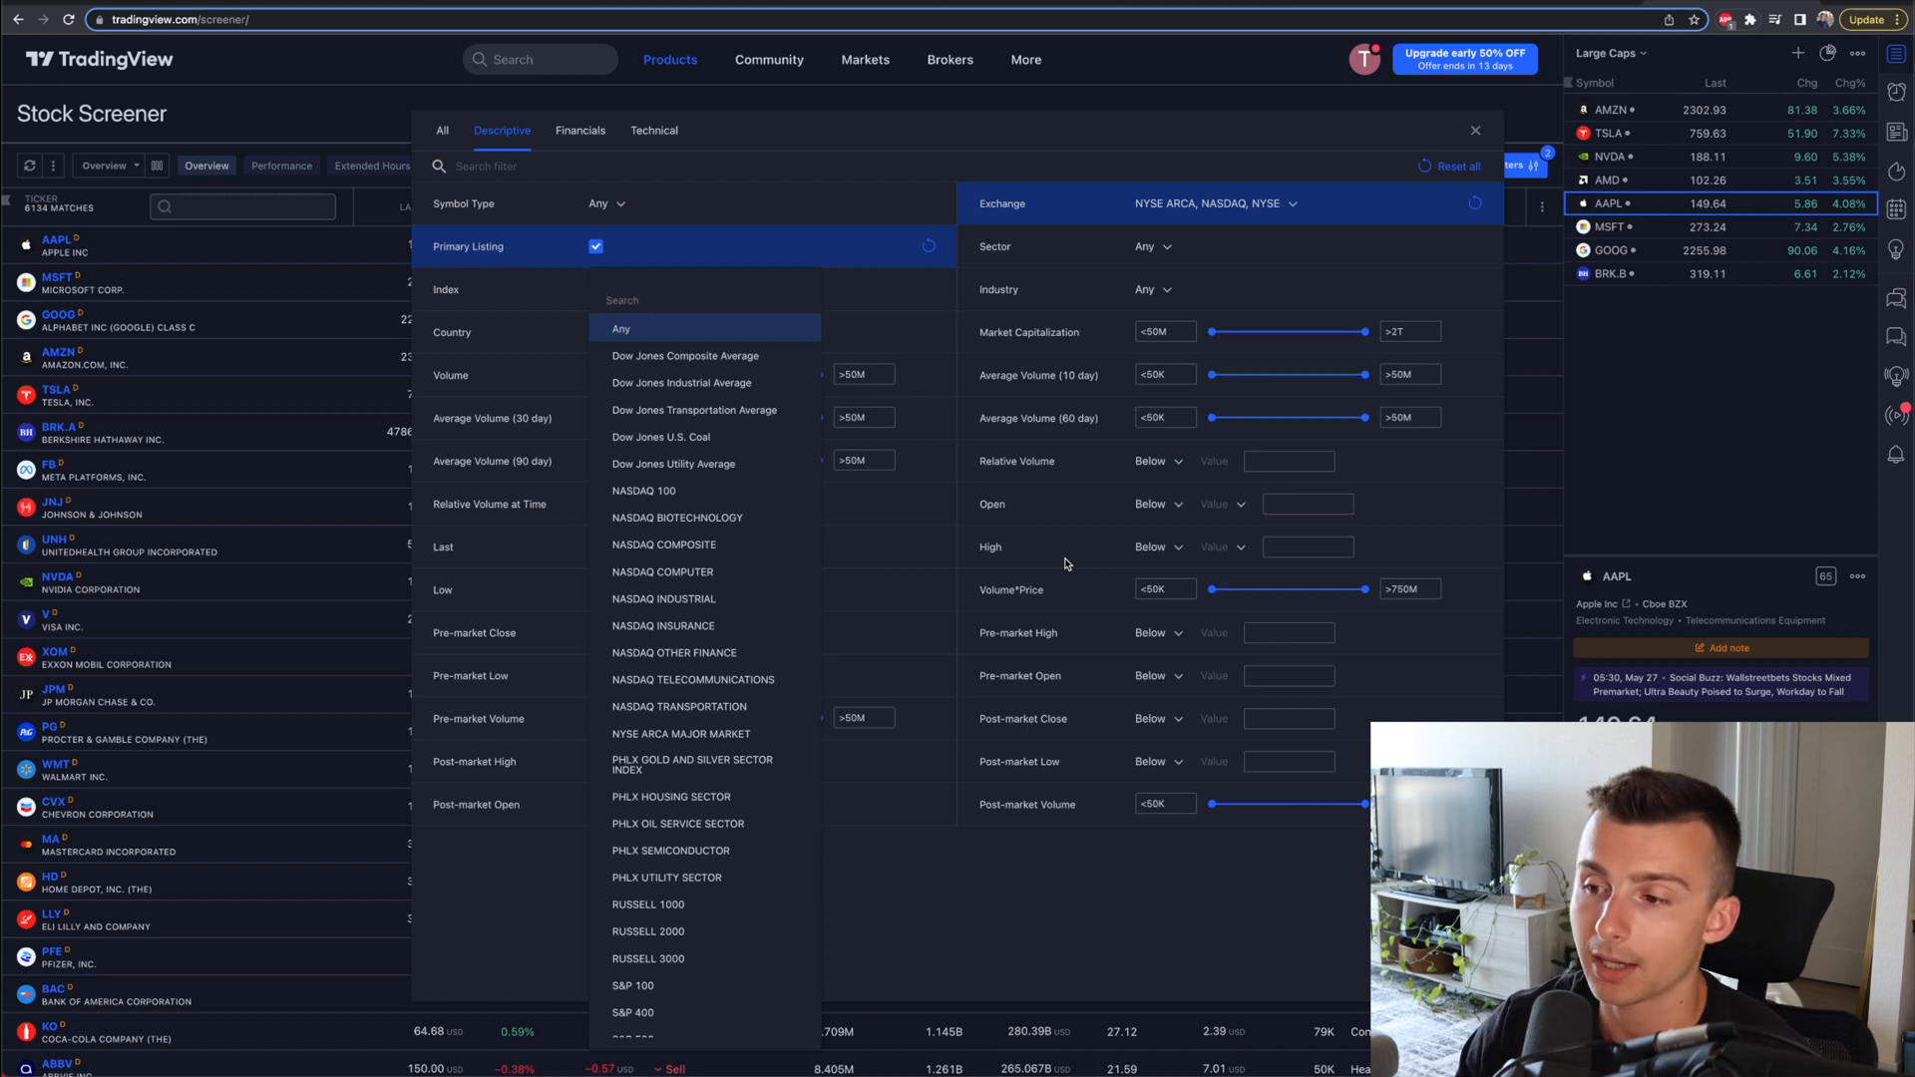
pyautogui.moveTo(773, 109)
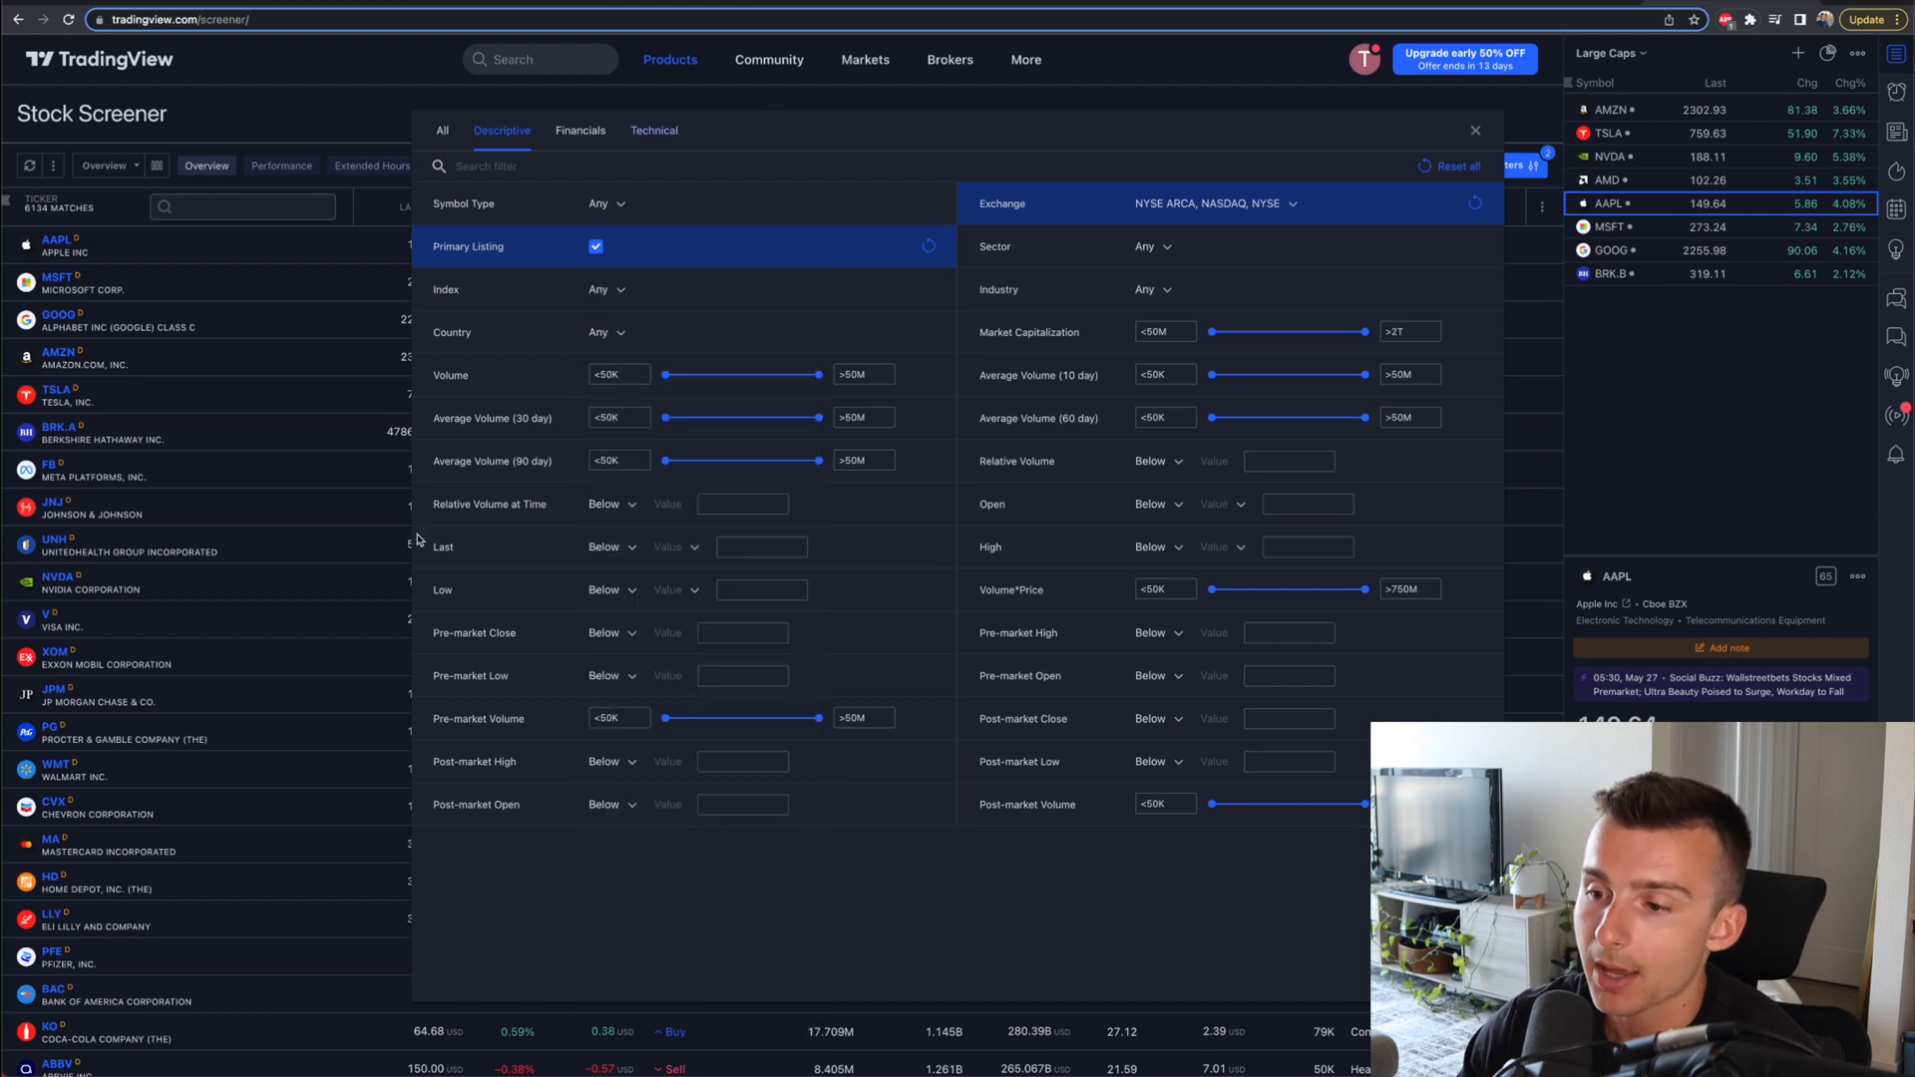
pyautogui.moveTo(487, 733)
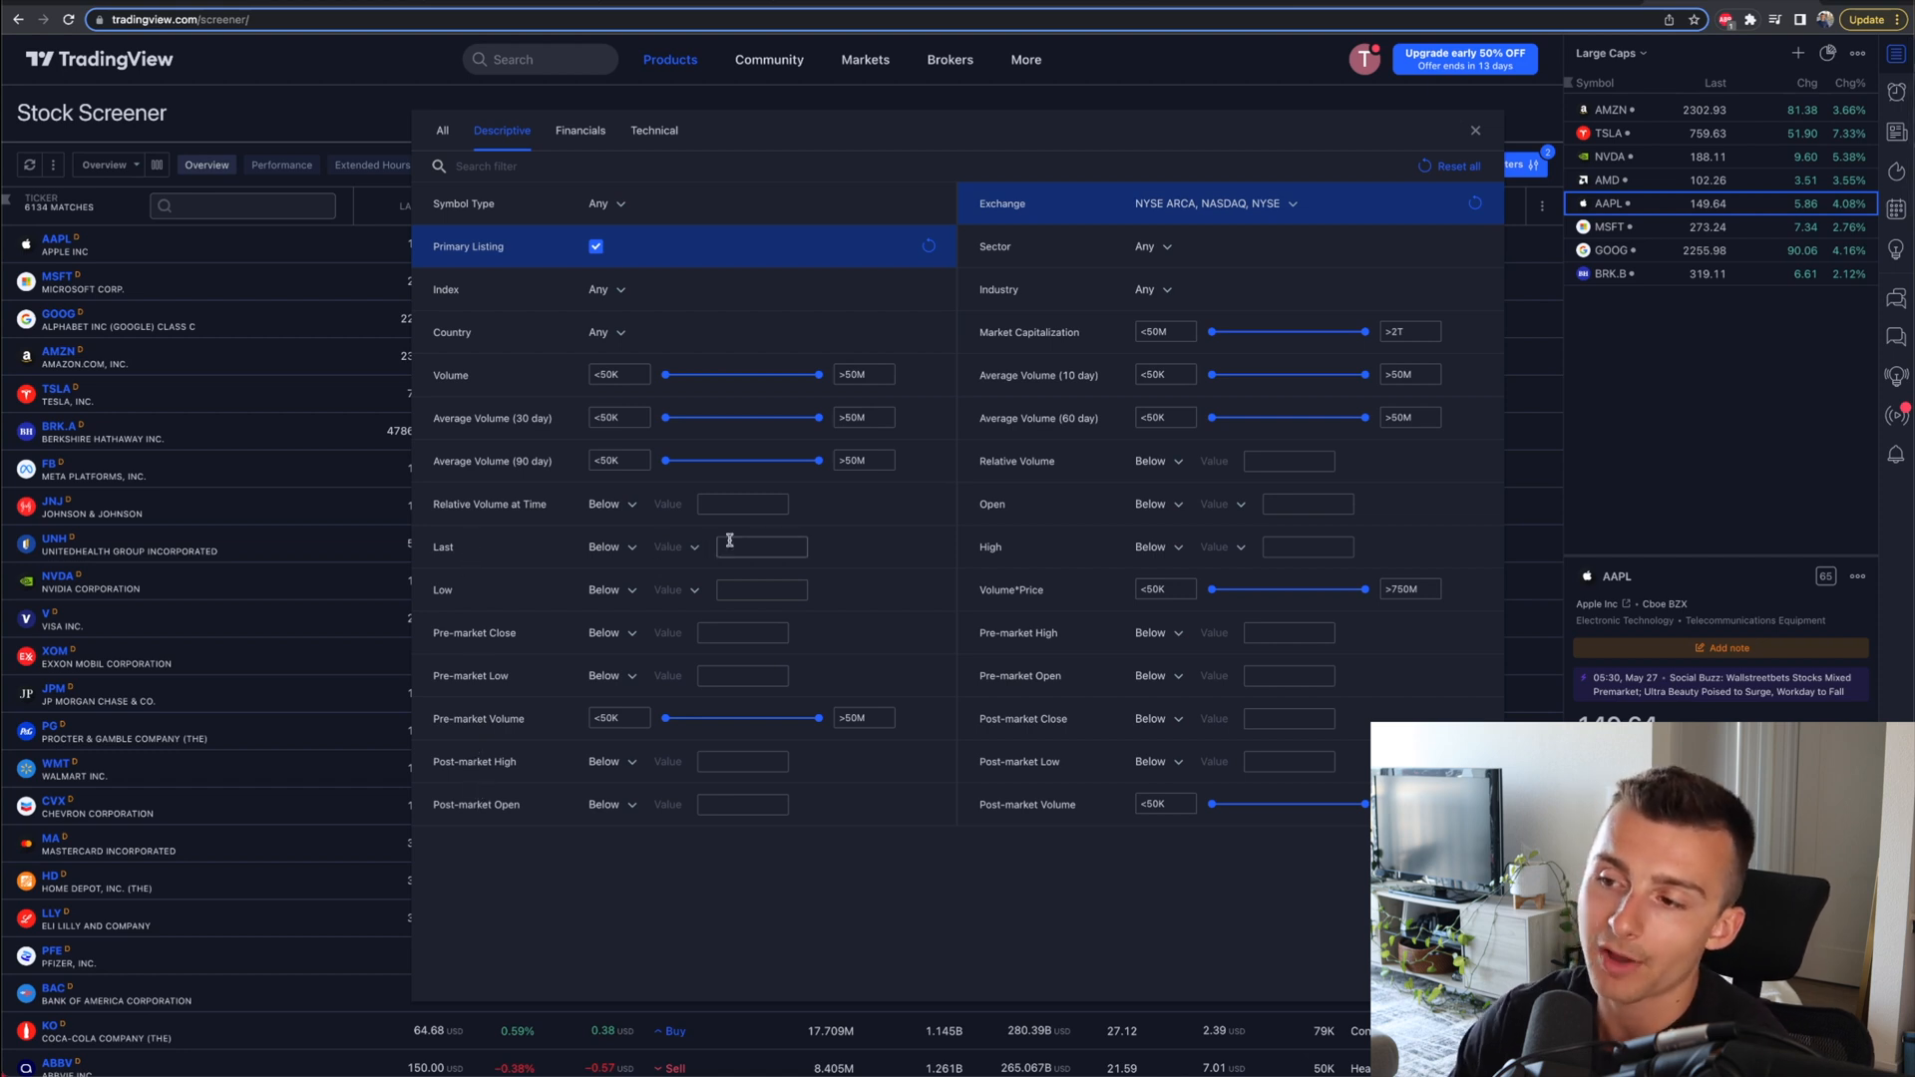
pyautogui.click(762, 546)
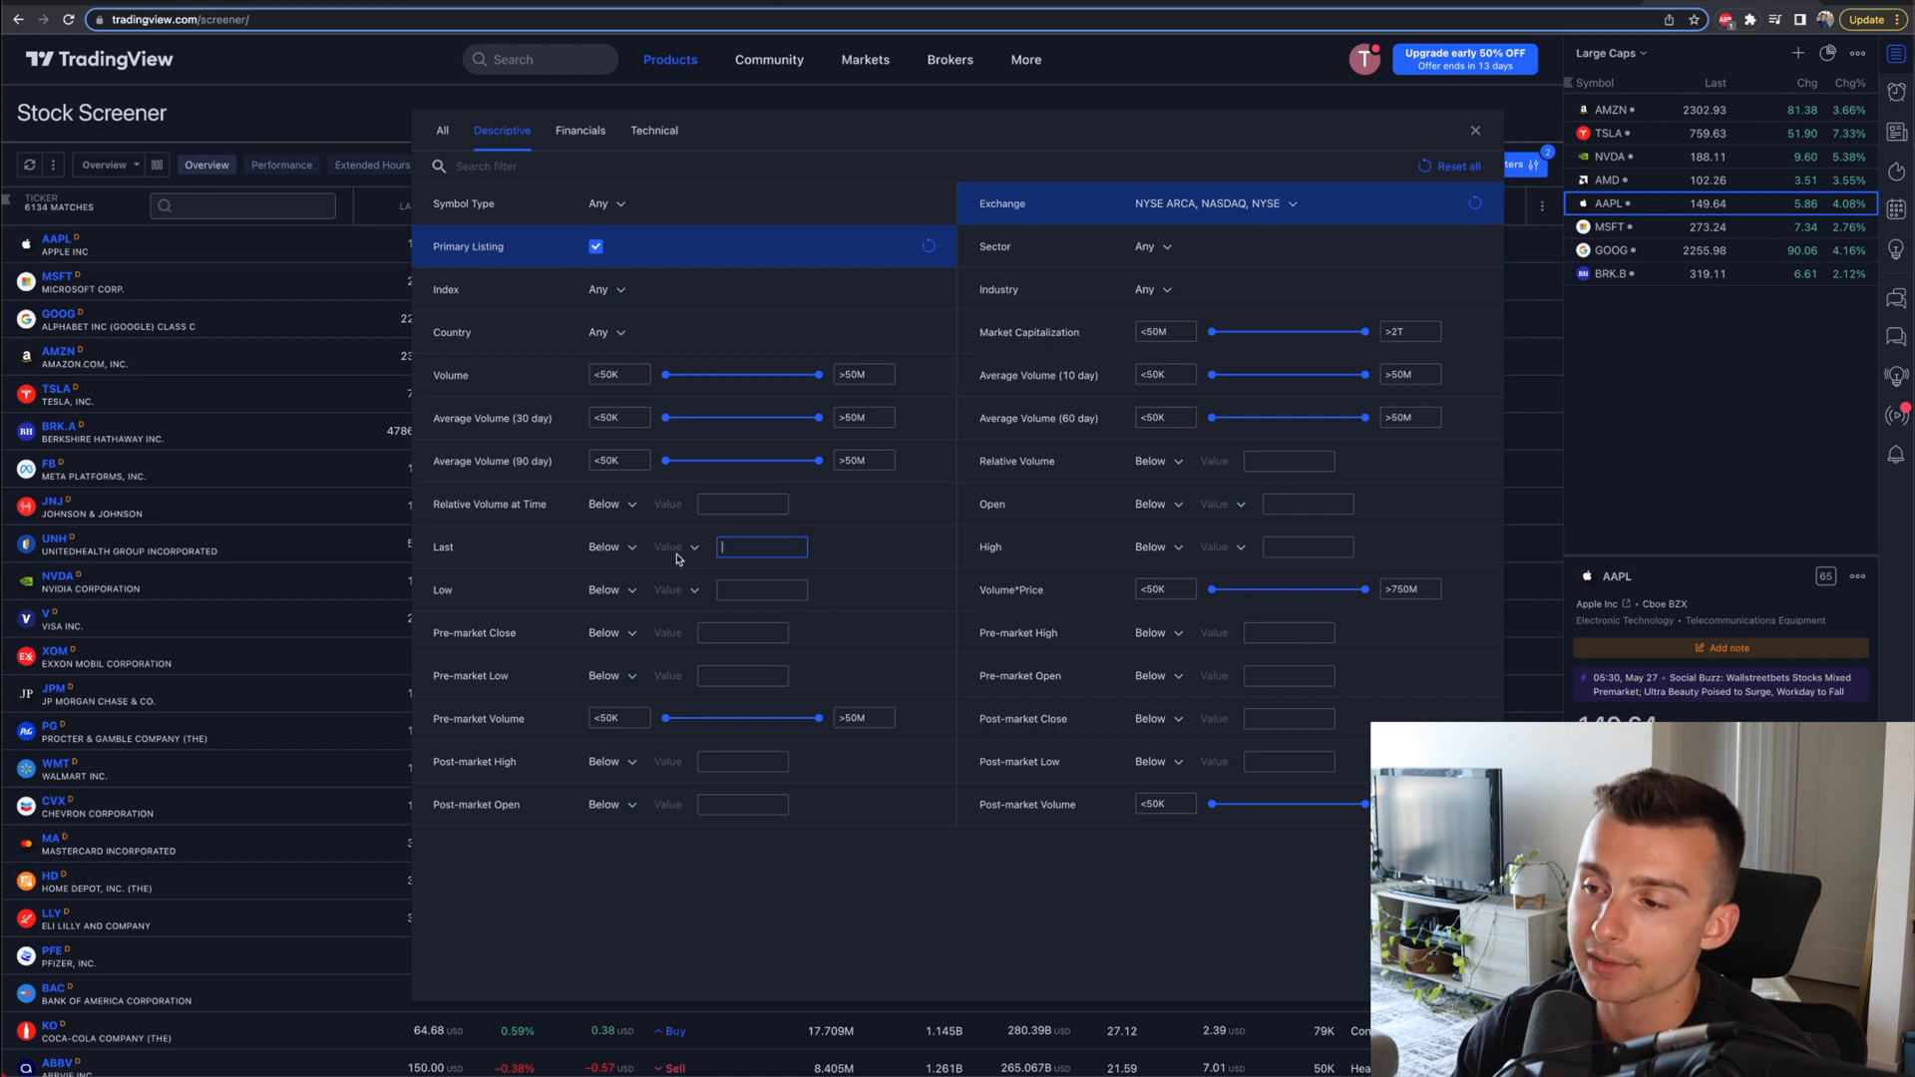
pyautogui.click(610, 547)
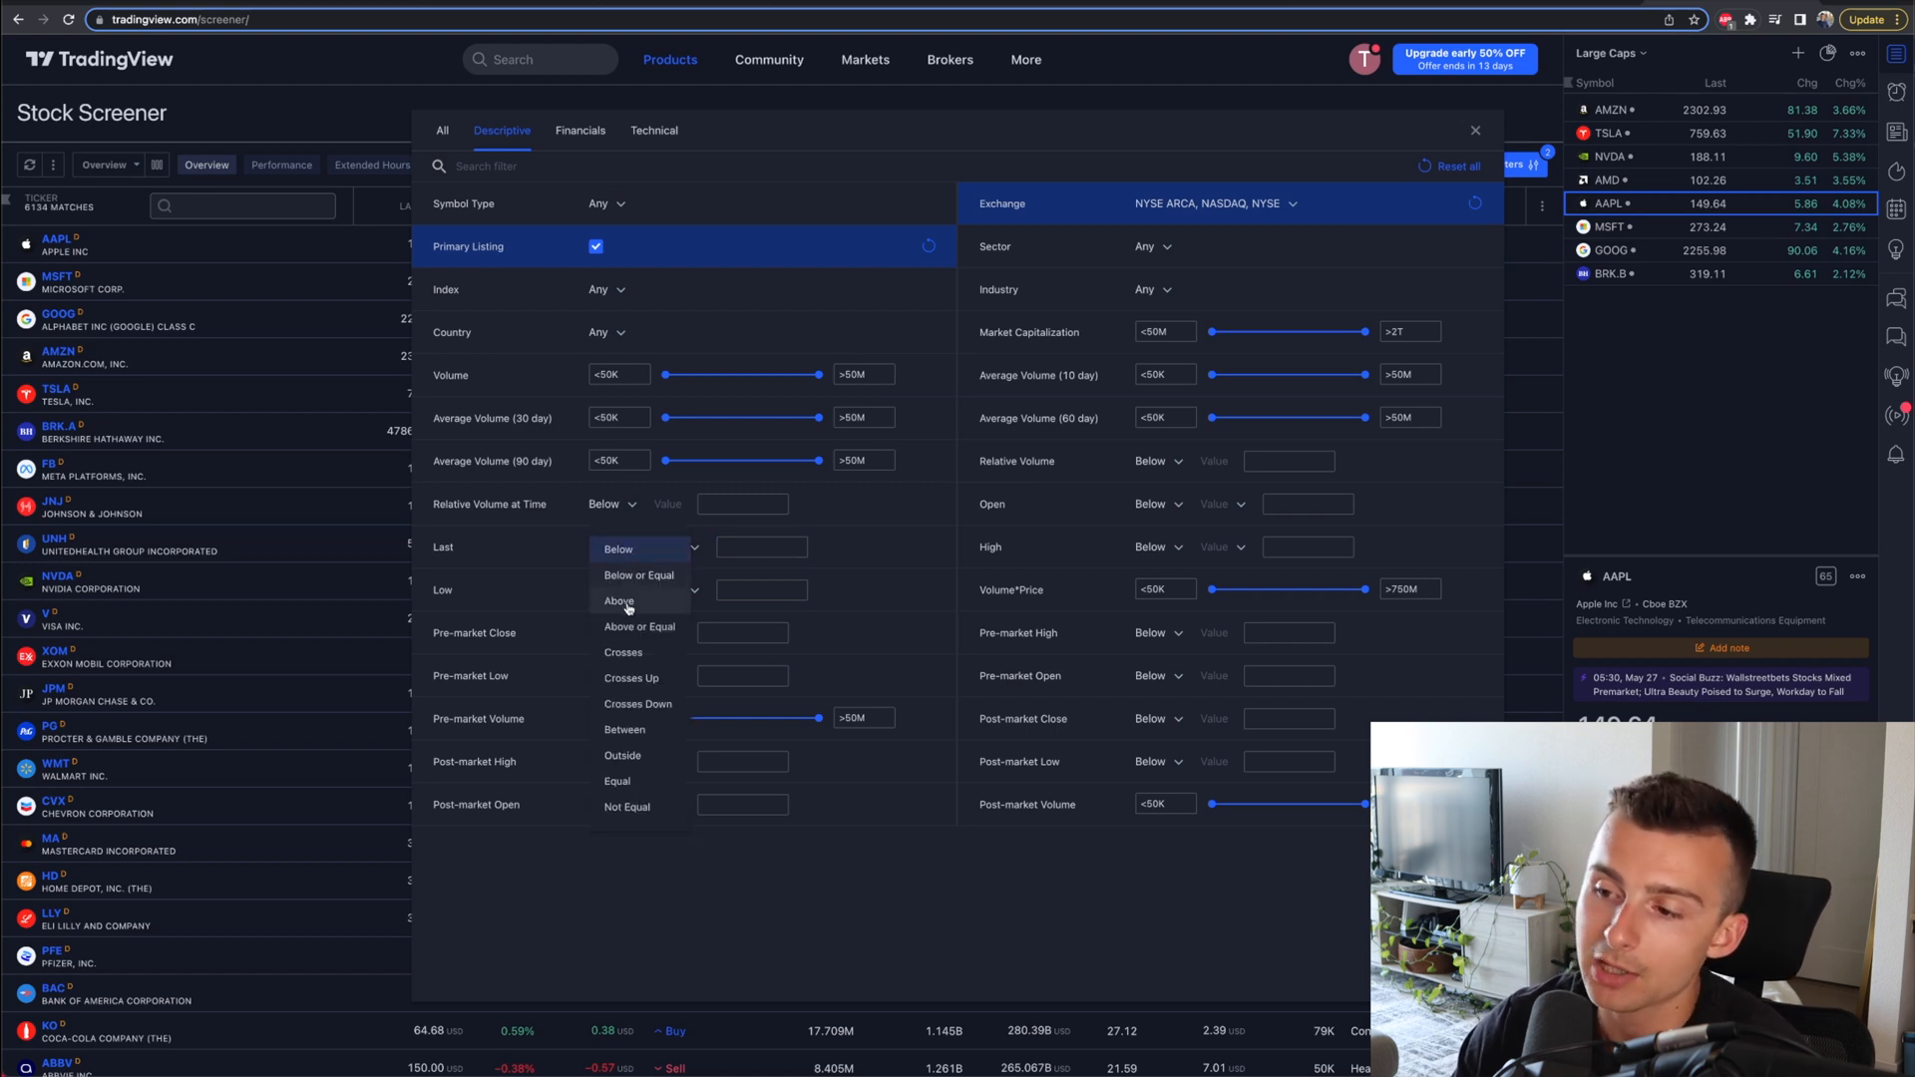
pyautogui.moveTo(625, 730)
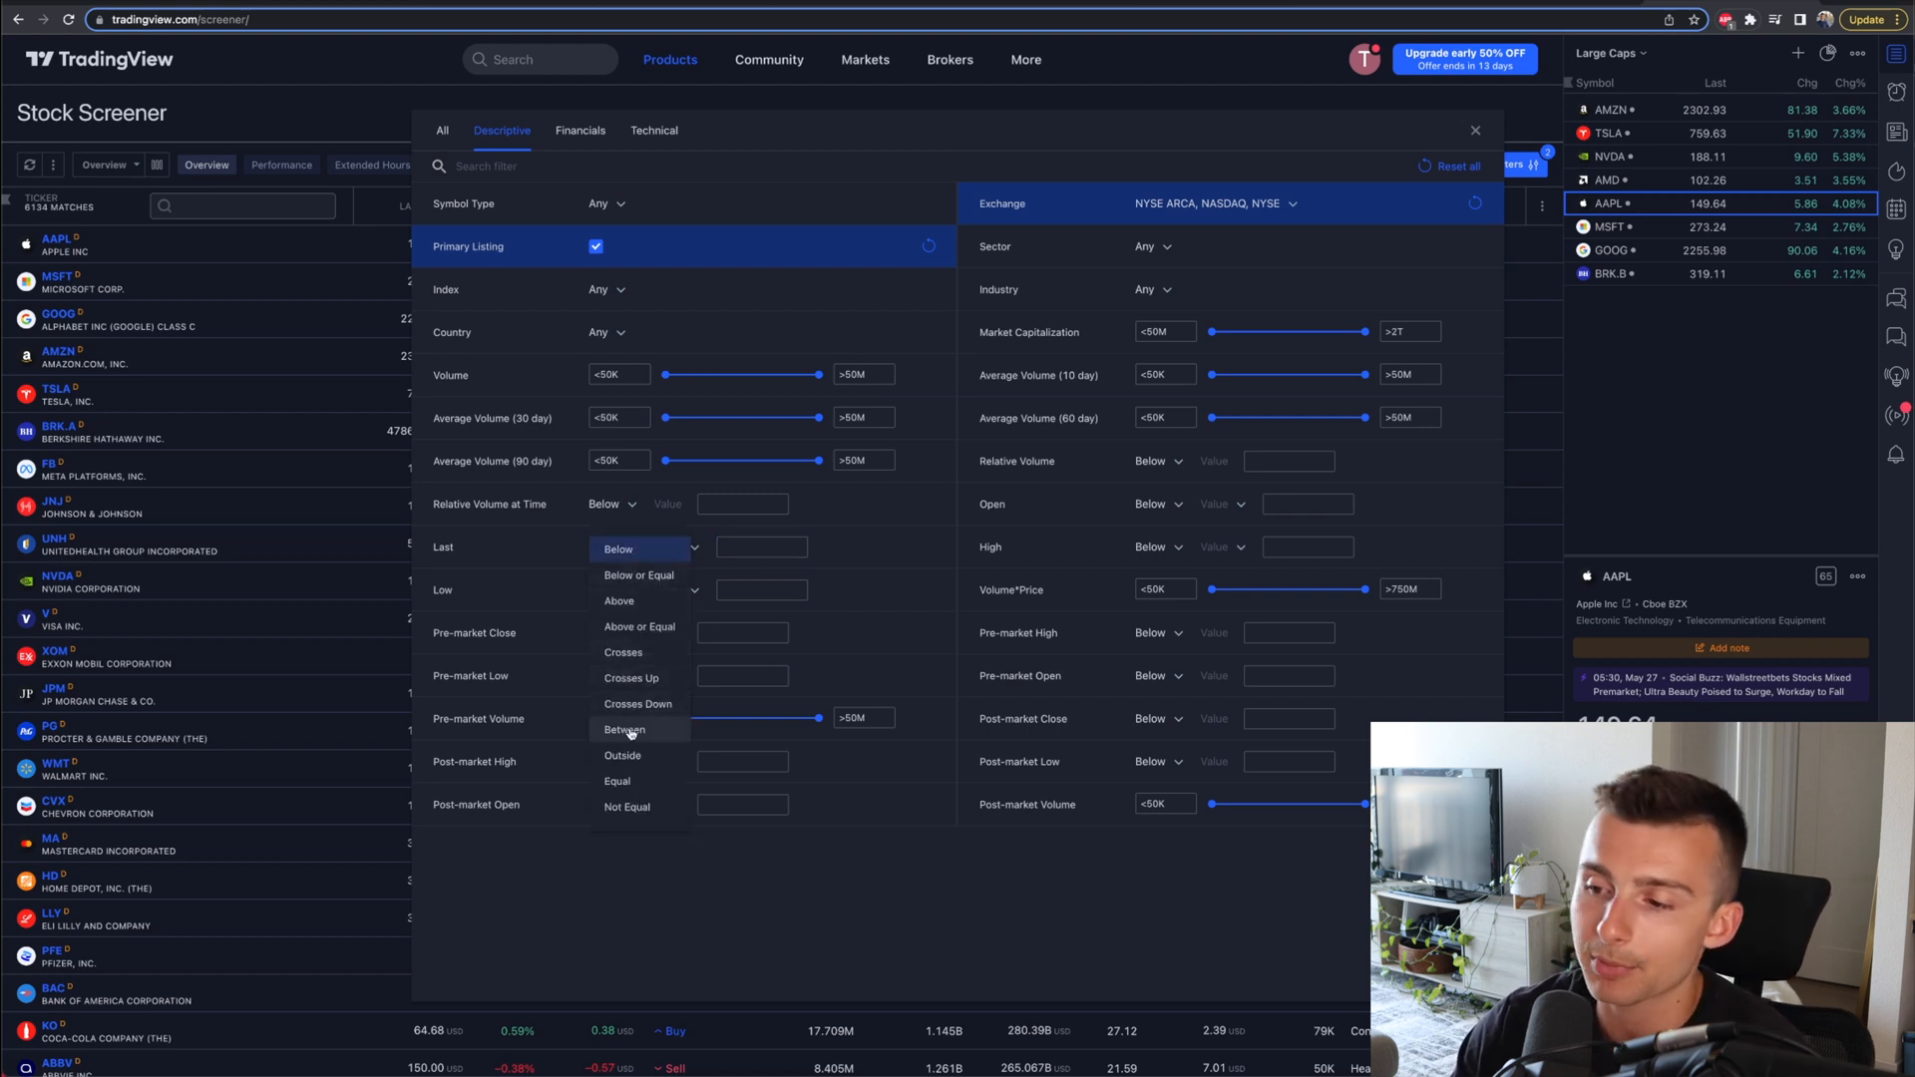
pyautogui.click(640, 626)
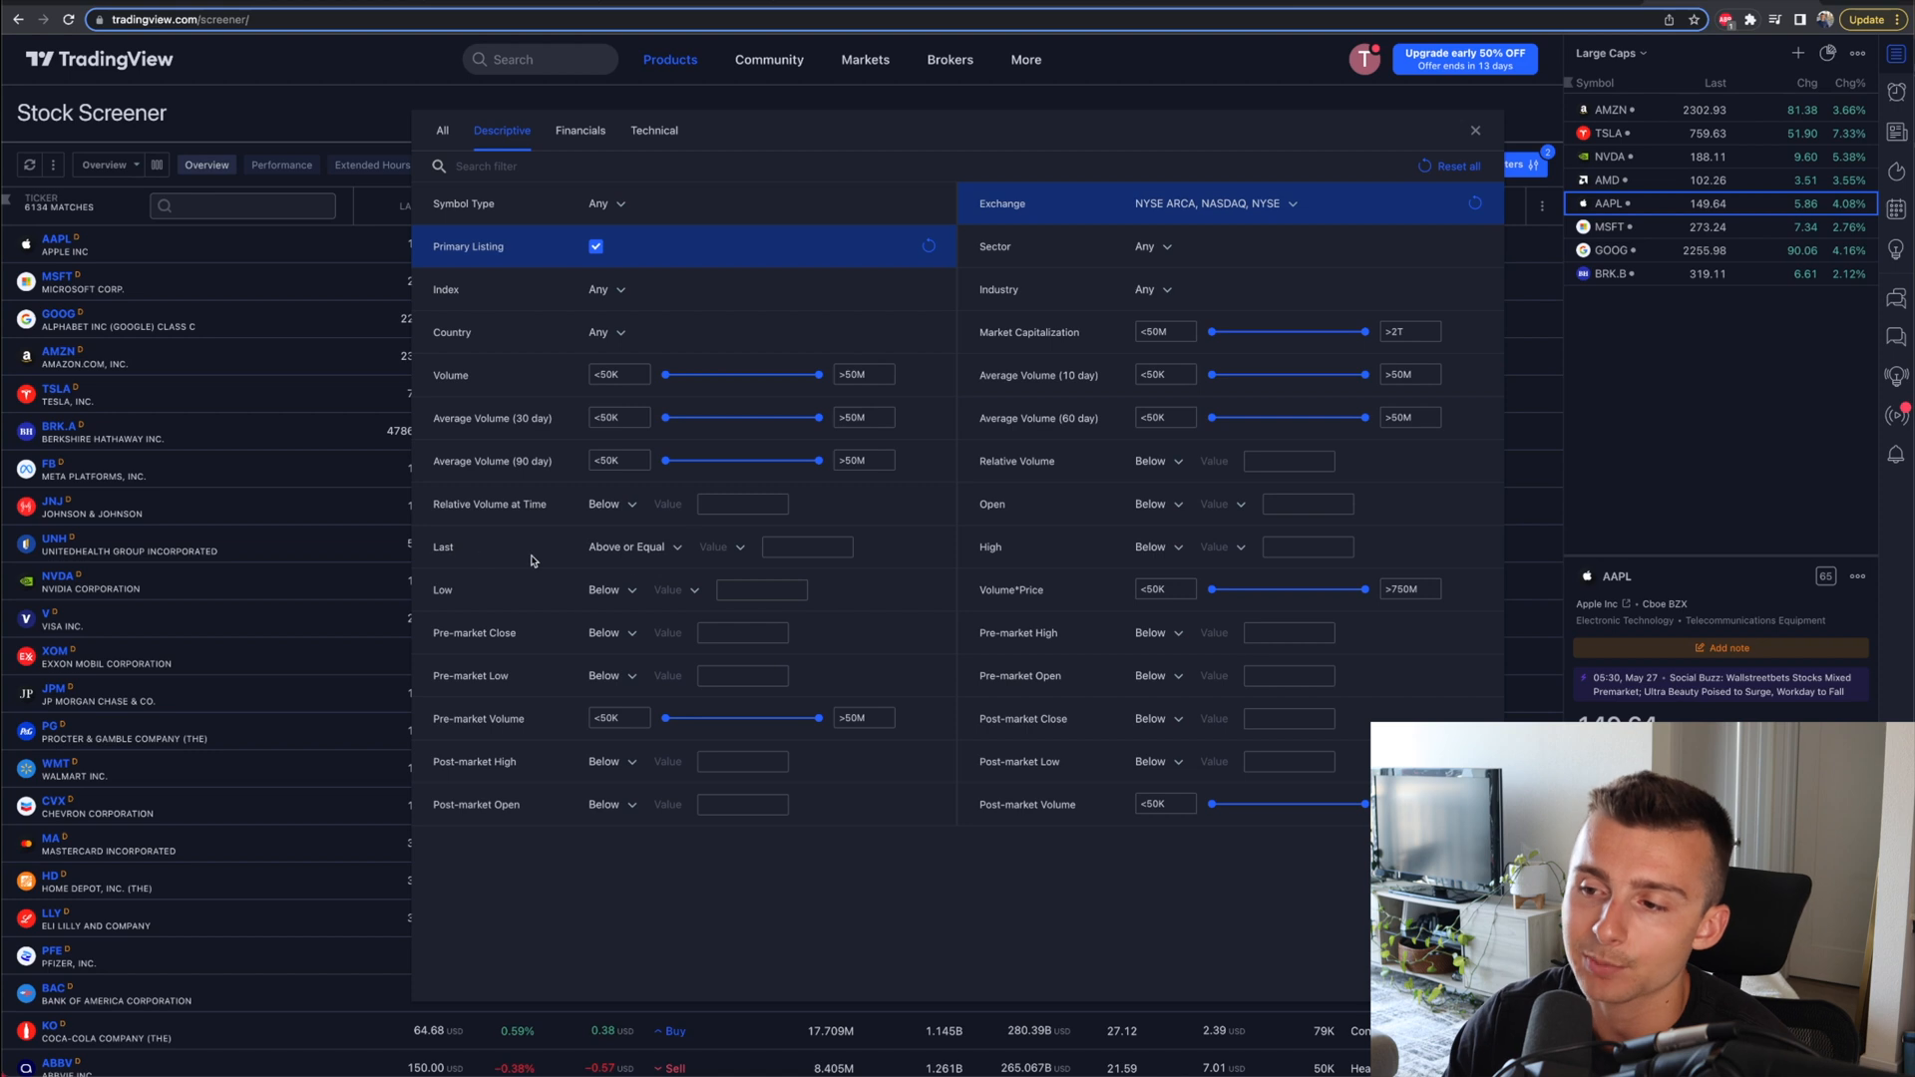
pyautogui.moveTo(743, 551)
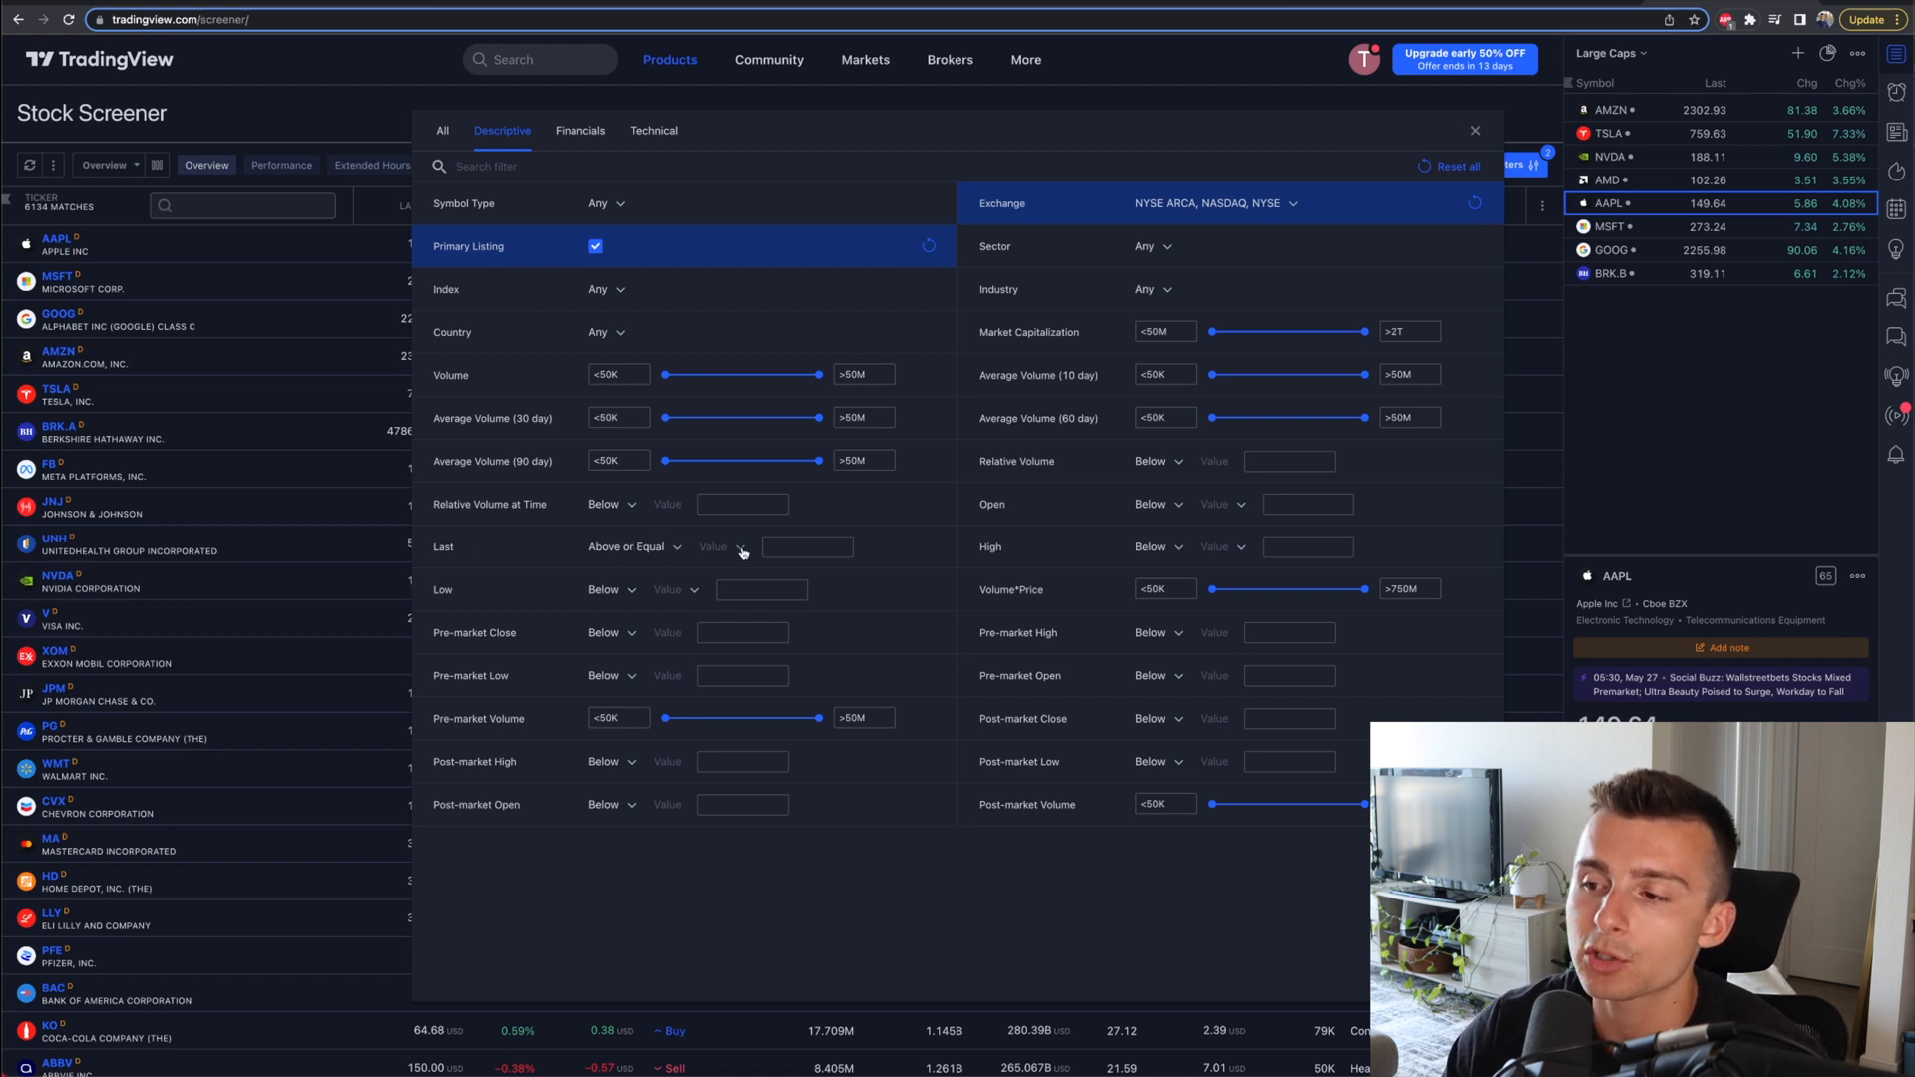
pyautogui.click(808, 547)
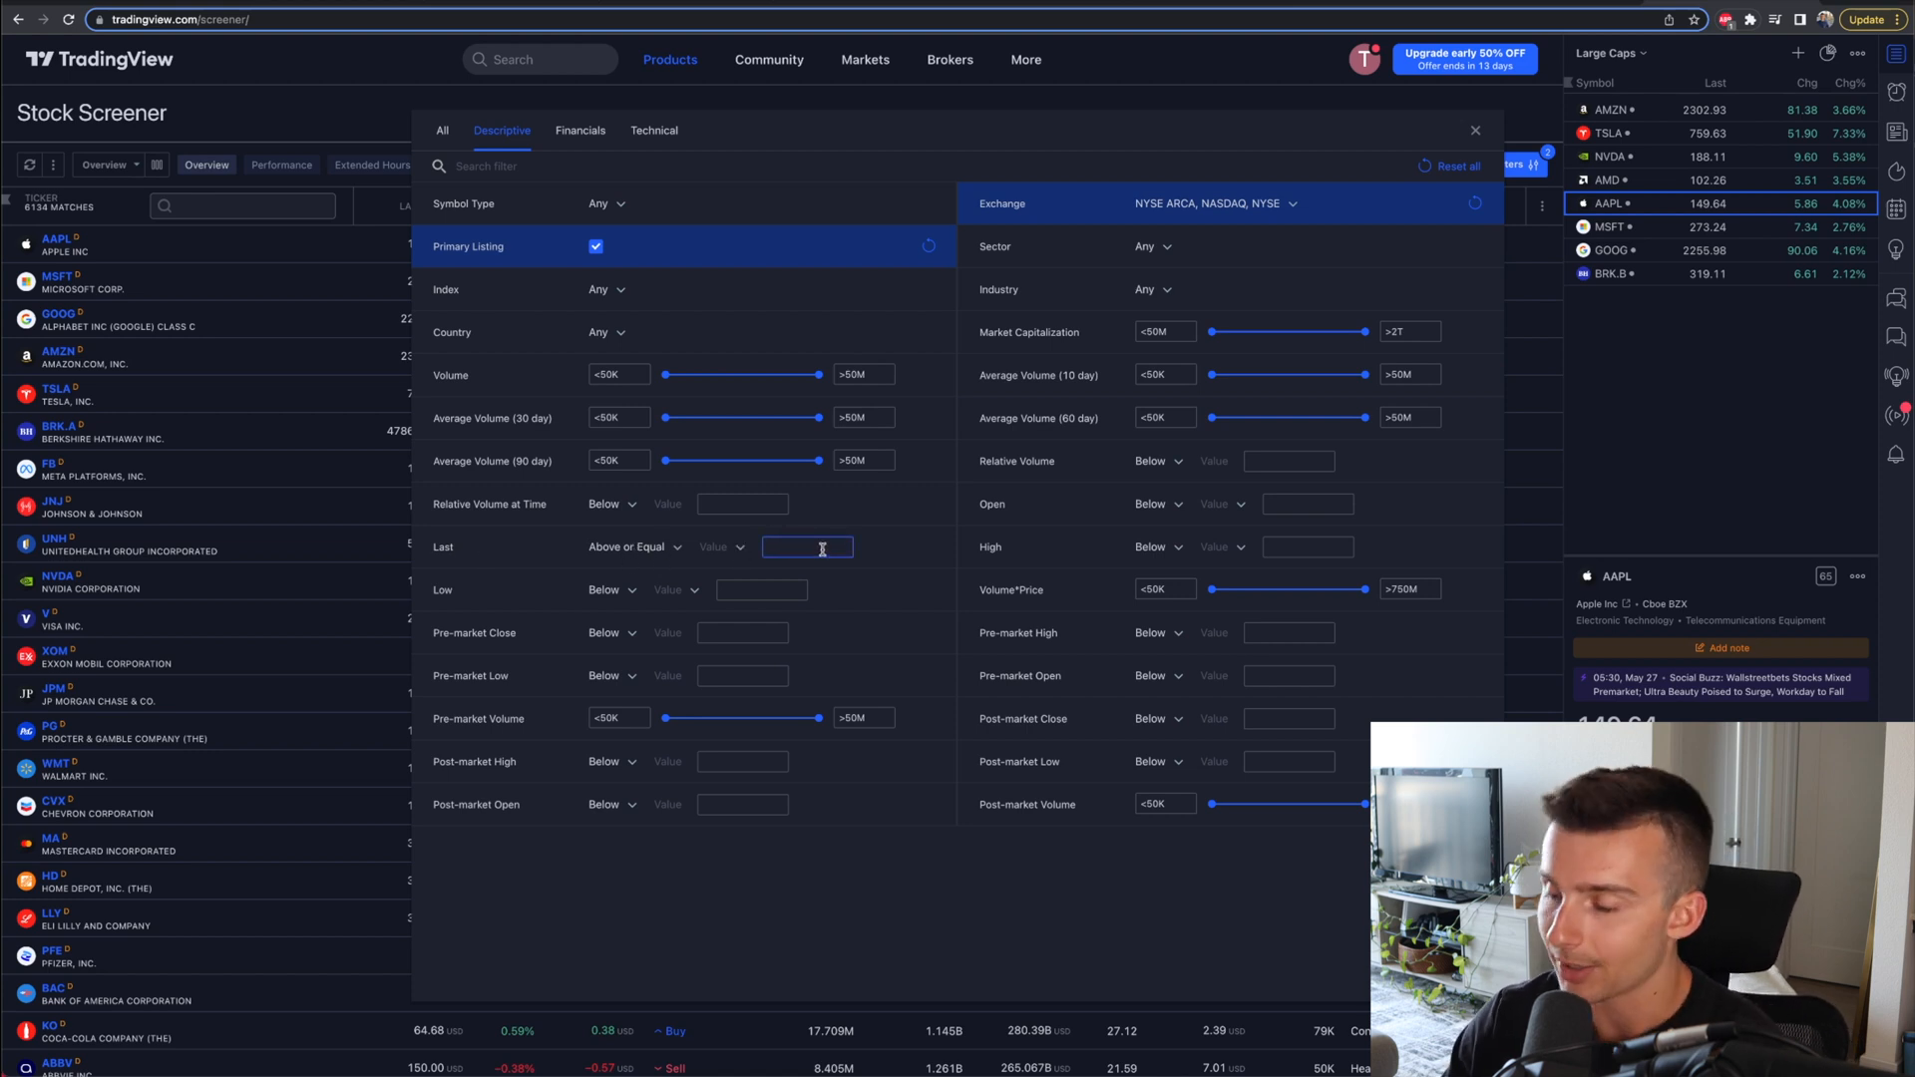
pyautogui.write('10')
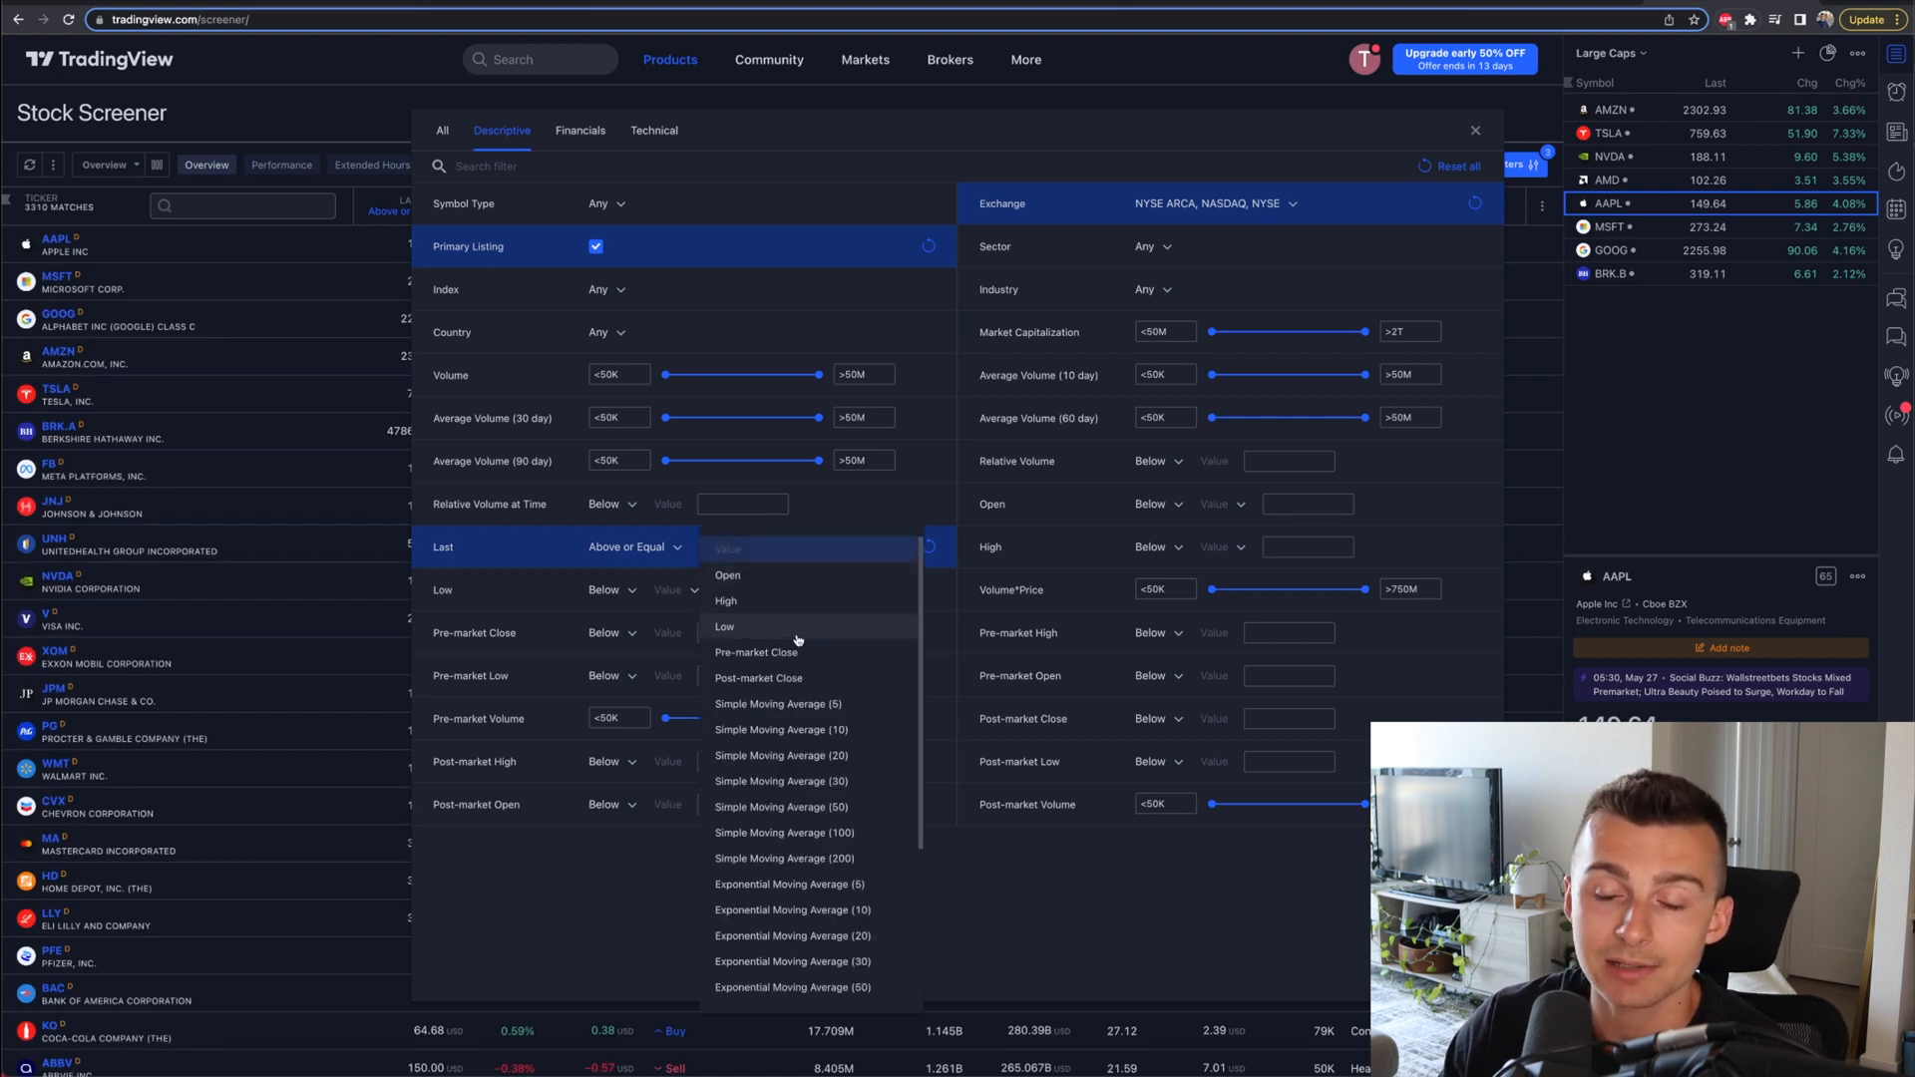
pyautogui.scroll(-3)
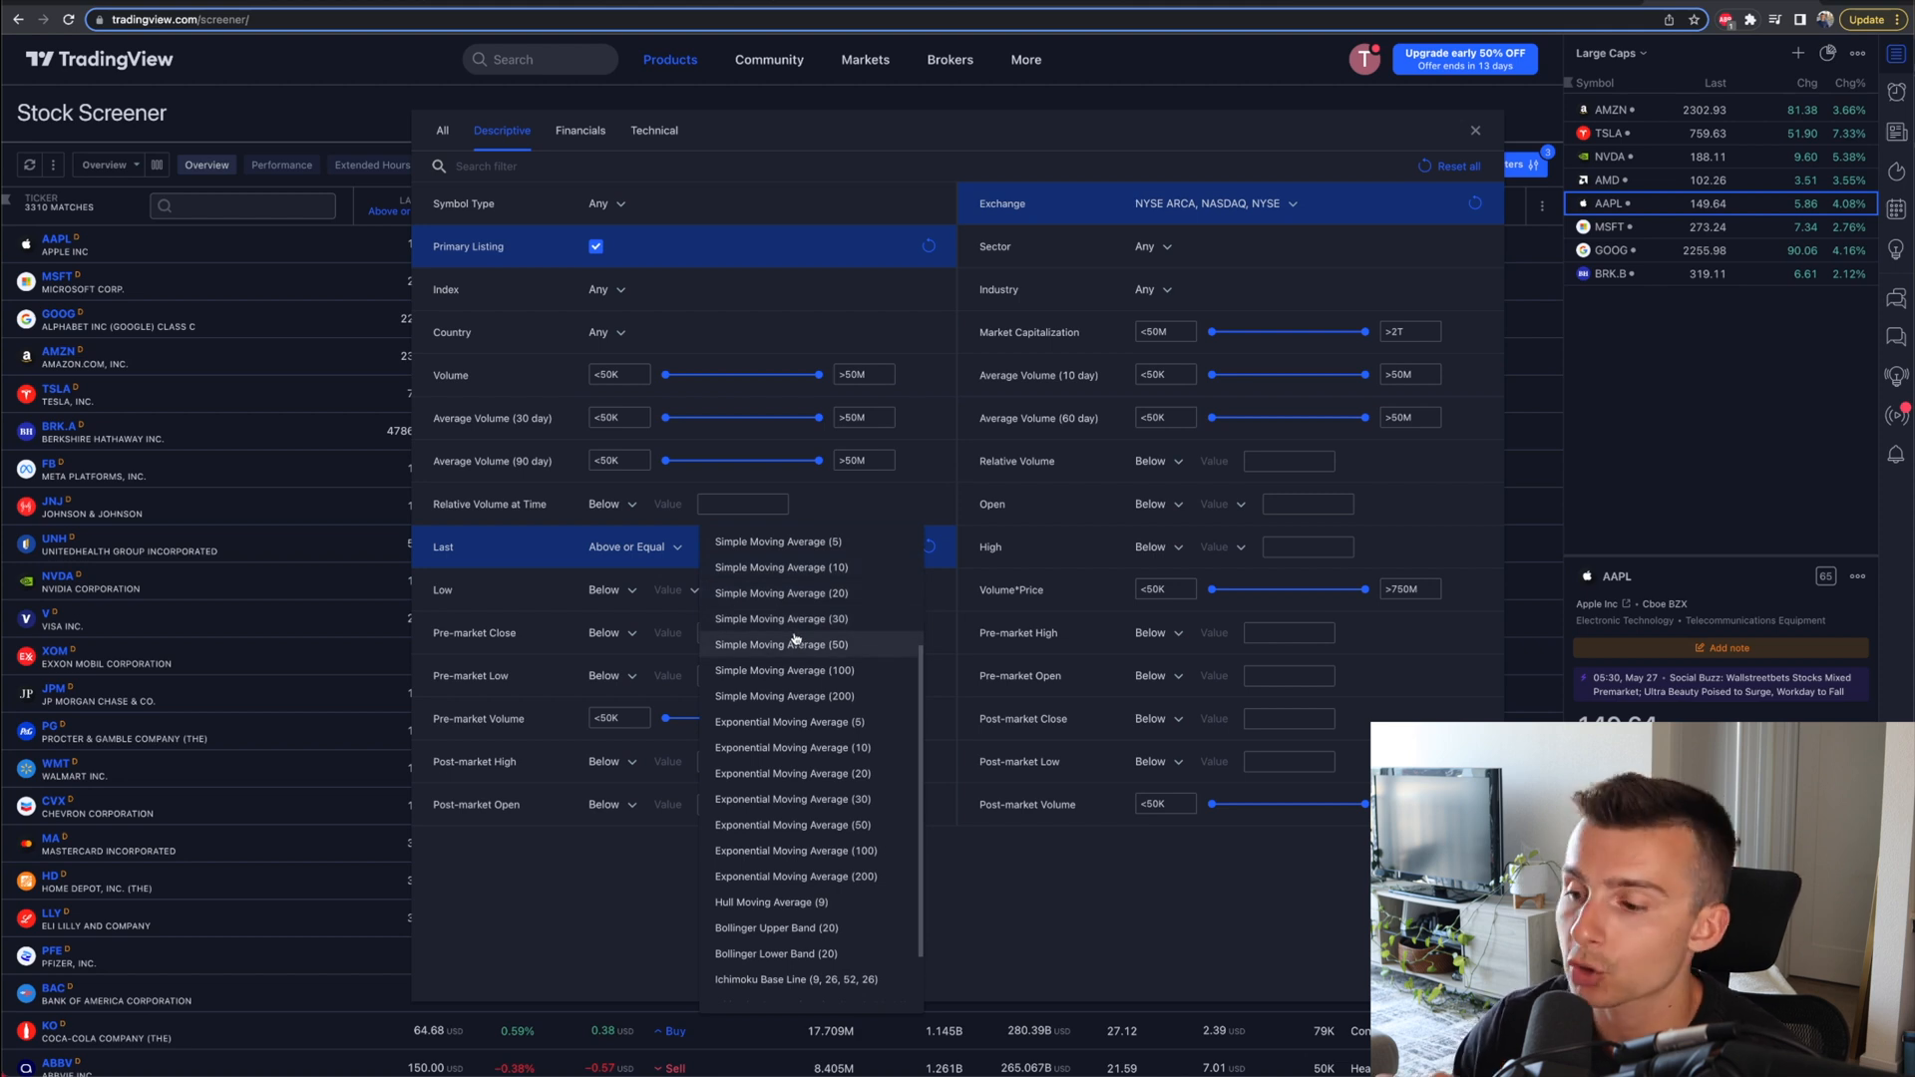
pyautogui.scroll(-3)
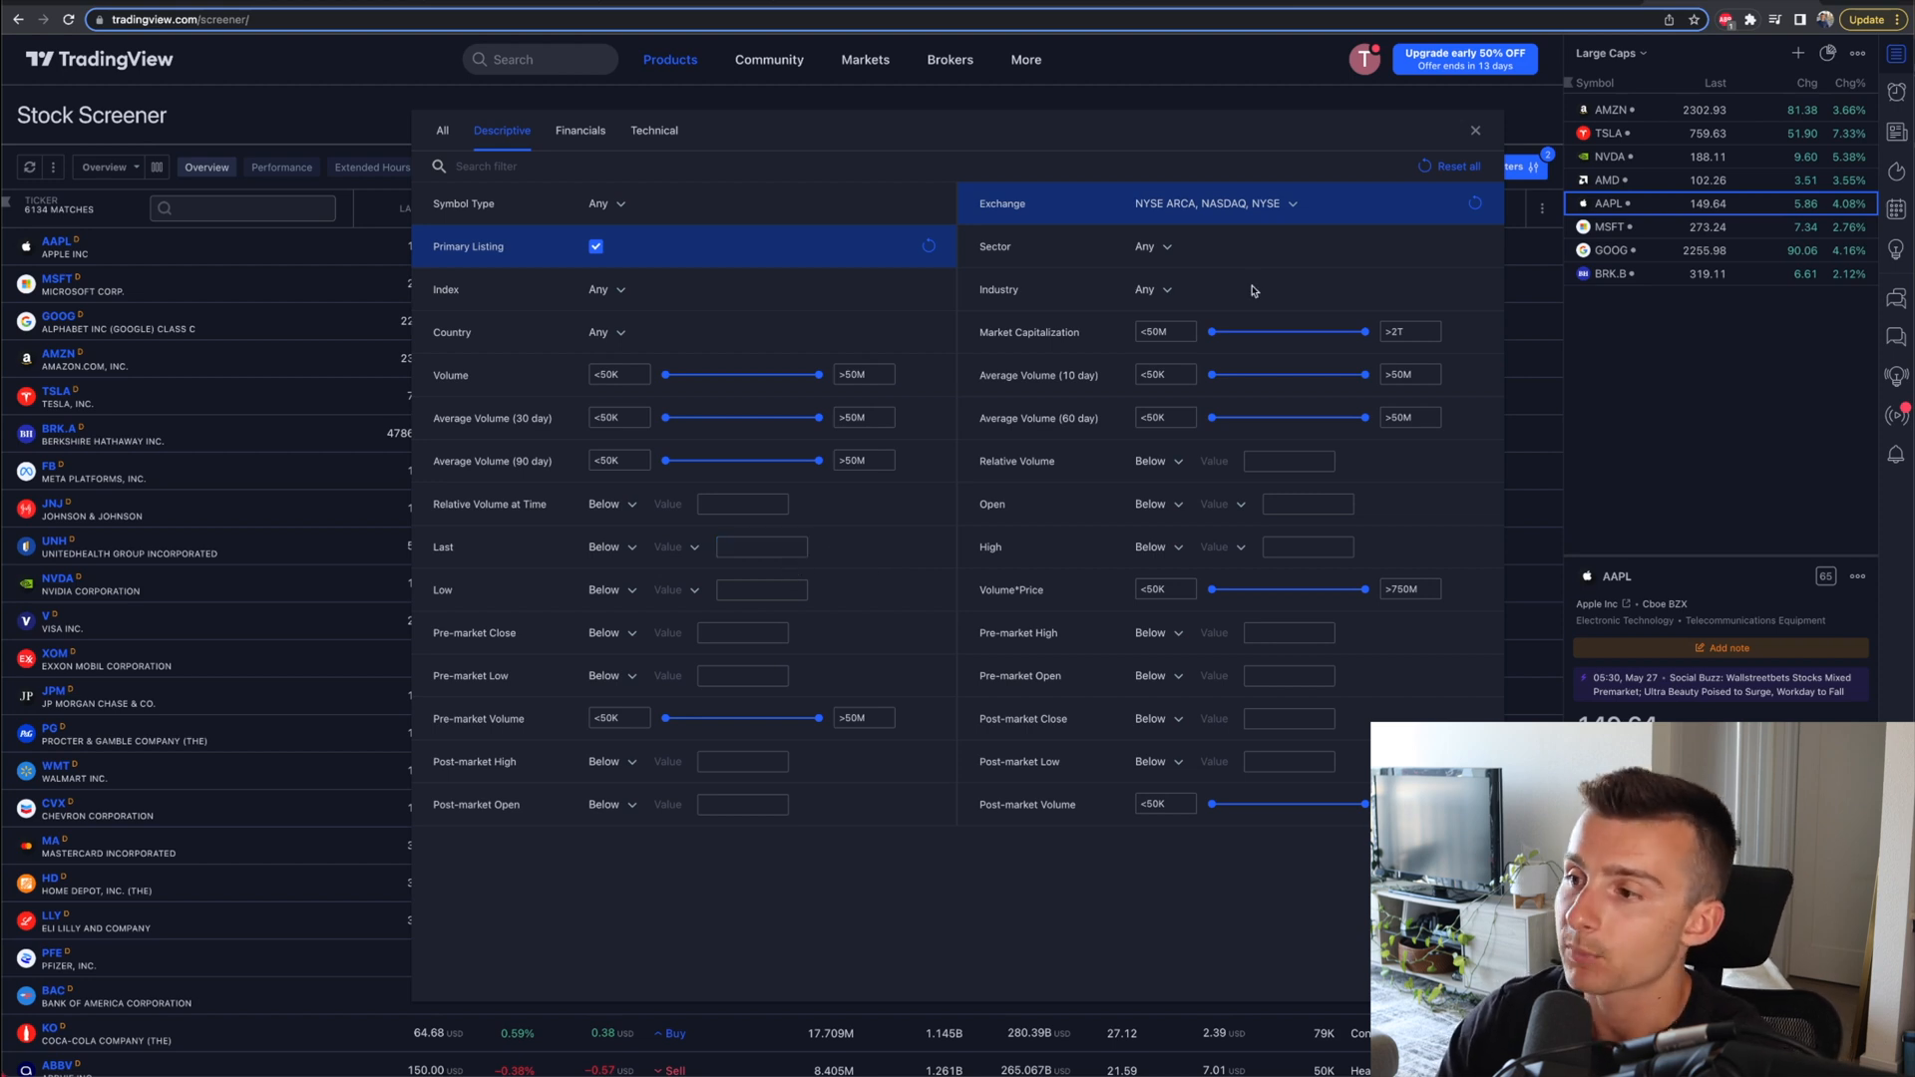
# Step: Open the Sector list and tick Utilities
pyautogui.click(1149, 246)
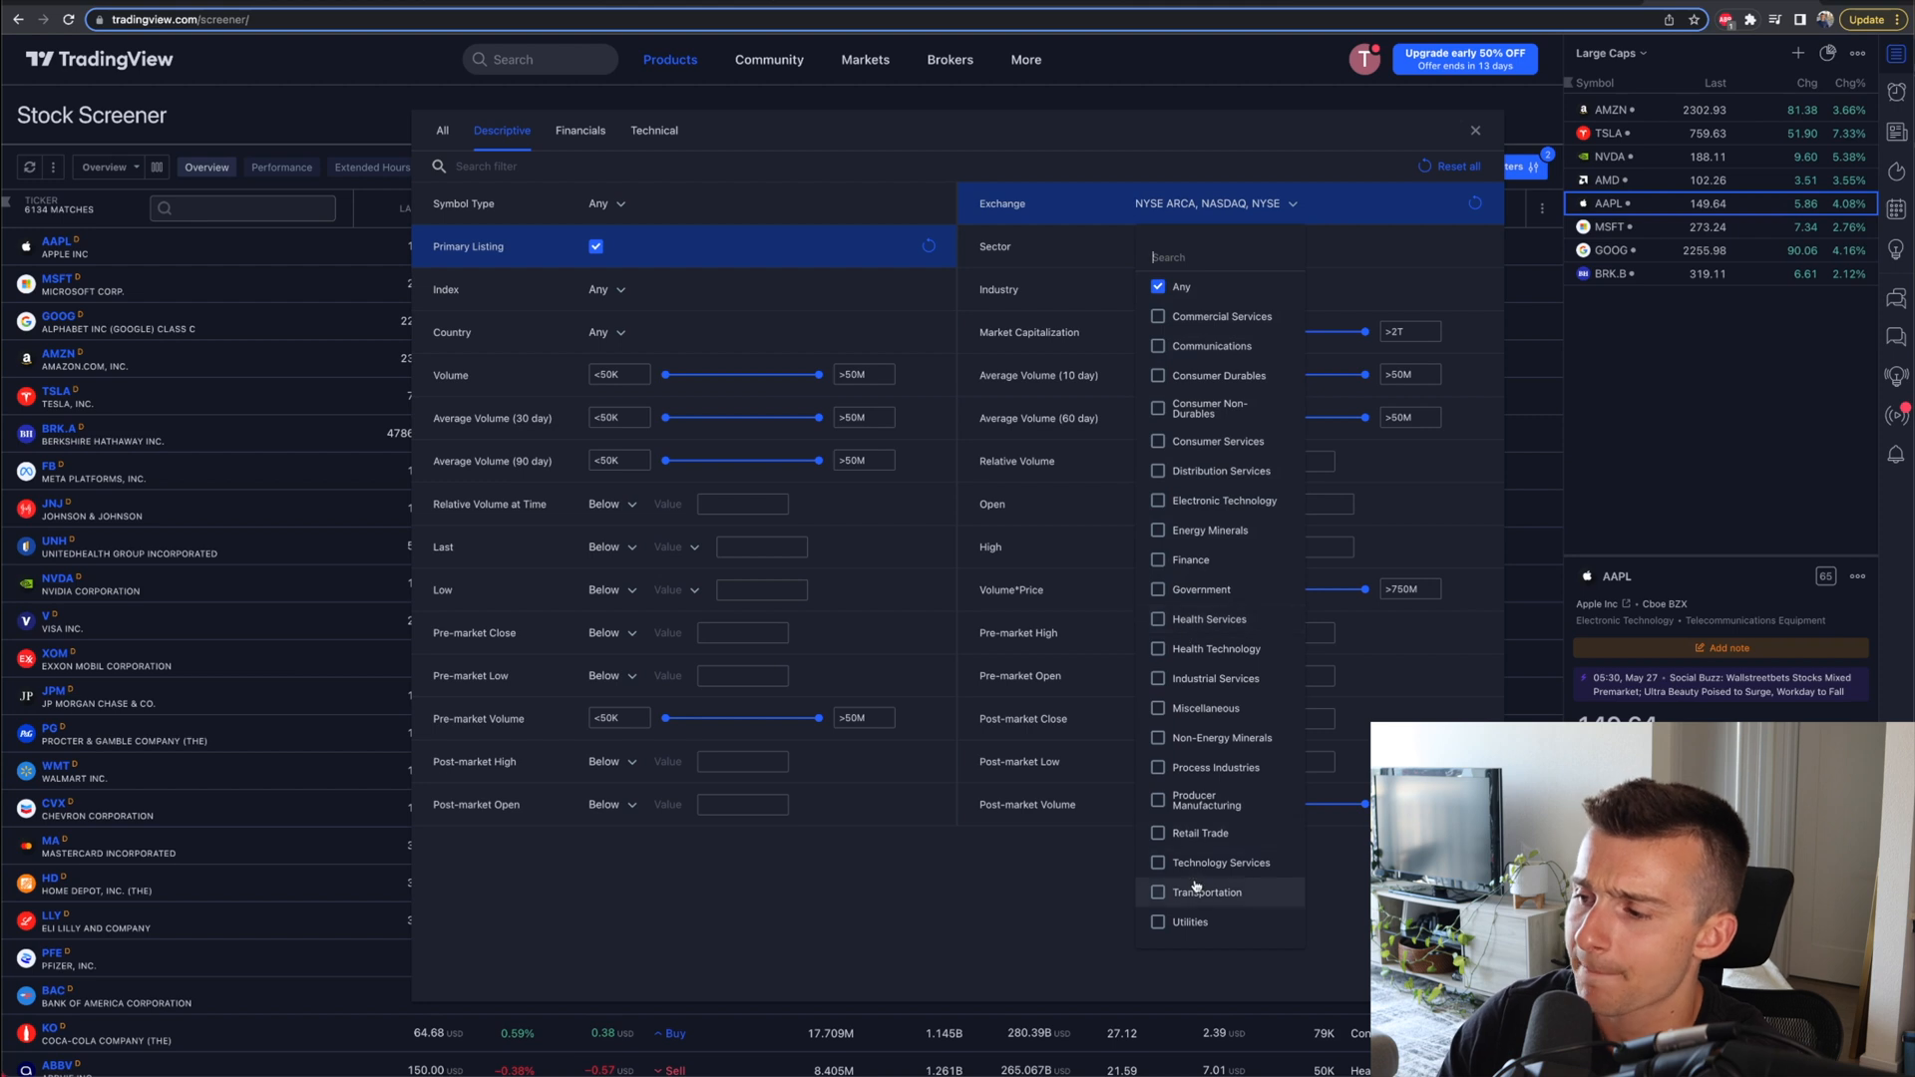
pyautogui.click(1157, 921)
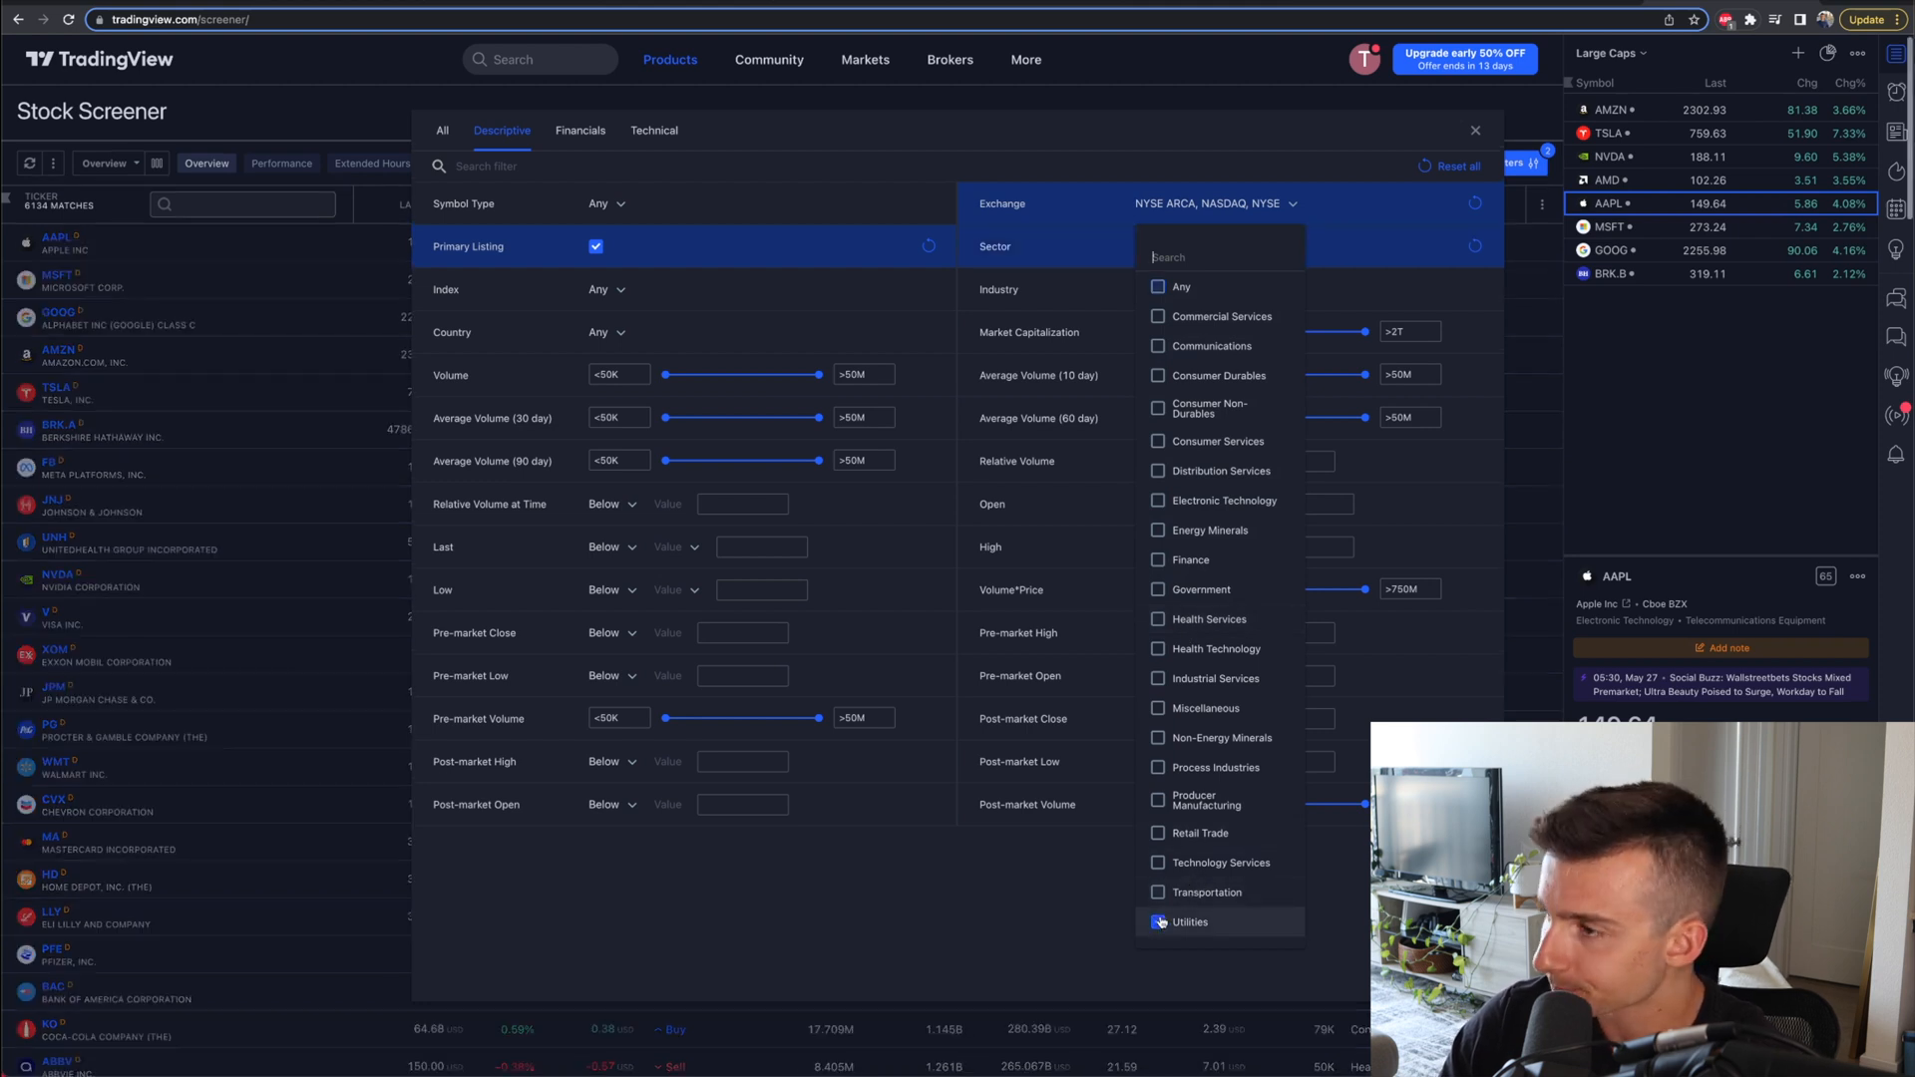
# Step: Apply Utilities and set minimum market cap 2B and average volume 100K
pyautogui.click(1158, 922)
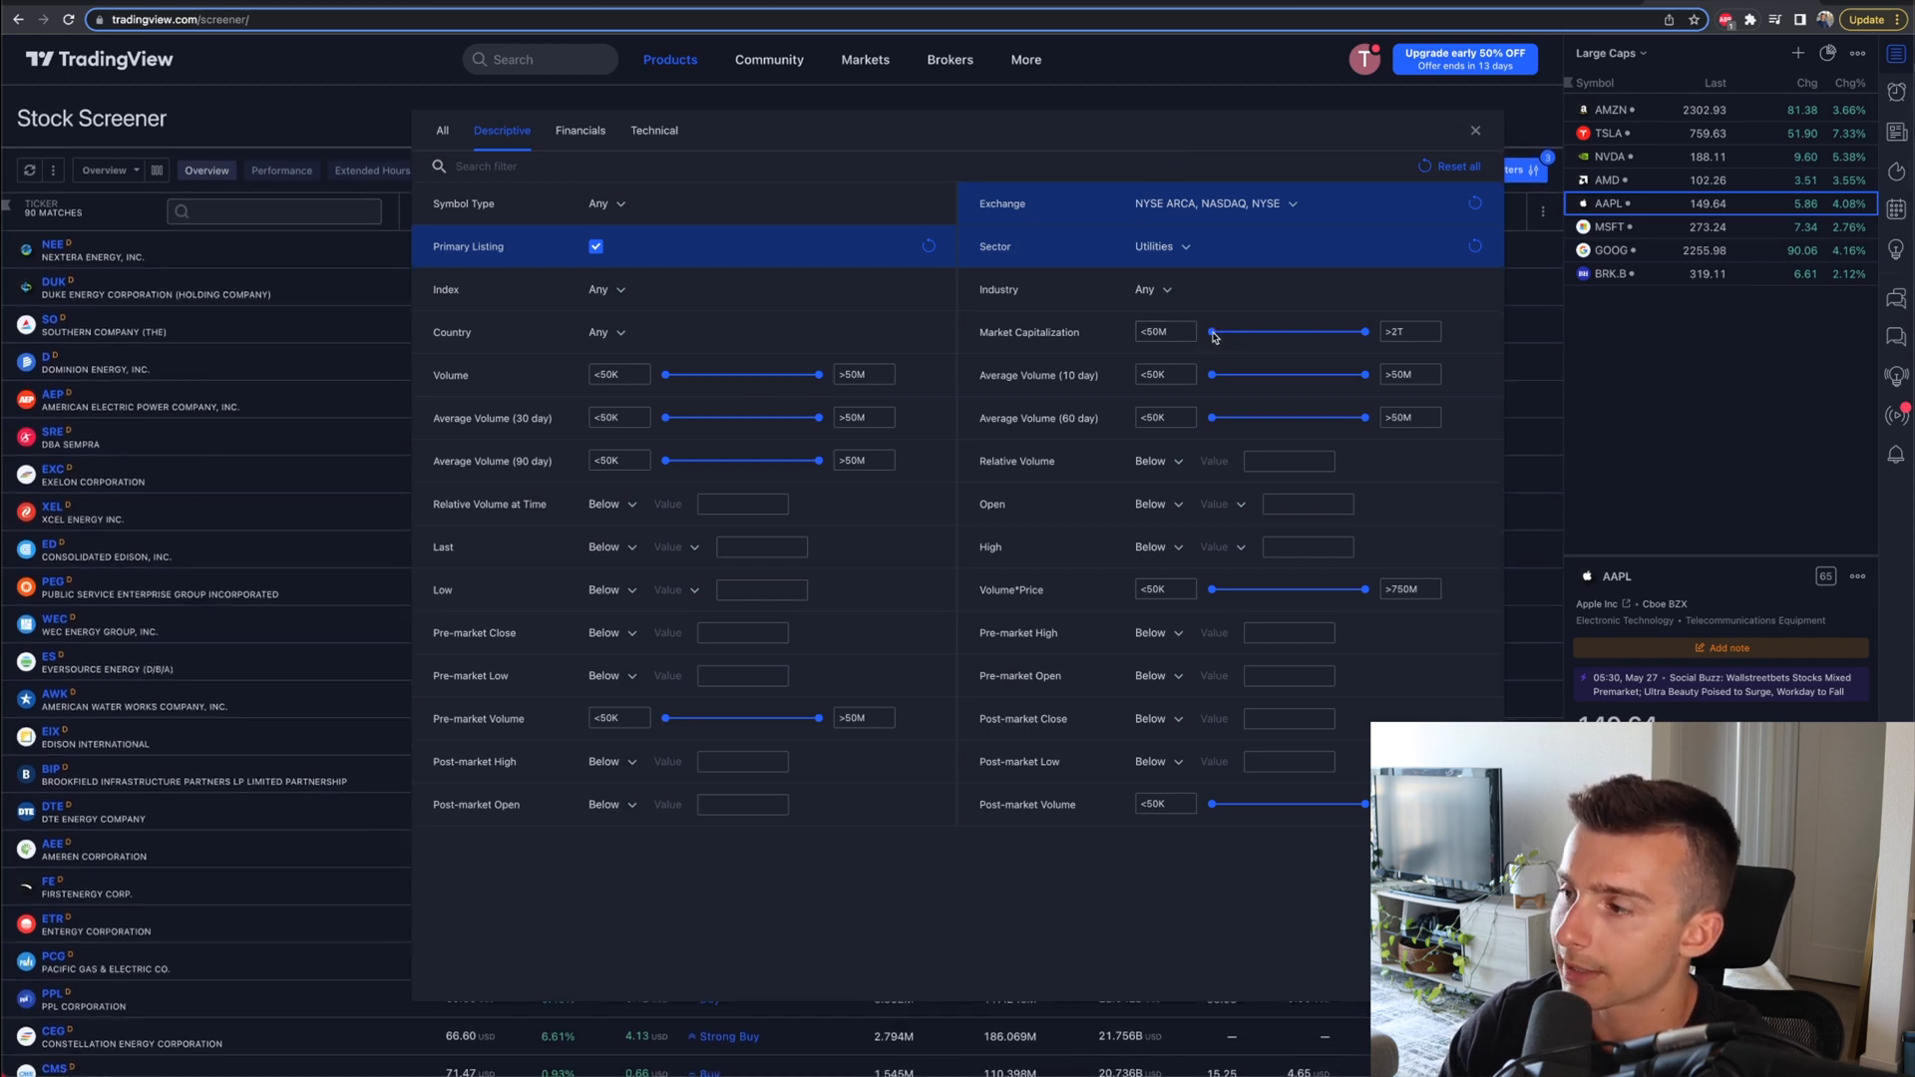
pyautogui.moveTo(1212, 332); pyautogui.dragTo(1262, 332)
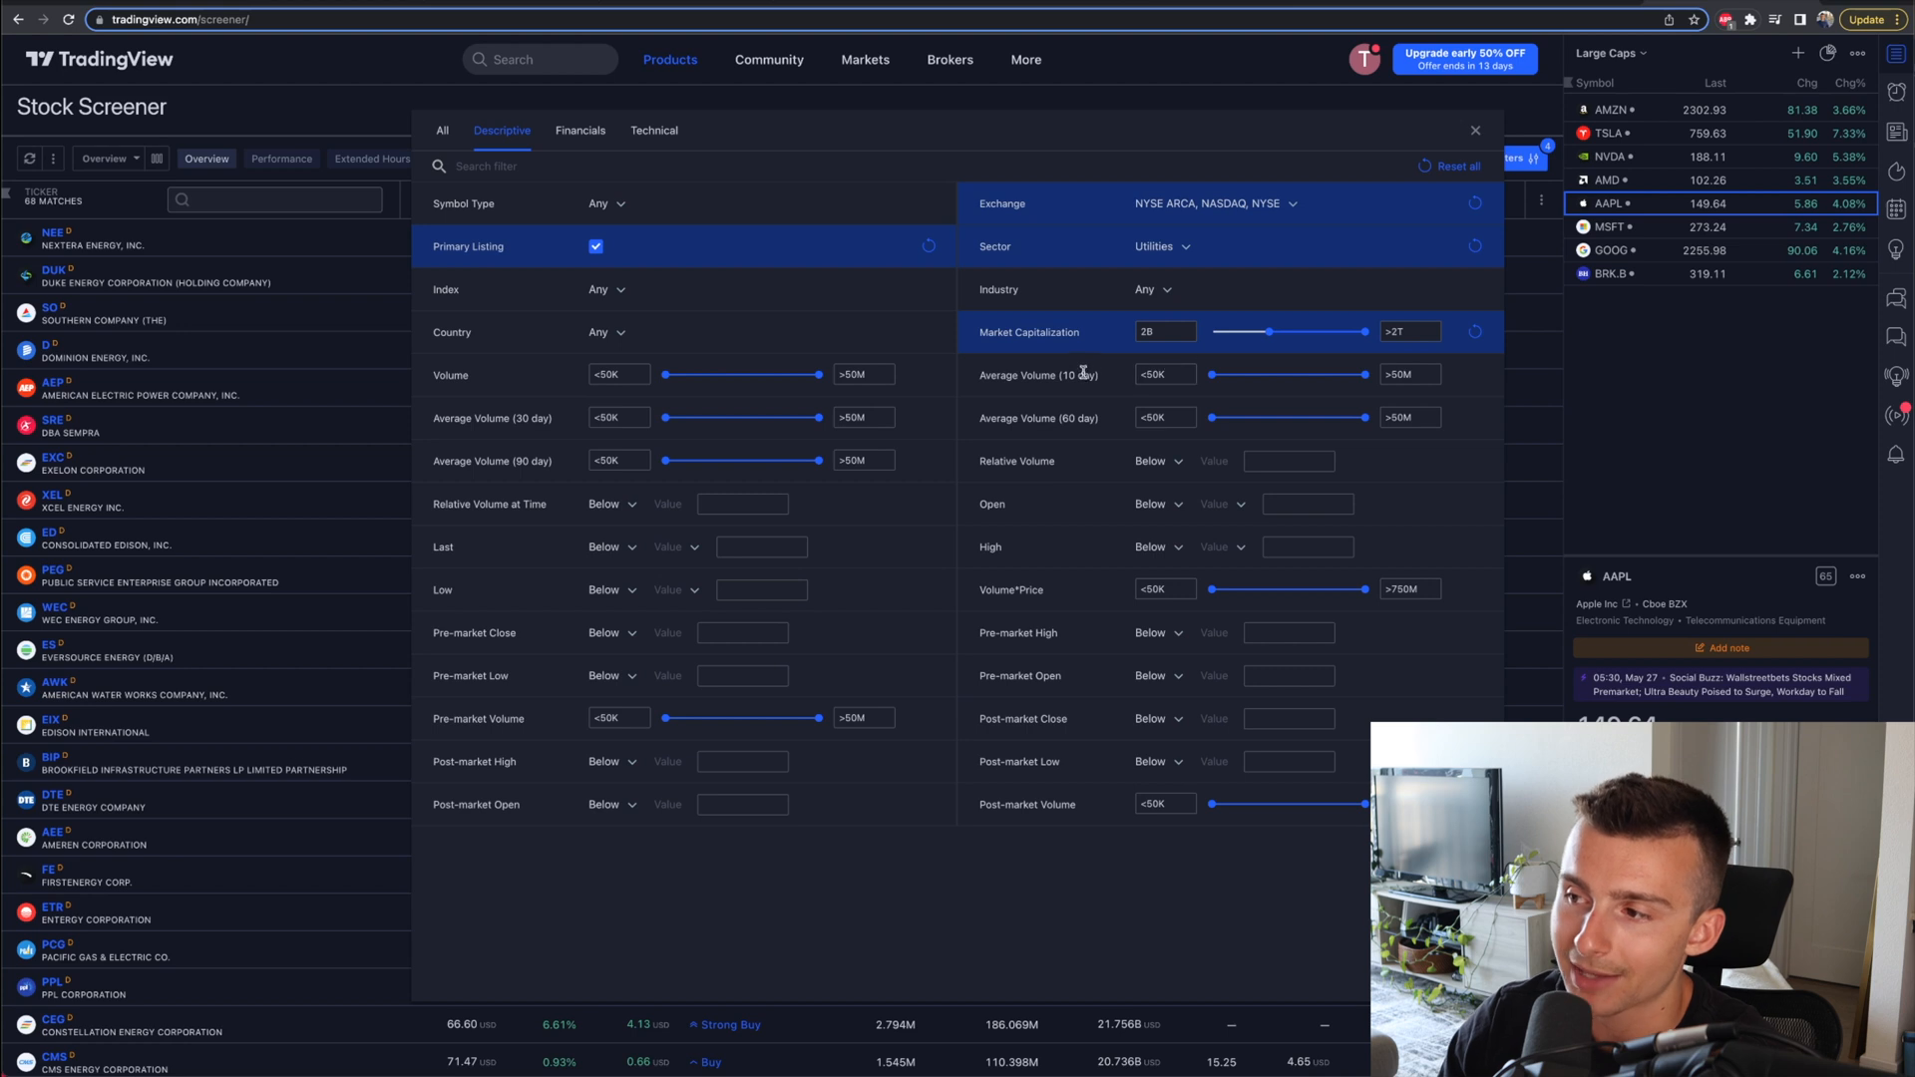
pyautogui.moveTo(1209, 374); pyautogui.dragTo(1240, 374)
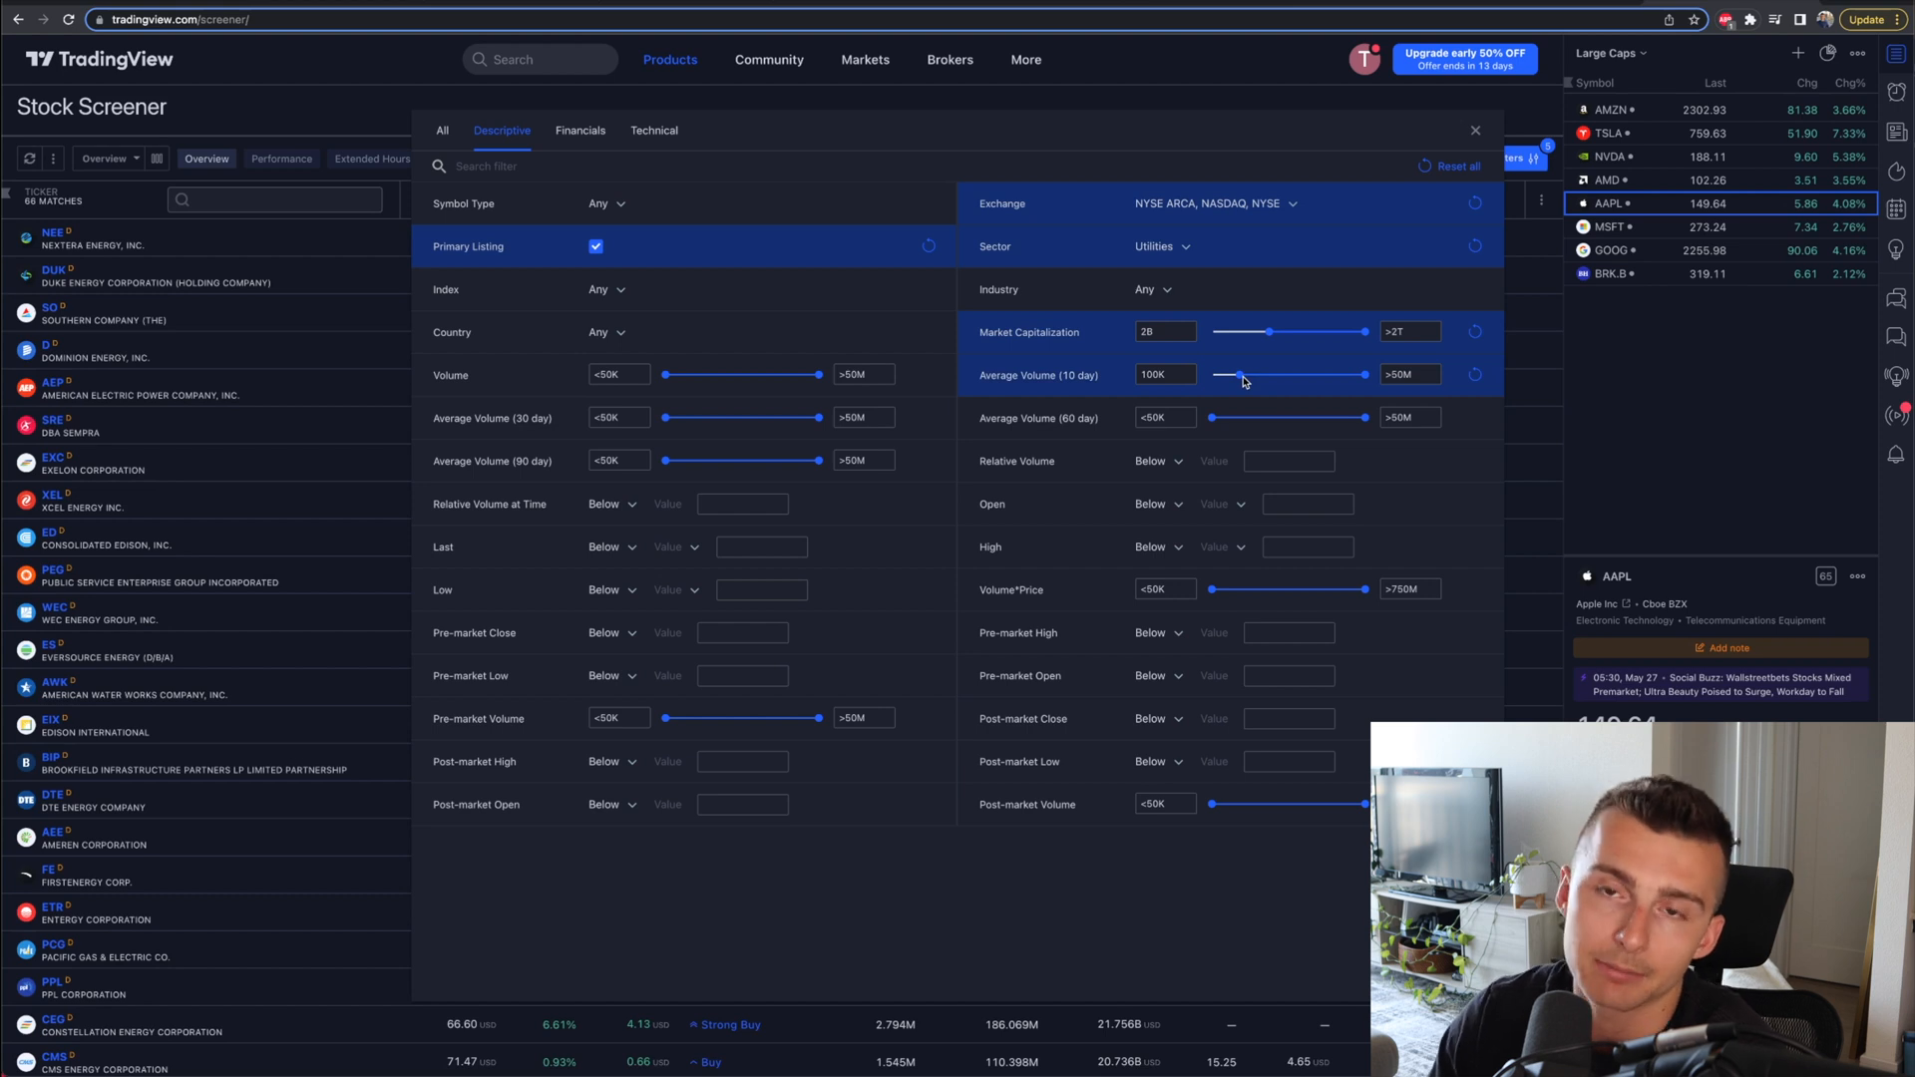
pyautogui.moveTo(1209, 418)
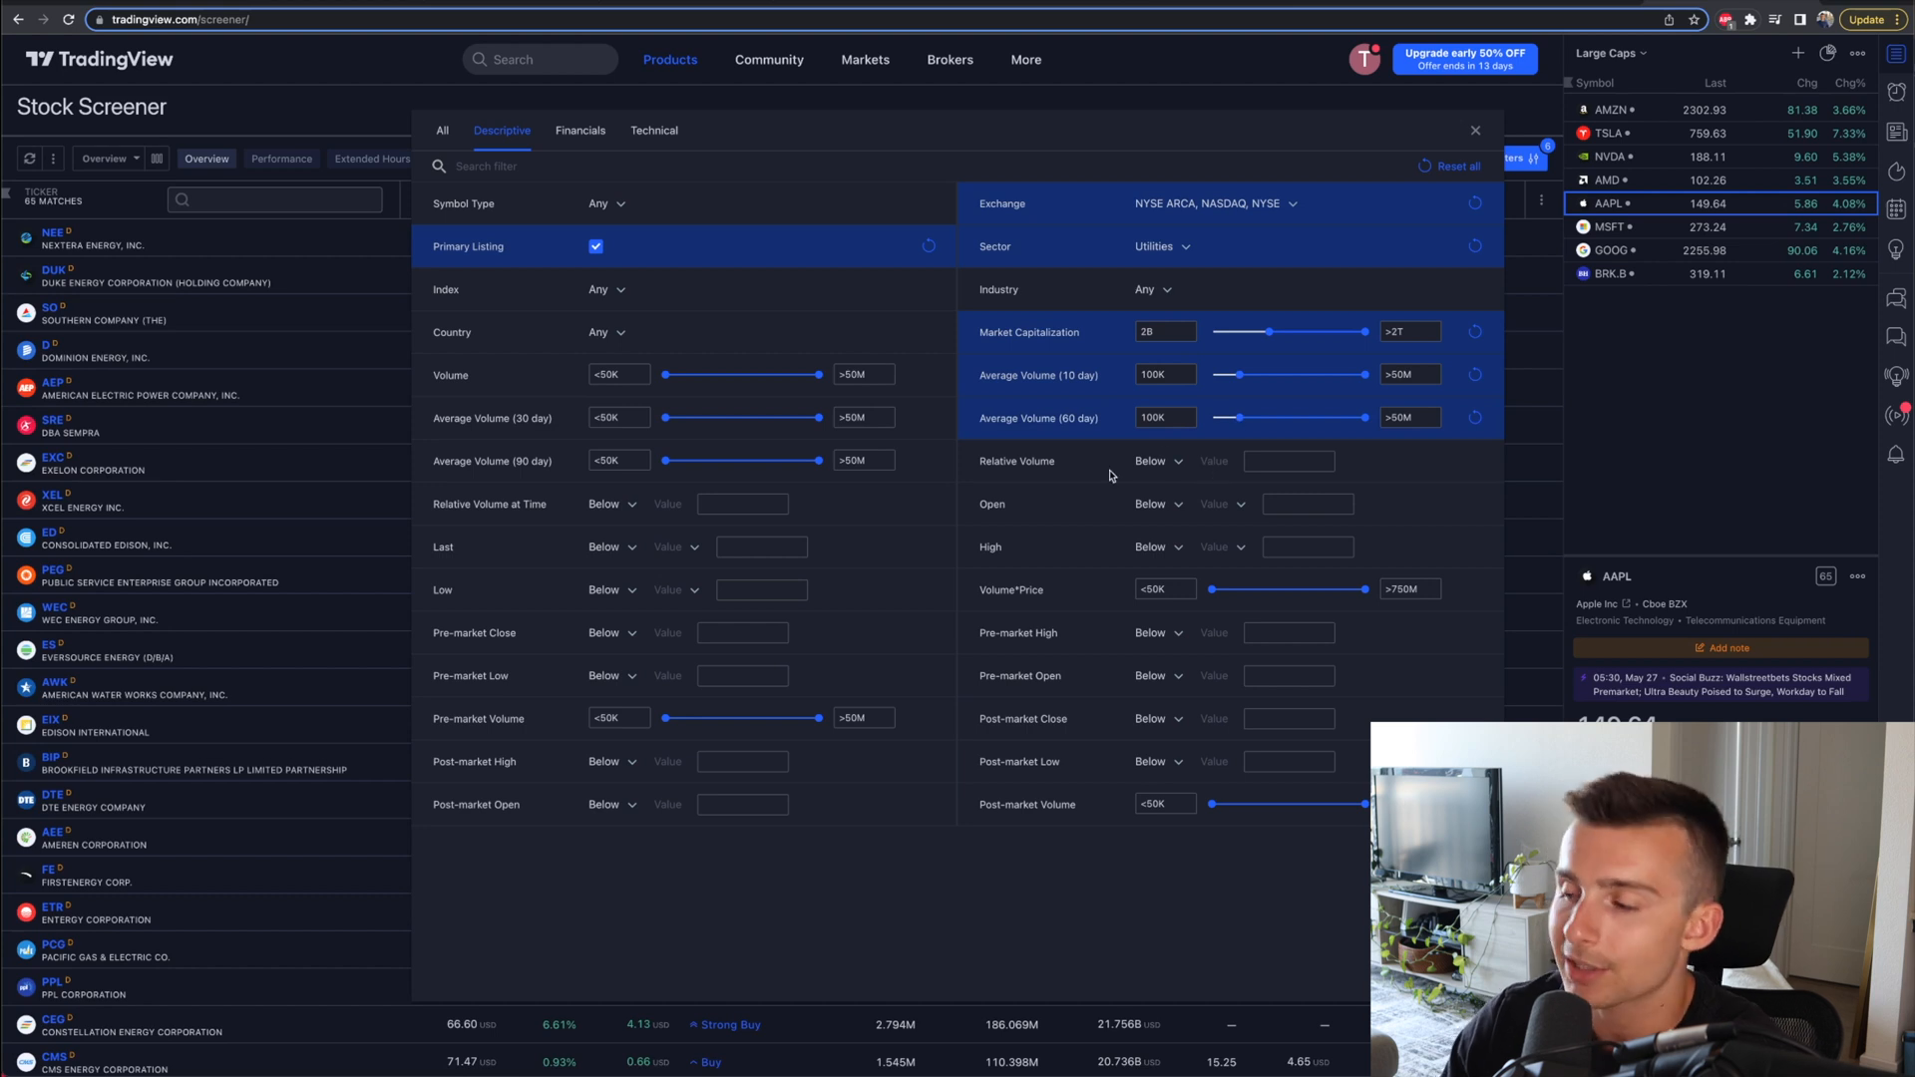
pyautogui.moveTo(1115, 468)
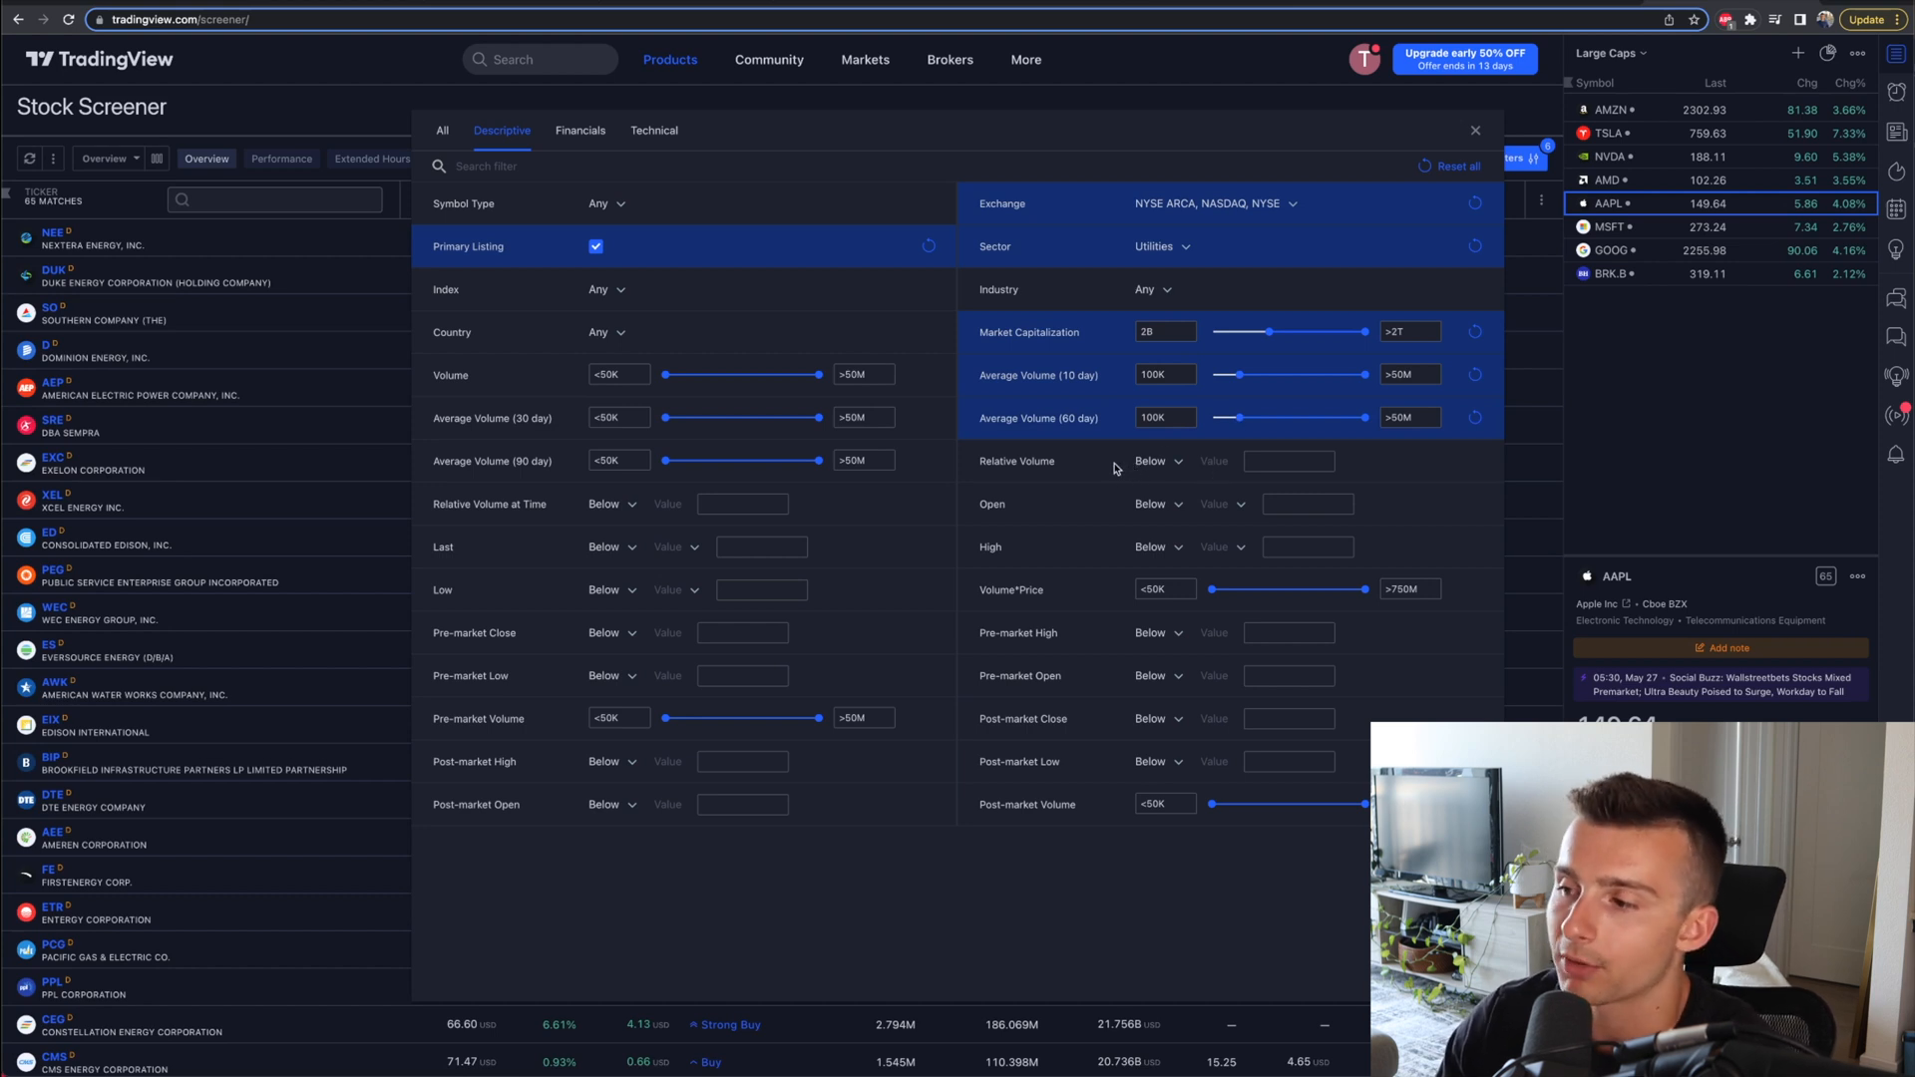
pyautogui.moveTo(1094, 474)
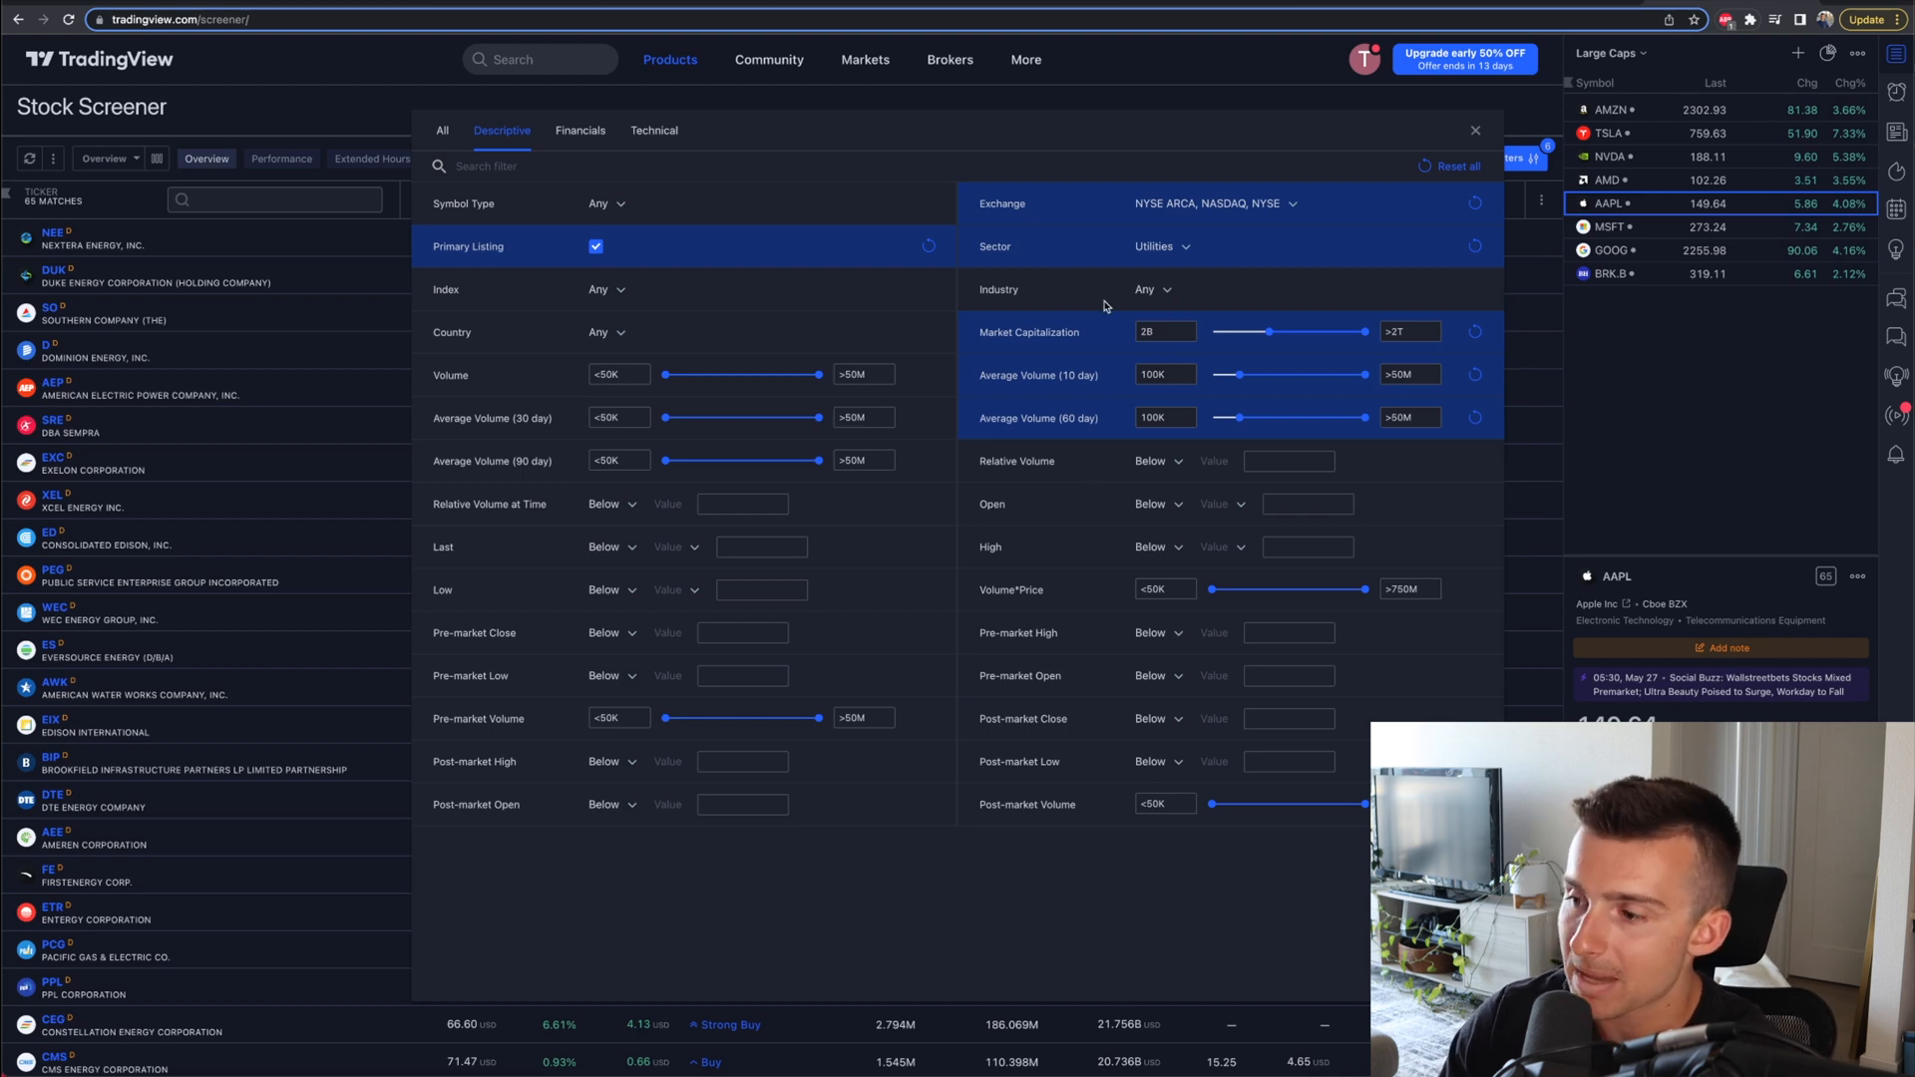
pyautogui.moveTo(1022, 540)
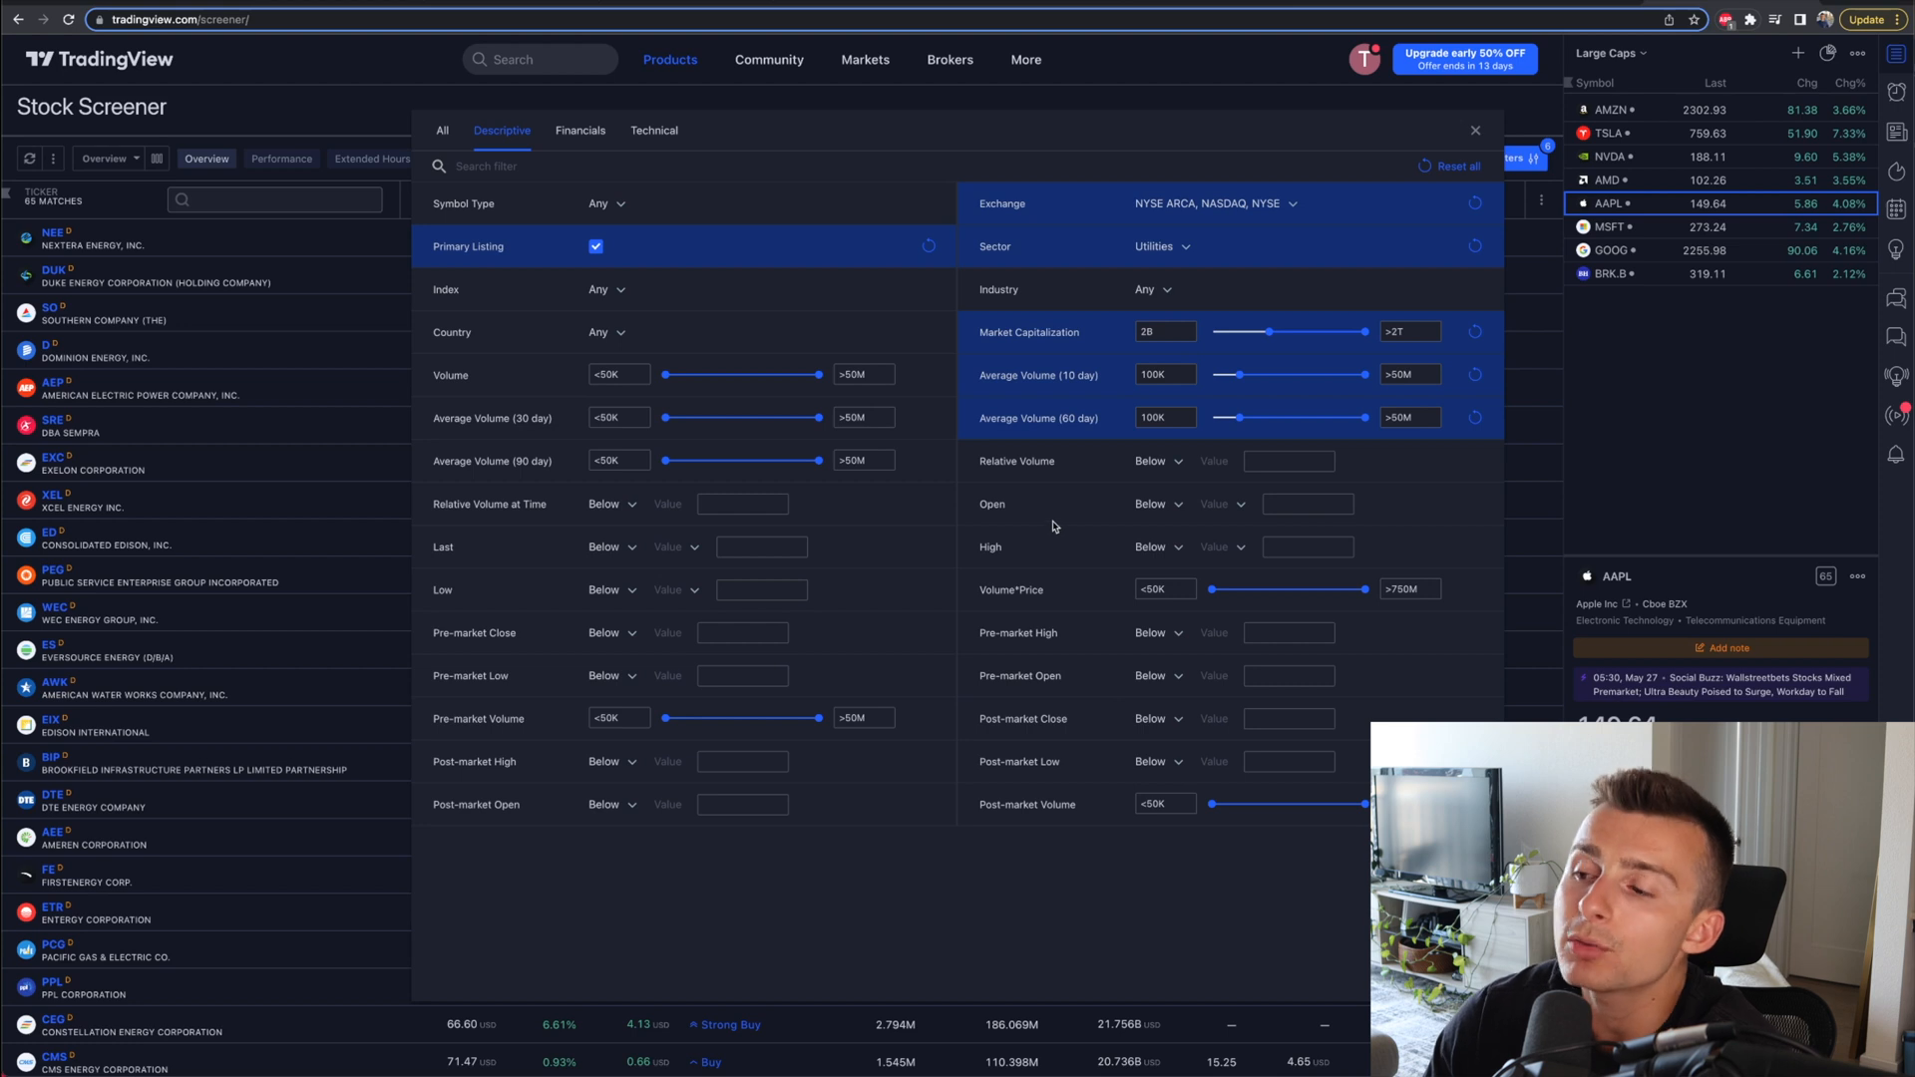
pyautogui.click(581, 130)
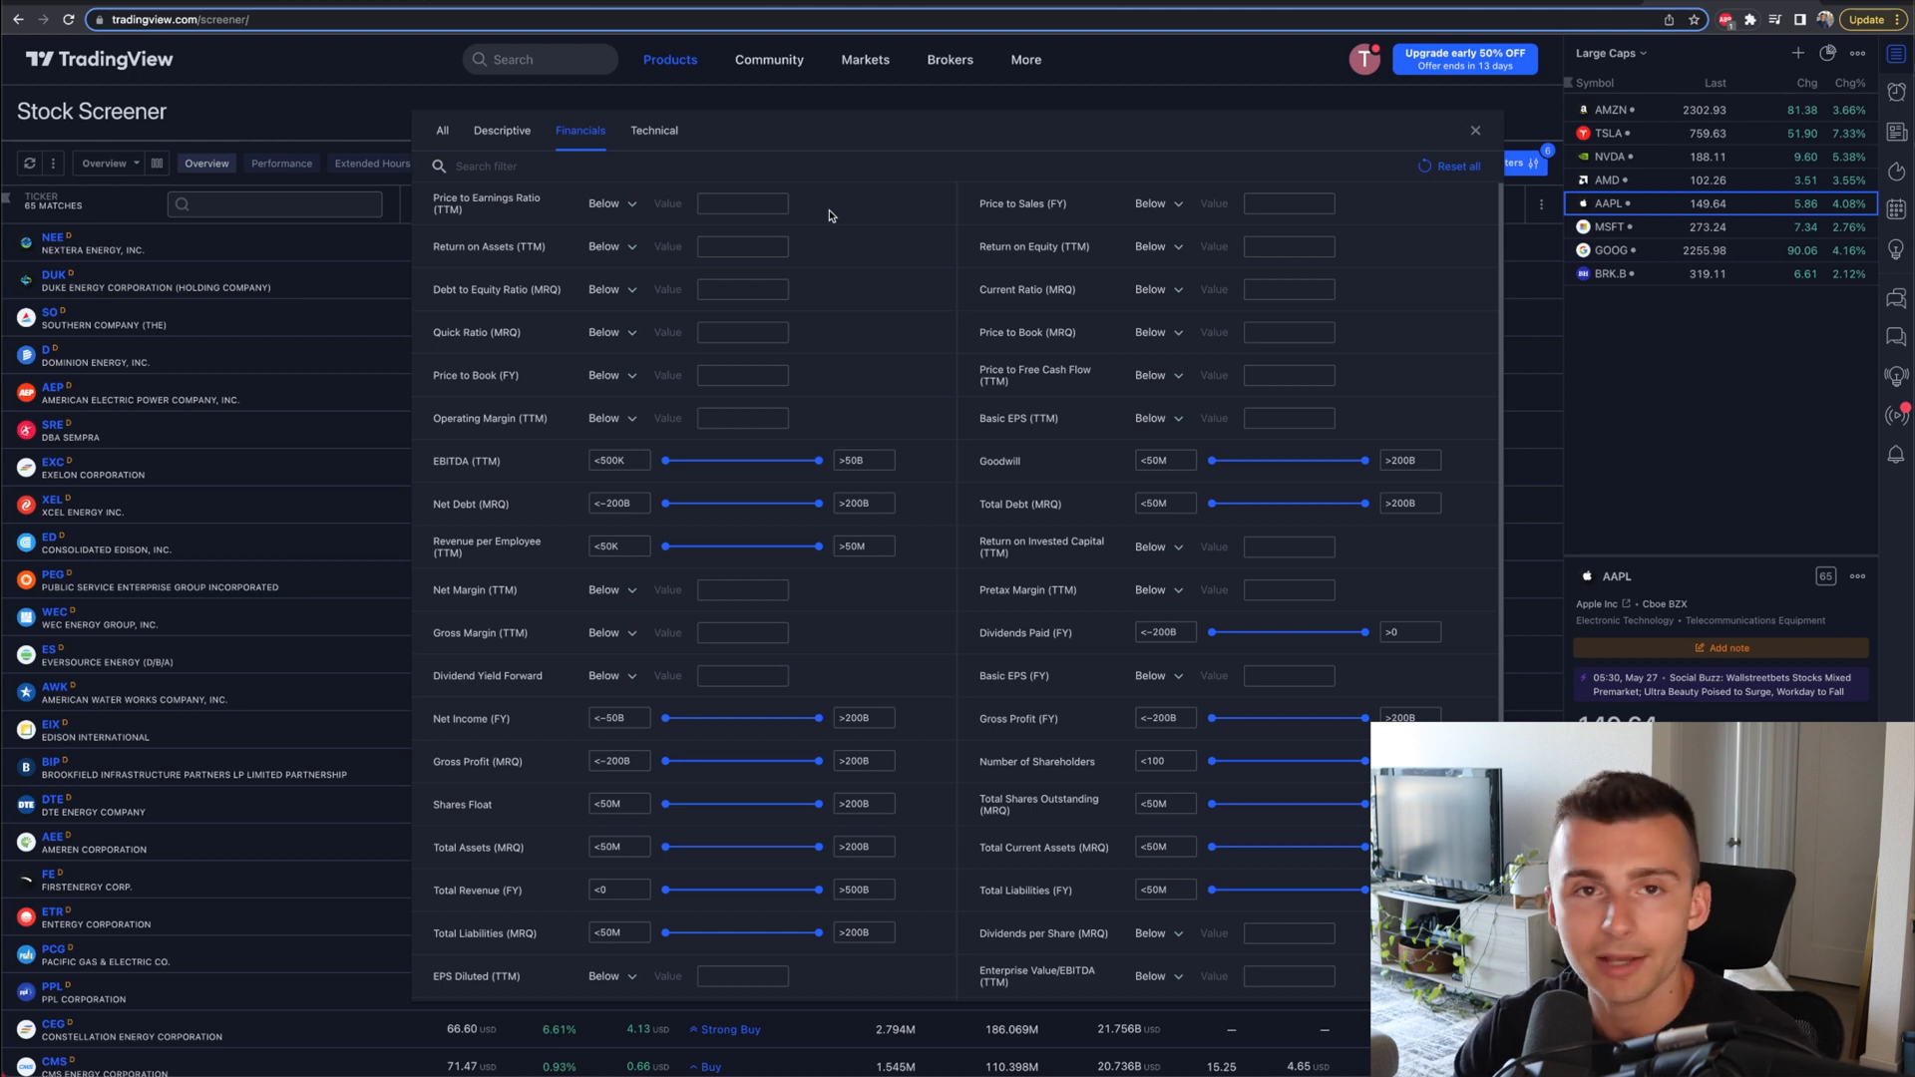
pyautogui.moveTo(671, 901)
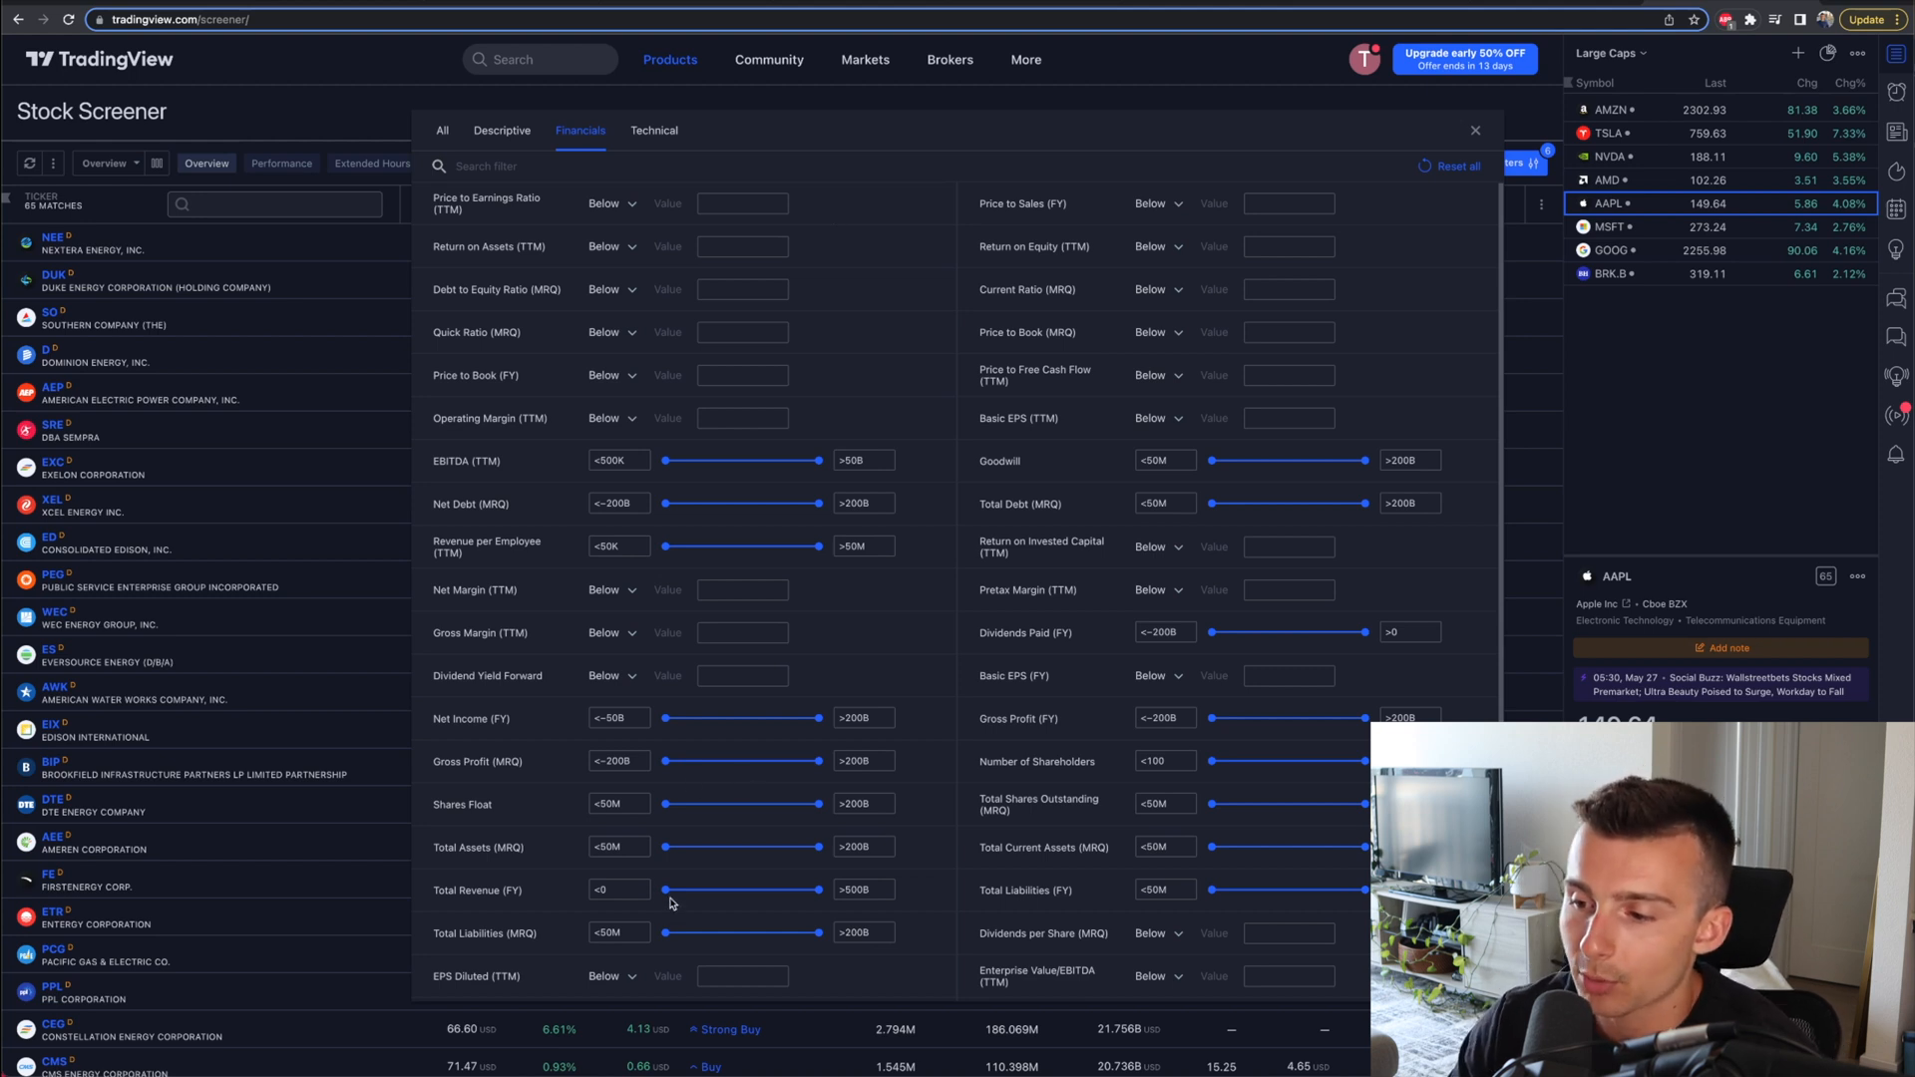
# Step: Raise minimum total revenue, gross profit and net income each to 50M
pyautogui.moveTo(664, 889); pyautogui.dragTo(697, 889)
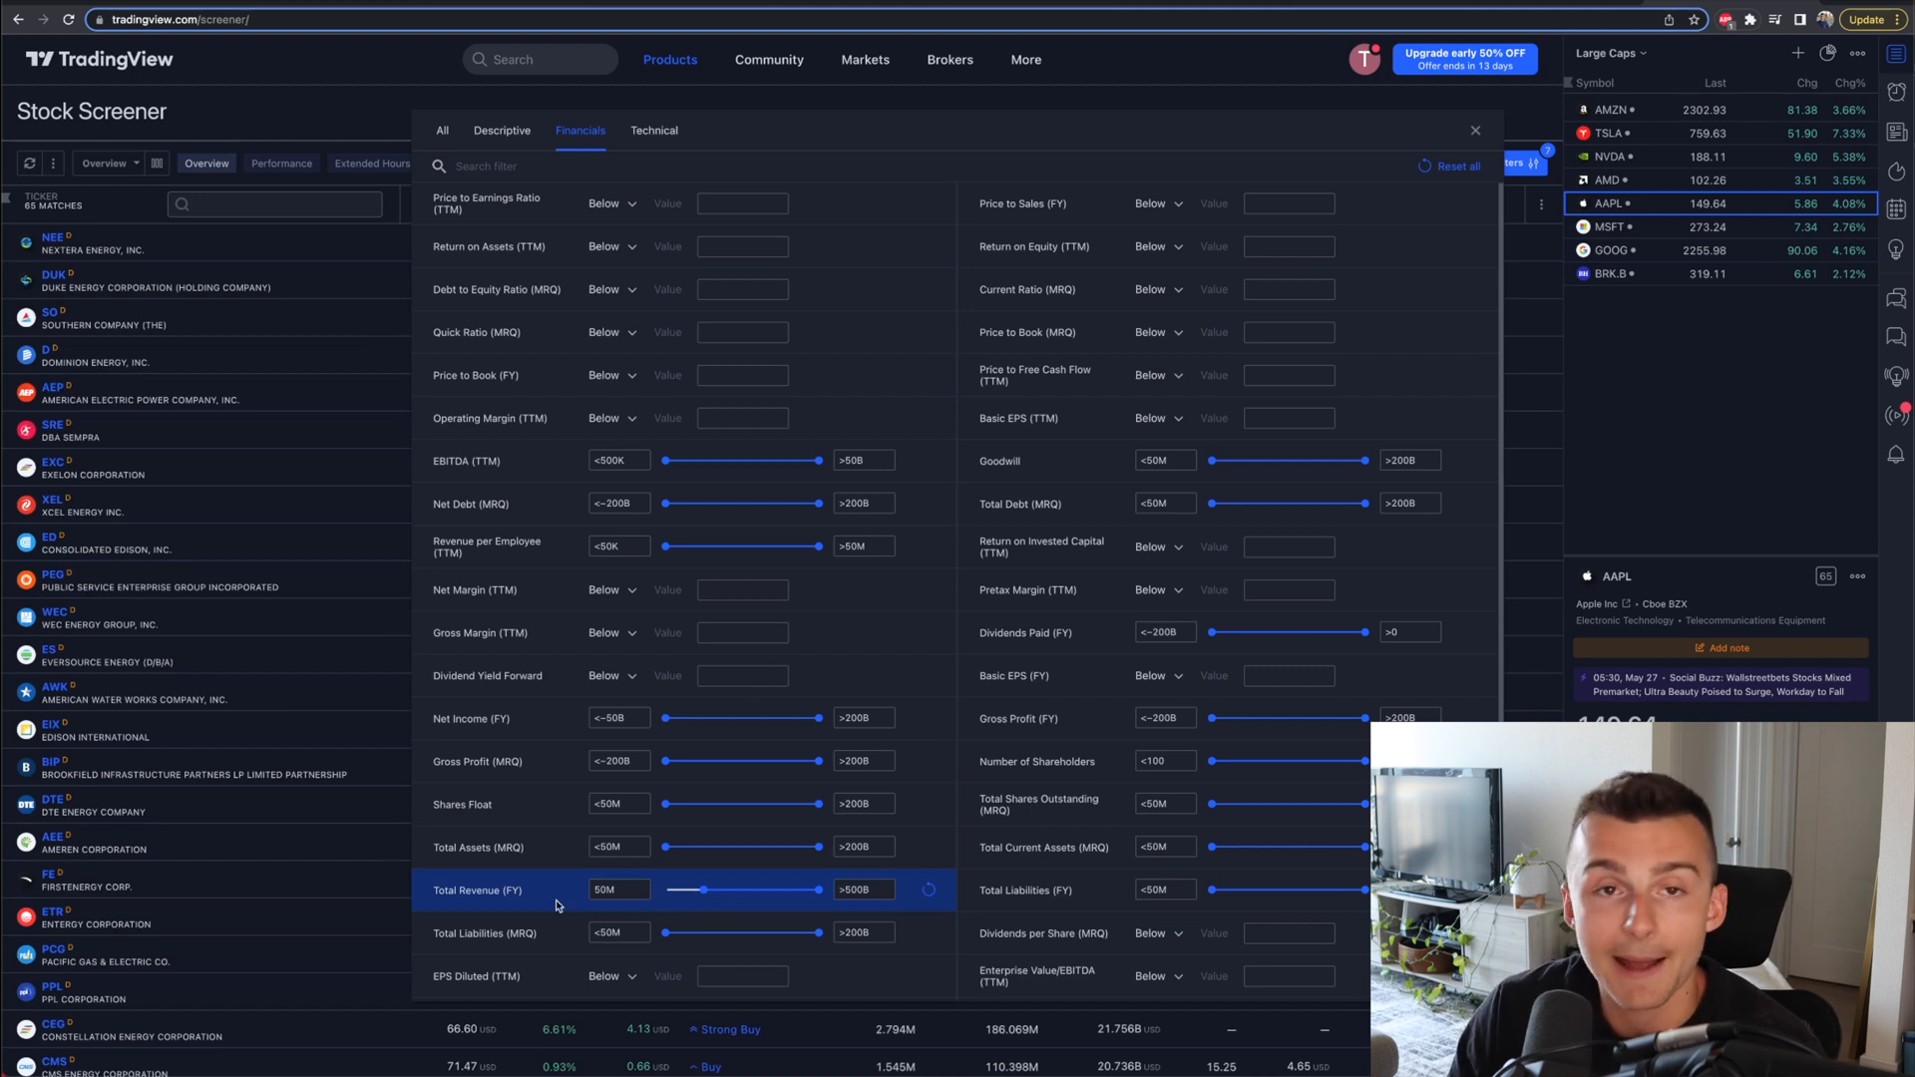
pyautogui.moveTo(541, 895)
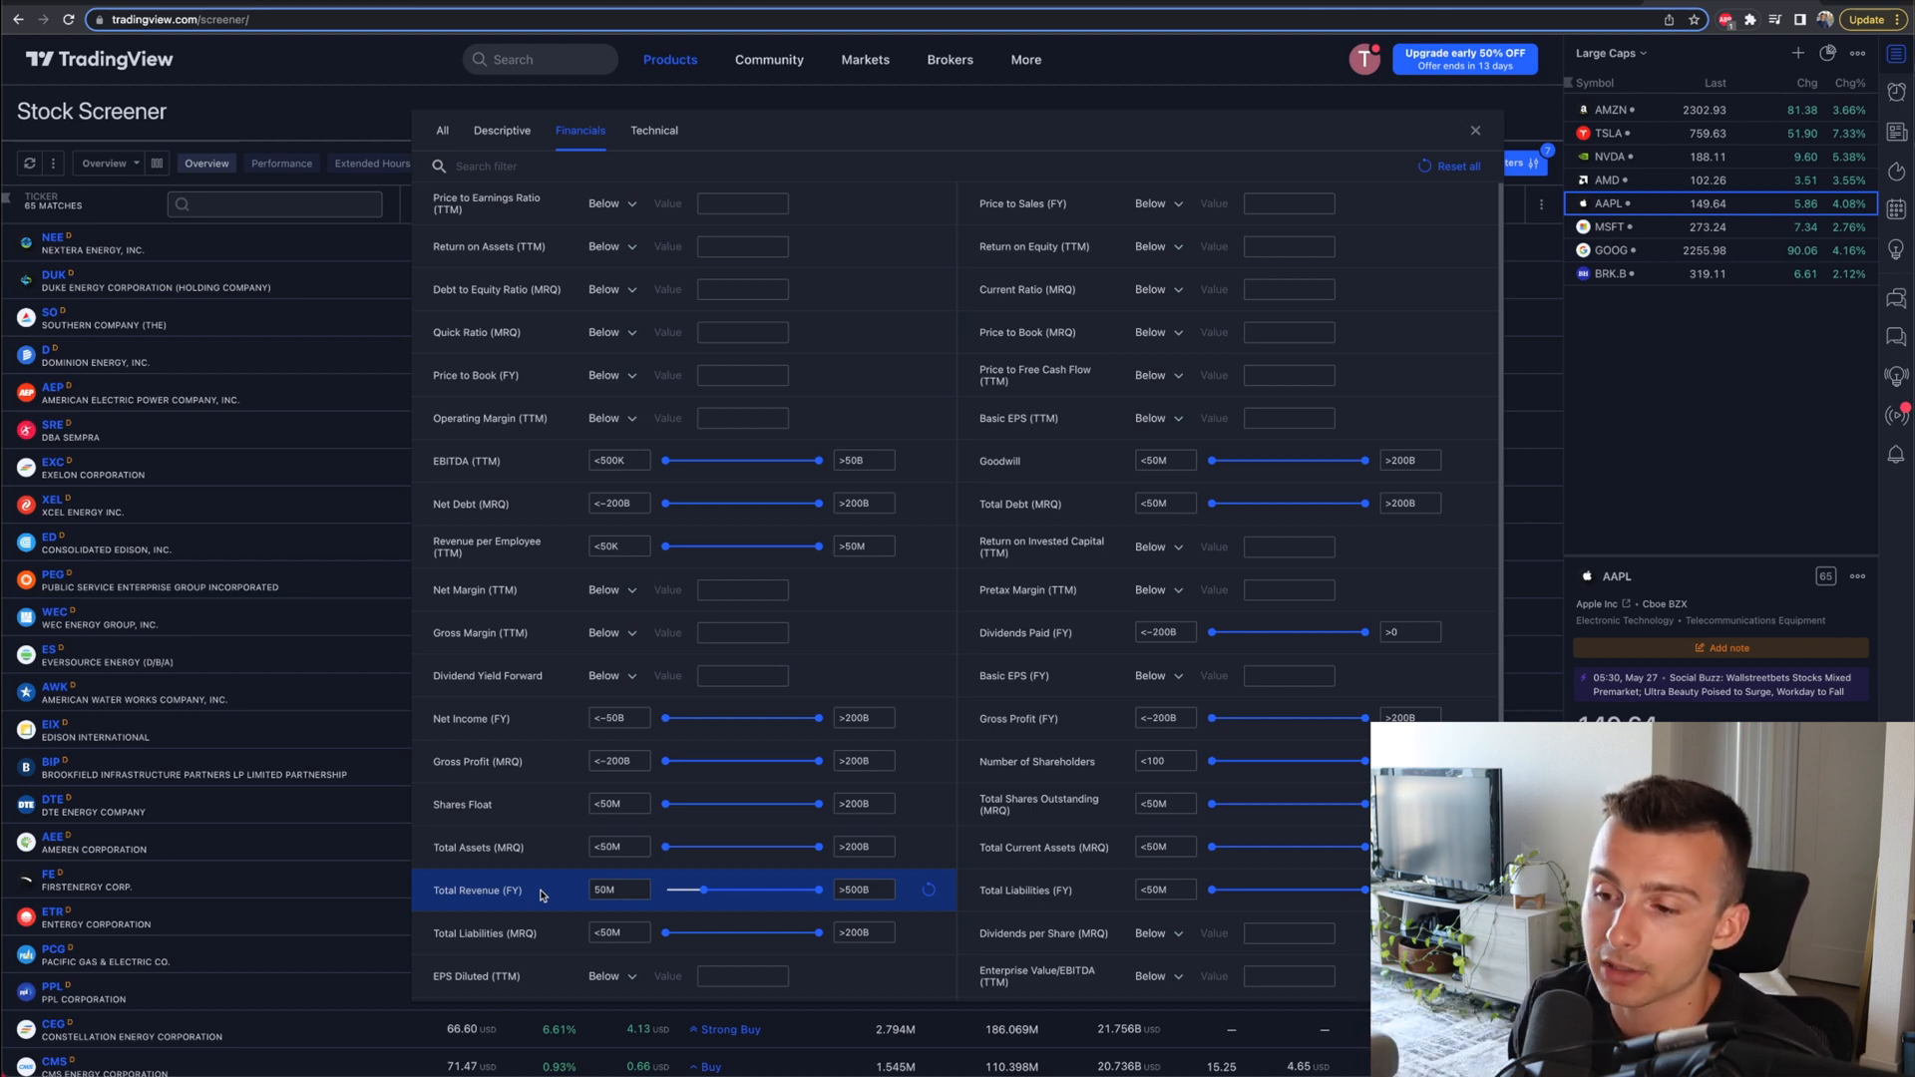
pyautogui.moveTo(678, 774)
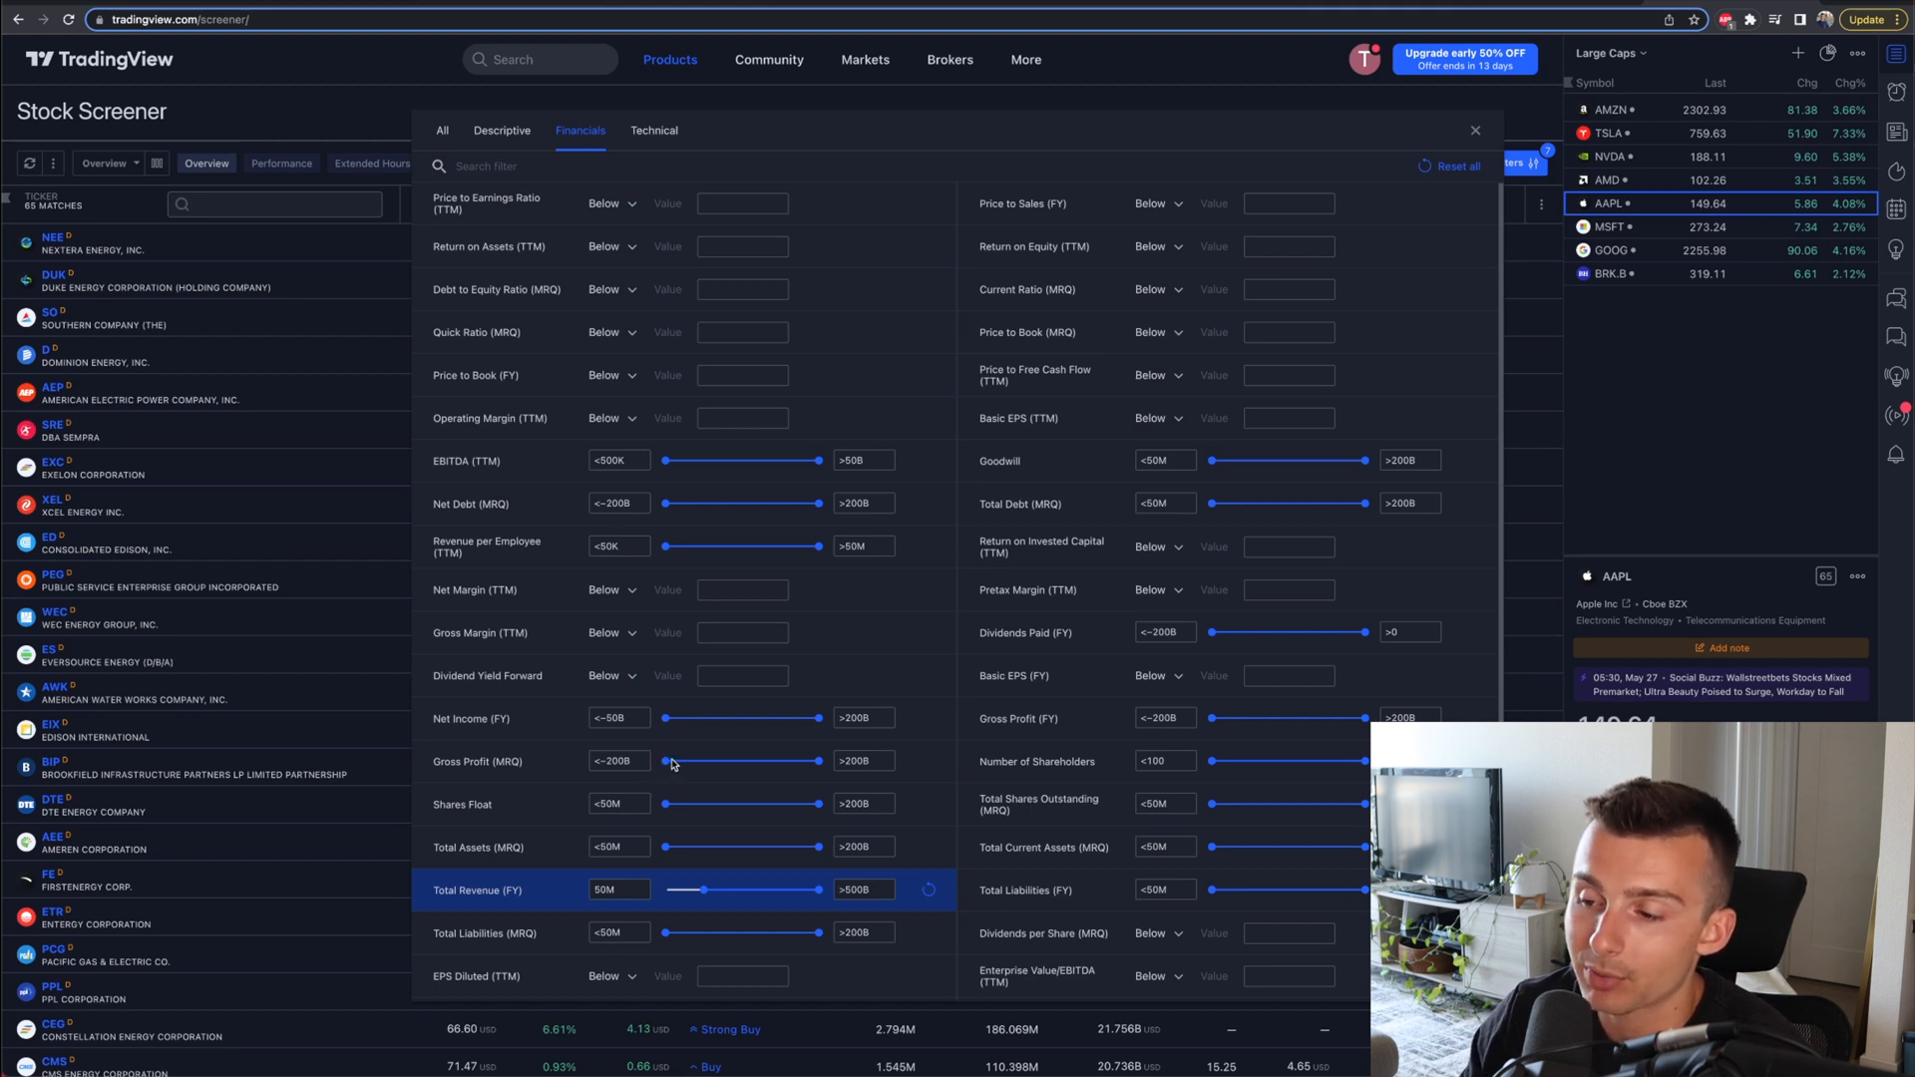
pyautogui.moveTo(671, 761); pyautogui.dragTo(696, 761)
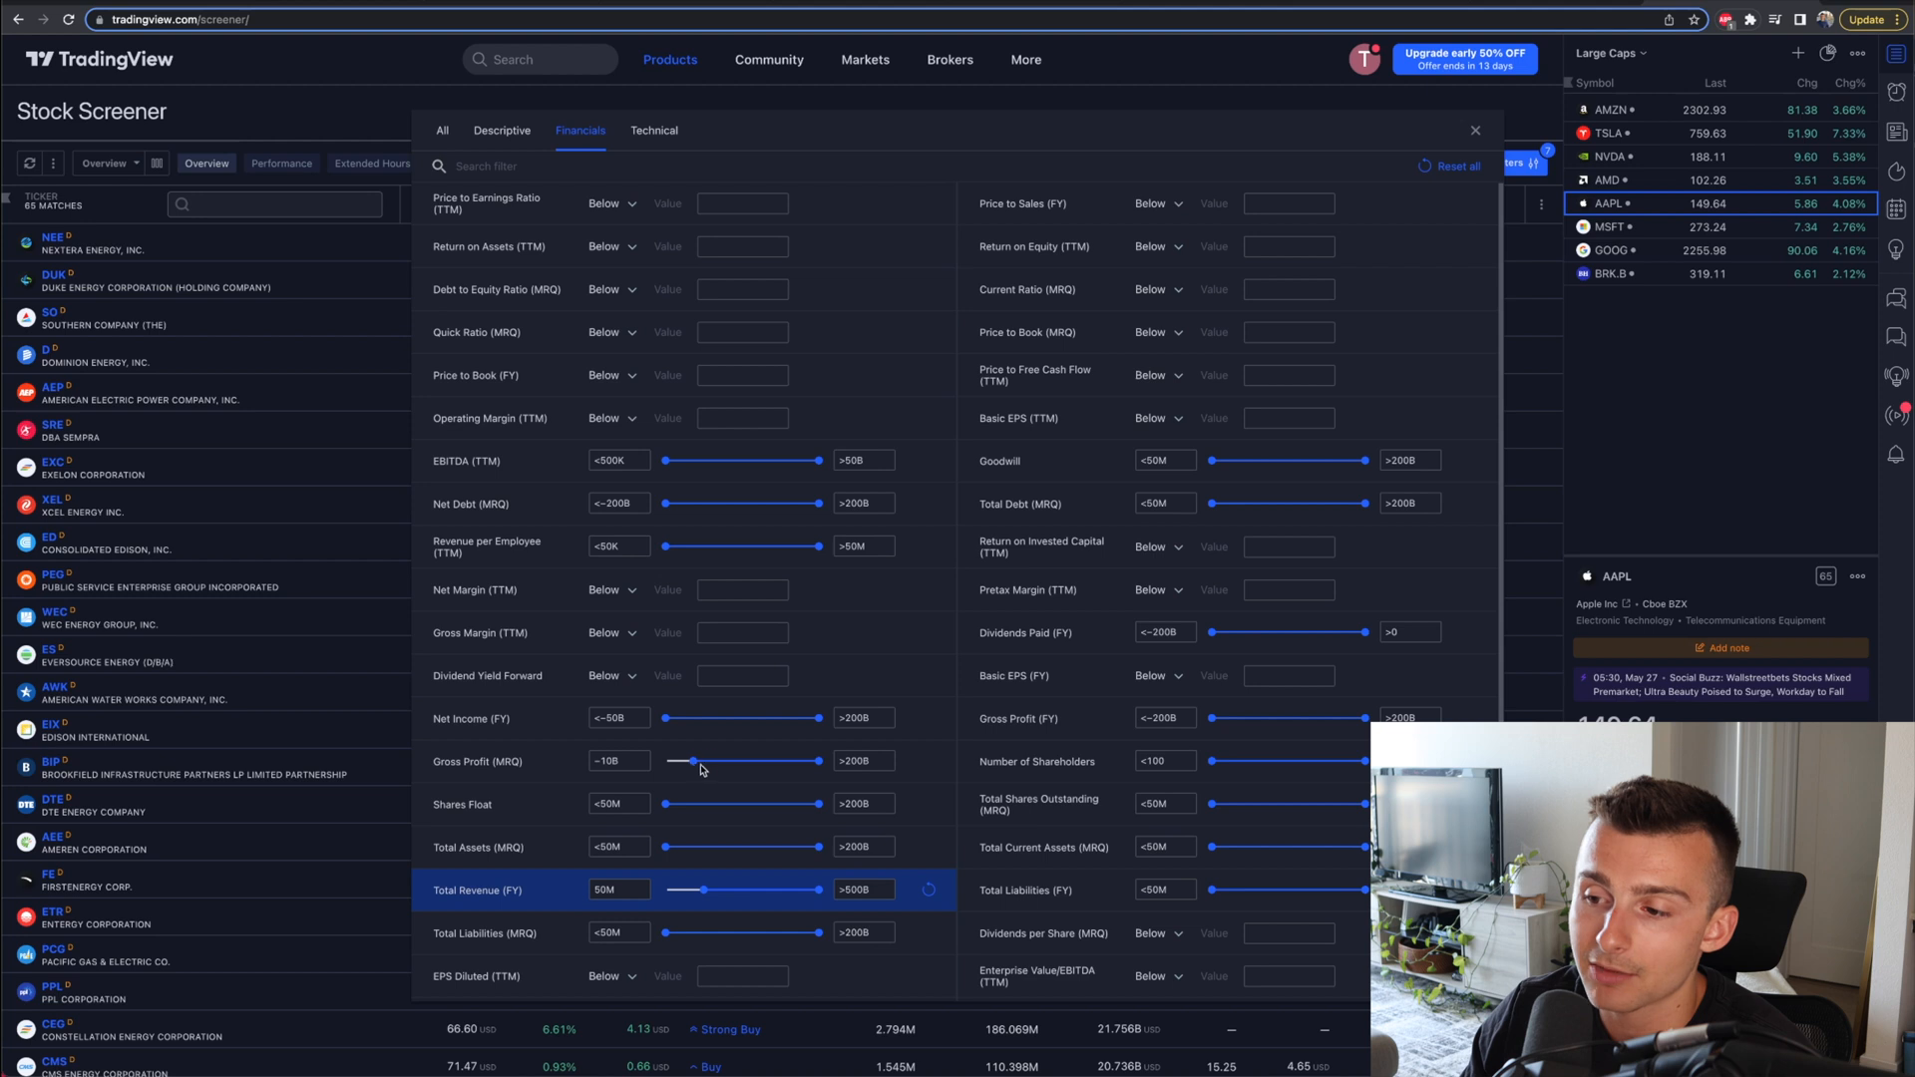
pyautogui.moveTo(693, 761); pyautogui.dragTo(720, 761)
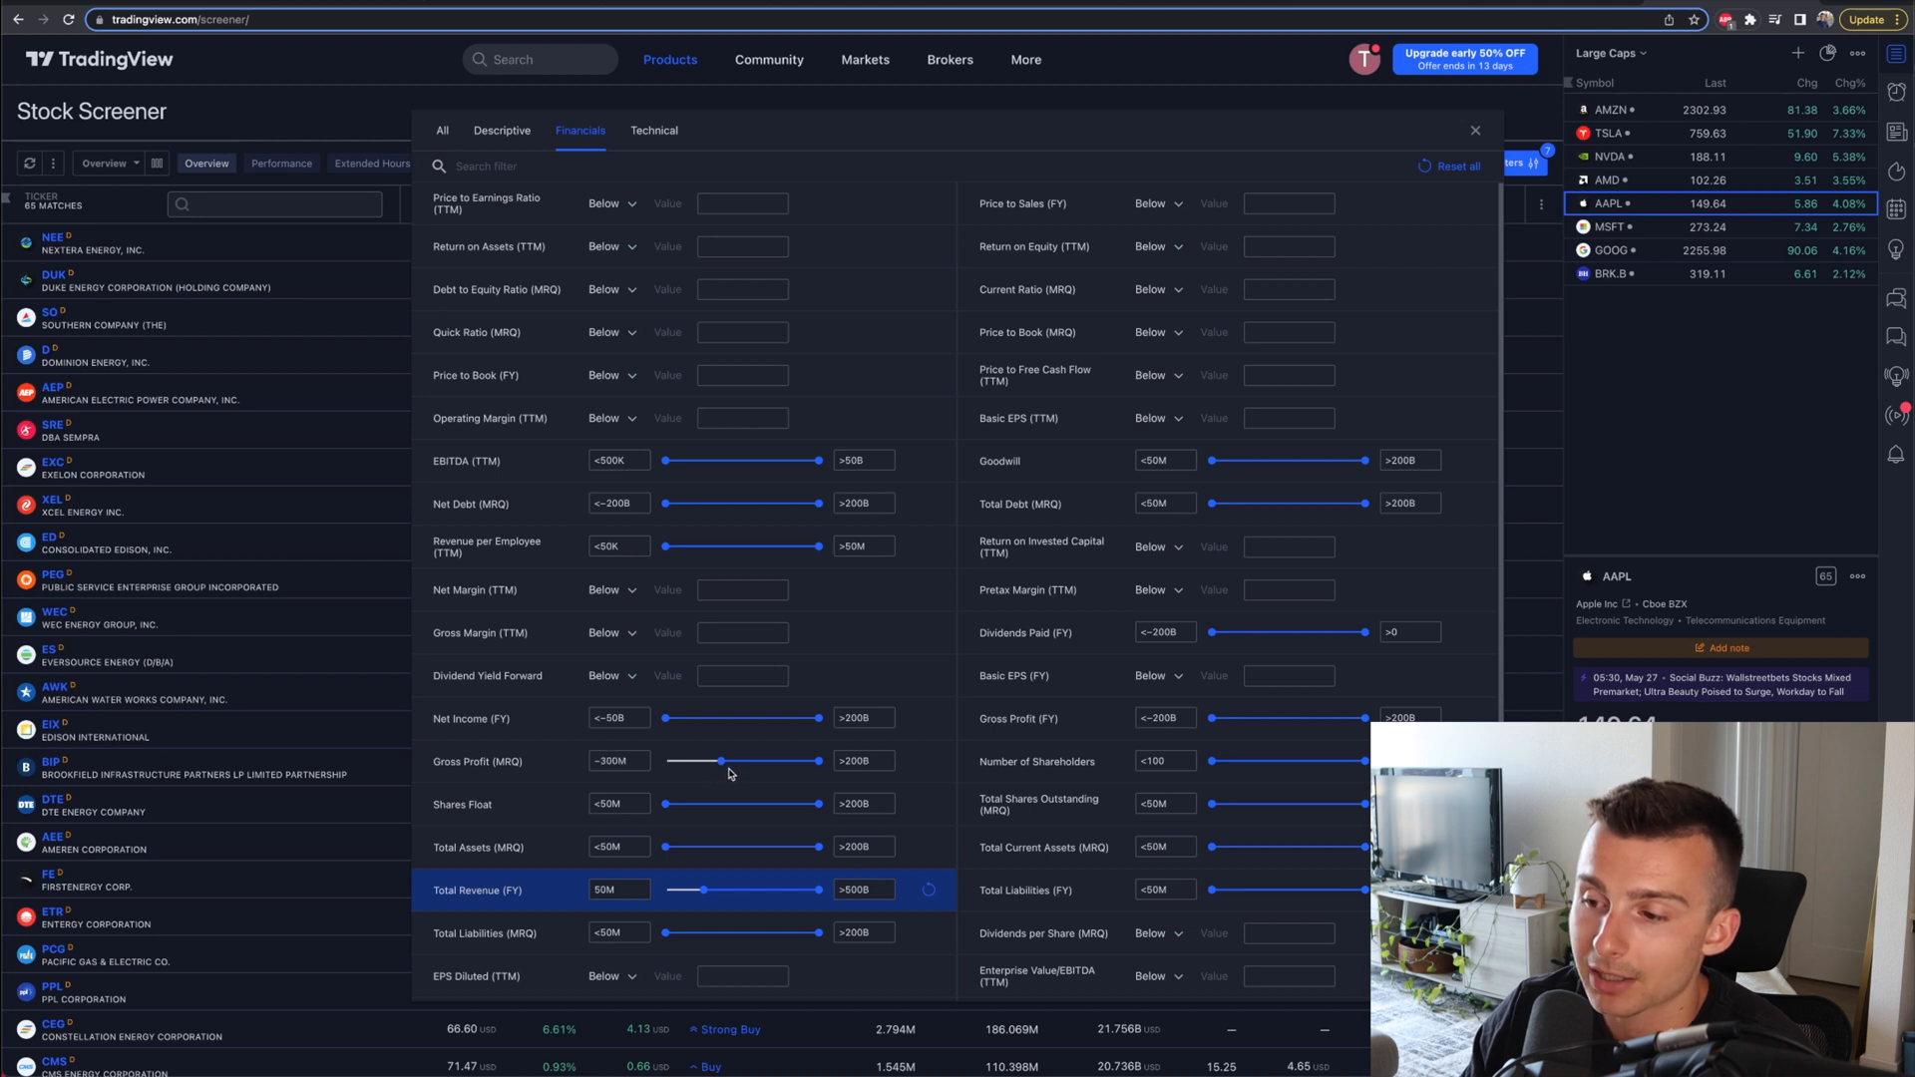
pyautogui.moveTo(720, 760); pyautogui.dragTo(749, 760)
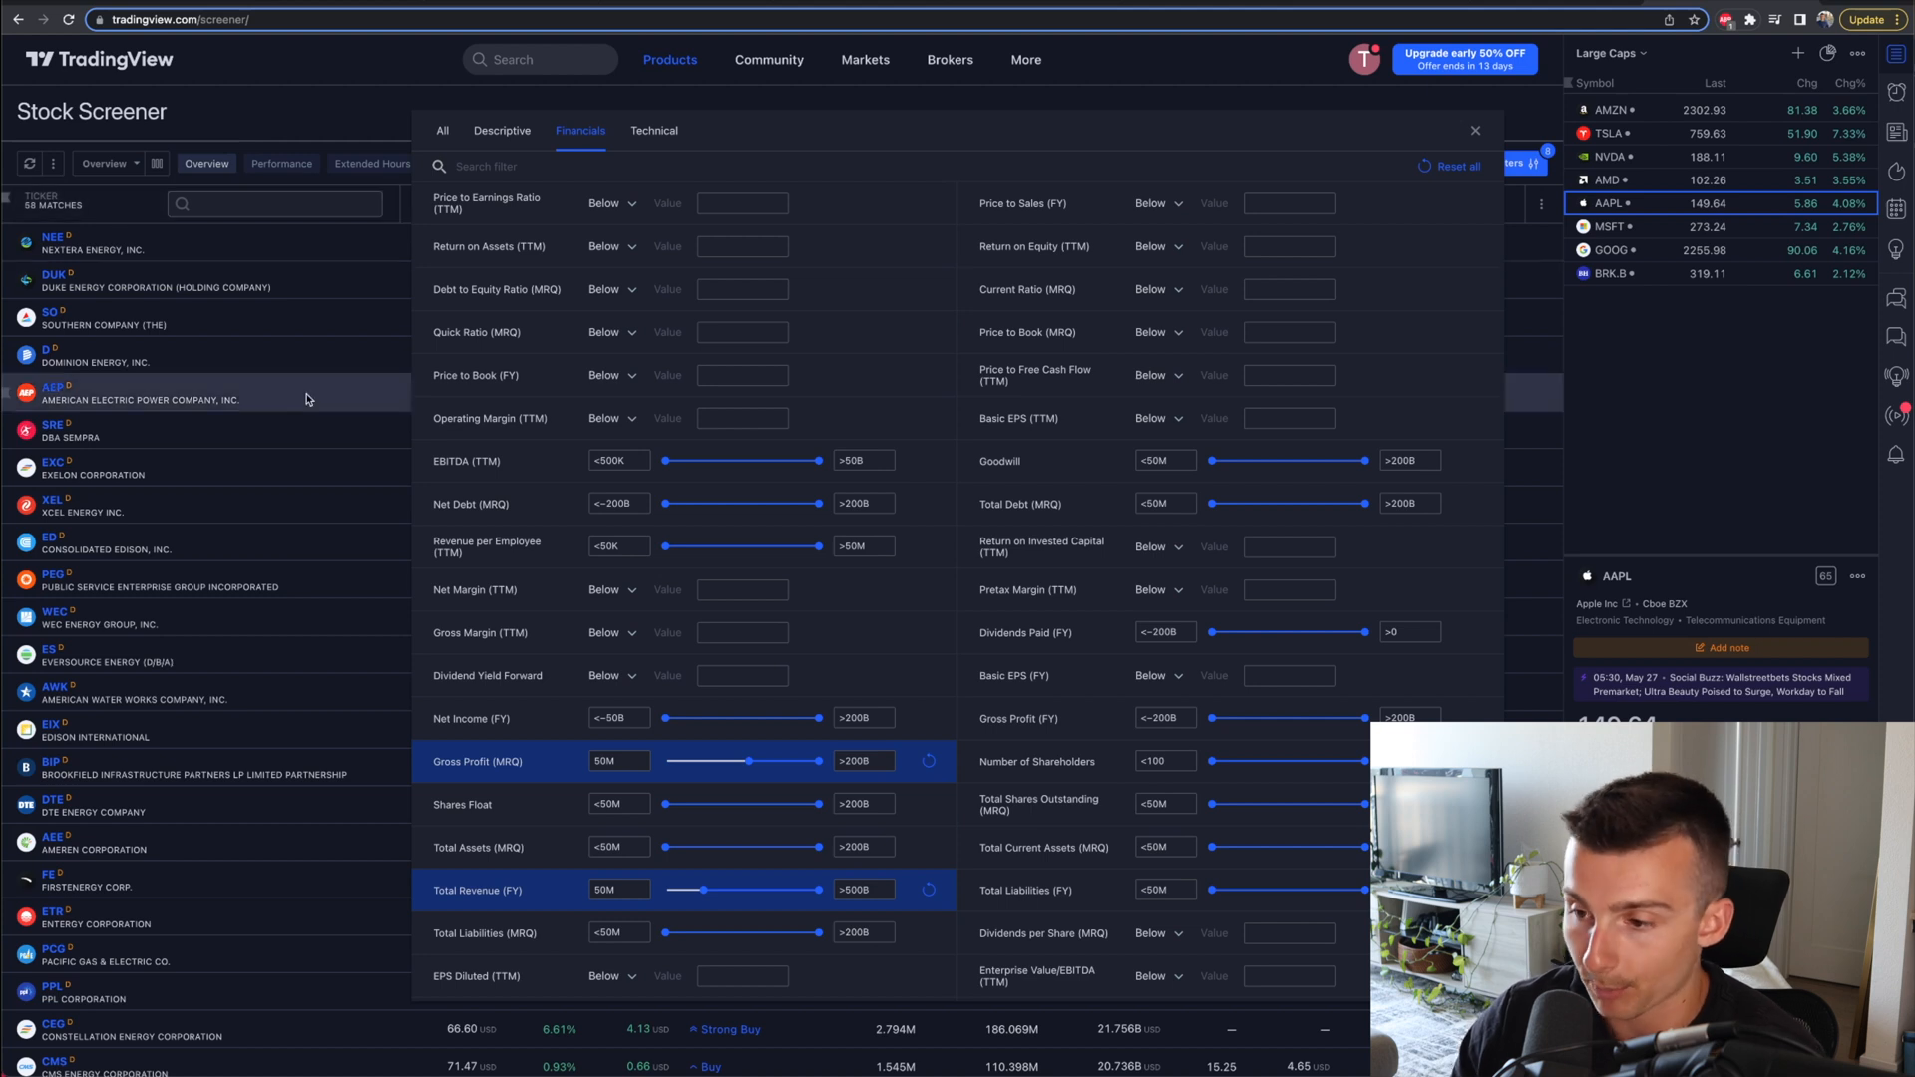
pyautogui.moveTo(676, 651)
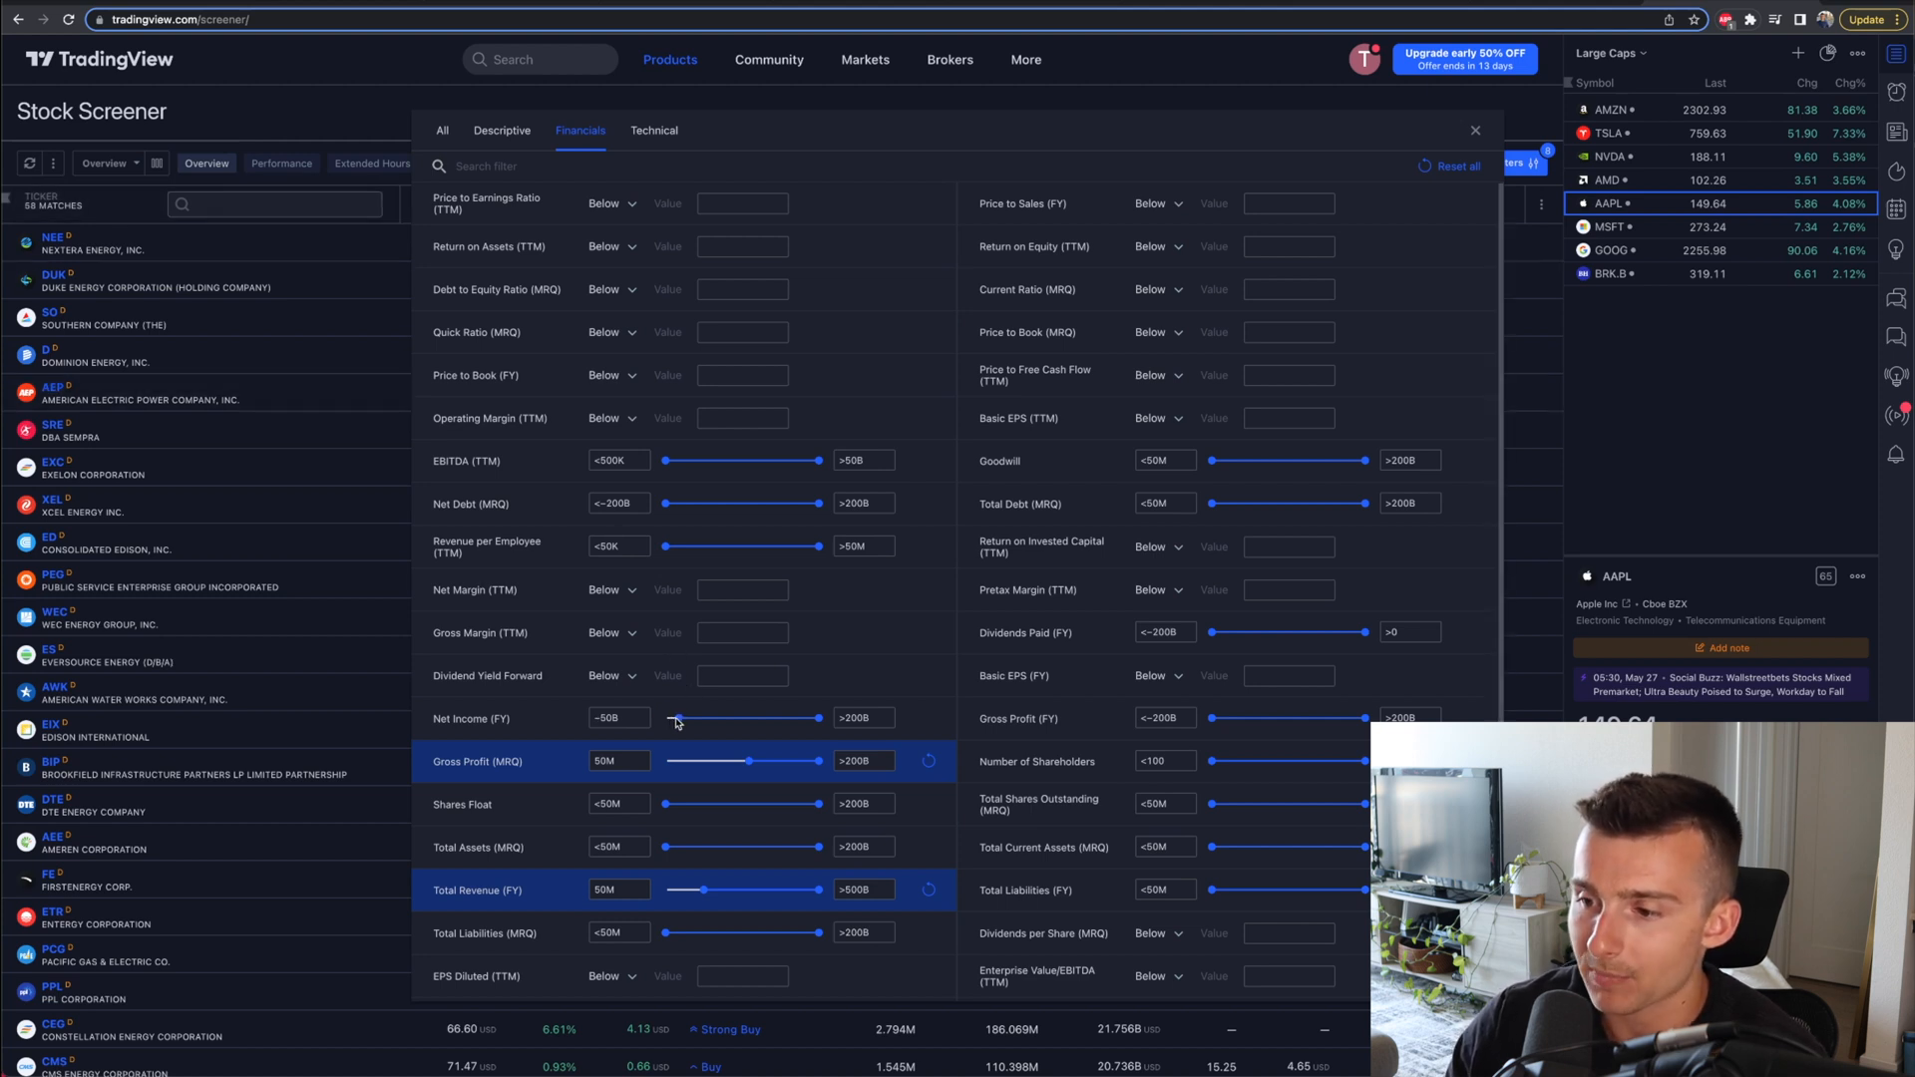
pyautogui.moveTo(678, 718); pyautogui.dragTo(733, 718)
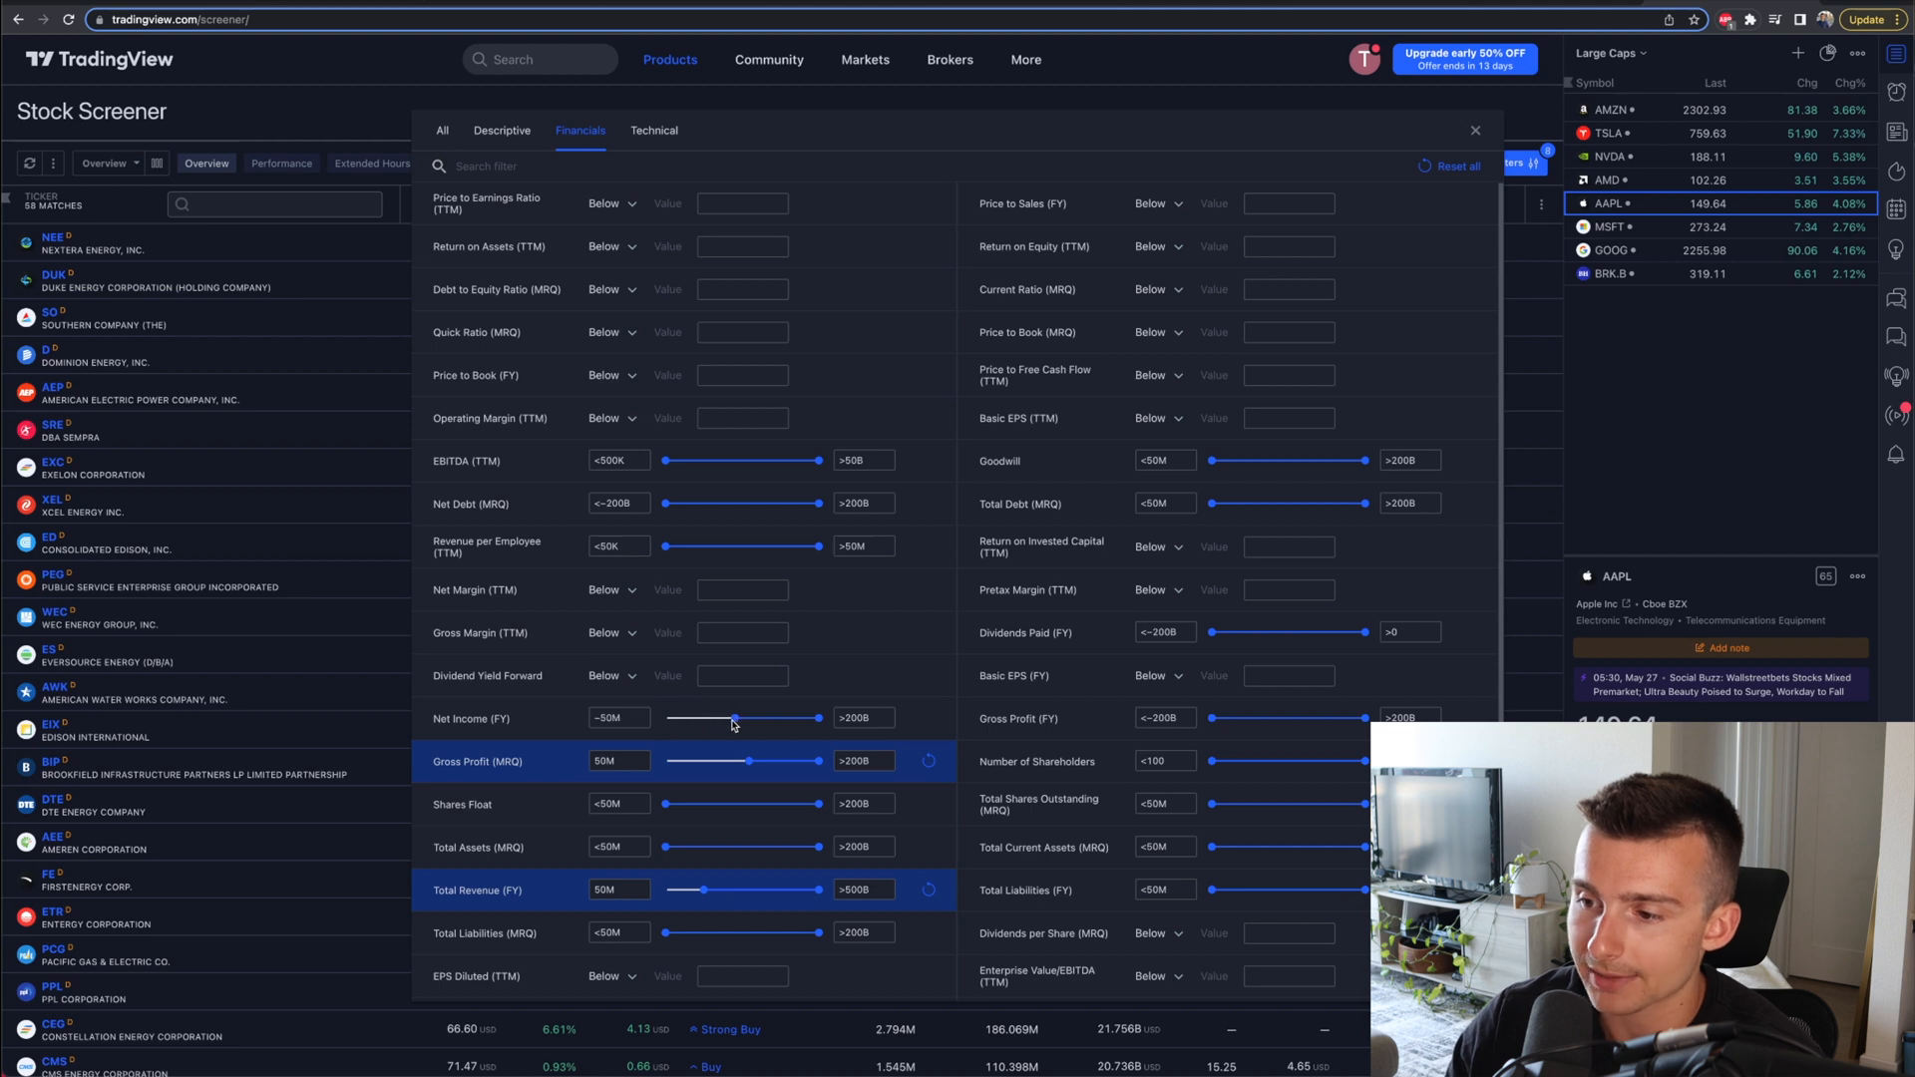
pyautogui.scroll(-3)
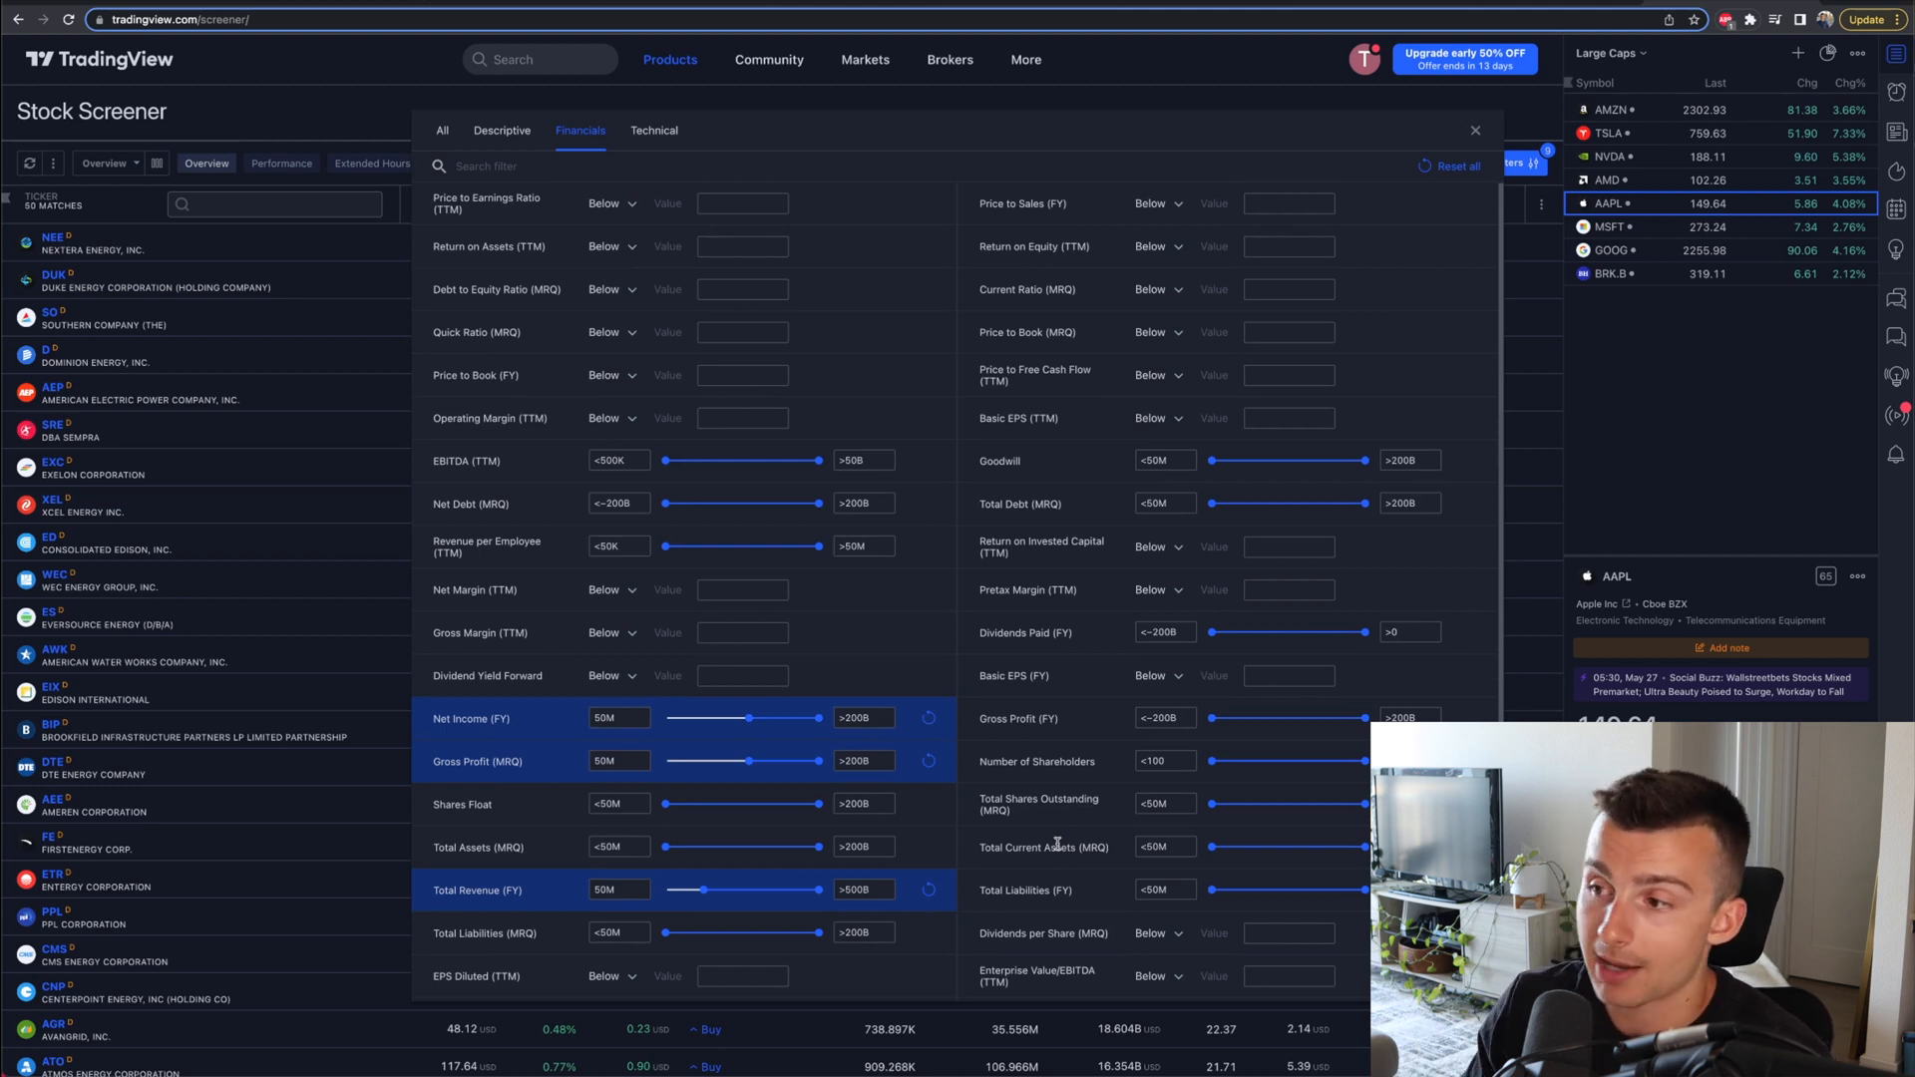
pyautogui.moveTo(1096, 380)
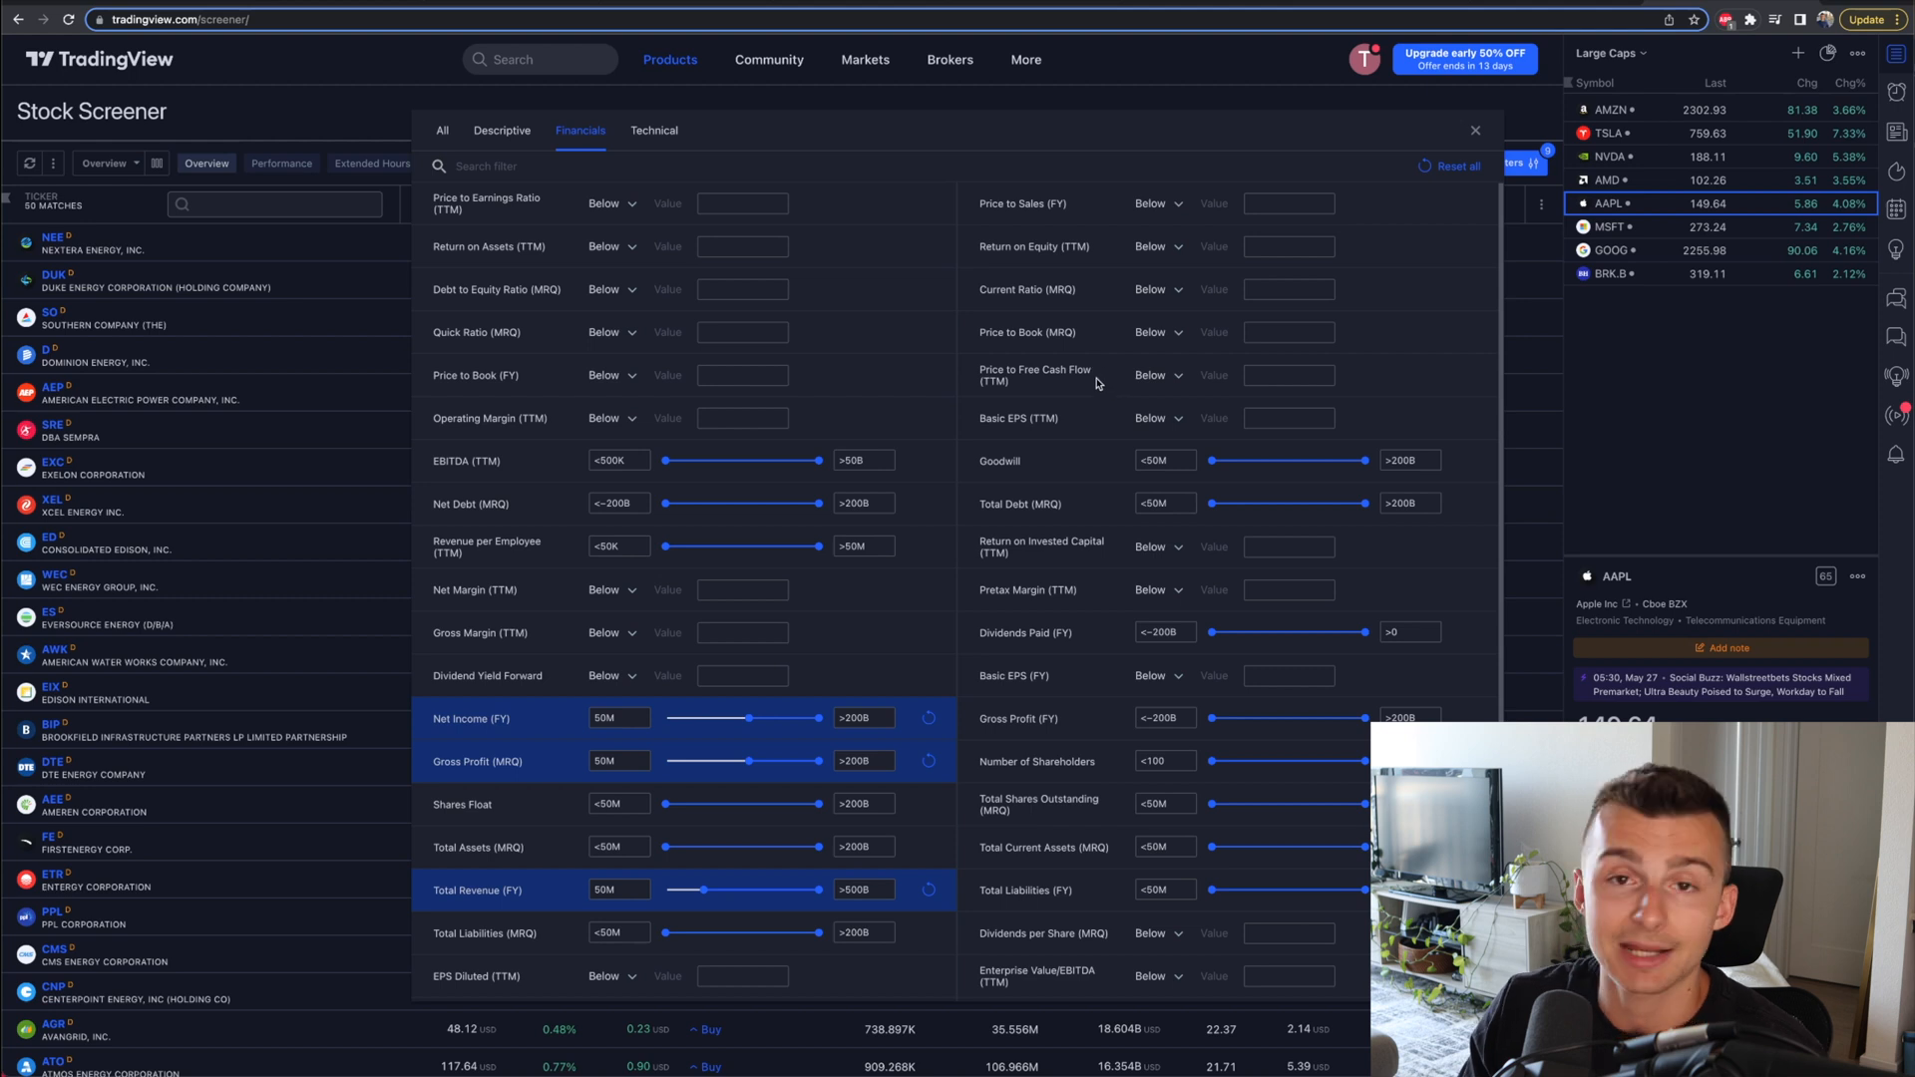
pyautogui.moveTo(1075, 194)
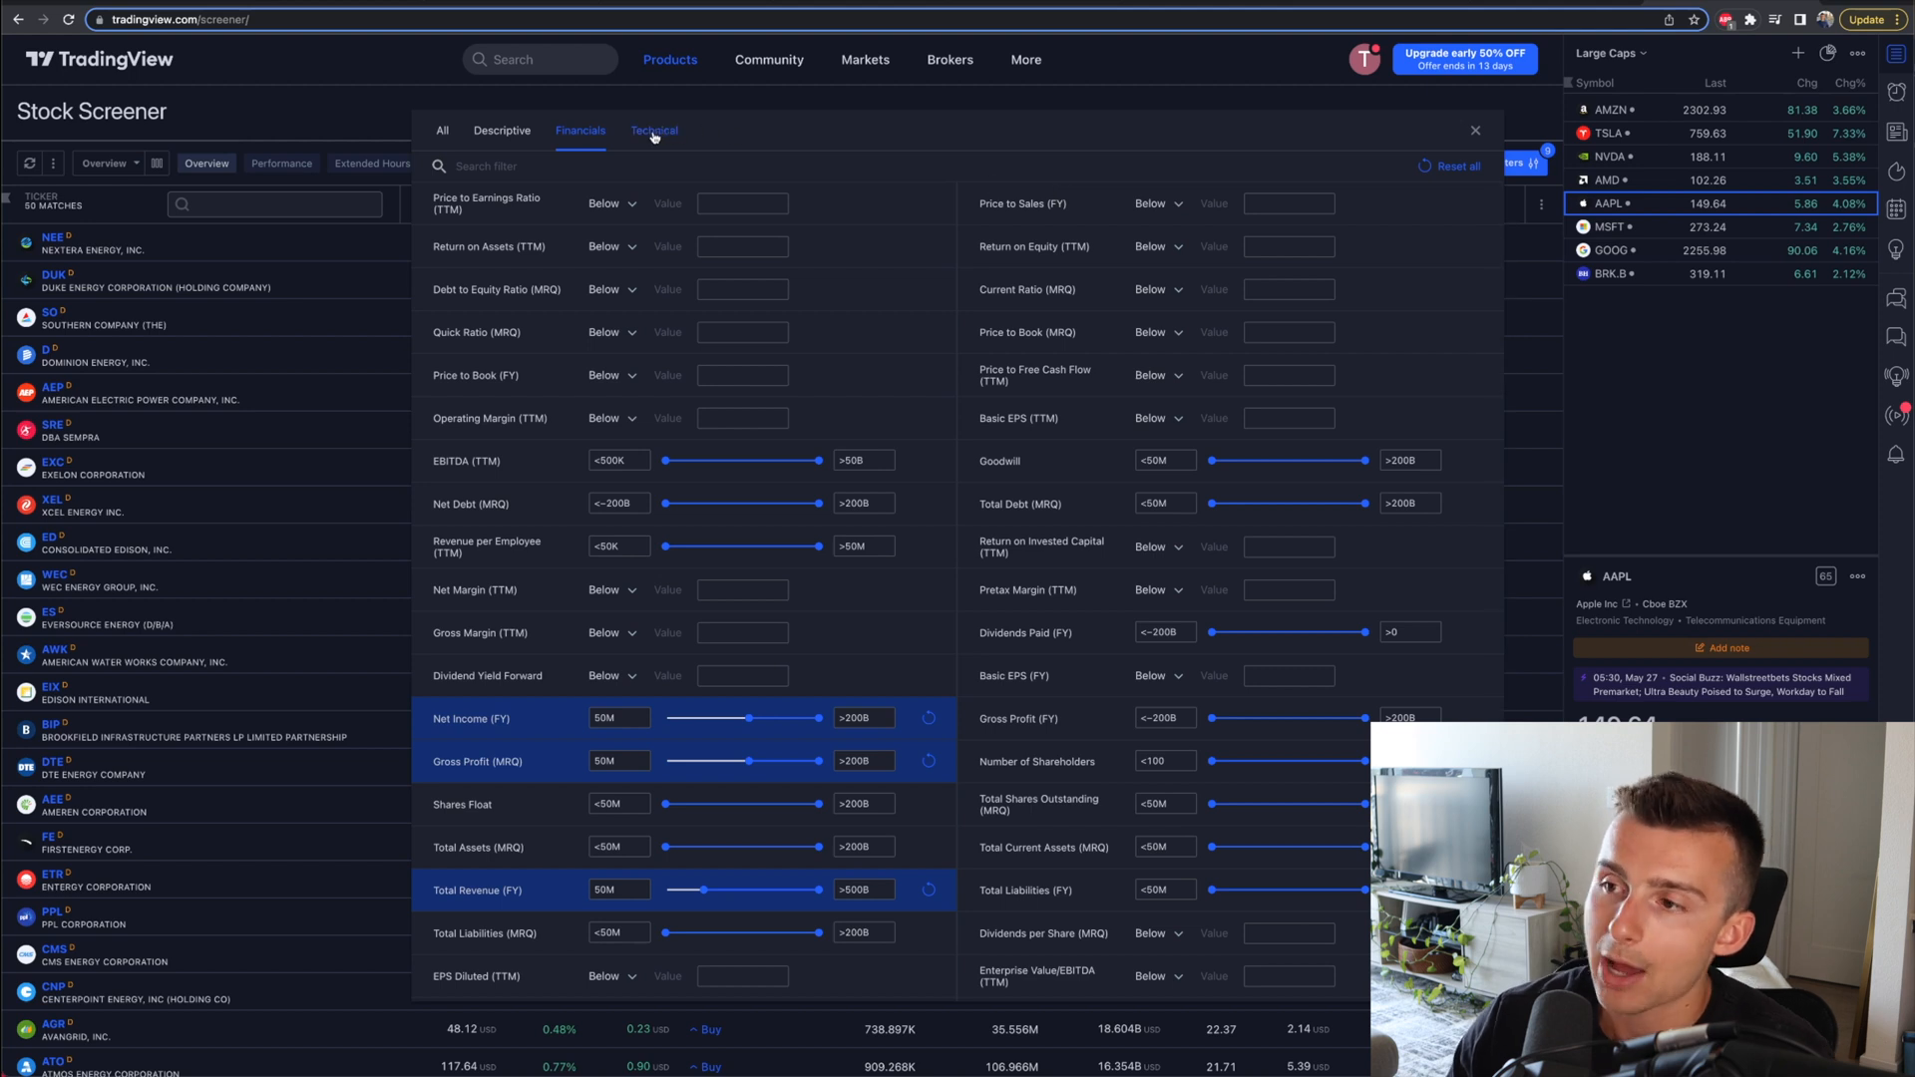
# Step: In the Technical filters, set YTD Performance below 10
pyautogui.click(653, 130)
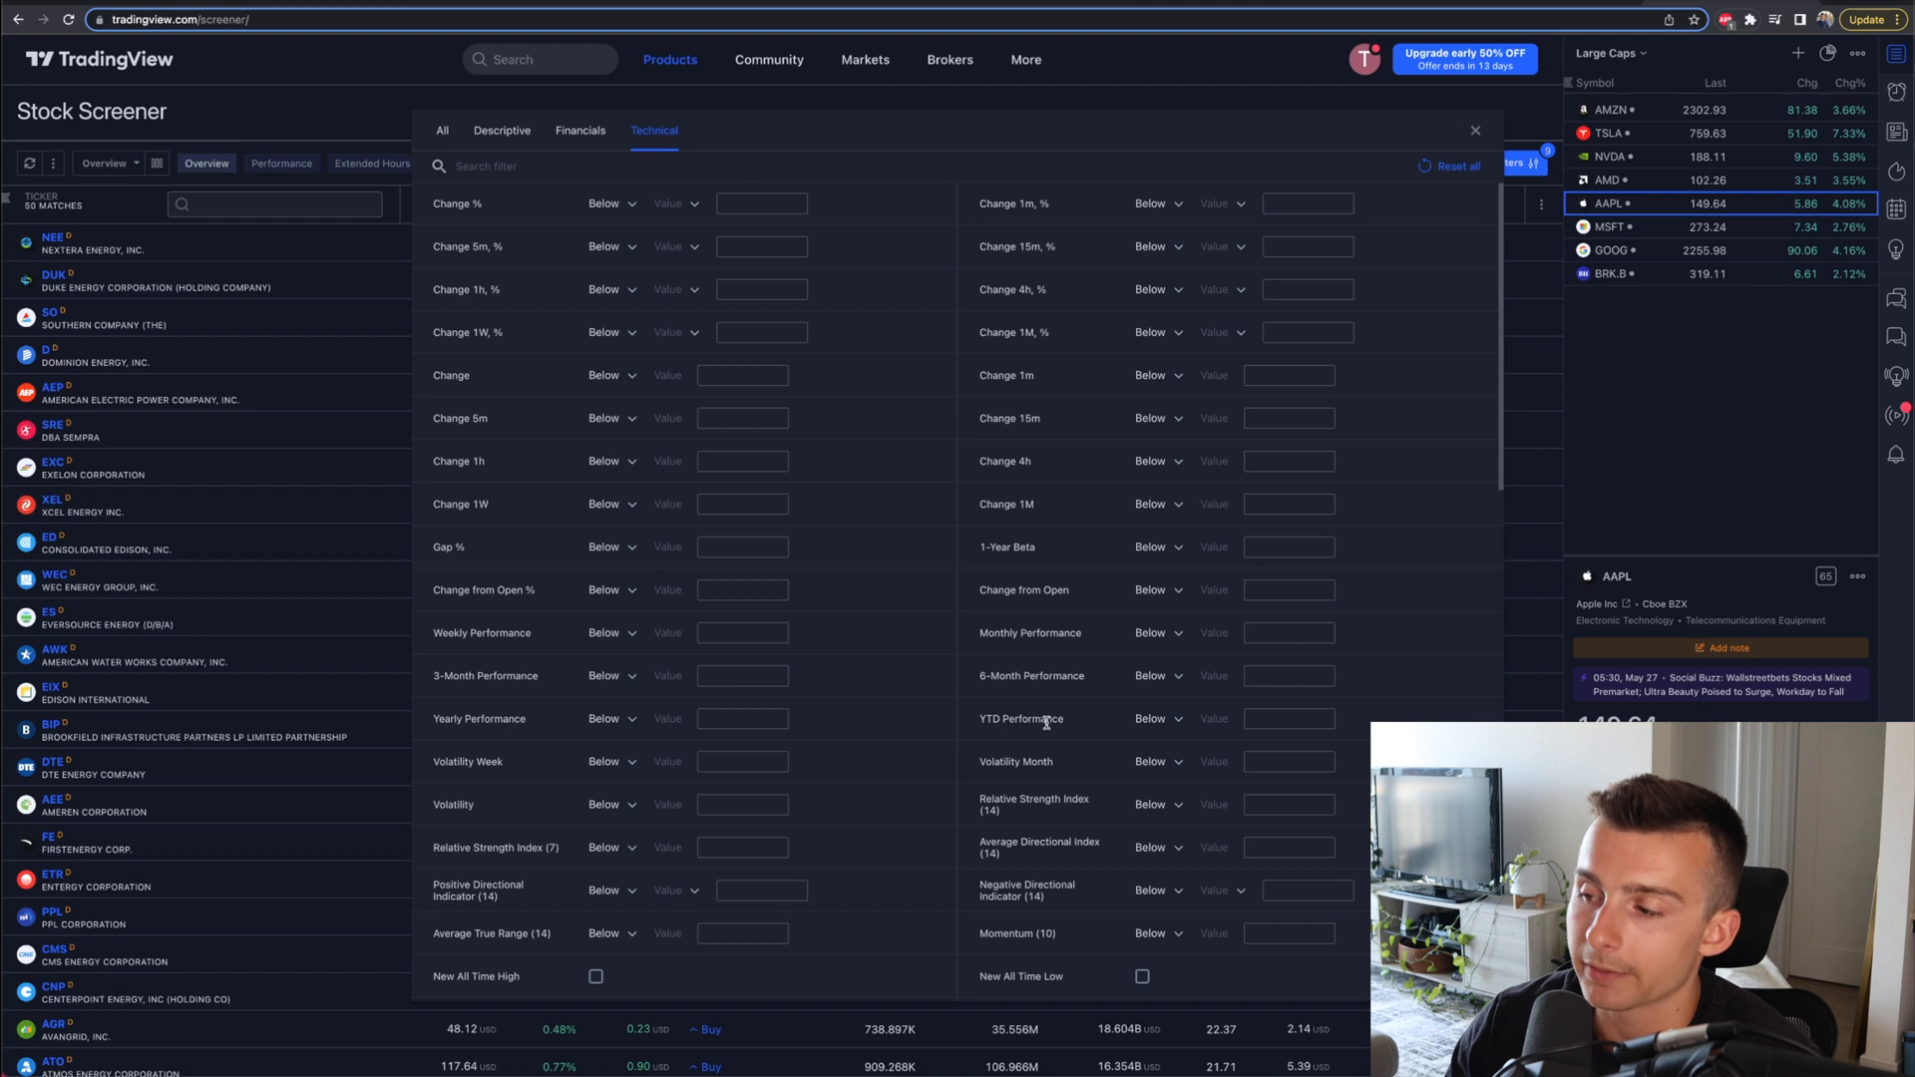
pyautogui.moveTo(1145, 708)
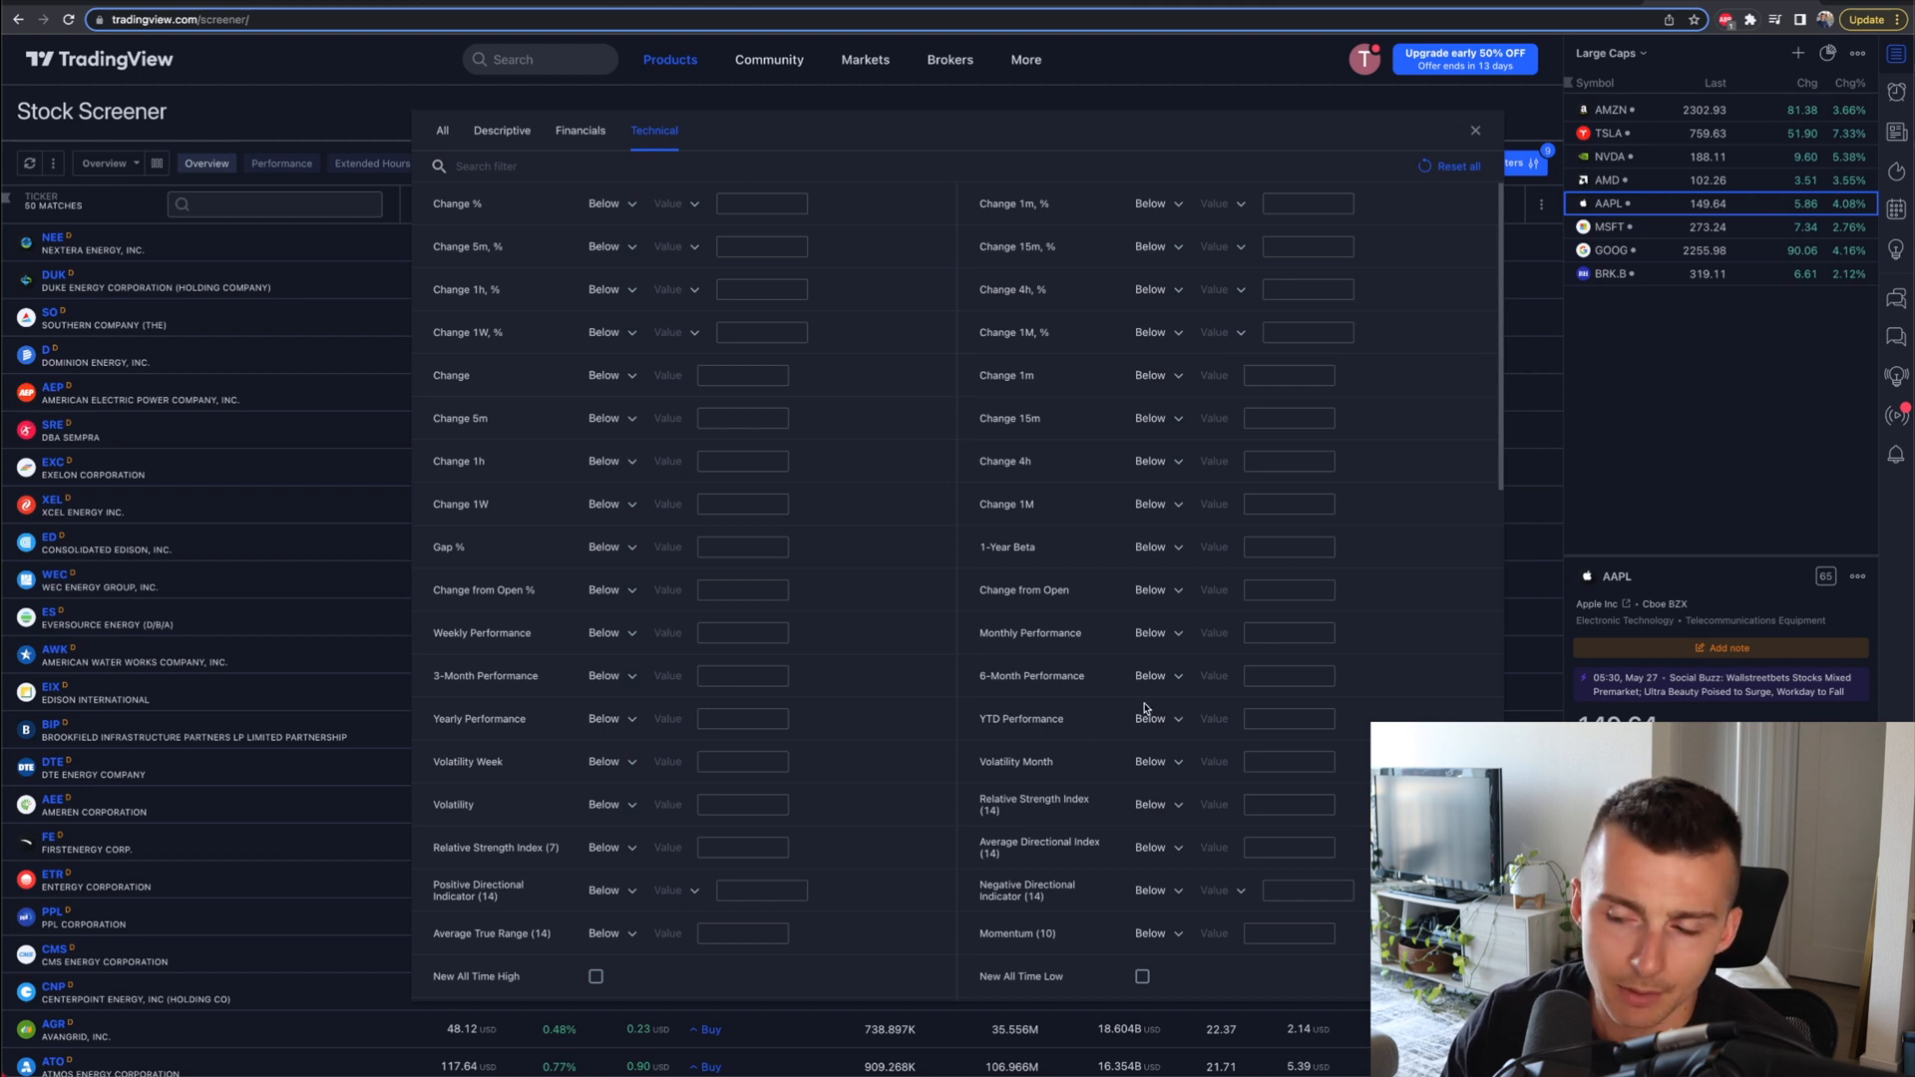
pyautogui.click(1156, 718)
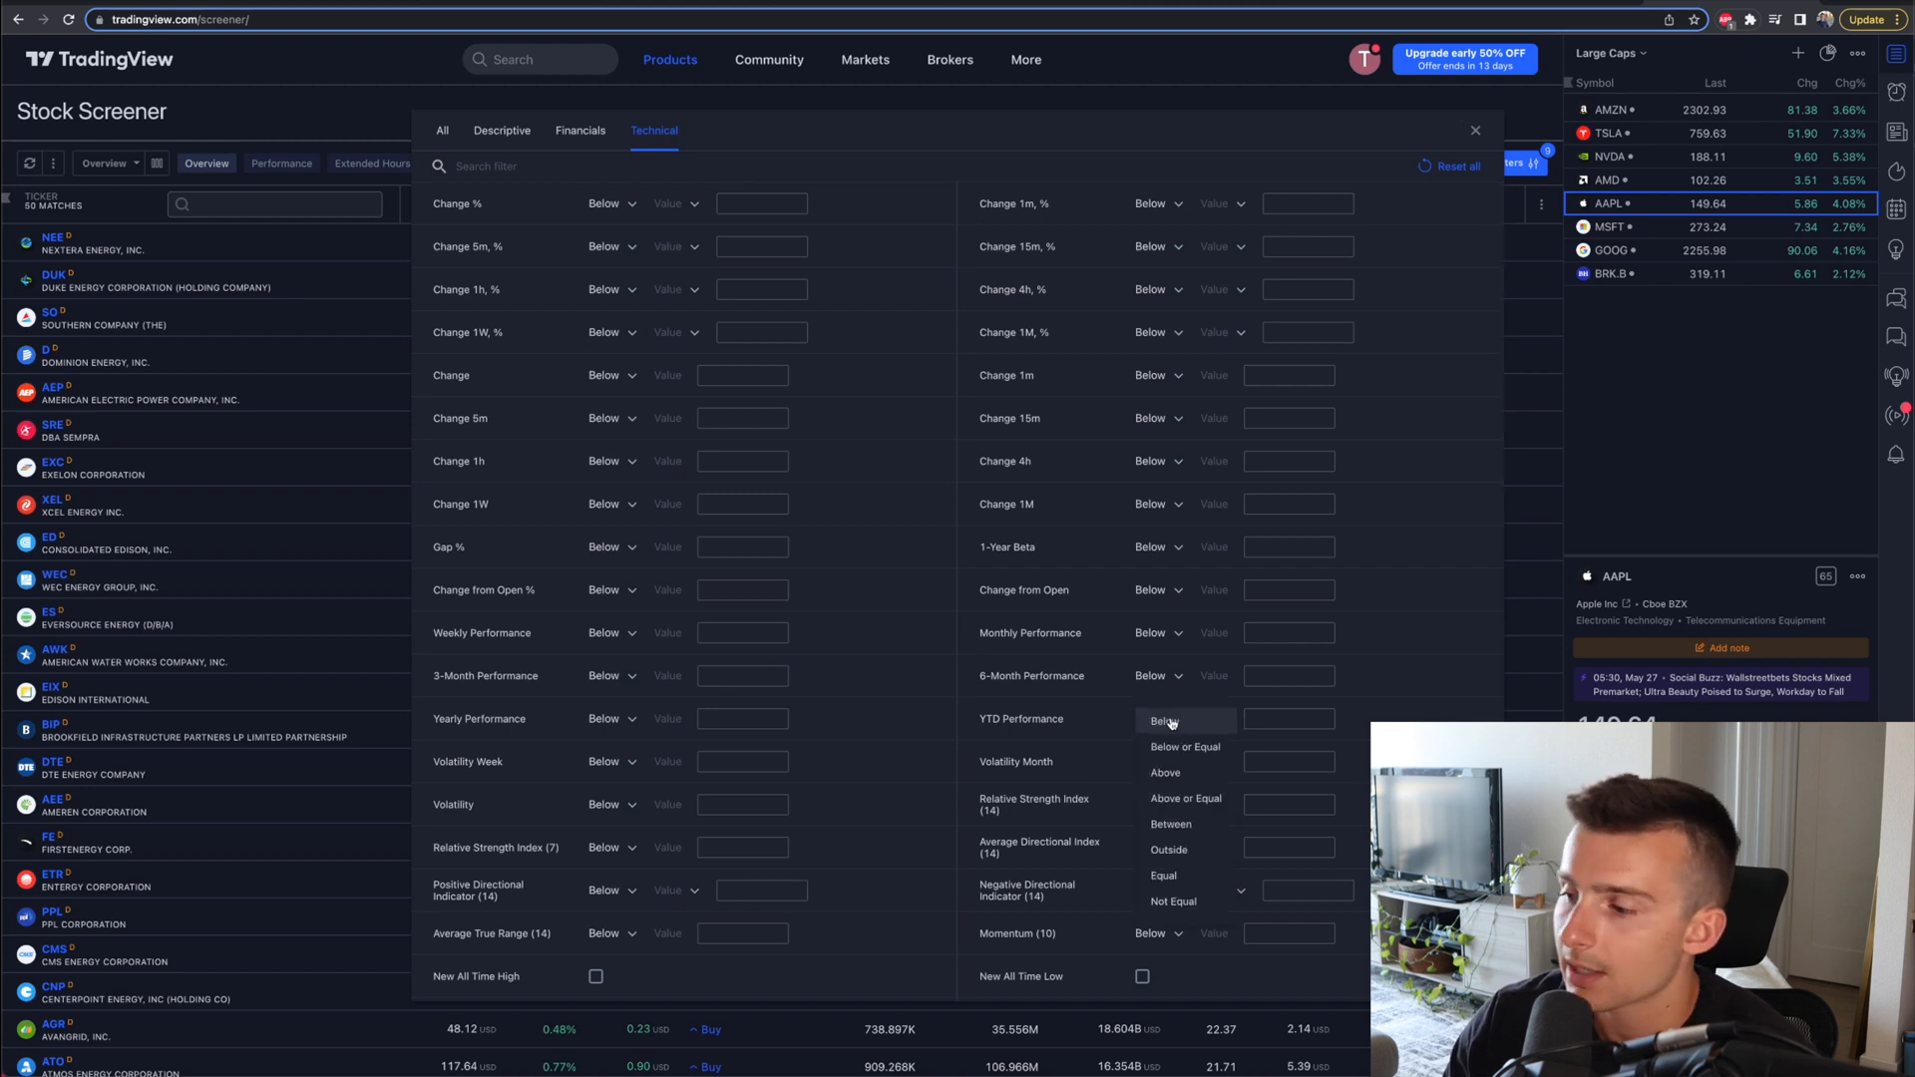
pyautogui.moveTo(1157, 722)
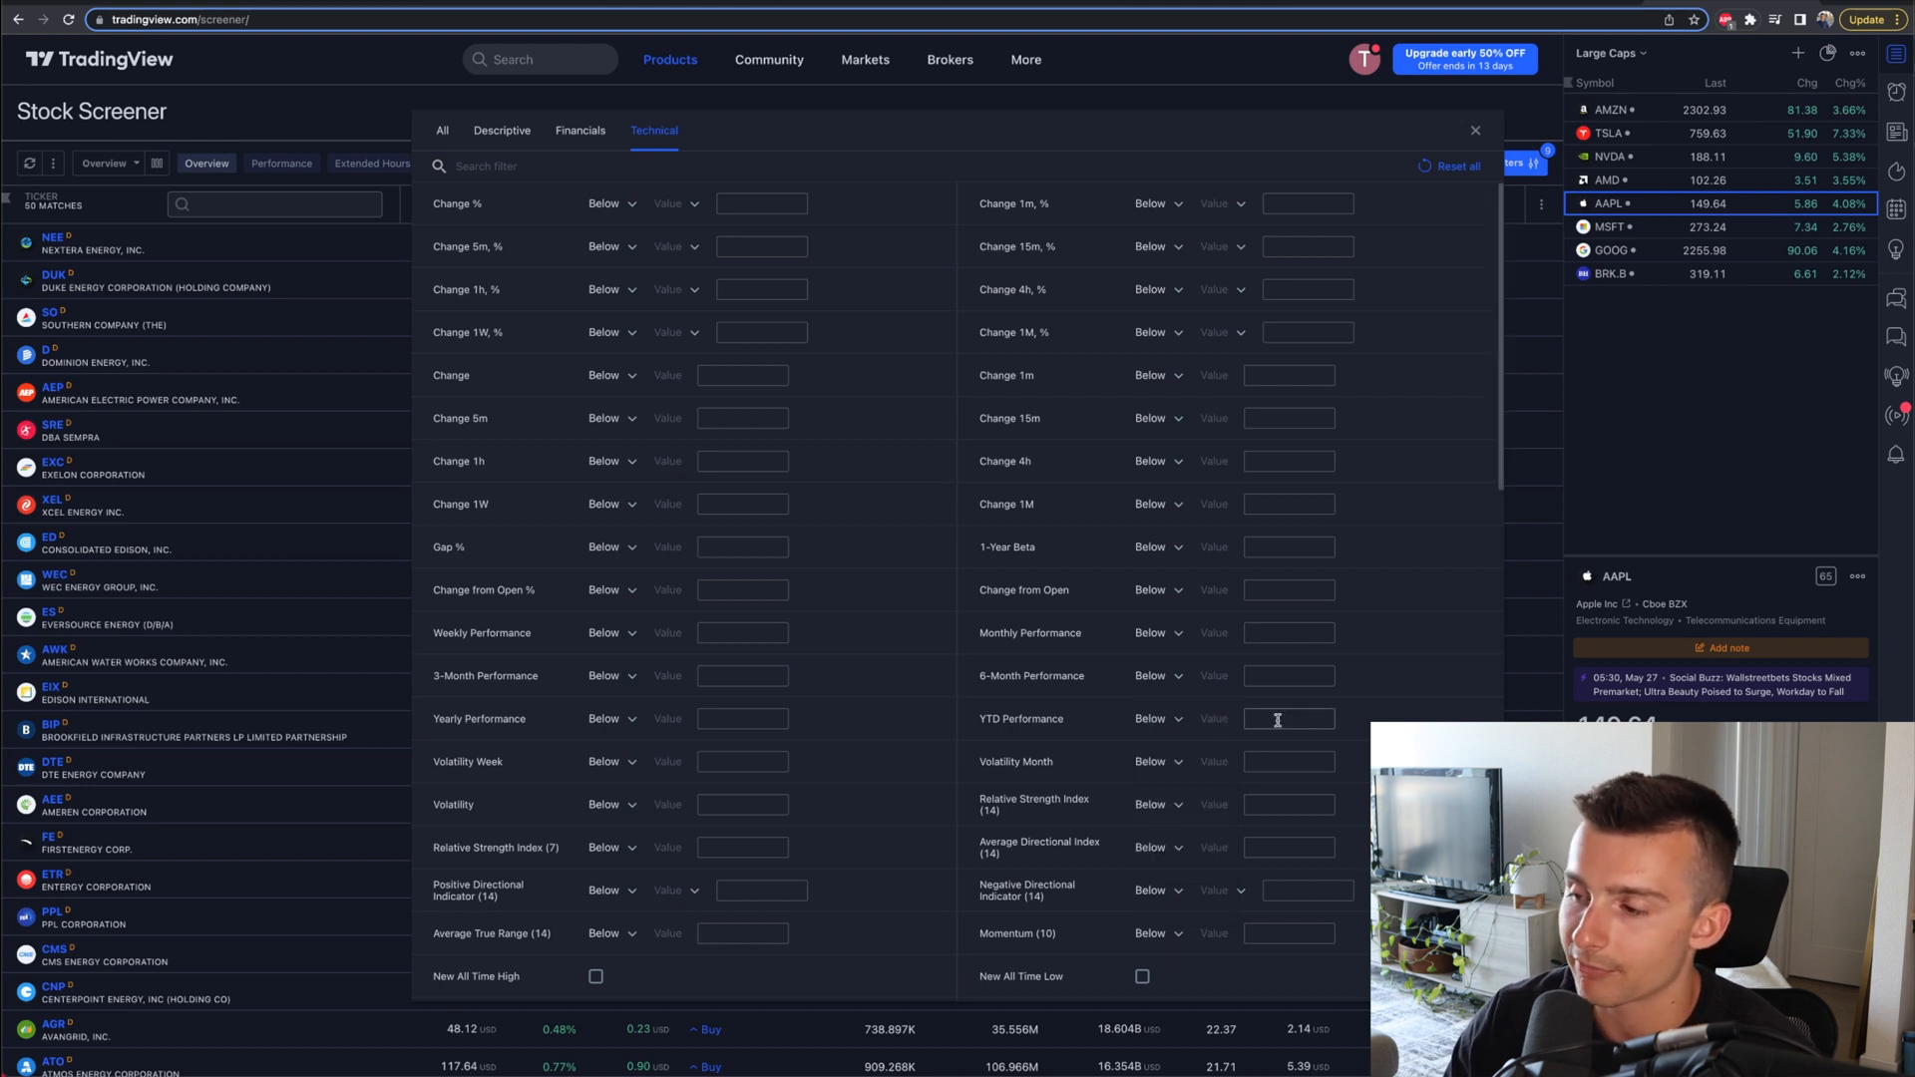
pyautogui.write('10')
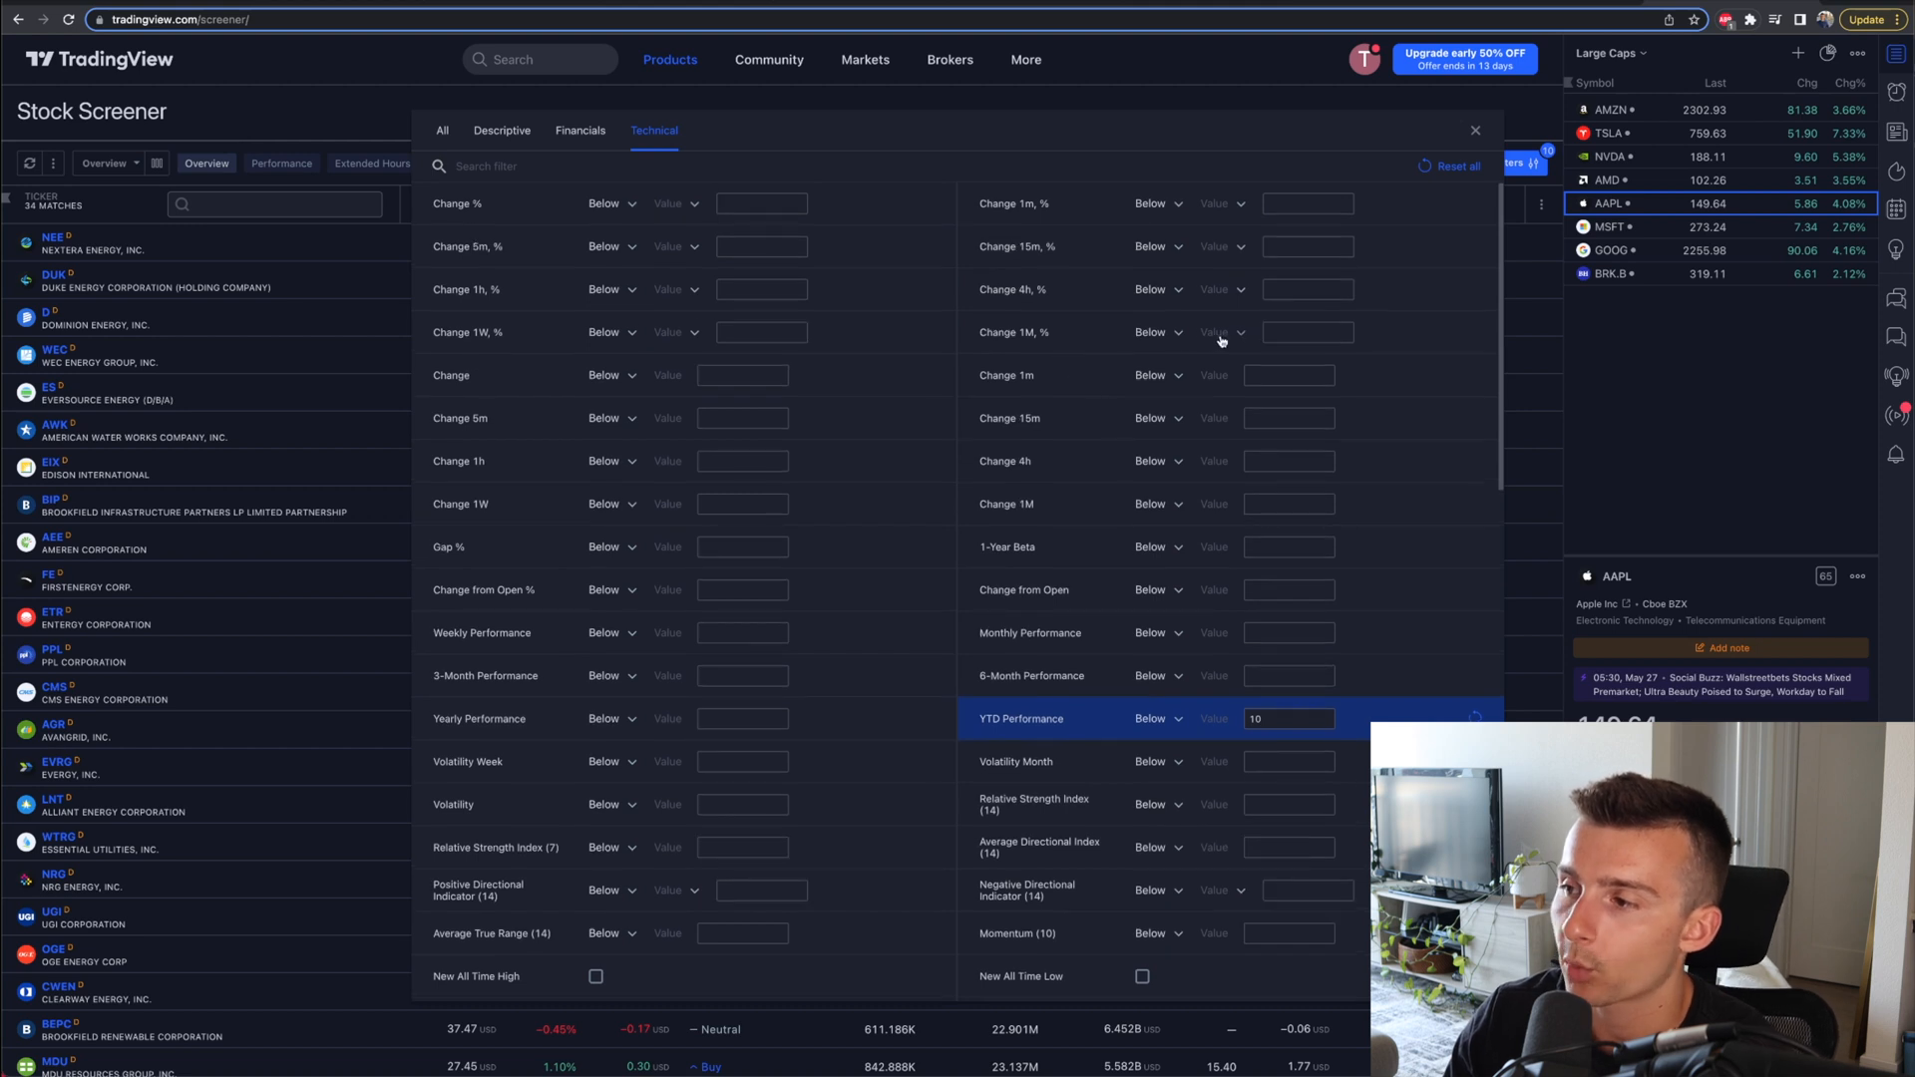
pyautogui.click(1158, 332)
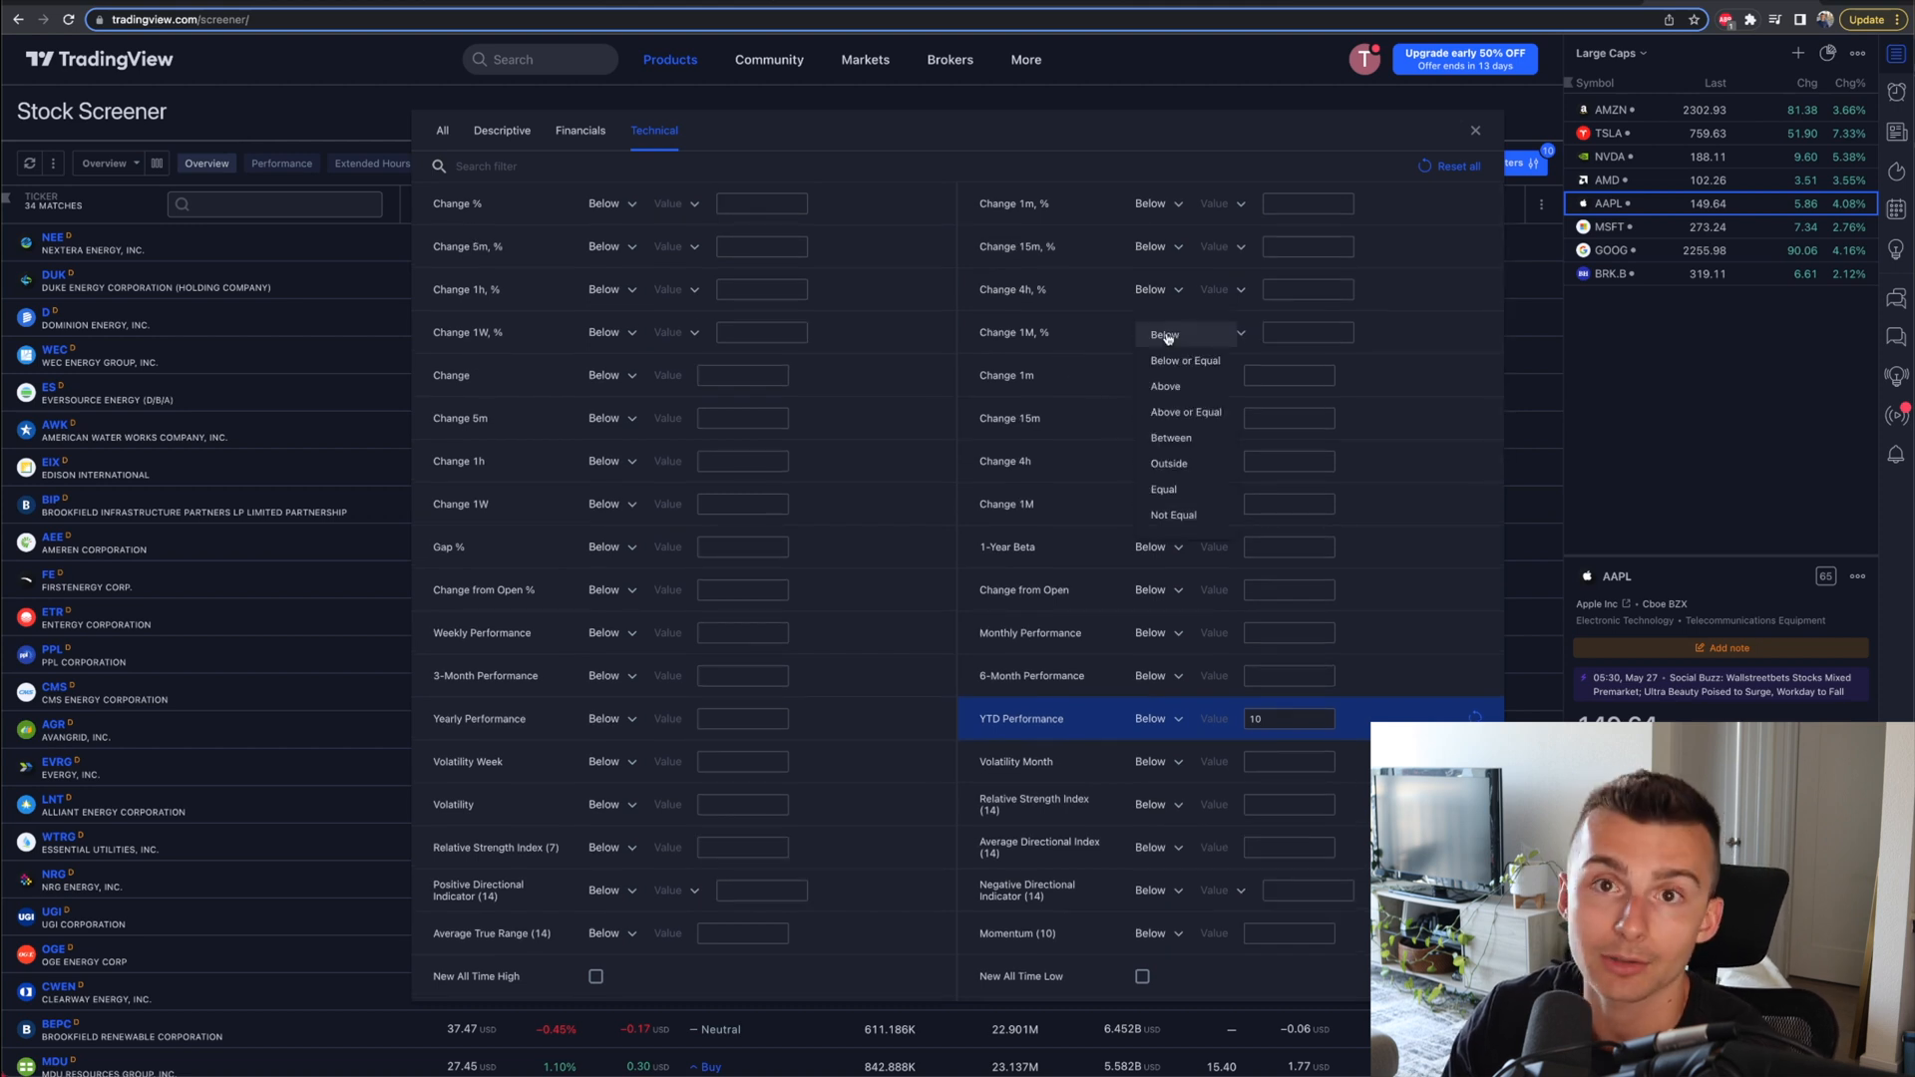
pyautogui.moveTo(1177, 361)
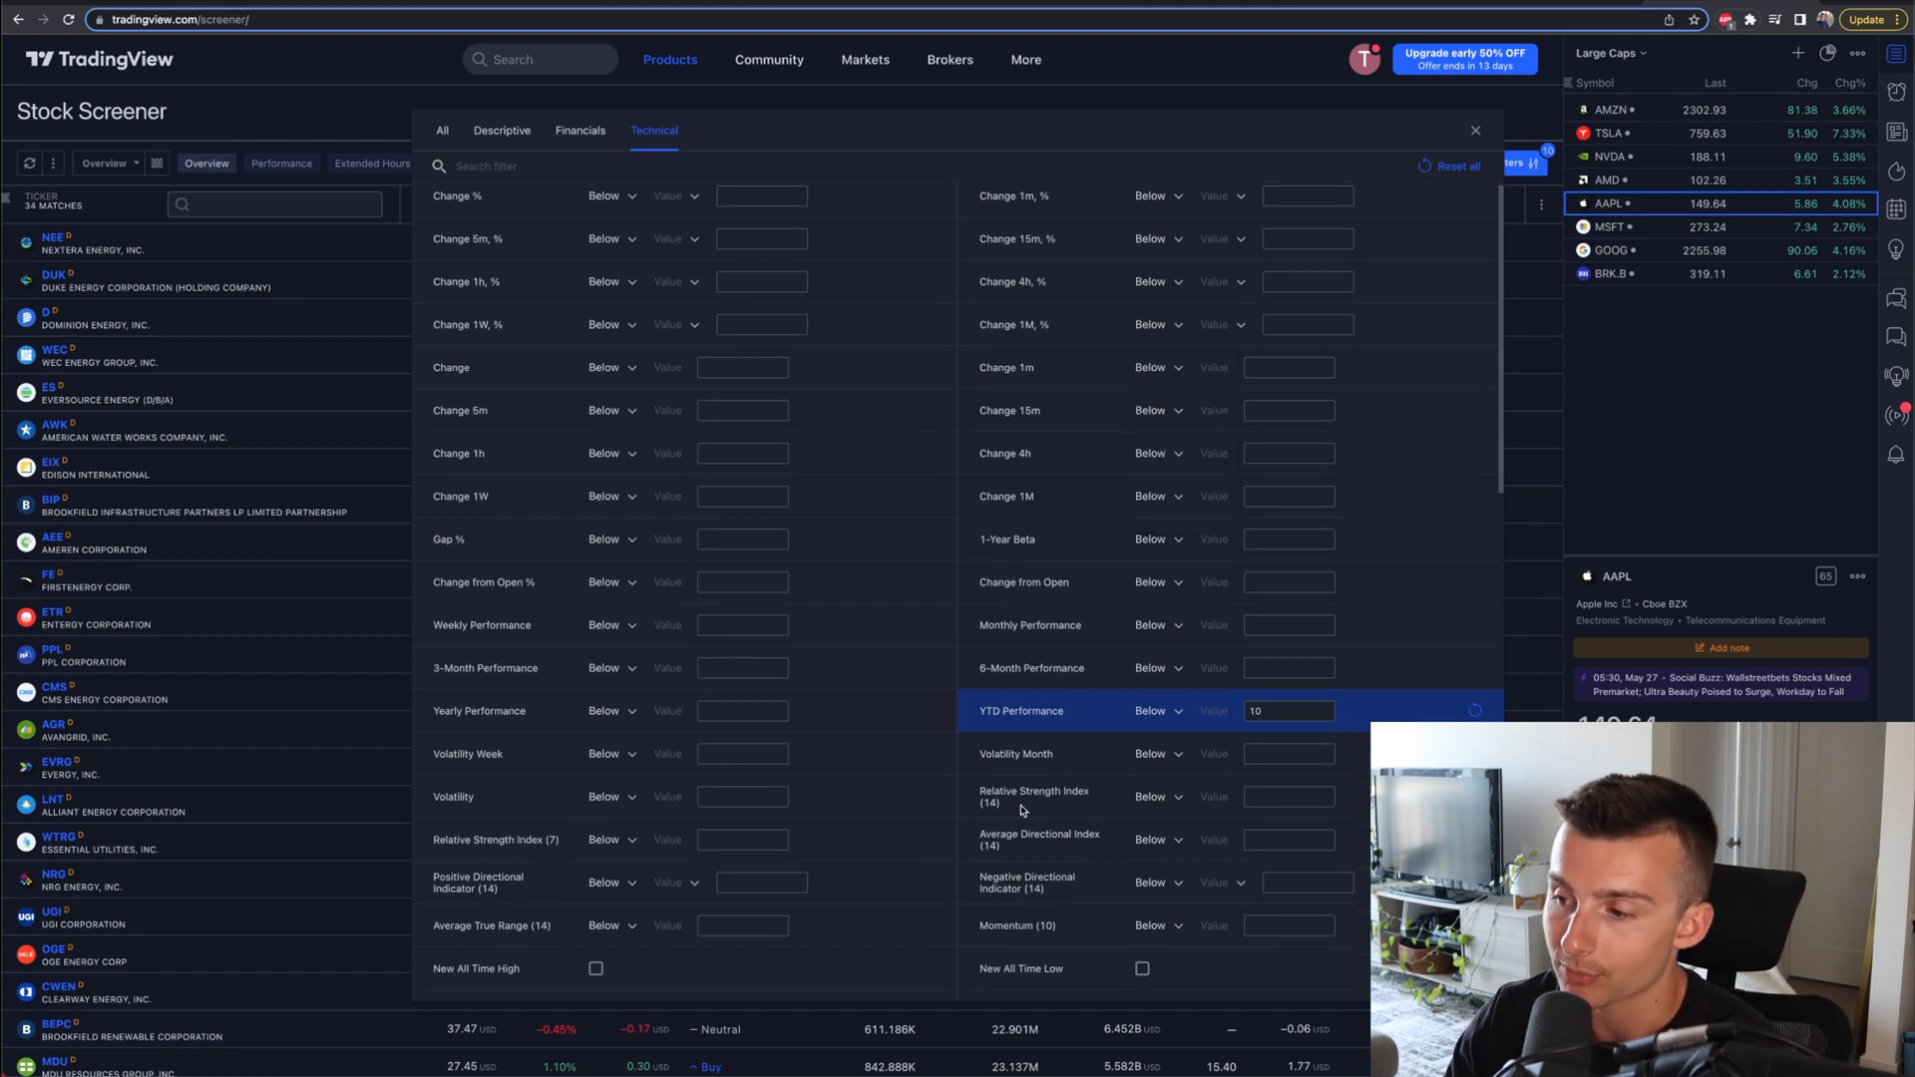
# Step: Try and untick New All Time High, then require a New 1-Month High
pyautogui.scroll(-3)
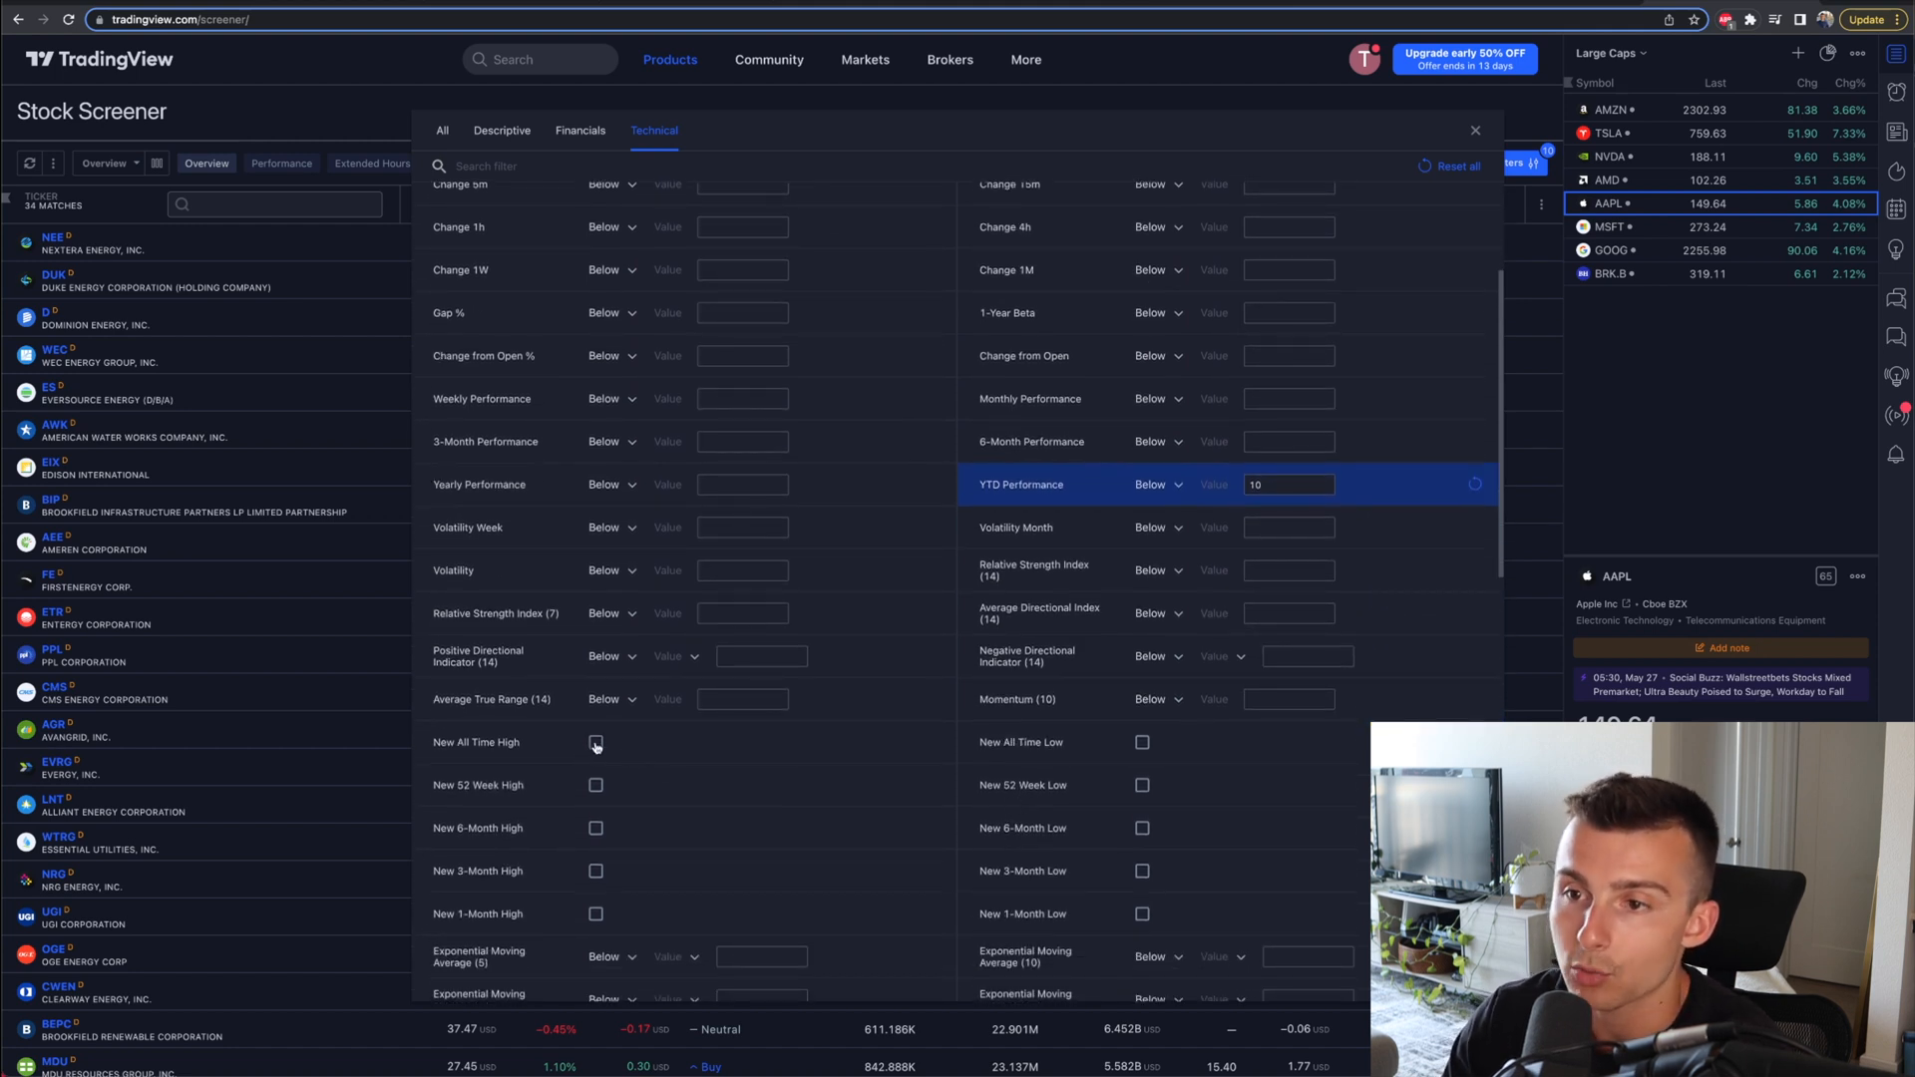
pyautogui.click(595, 744)
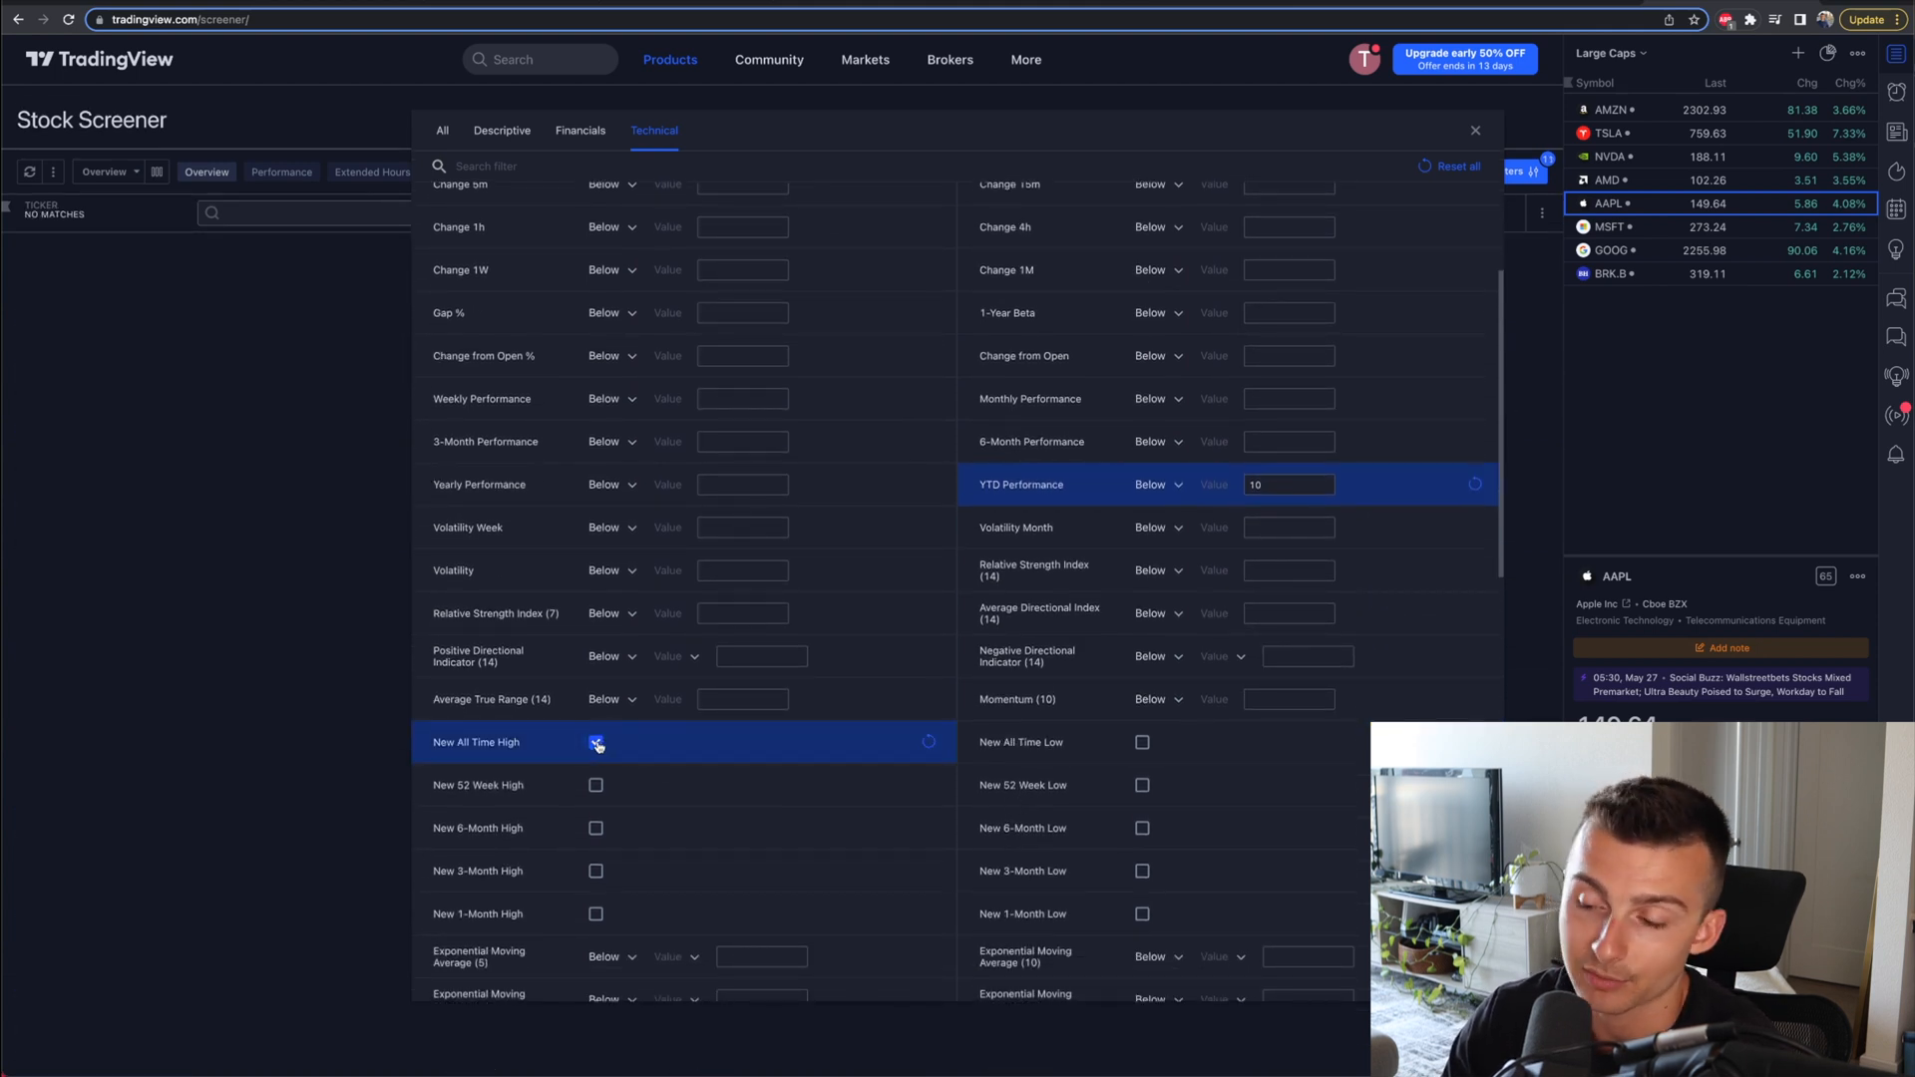
pyautogui.click(596, 742)
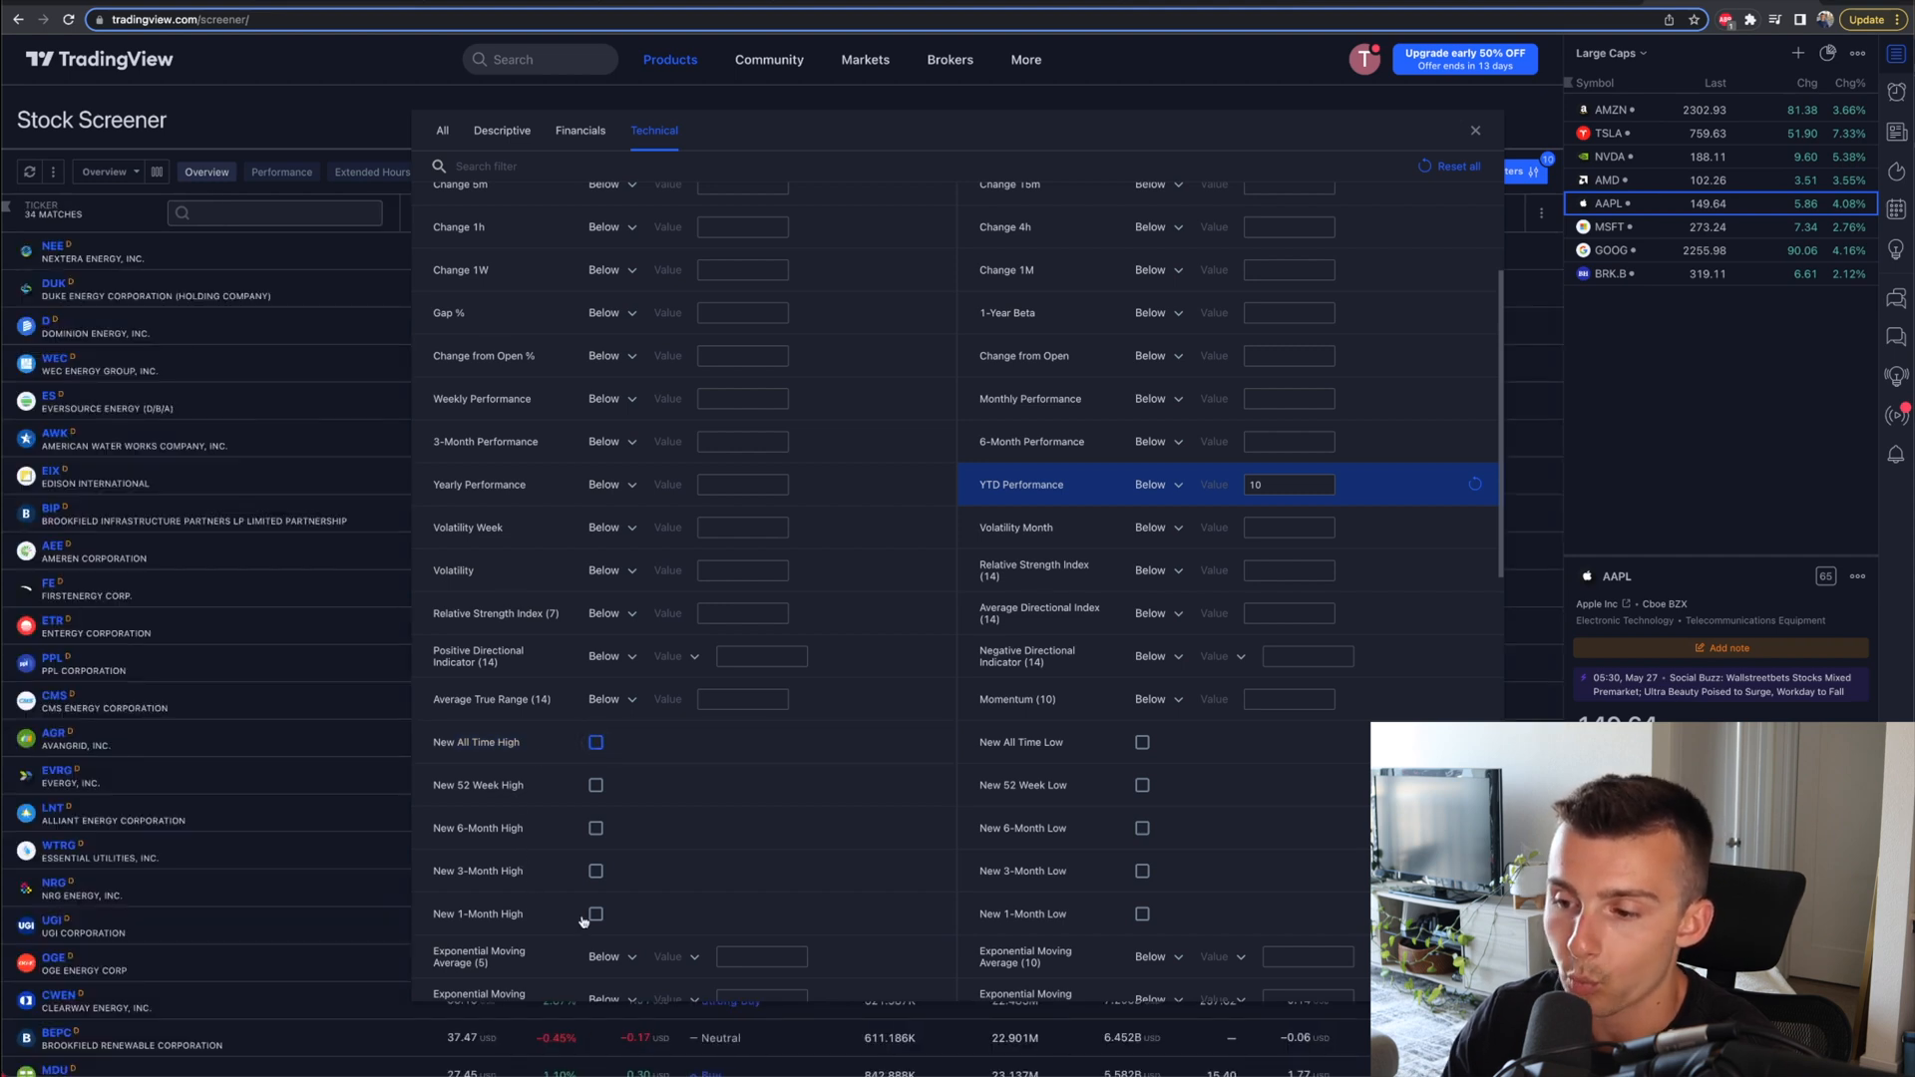
pyautogui.click(596, 913)
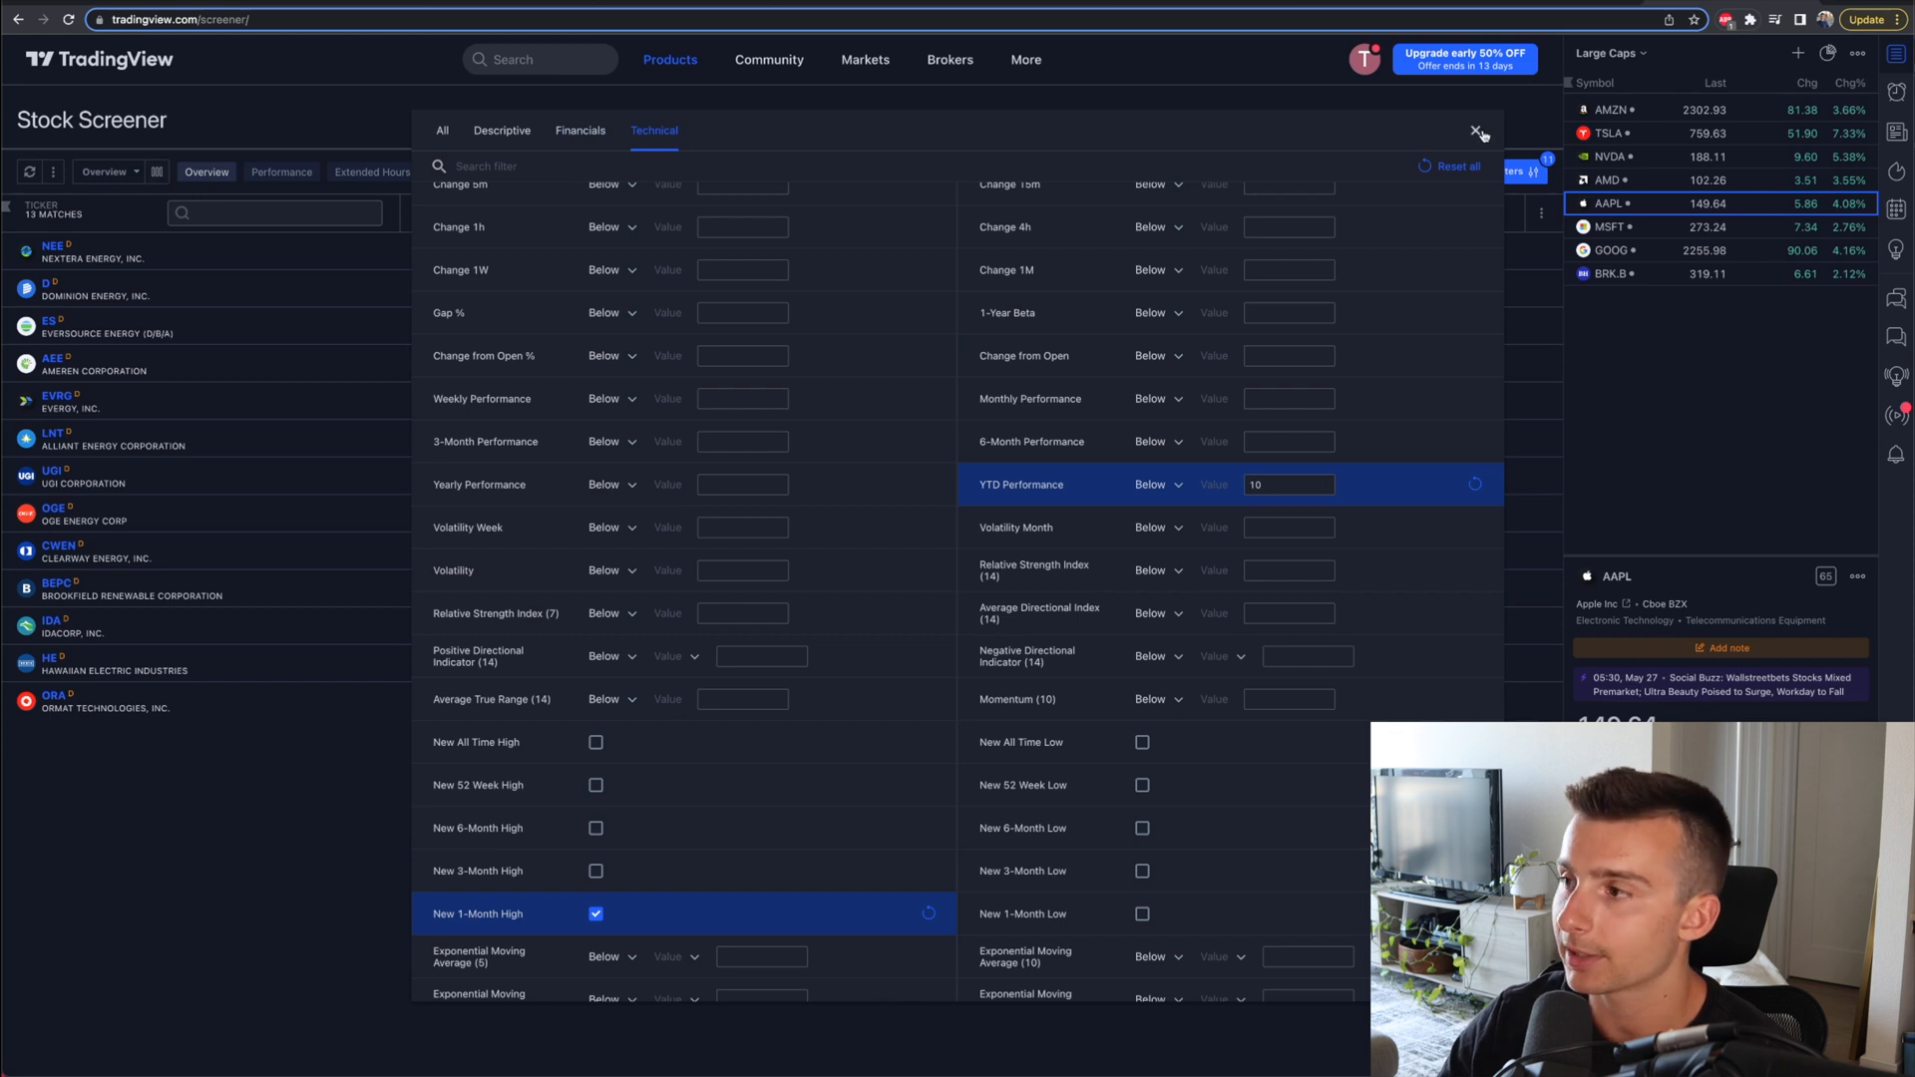
# Step: Close filters, rank the 12 Utilities matches by P/E, and browse the column list
pyautogui.click(1477, 130)
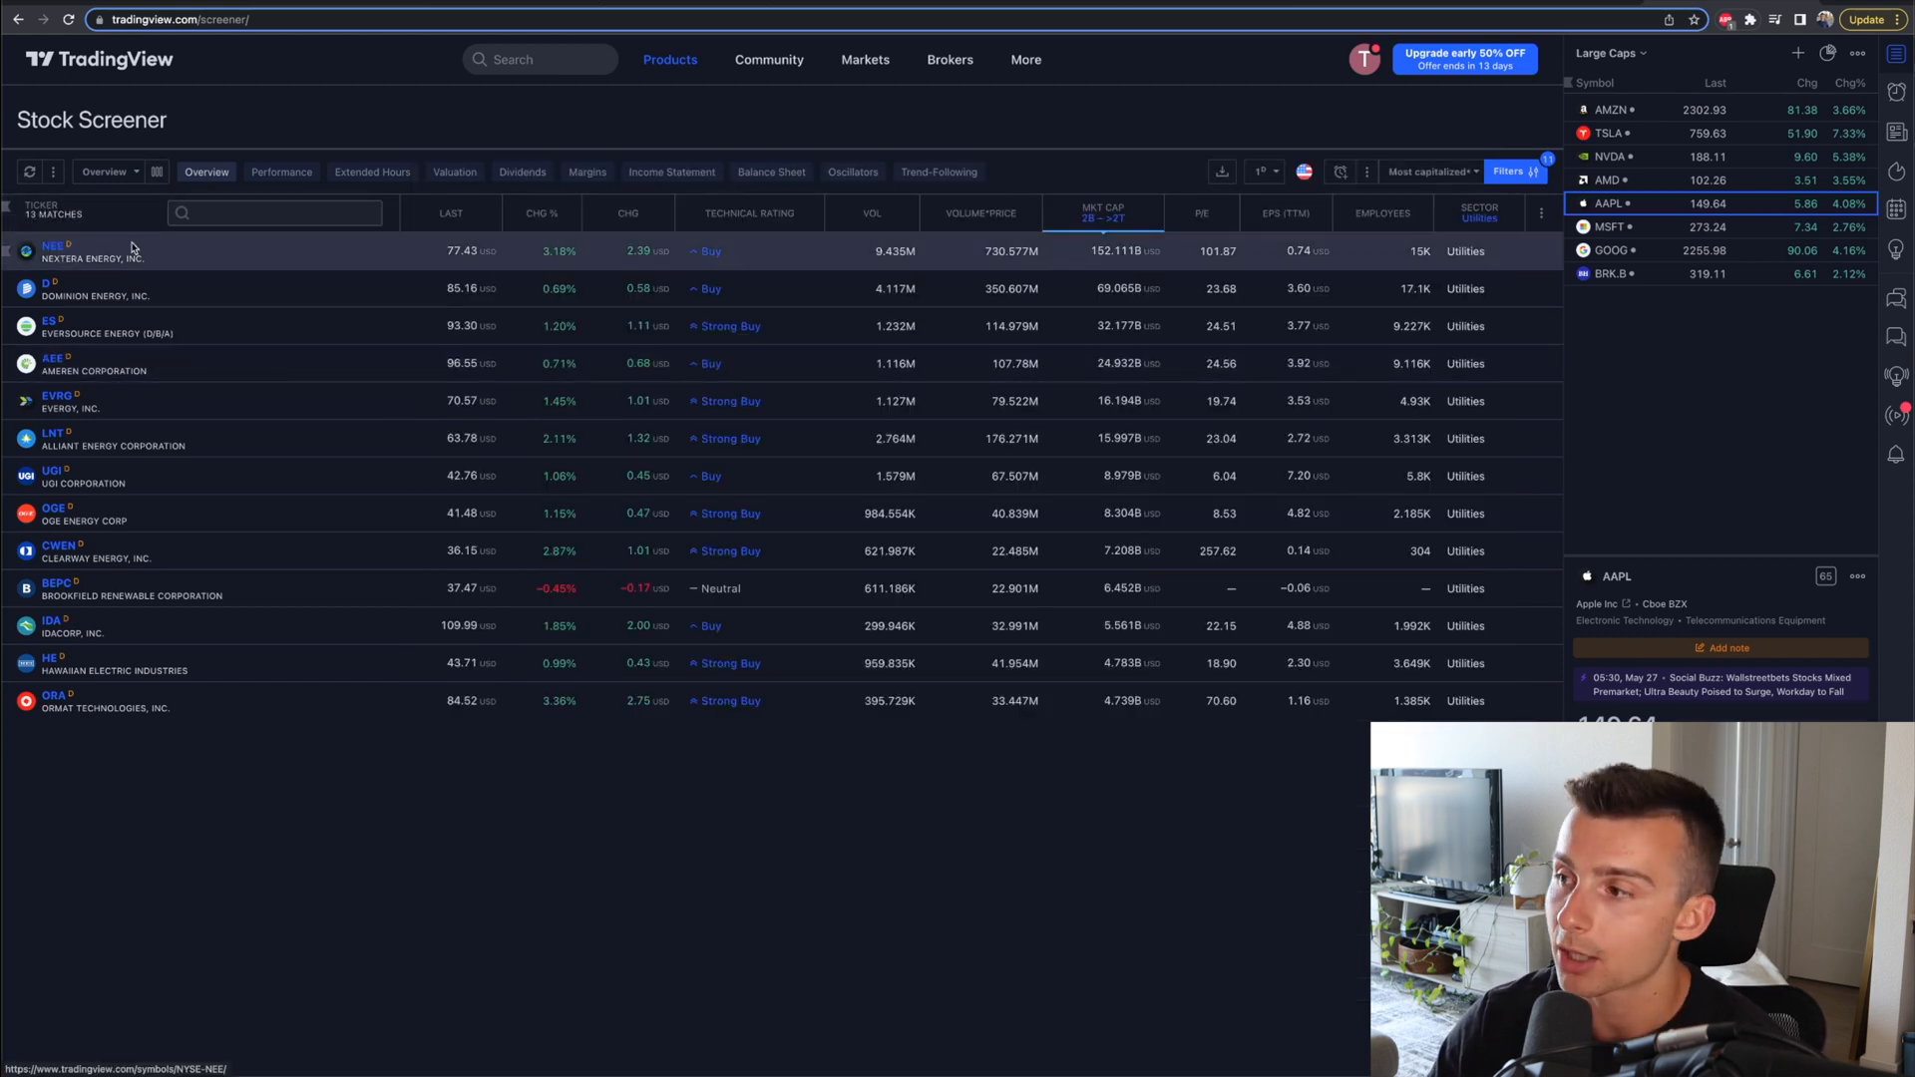
pyautogui.moveTo(109, 490)
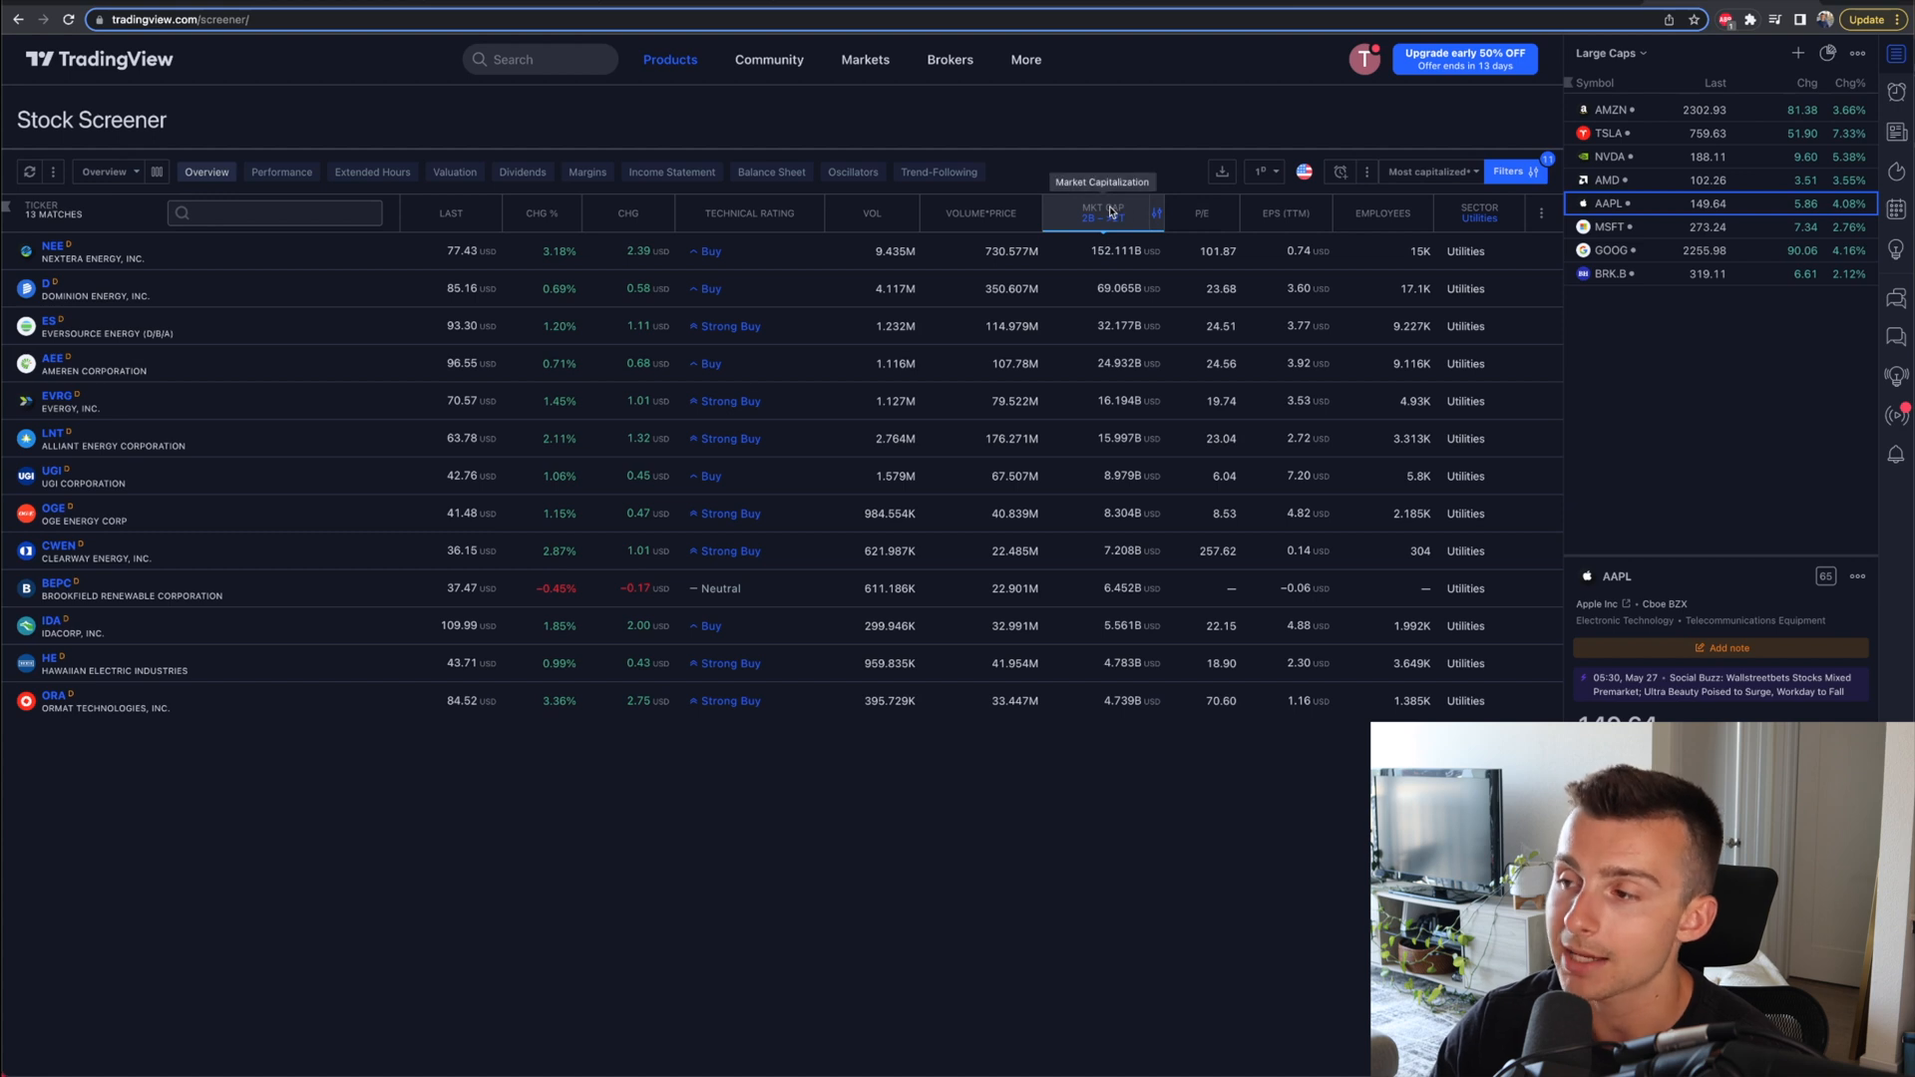
pyautogui.moveTo(455, 211)
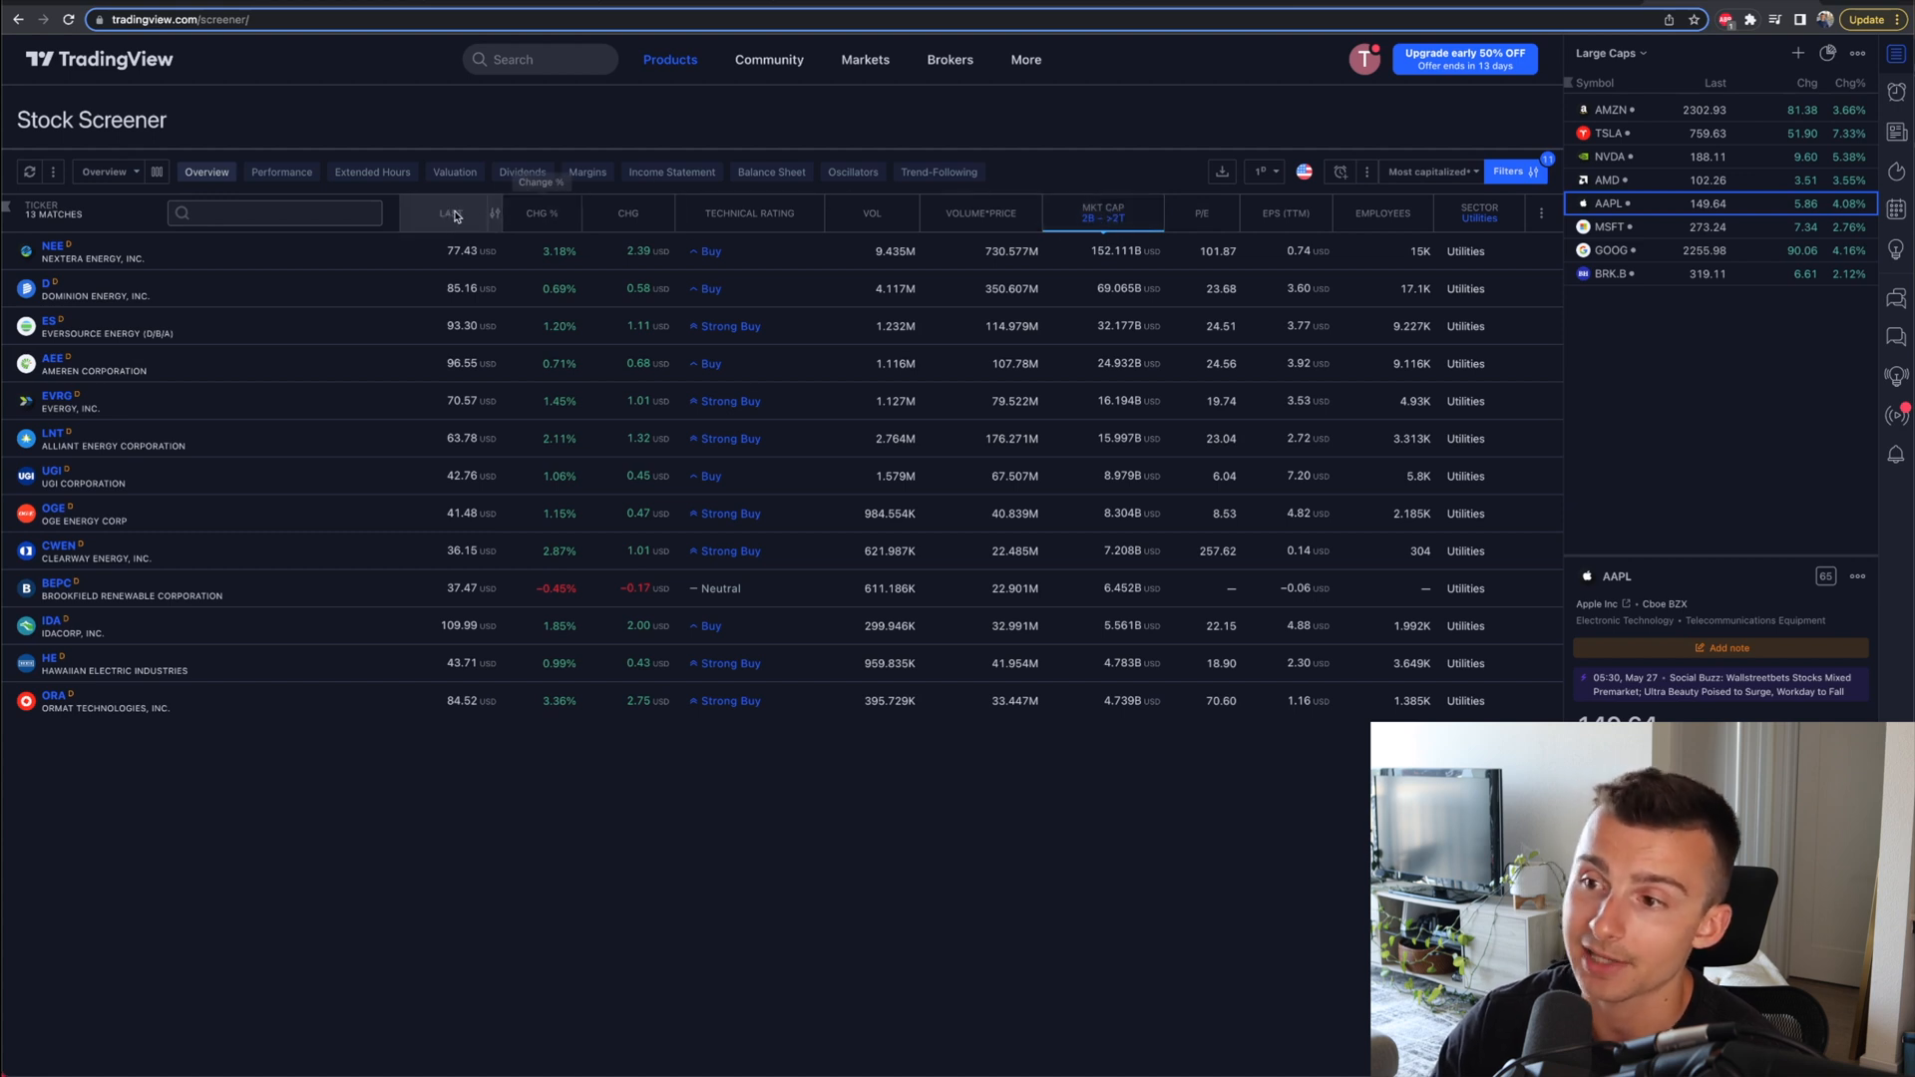
pyautogui.moveTo(778, 218)
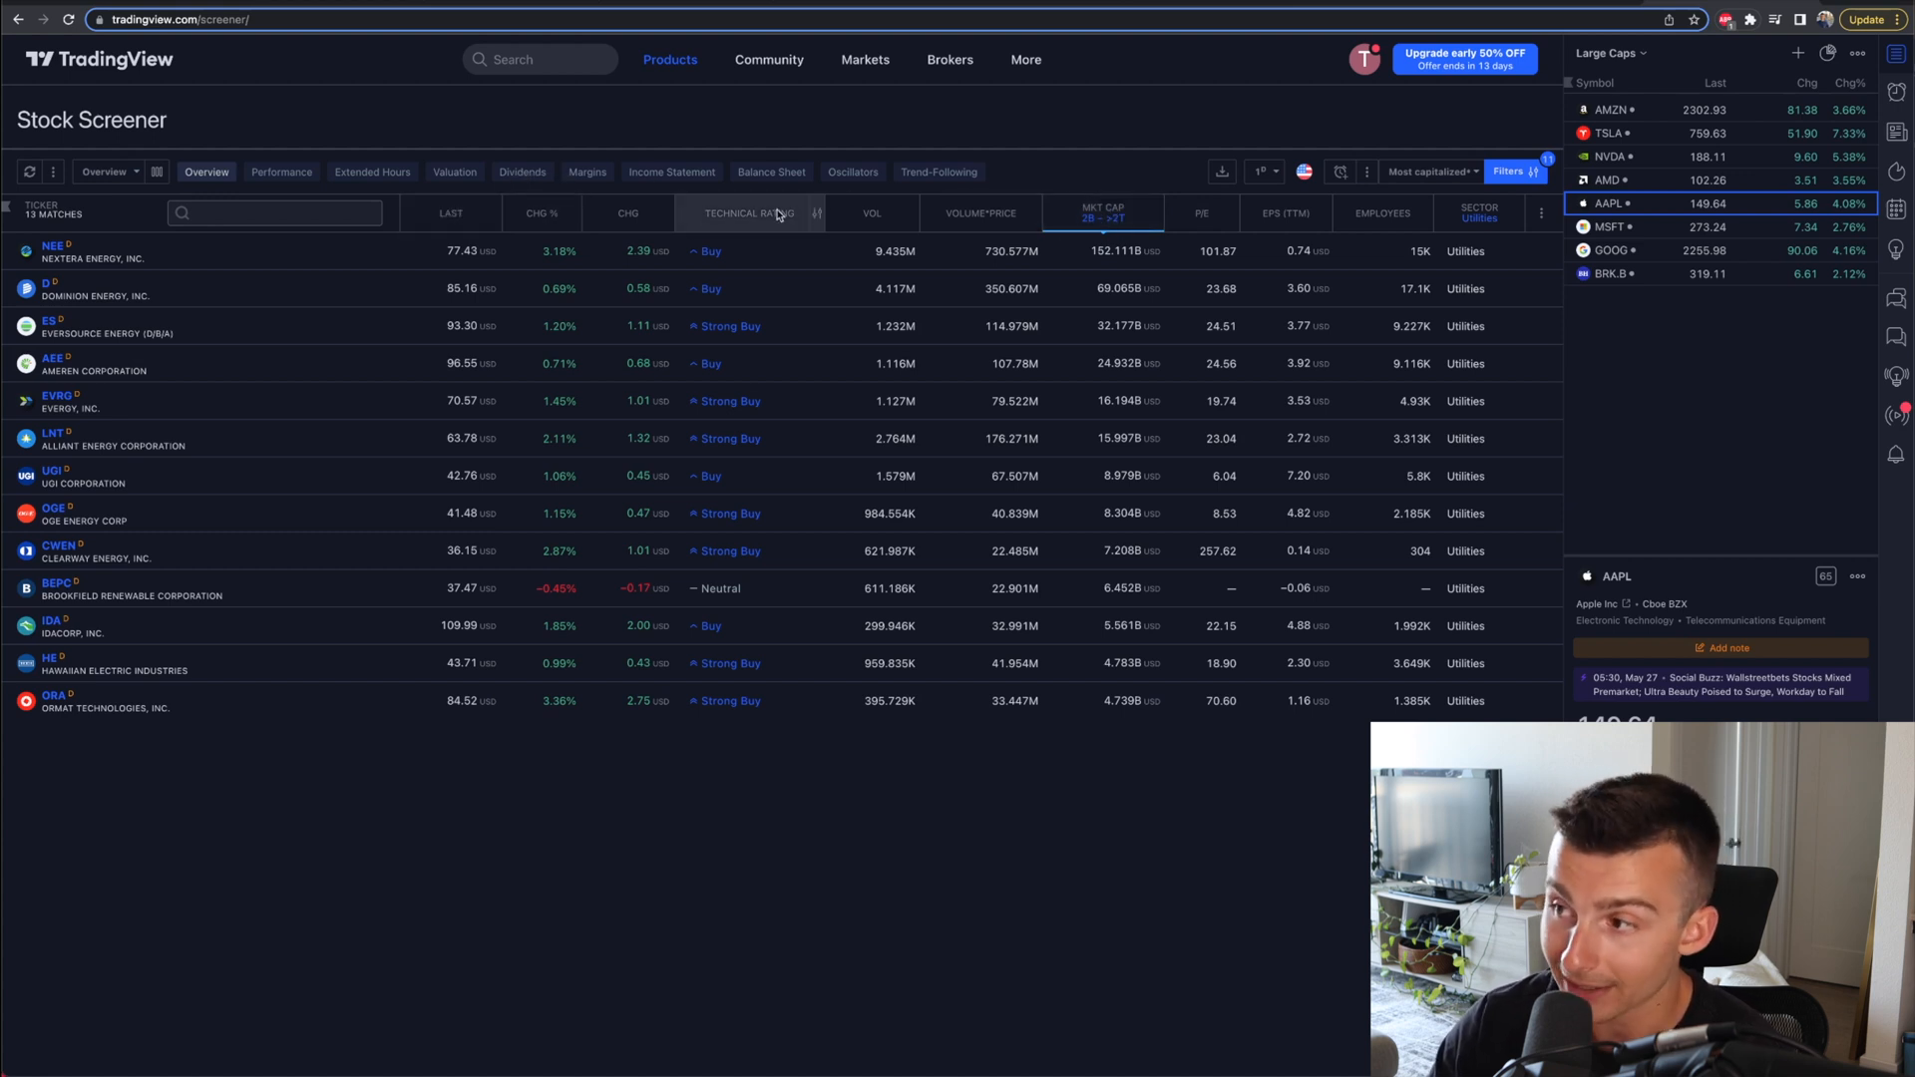
pyautogui.moveTo(1202, 219)
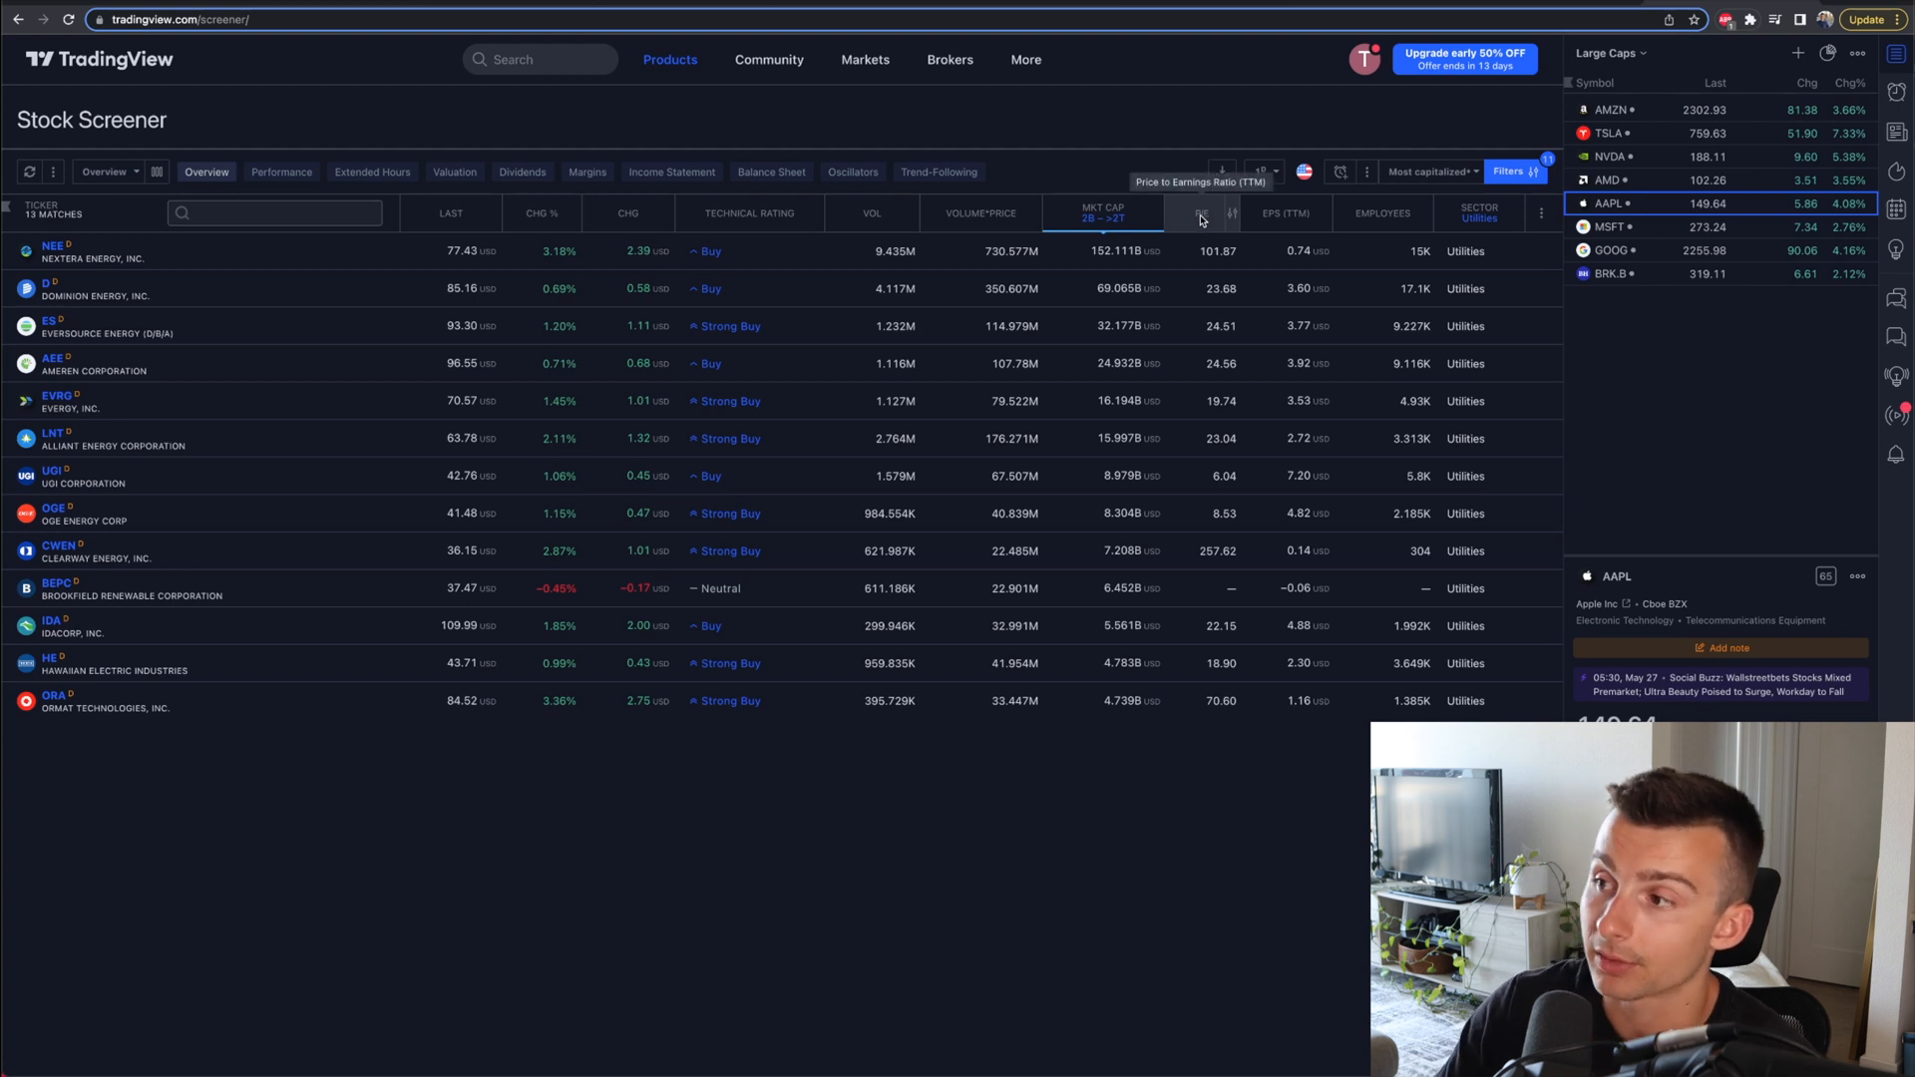
pyautogui.click(1202, 213)
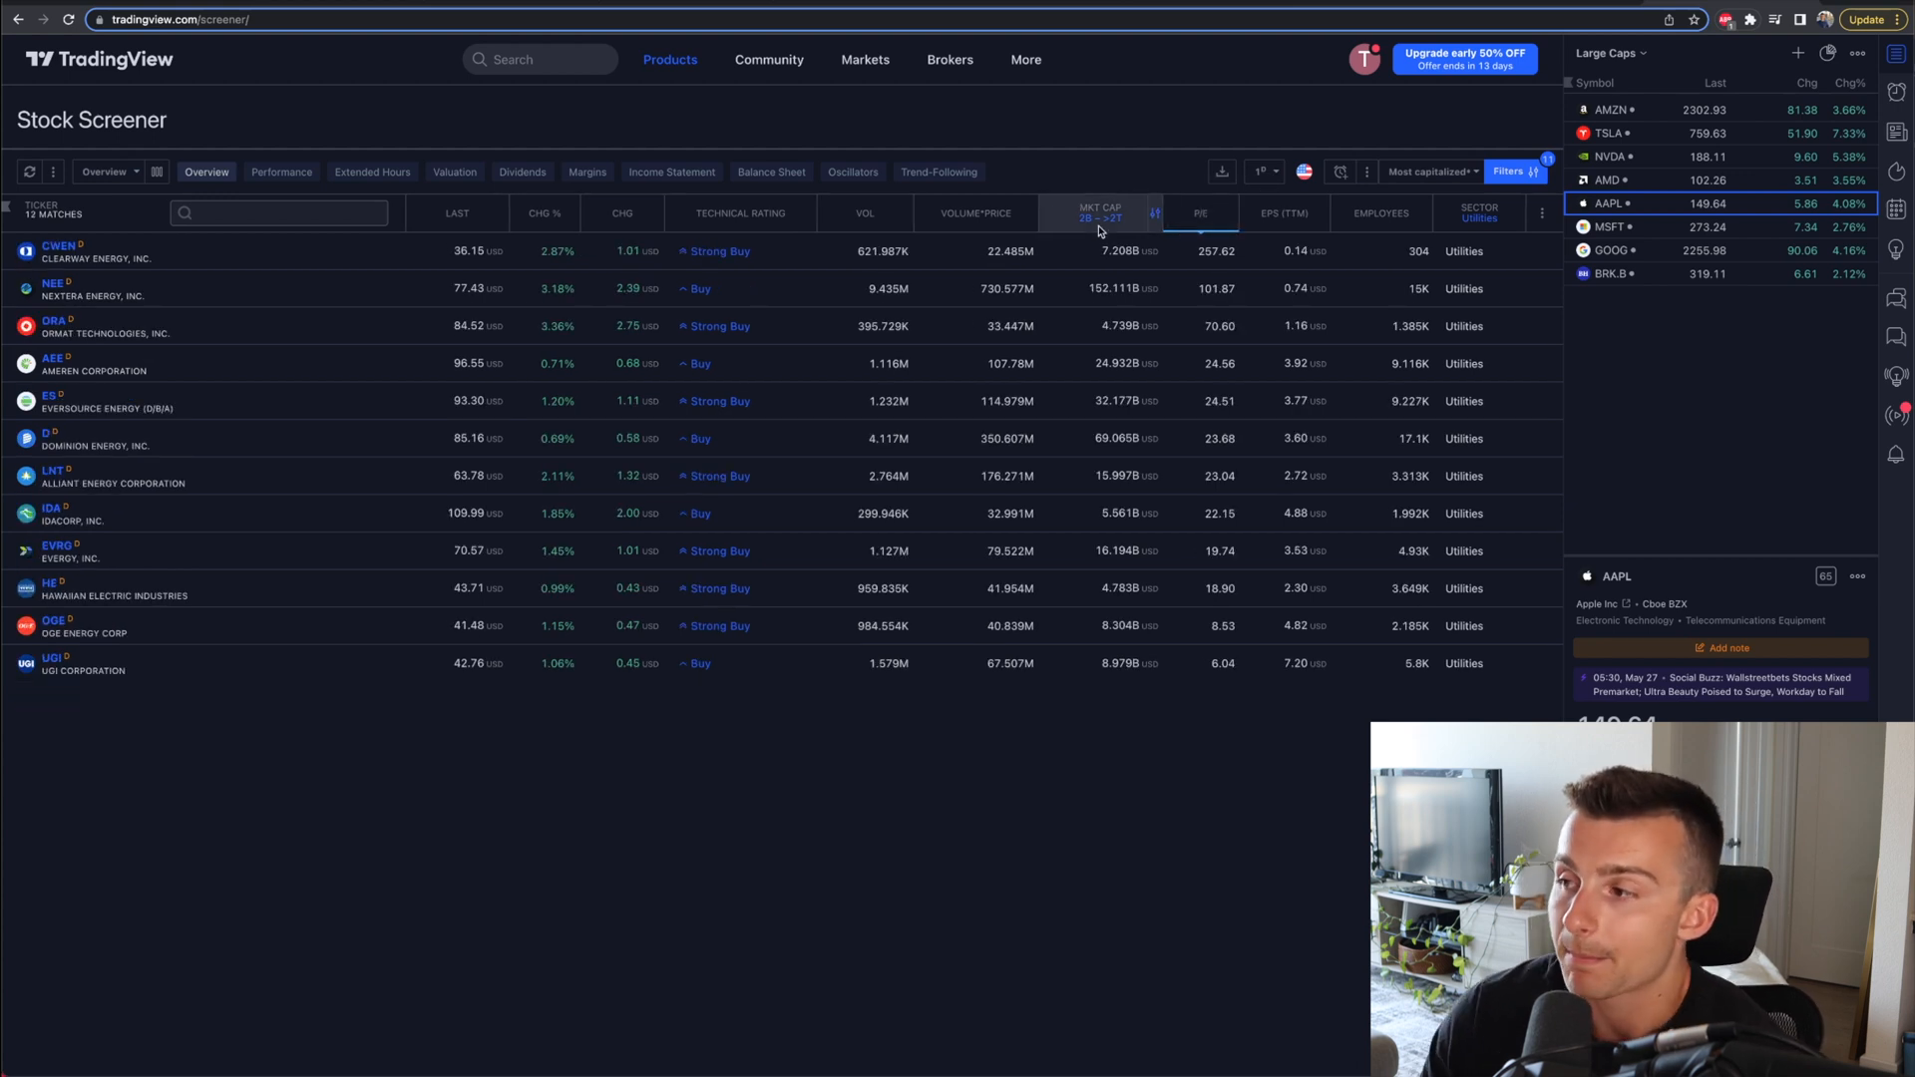
pyautogui.moveTo(1382, 213)
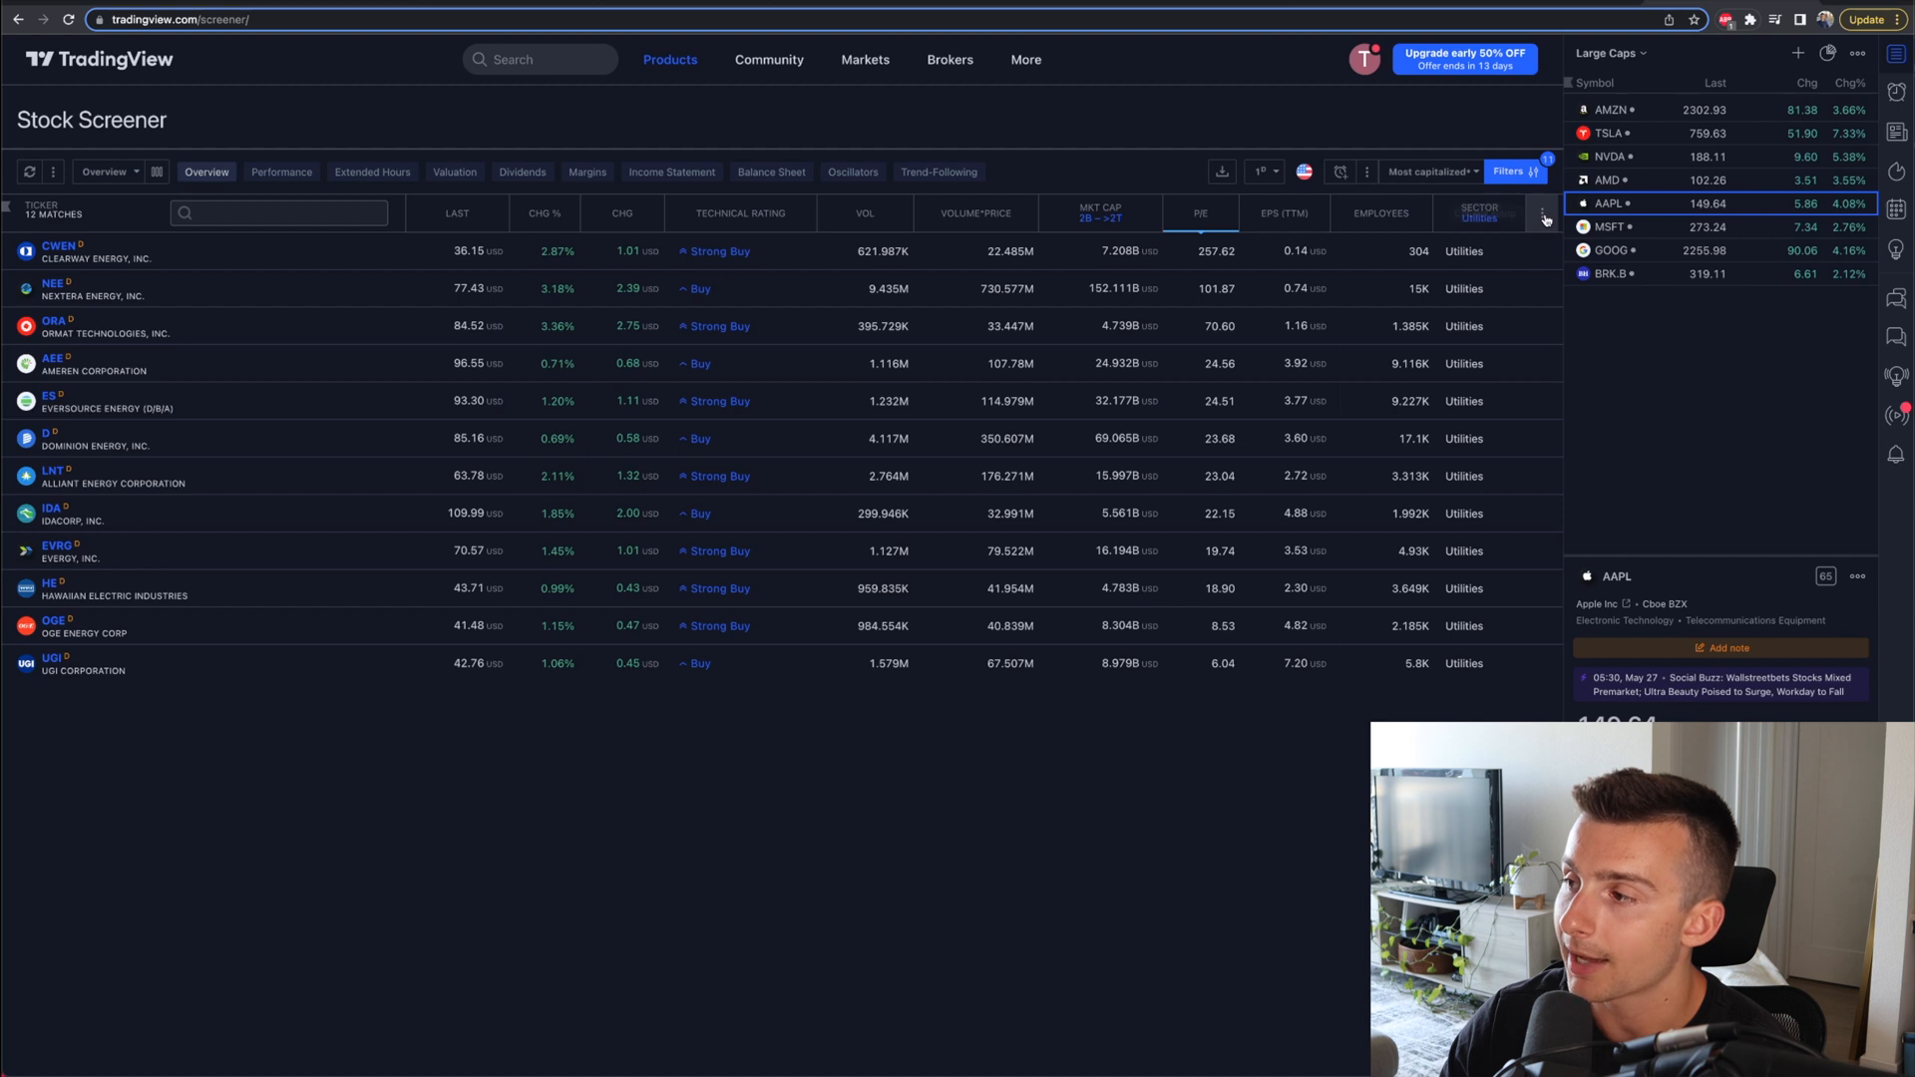
pyautogui.click(1542, 213)
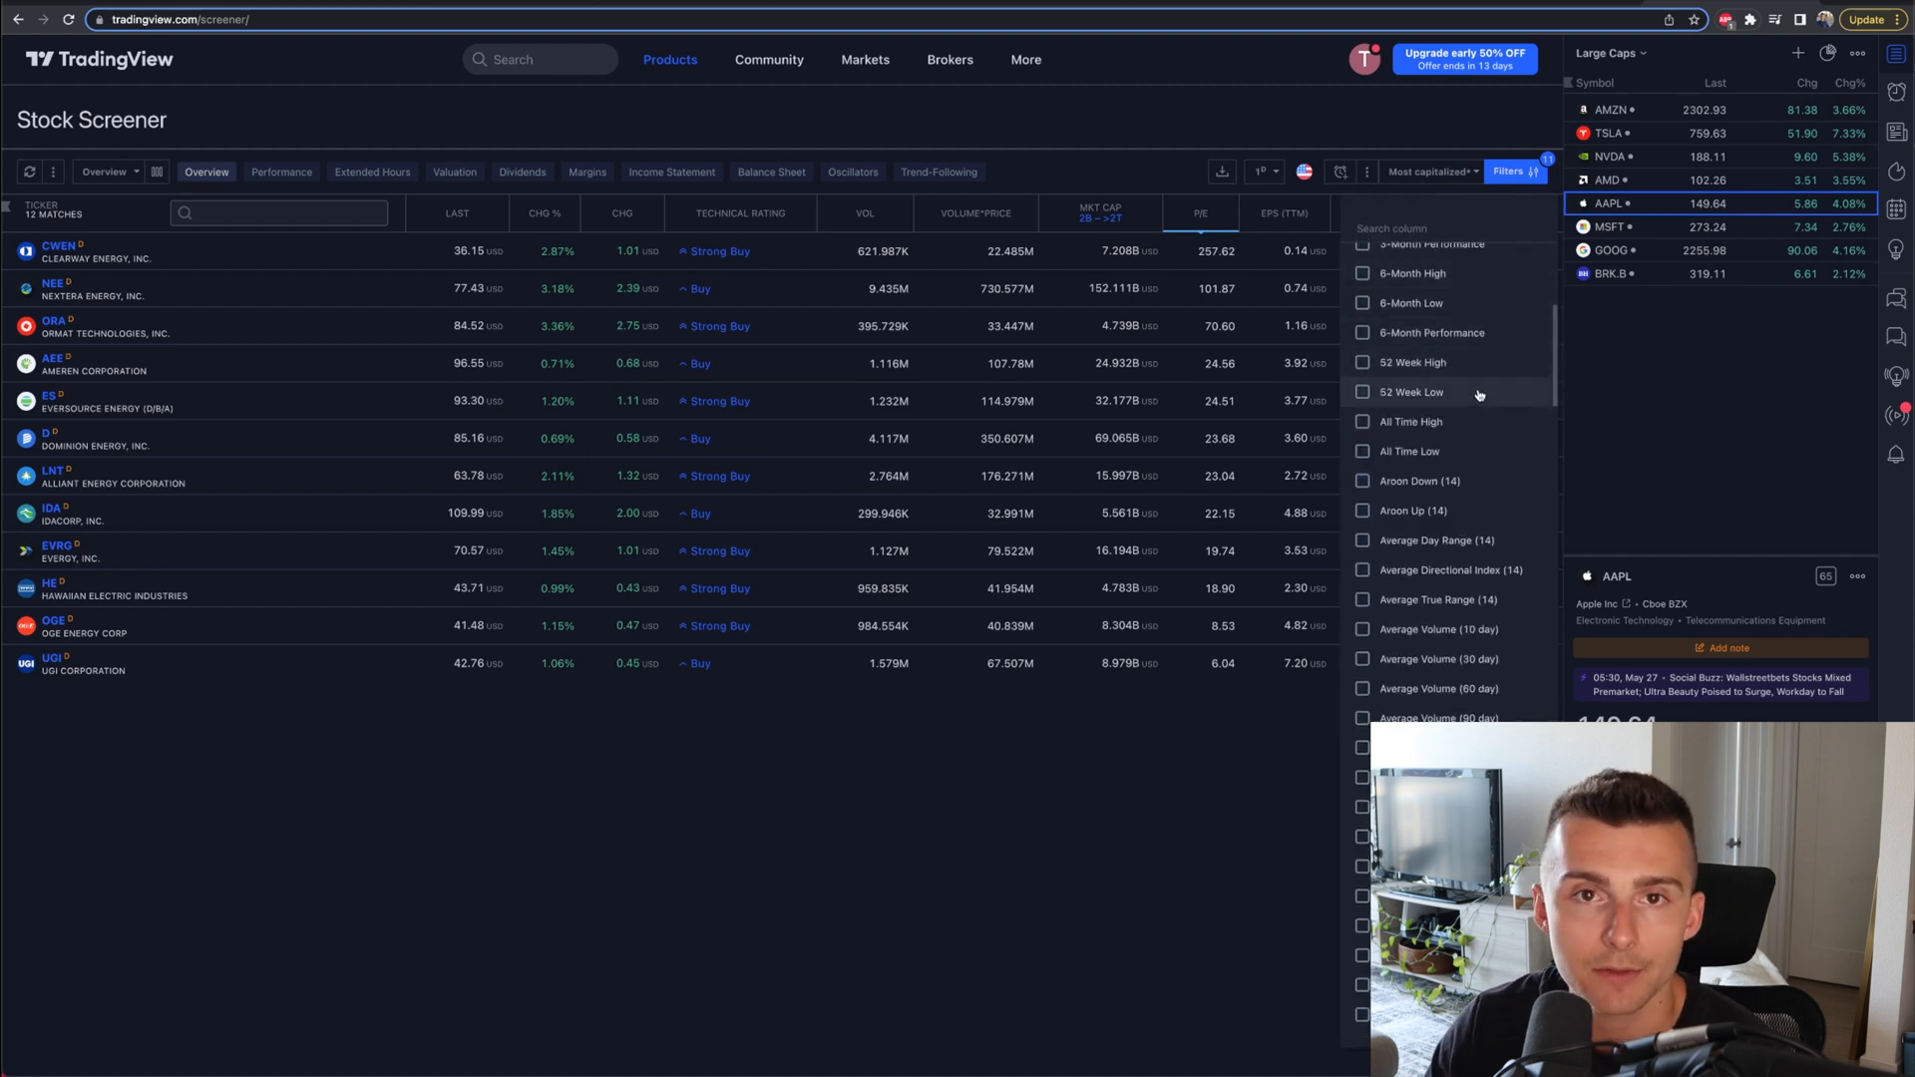
pyautogui.scroll(-3)
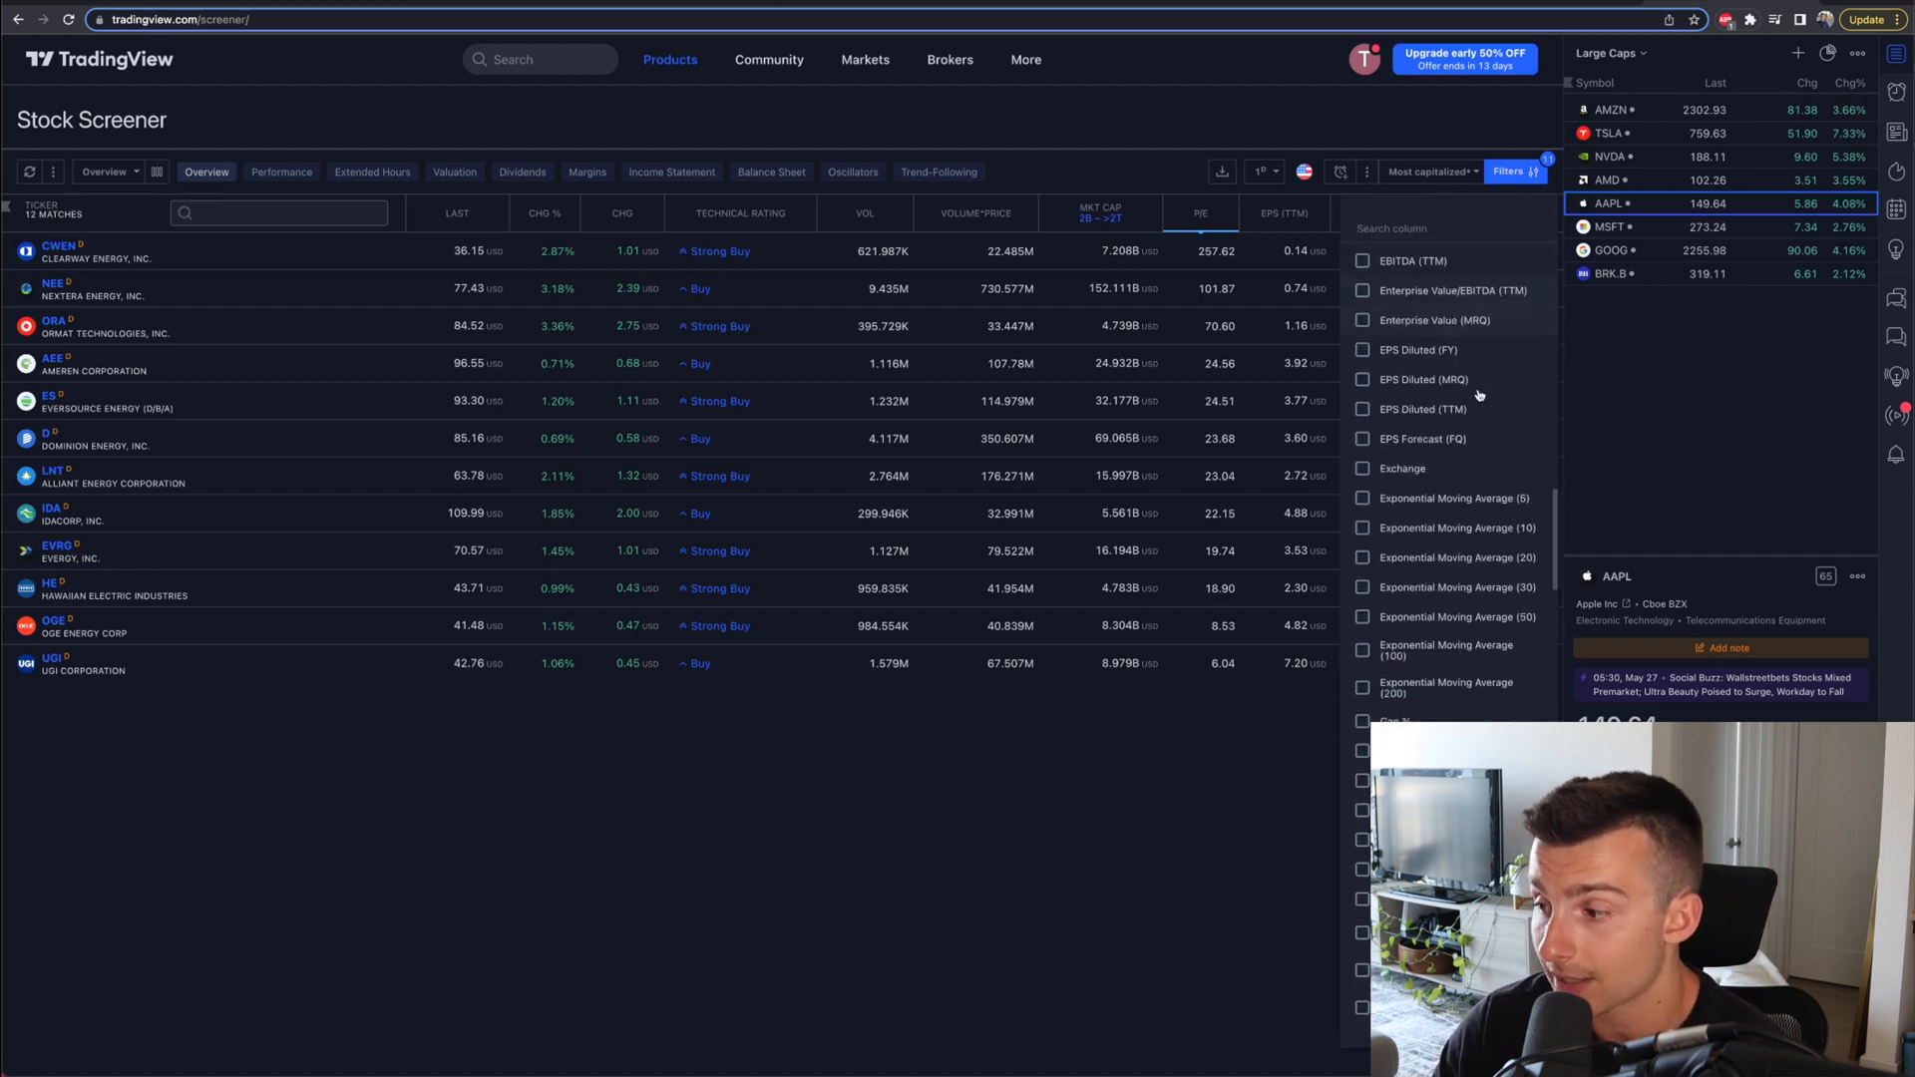
pyautogui.scroll(-3)
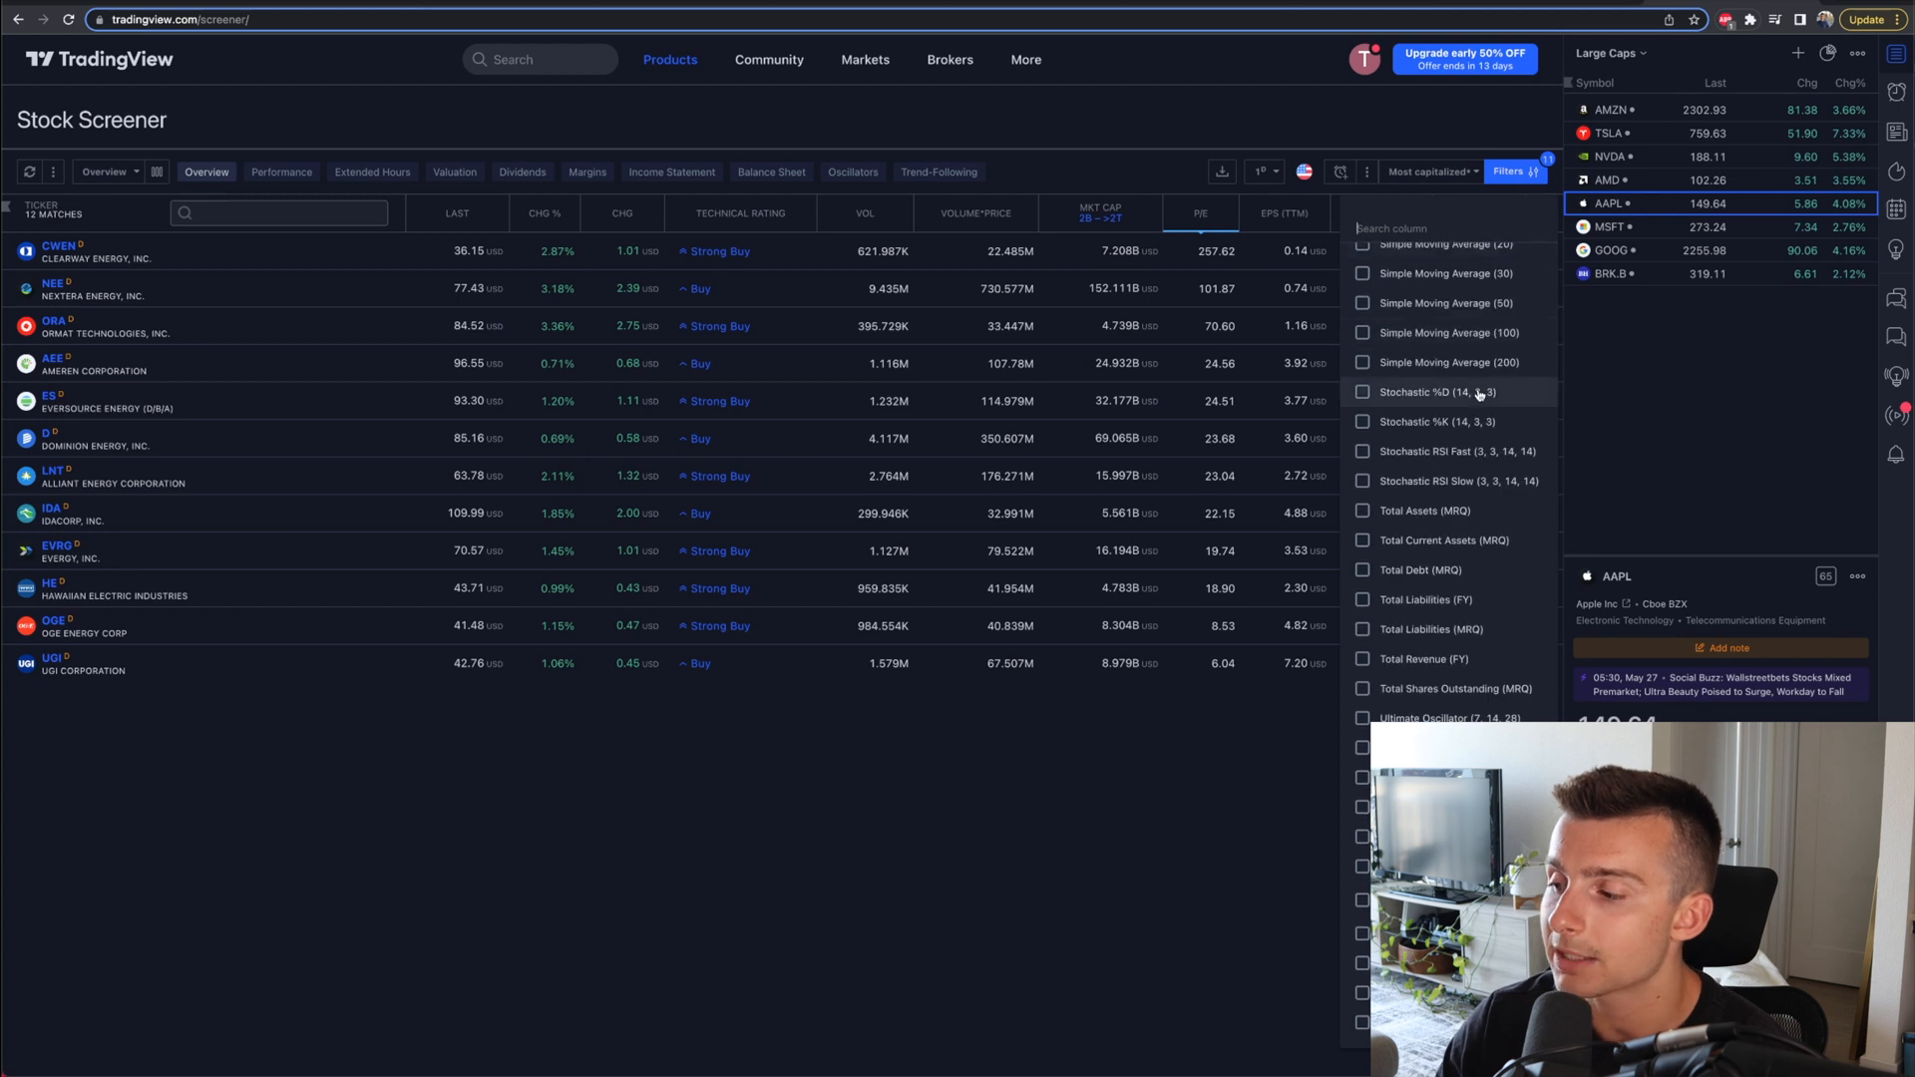